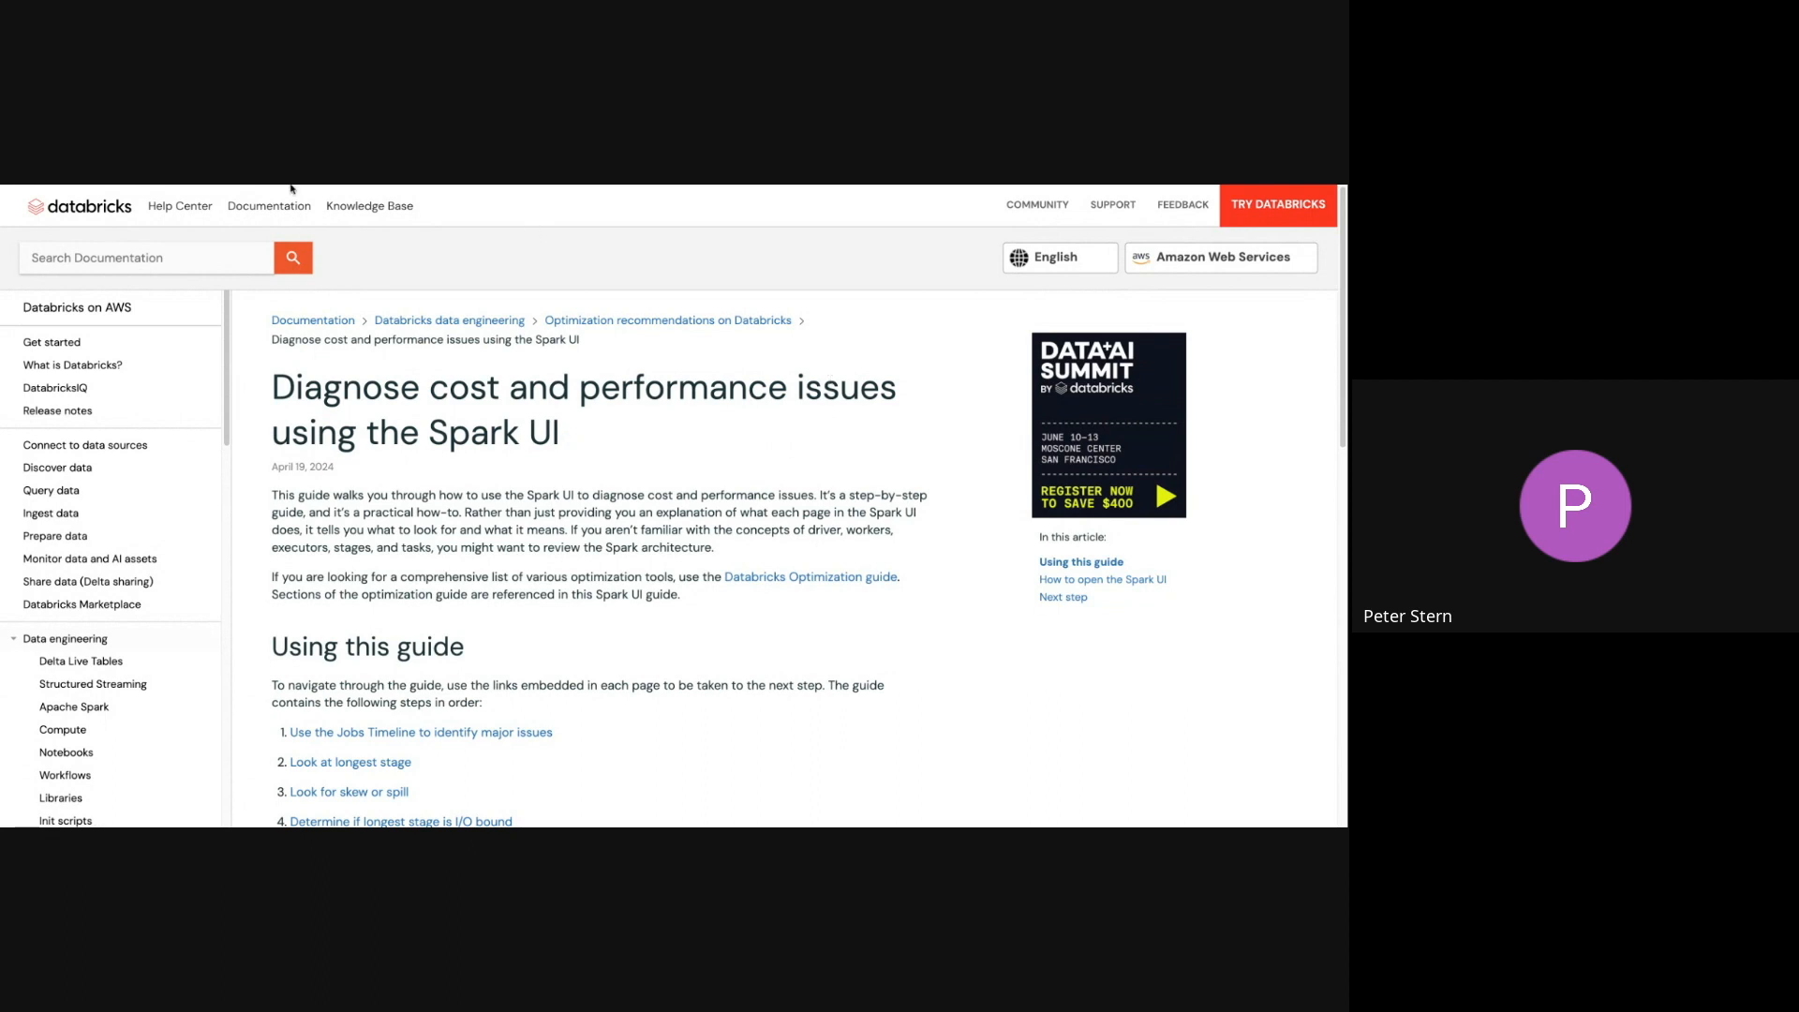
mouse_move(292, 189)
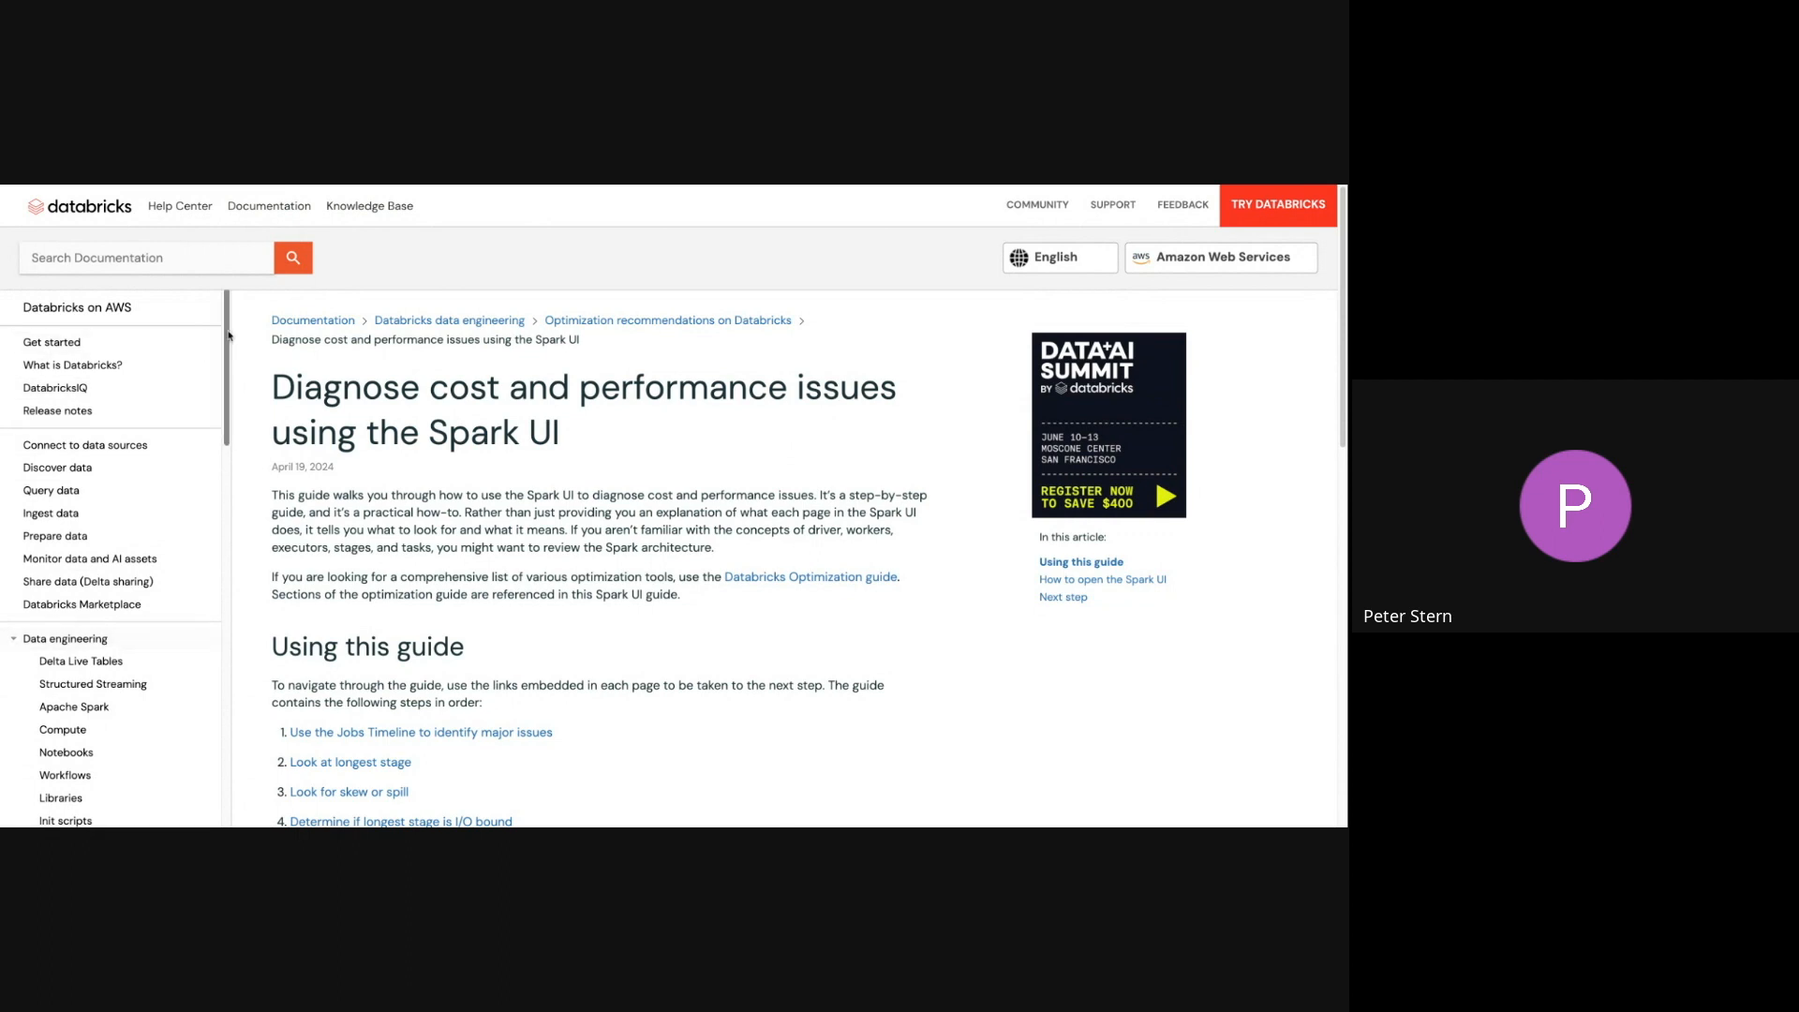
Expand 'Diagnose cost and performance issues using the Spark UI' under Optimization & performance in the sidebar
scroll("down", 3)
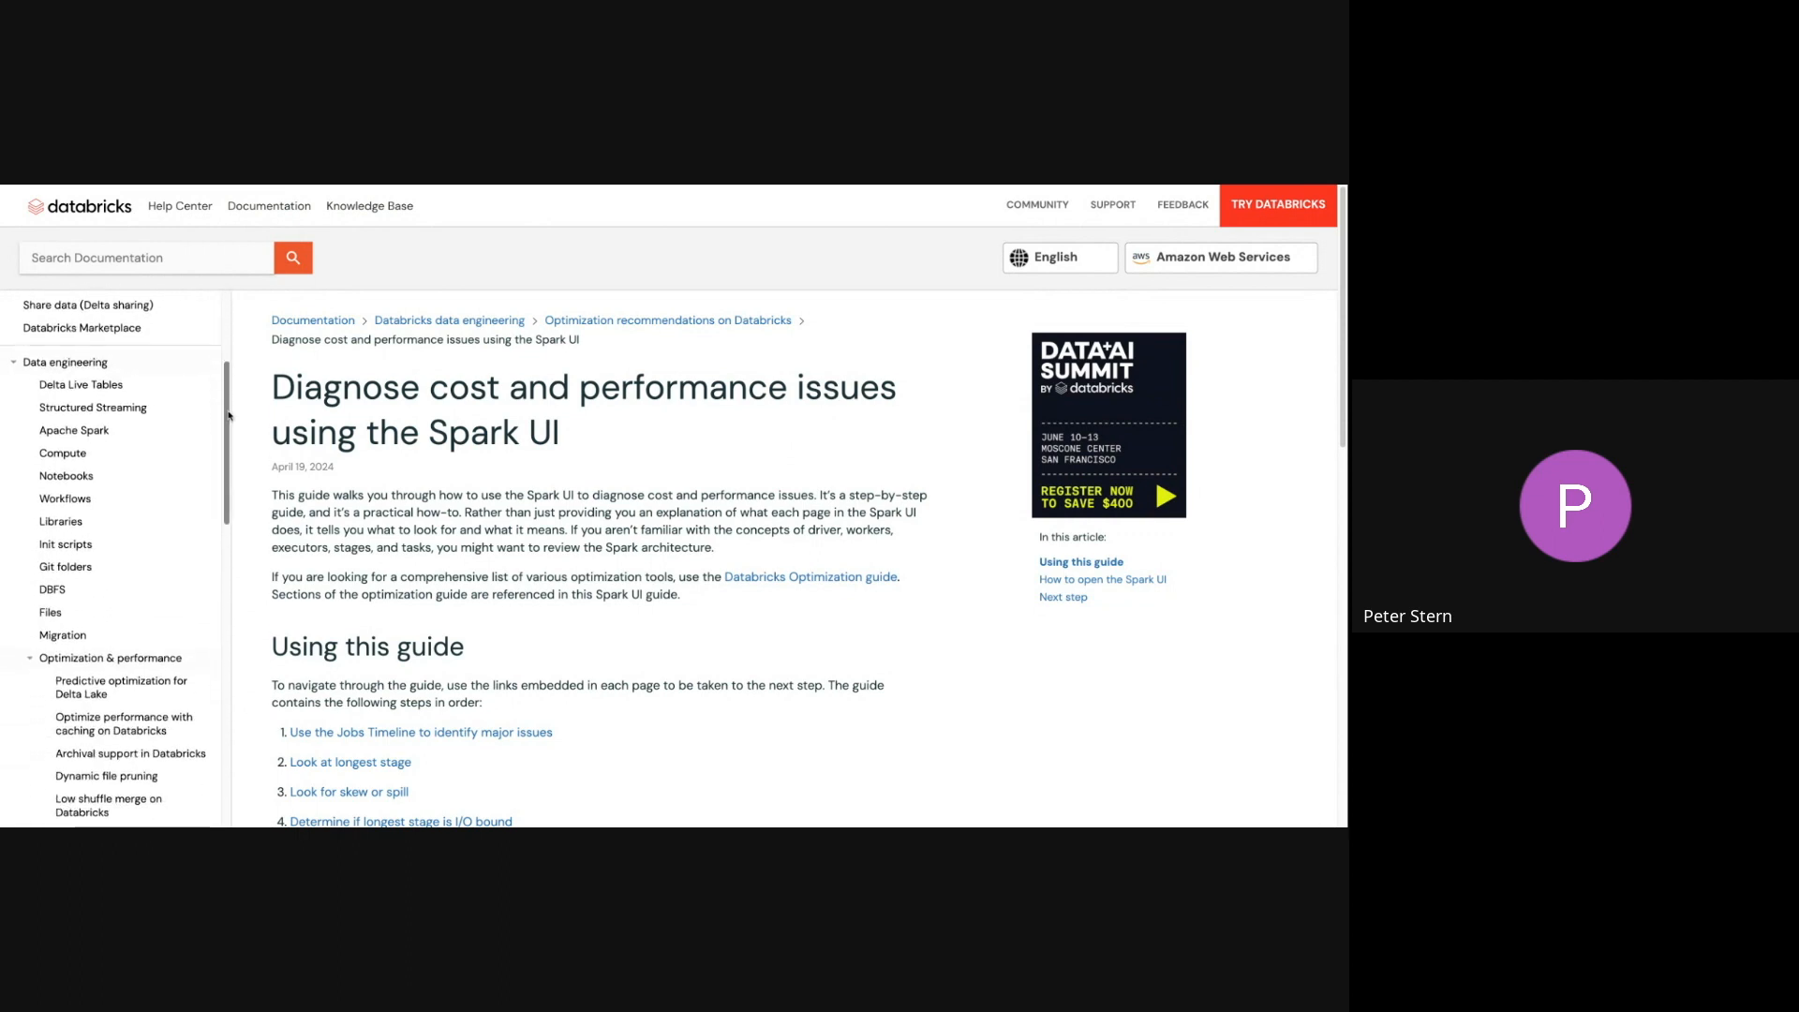
scroll("down", 3)
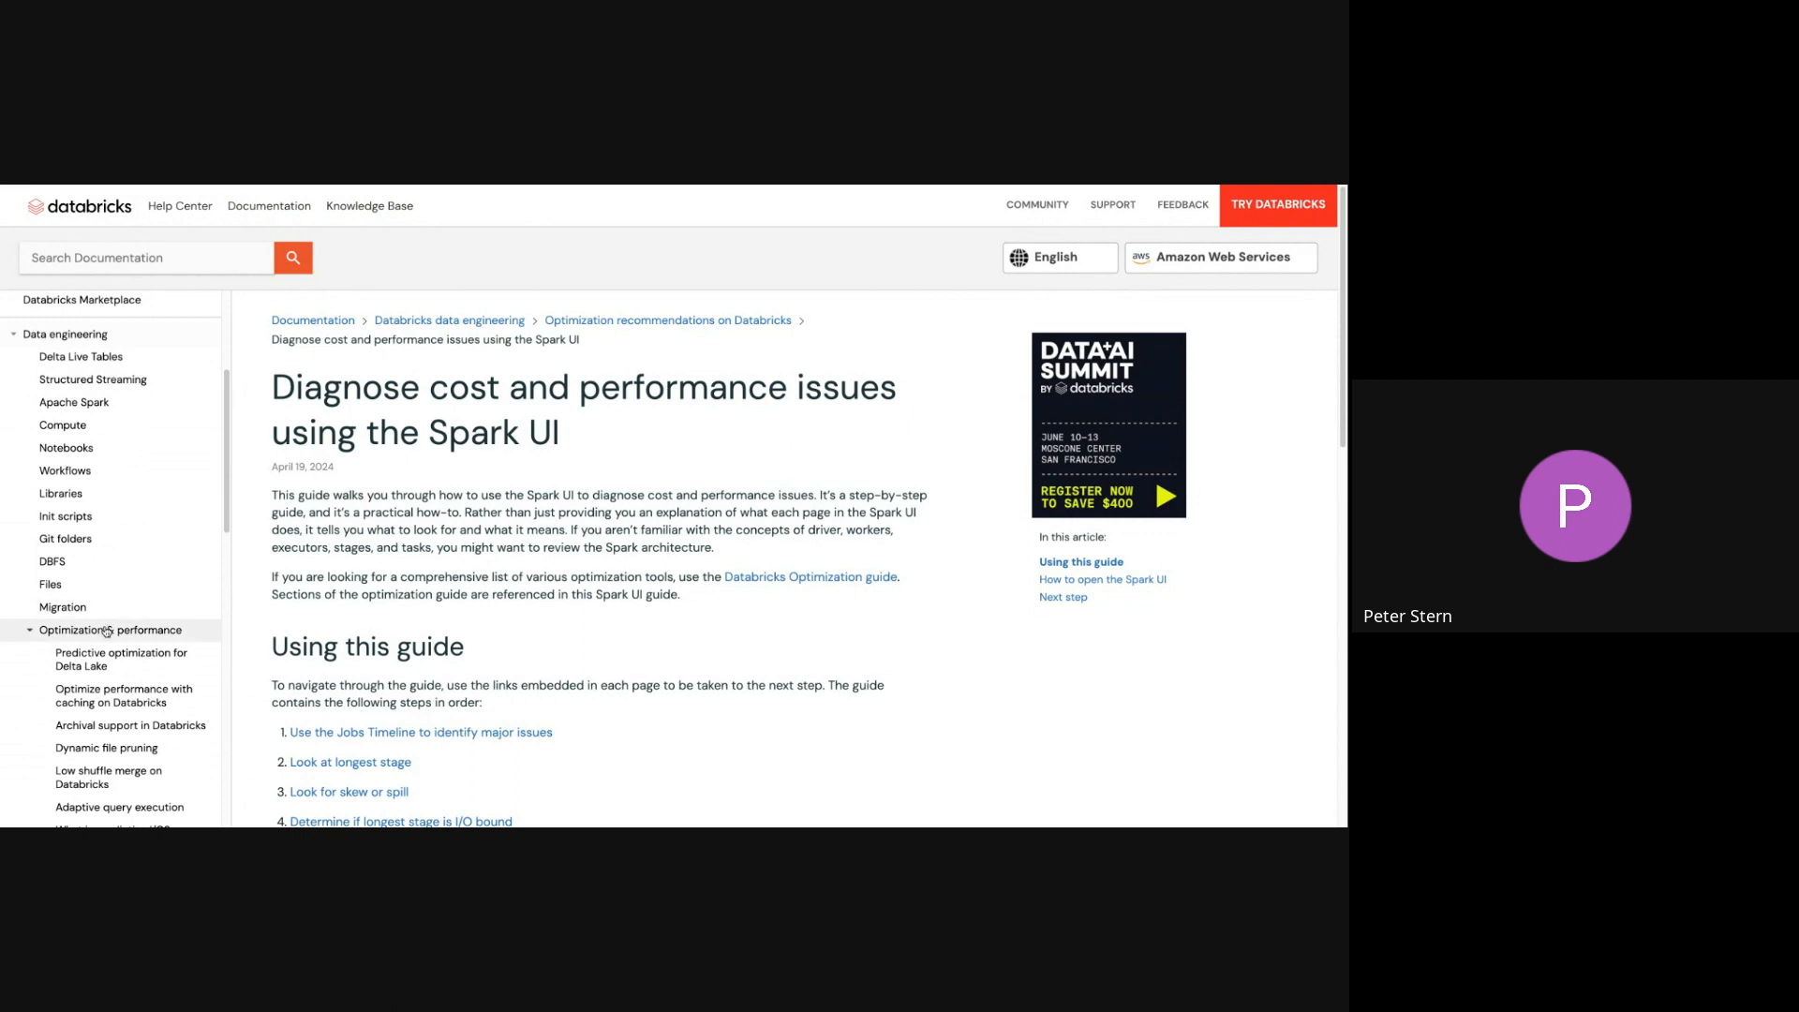
scroll("down", 3)
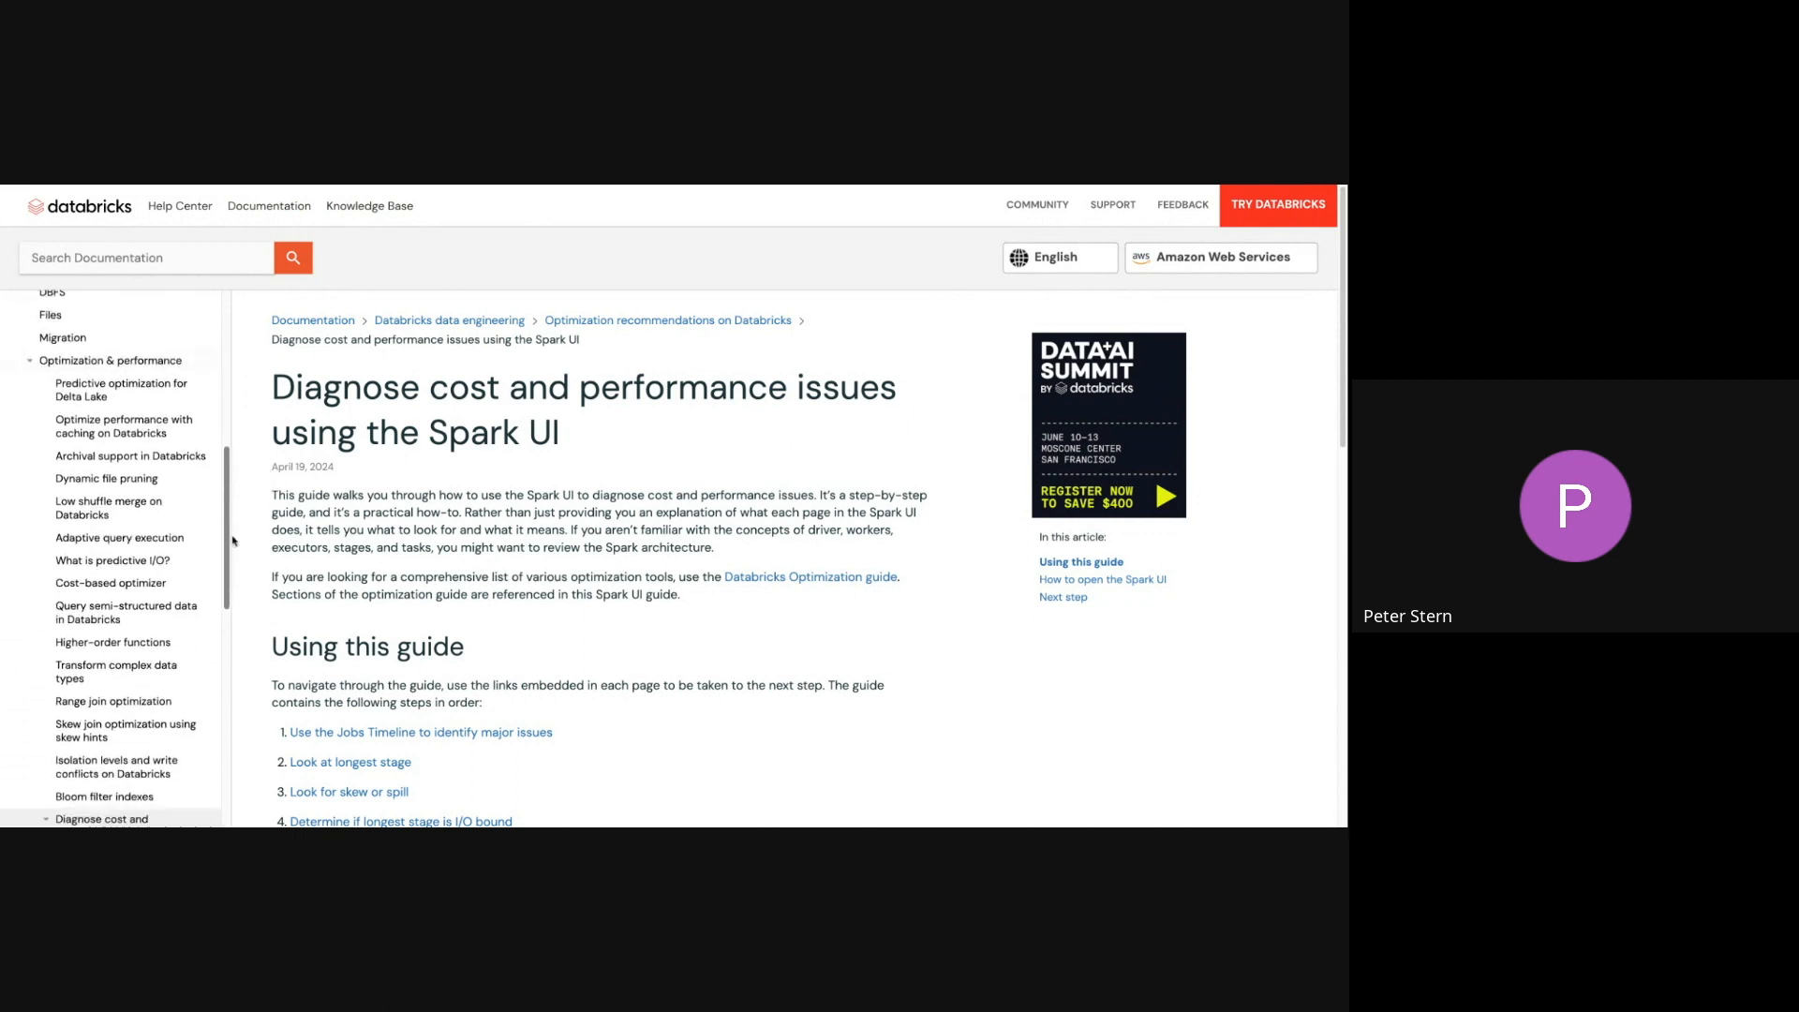
left_click(101, 824)
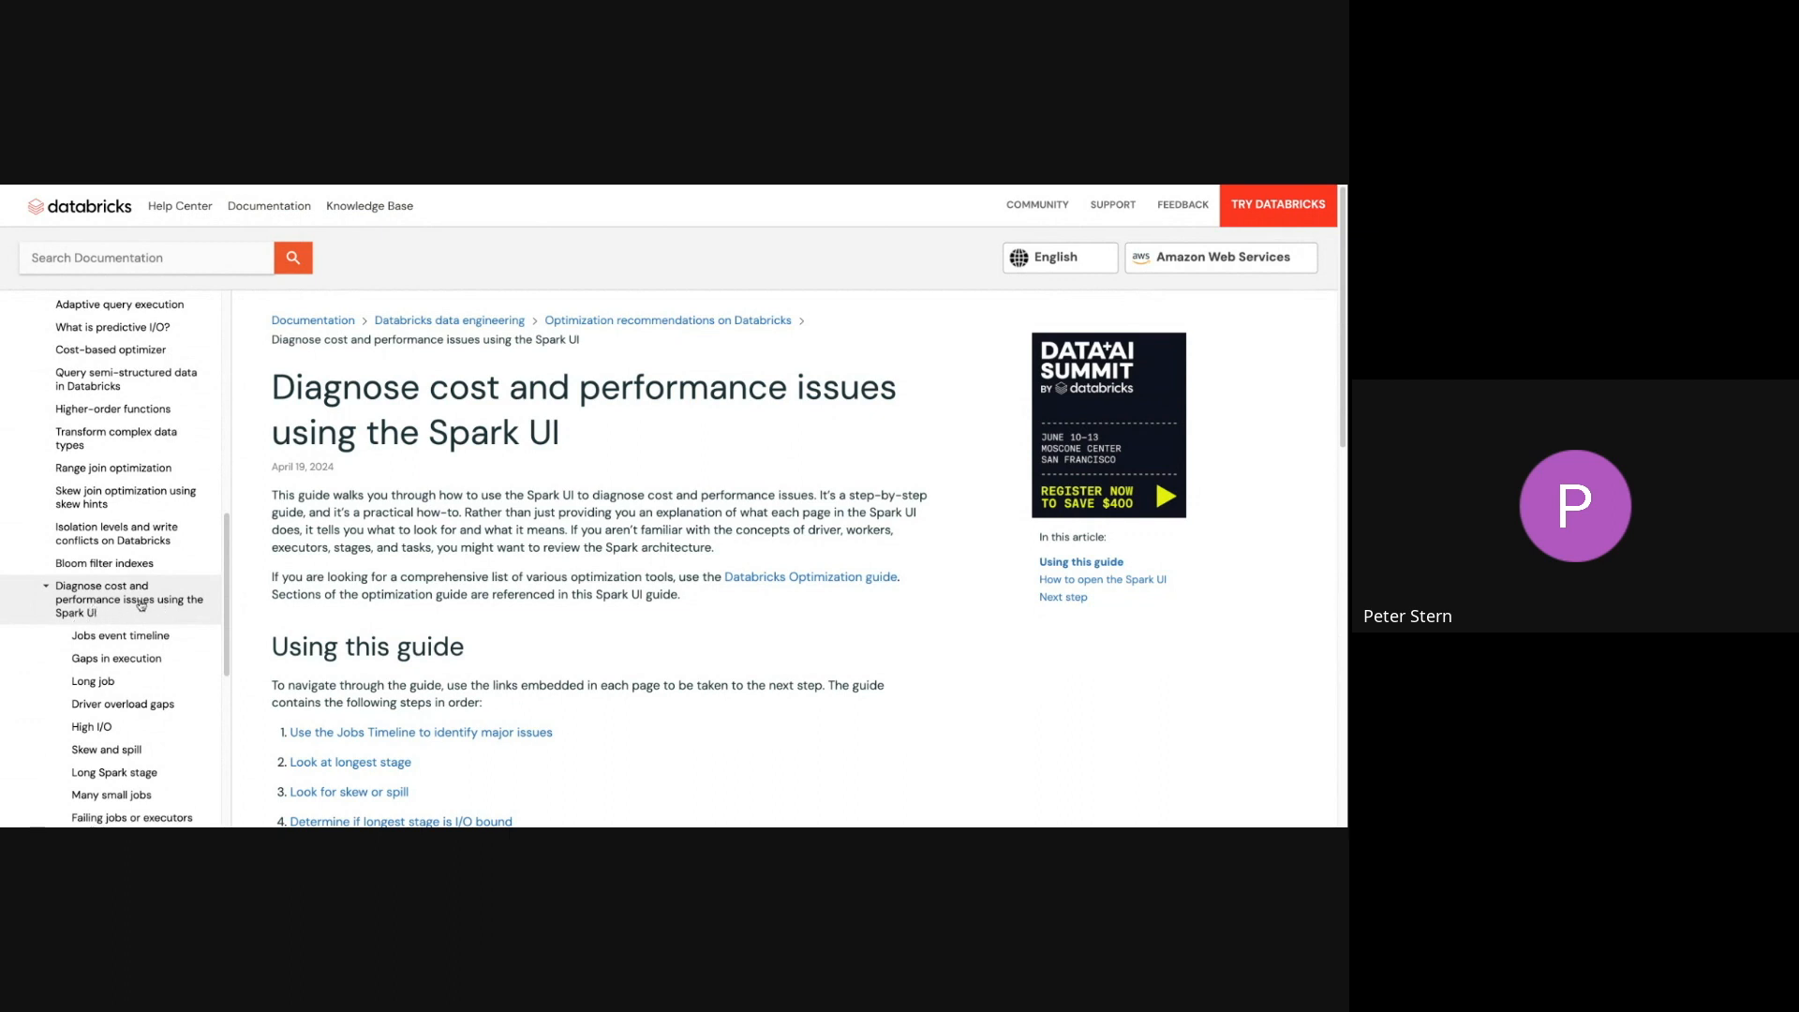
mouse_move(845, 452)
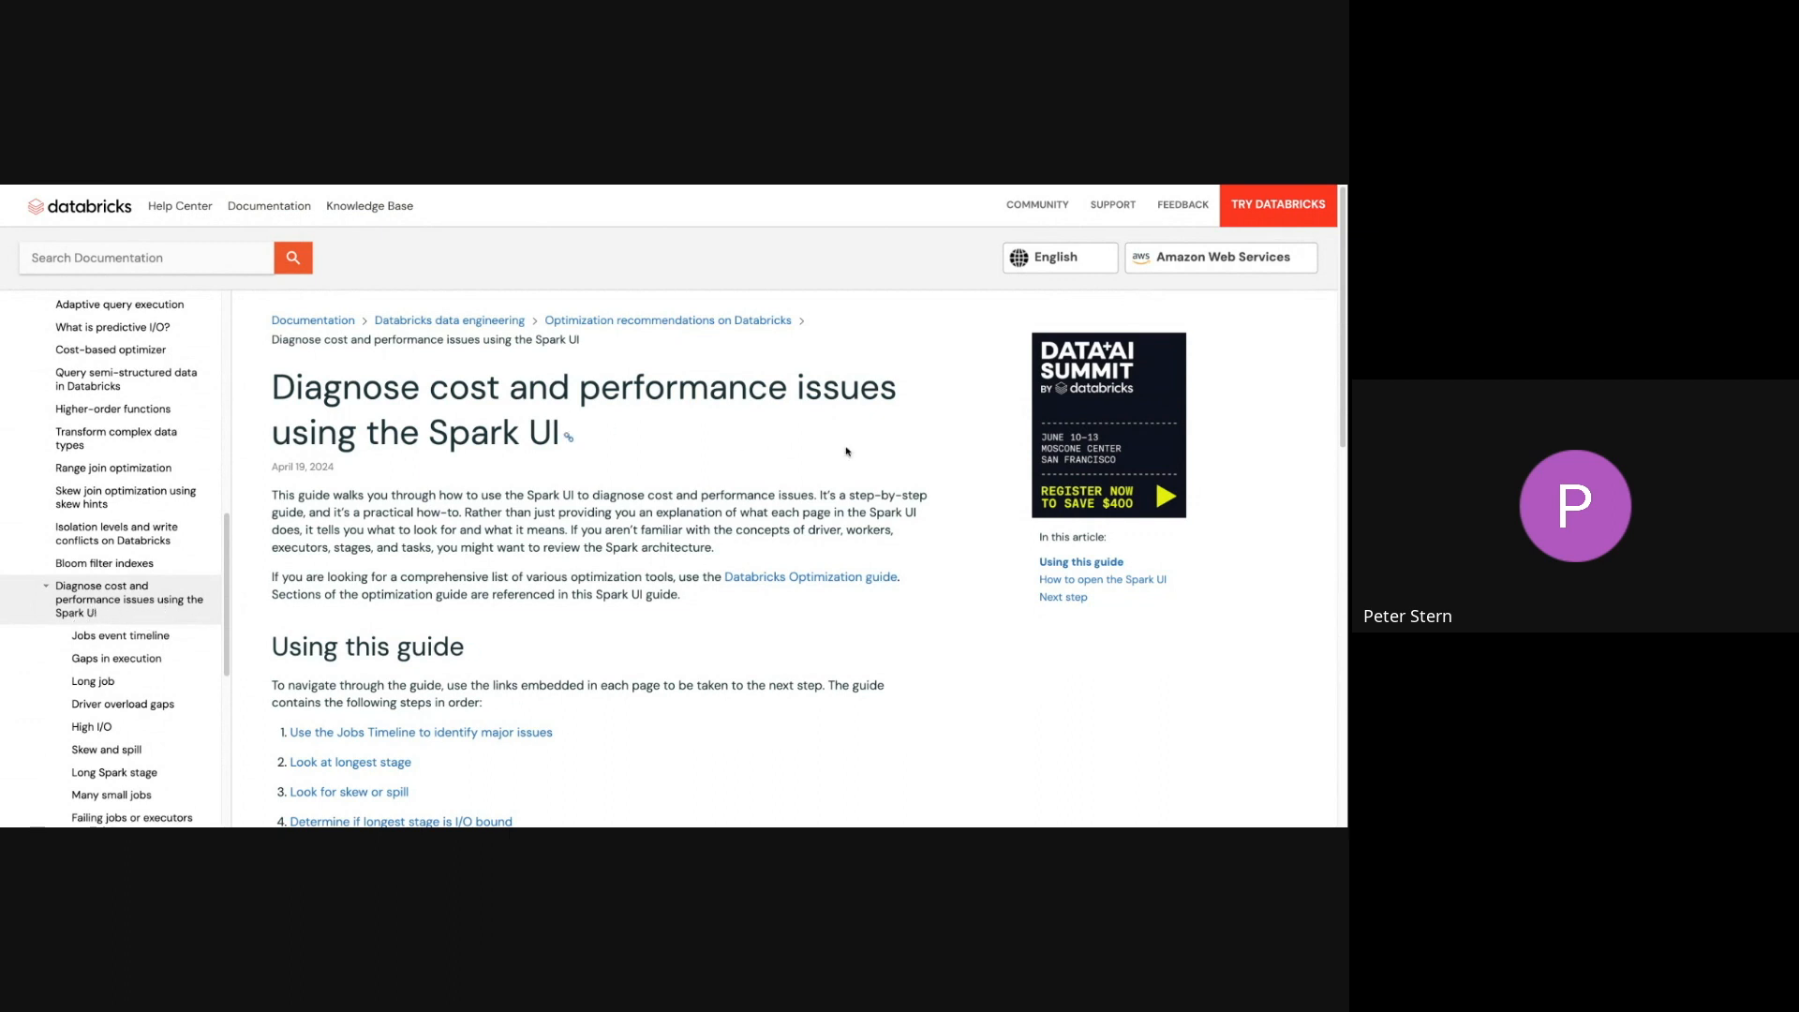
Scroll to the 'Using this guide' five-step list and 'How to open the Spark UI'
scroll("down", 3)
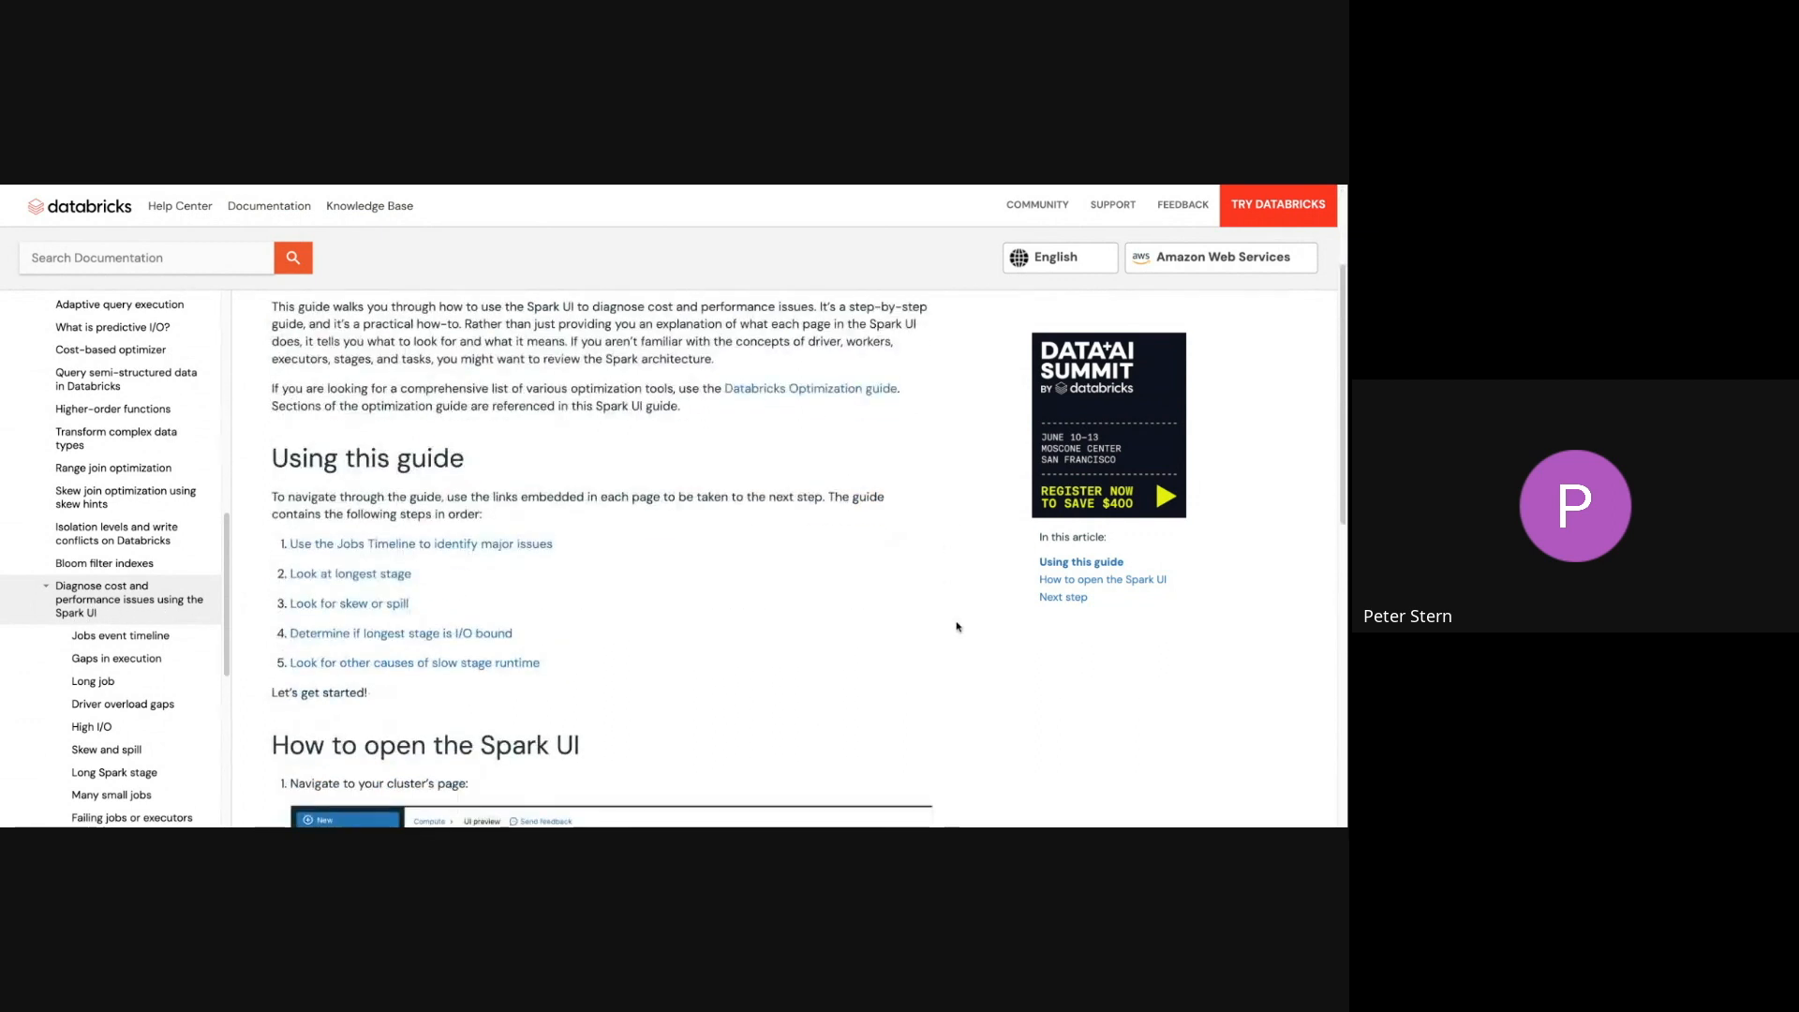
scroll("down", 3)
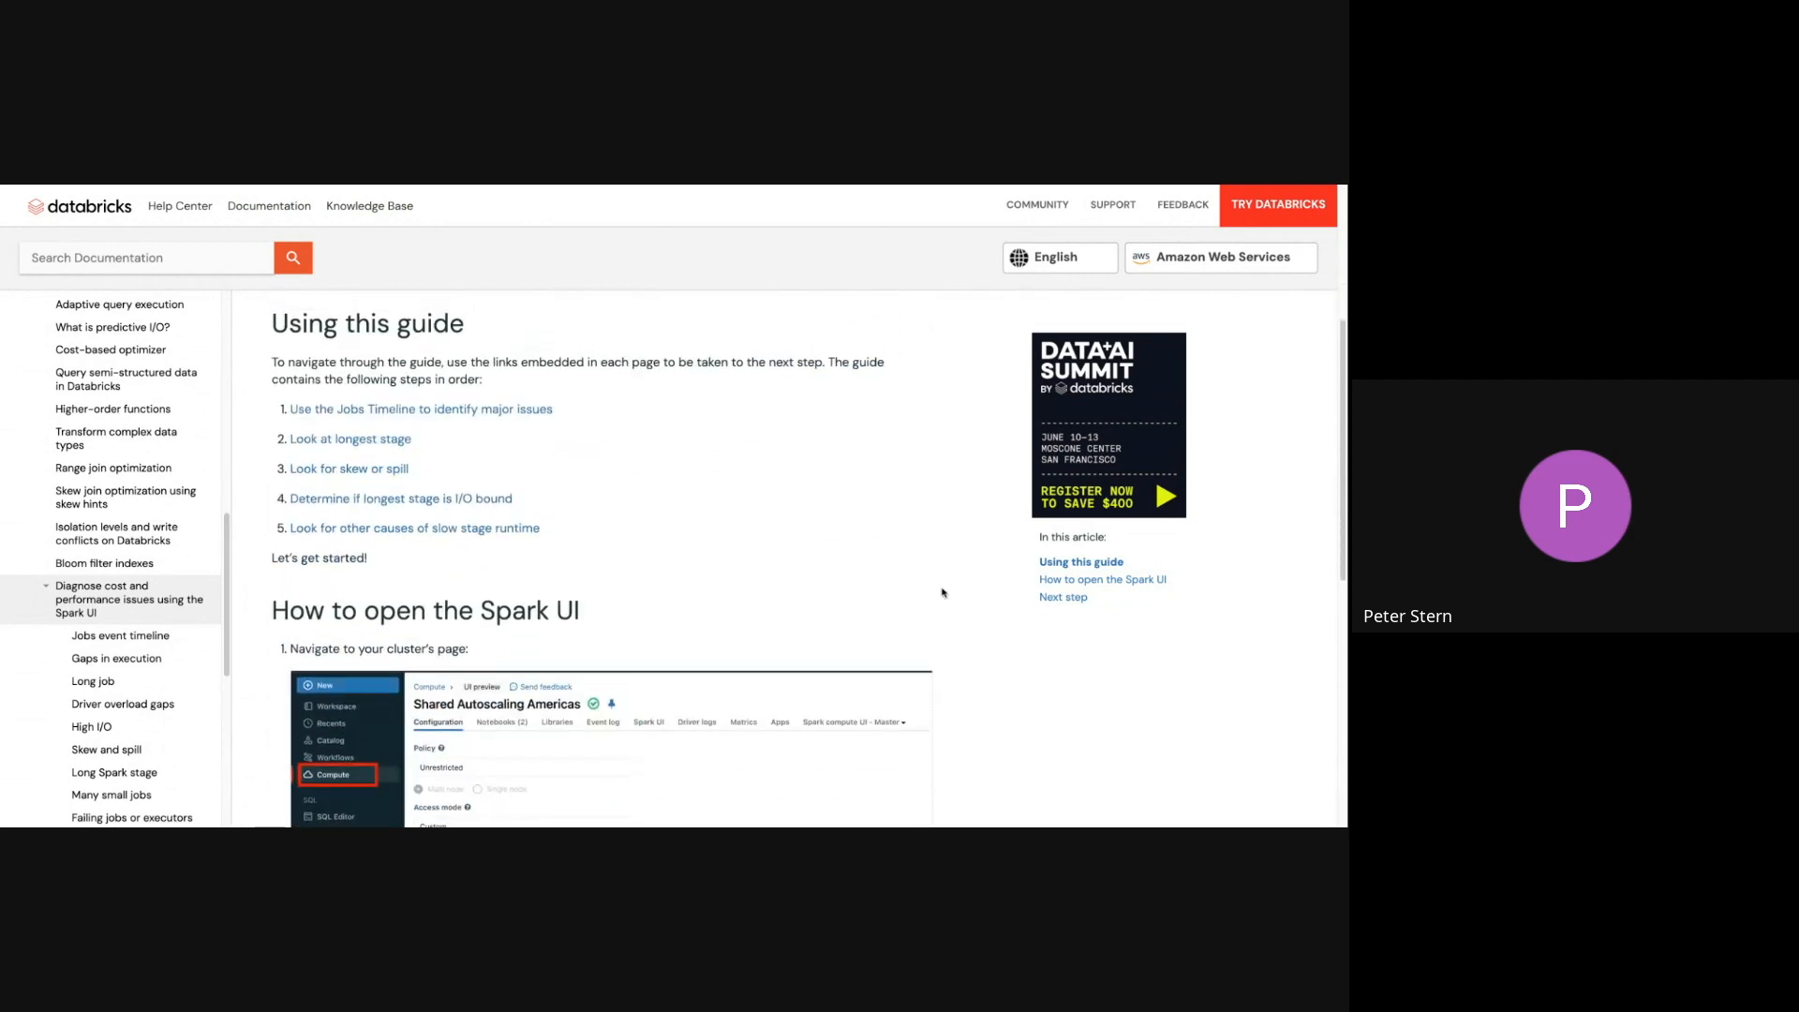
mouse_move(941, 593)
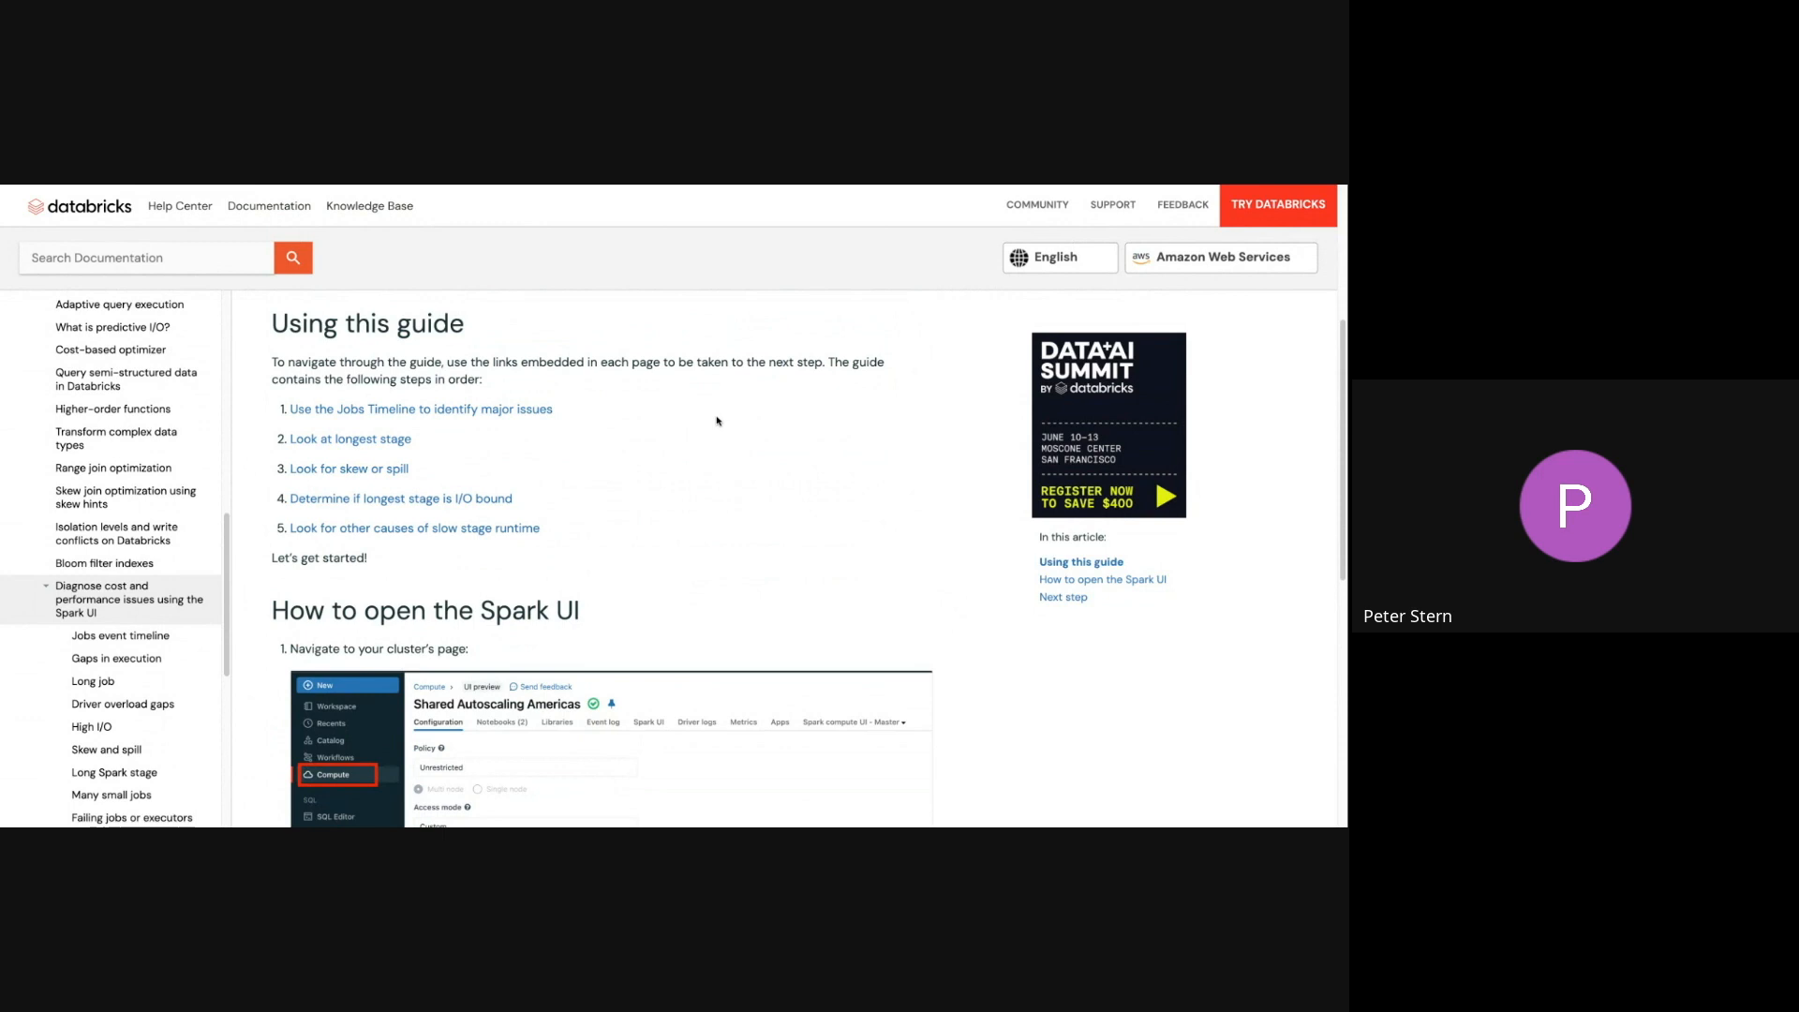
mouse_move(717, 423)
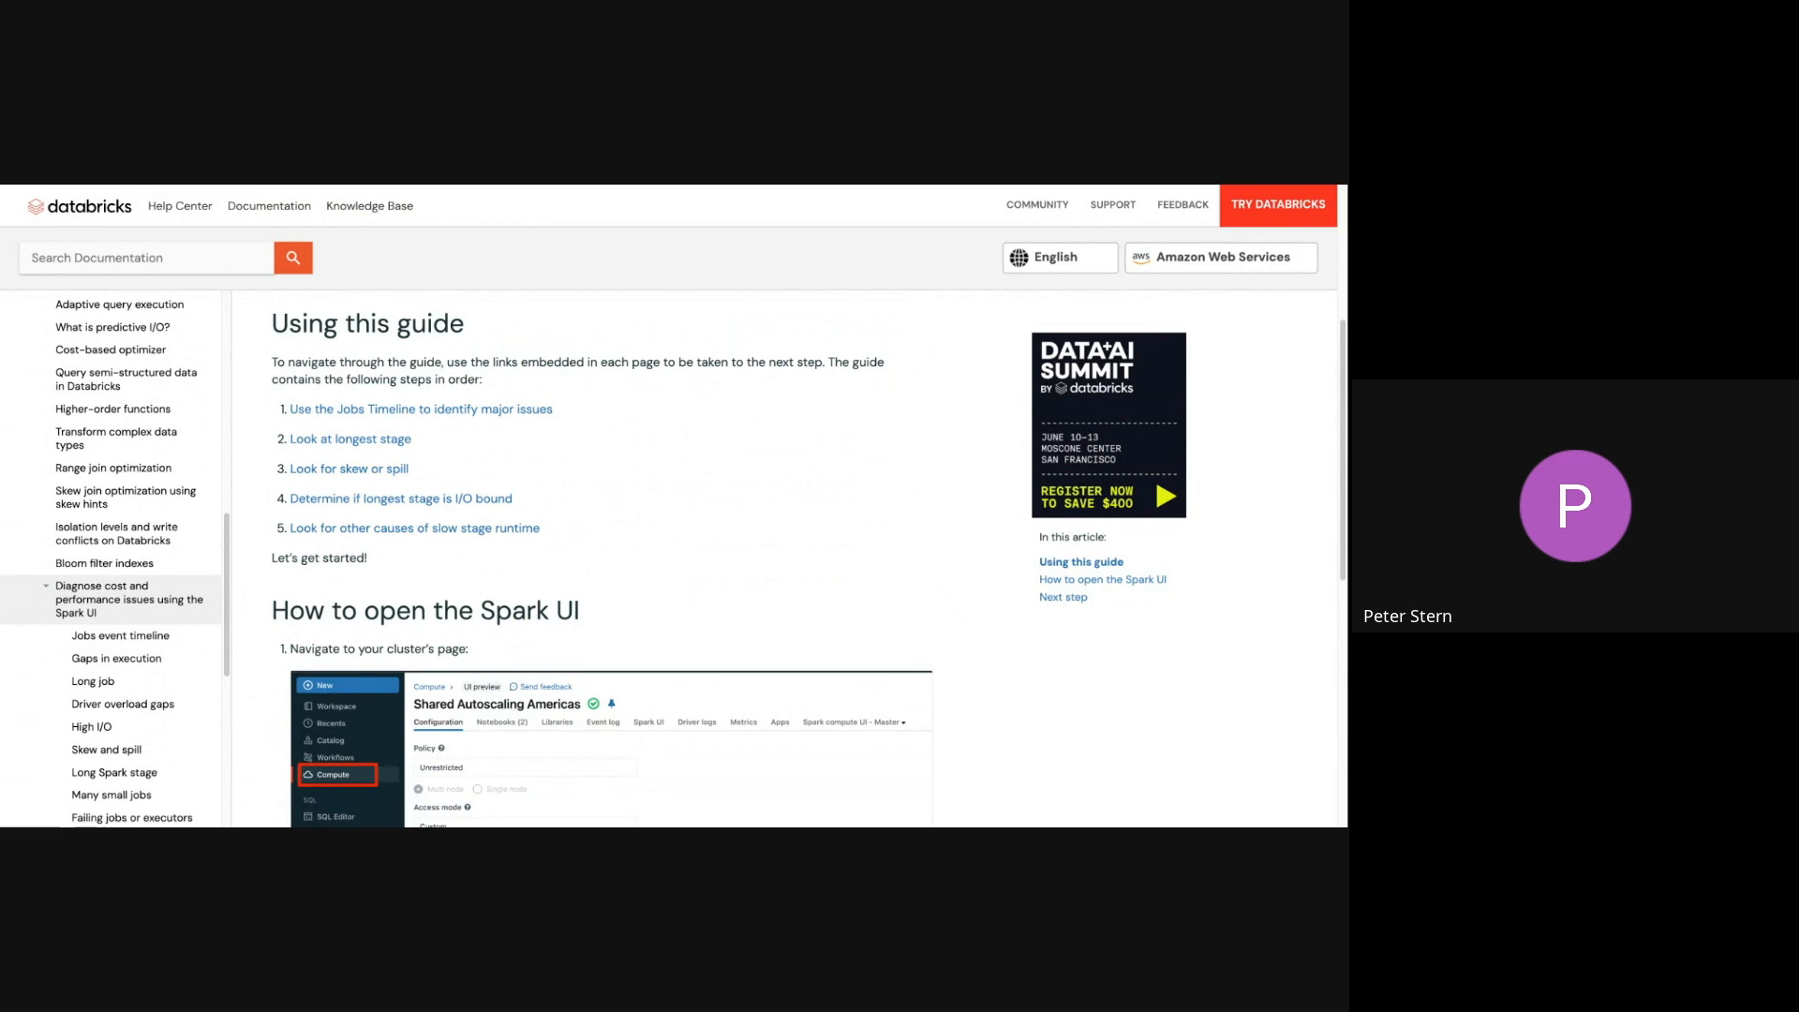
mouse_move(441, 409)
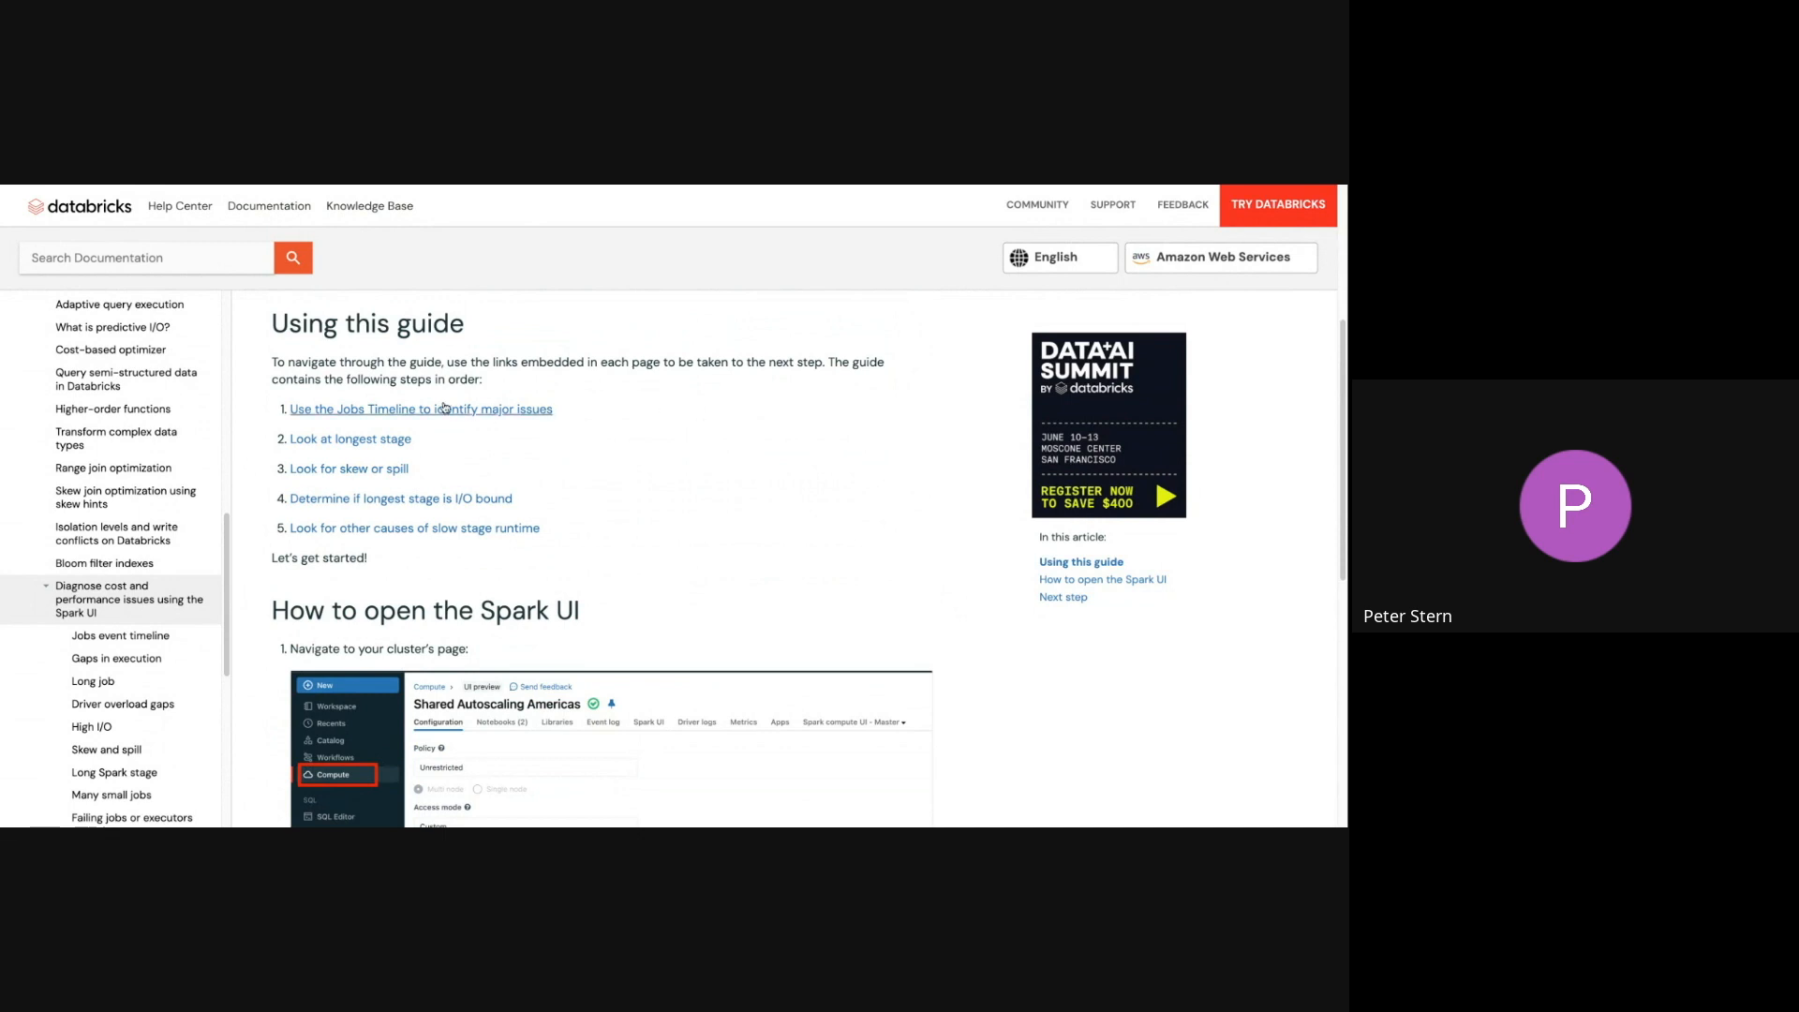
mouse_move(613, 407)
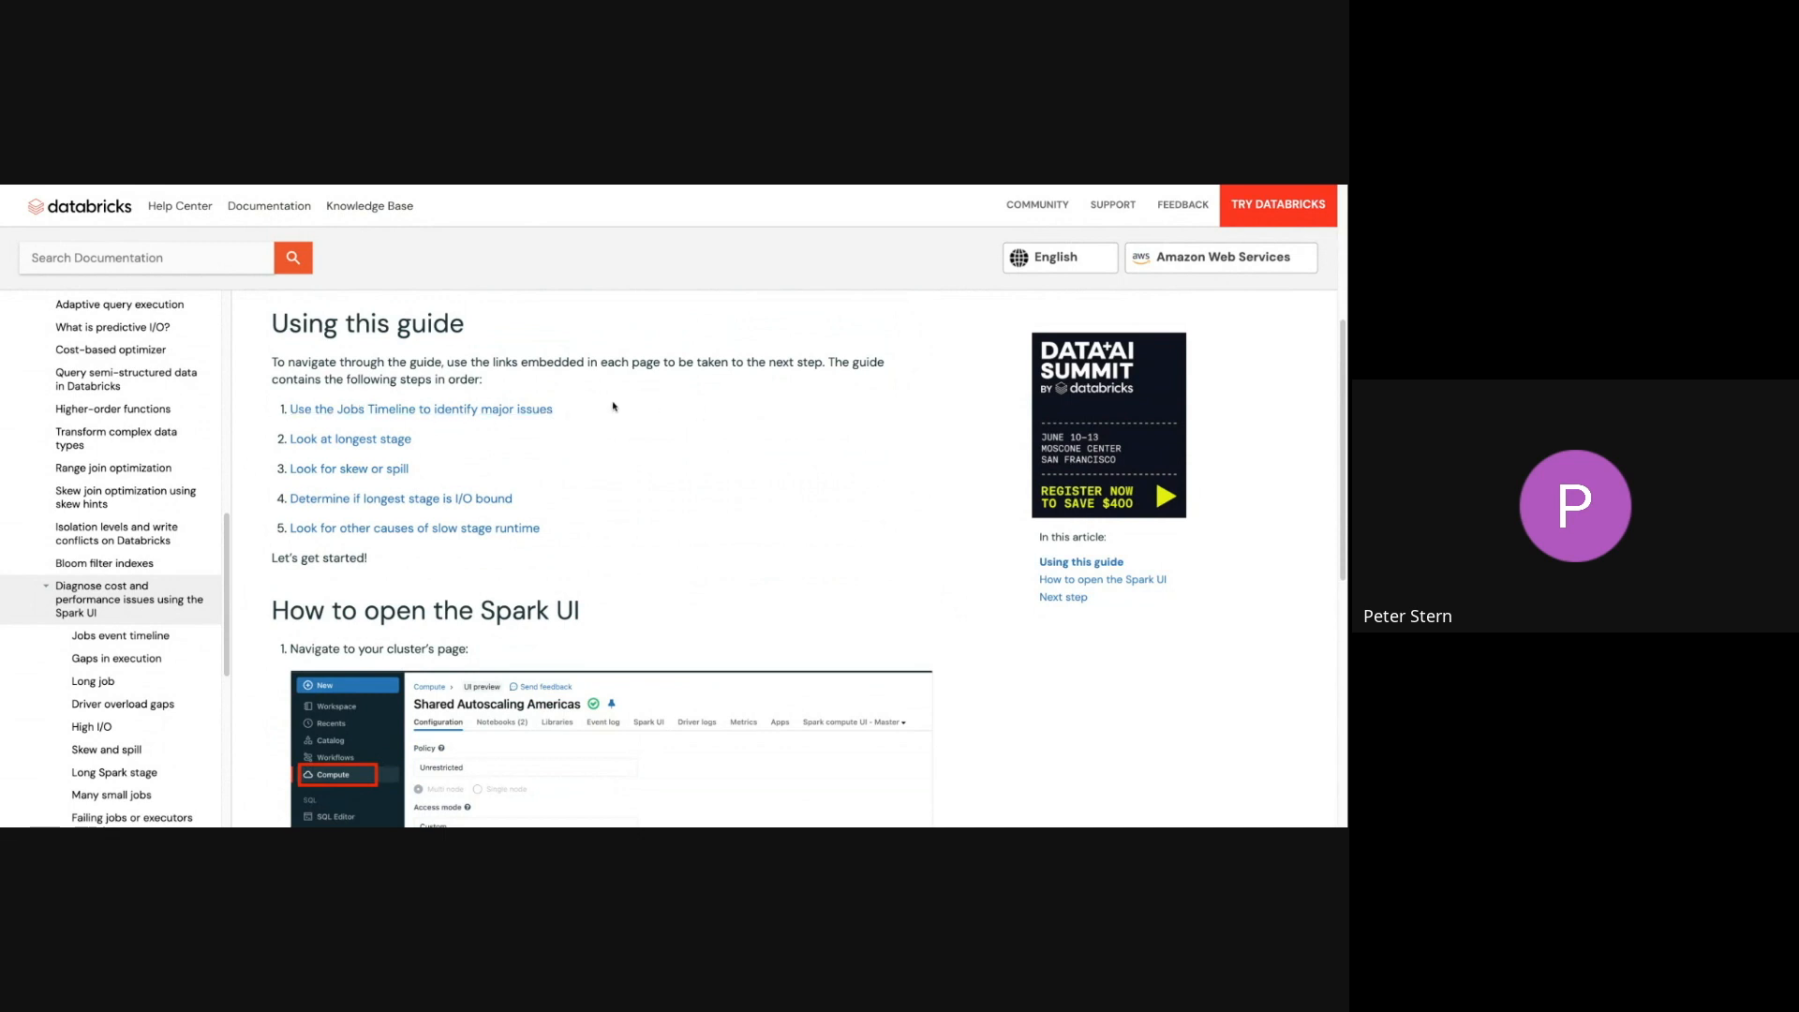
mouse_move(455, 444)
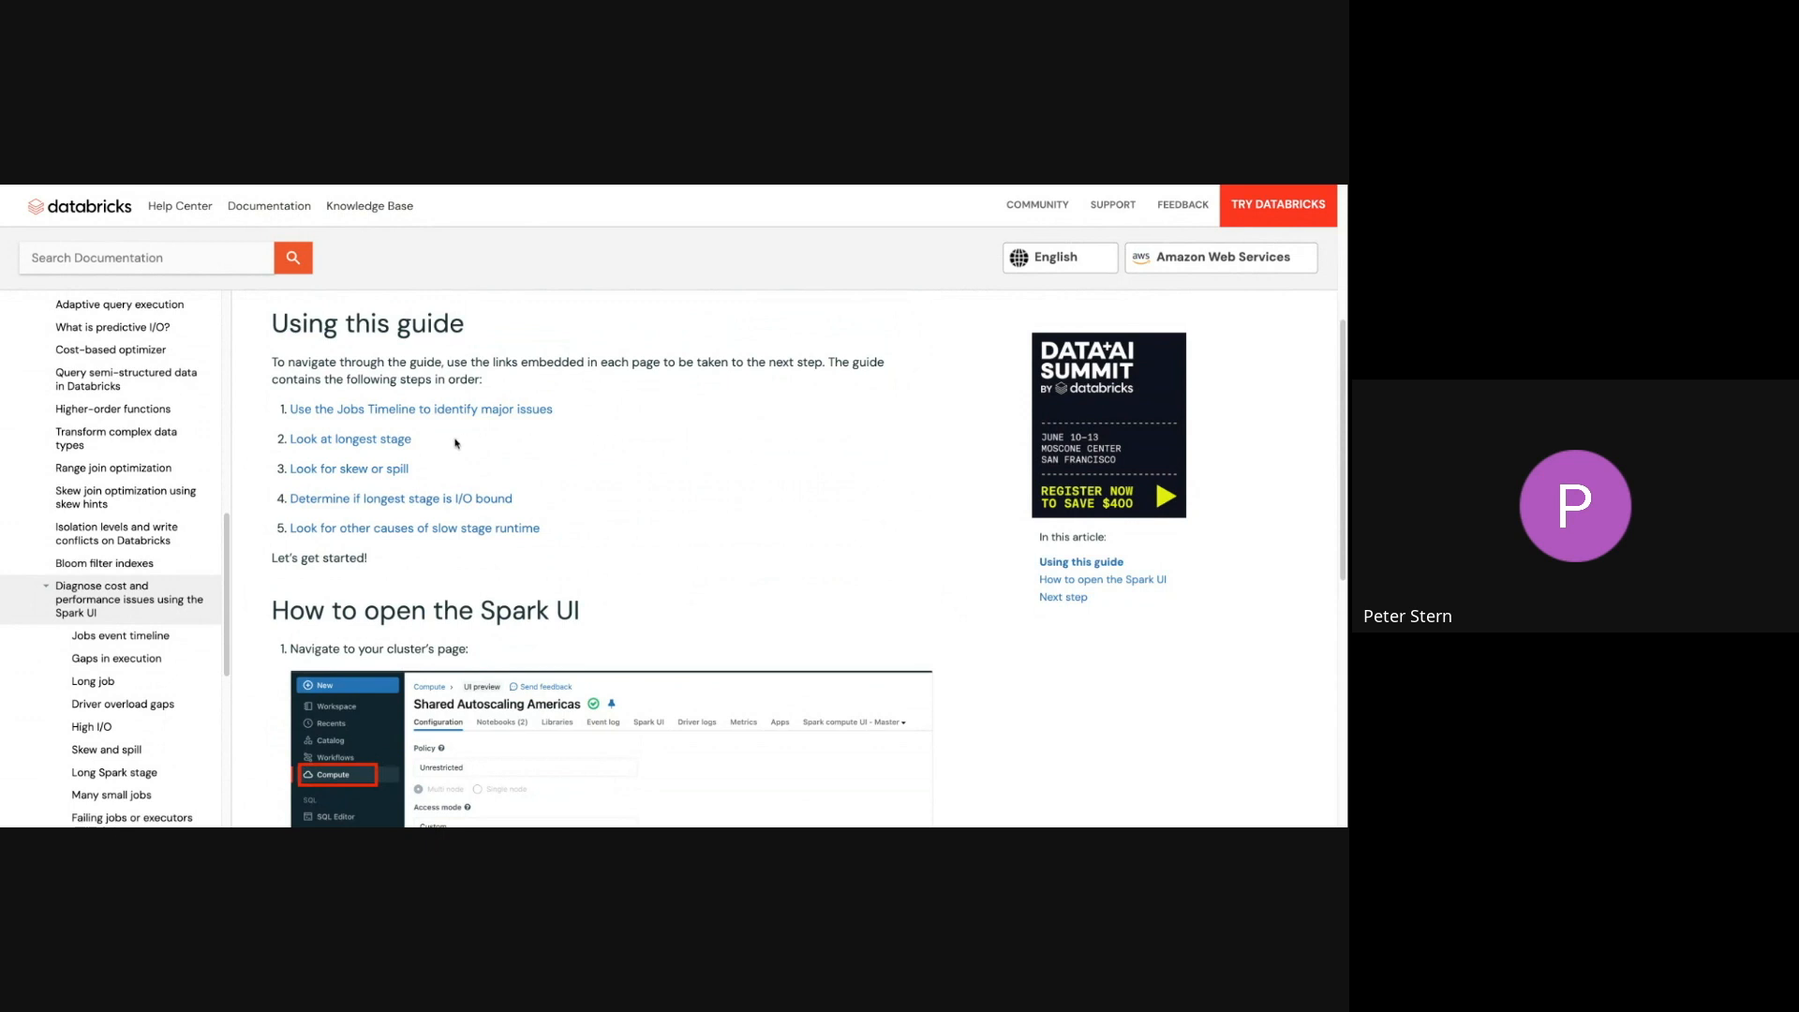
double_click(349, 439)
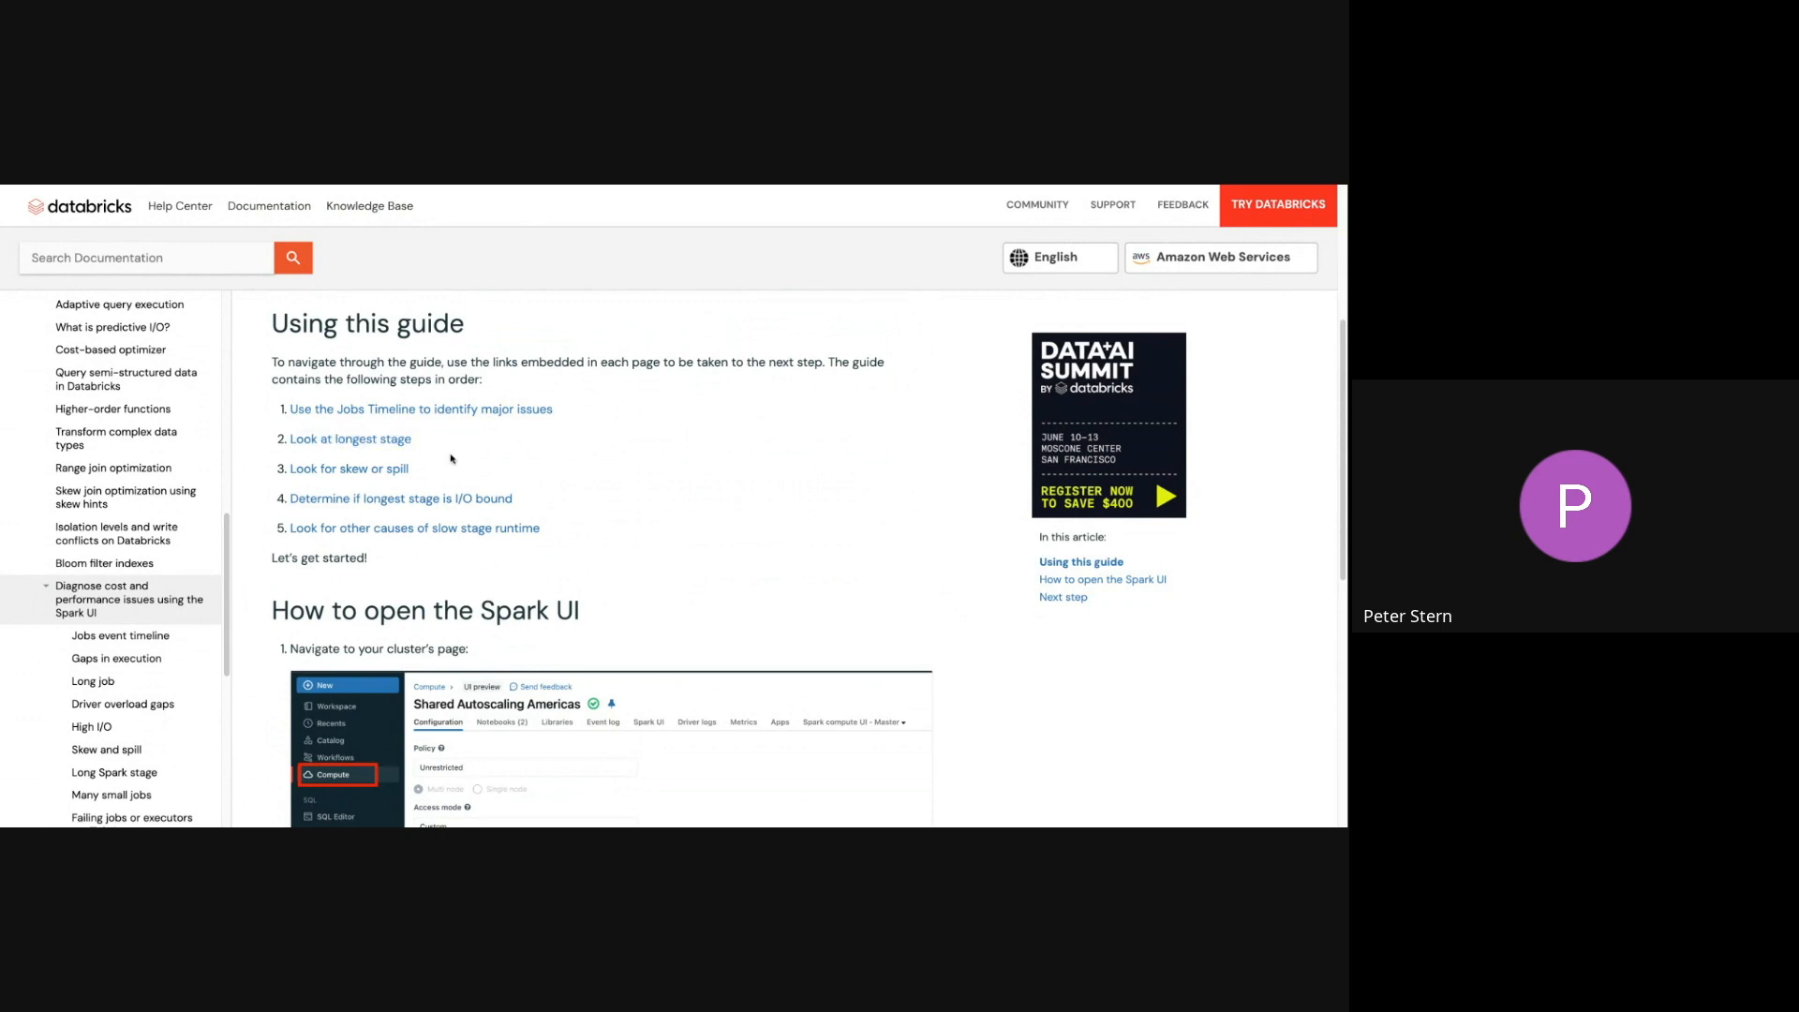
double_click(348, 469)
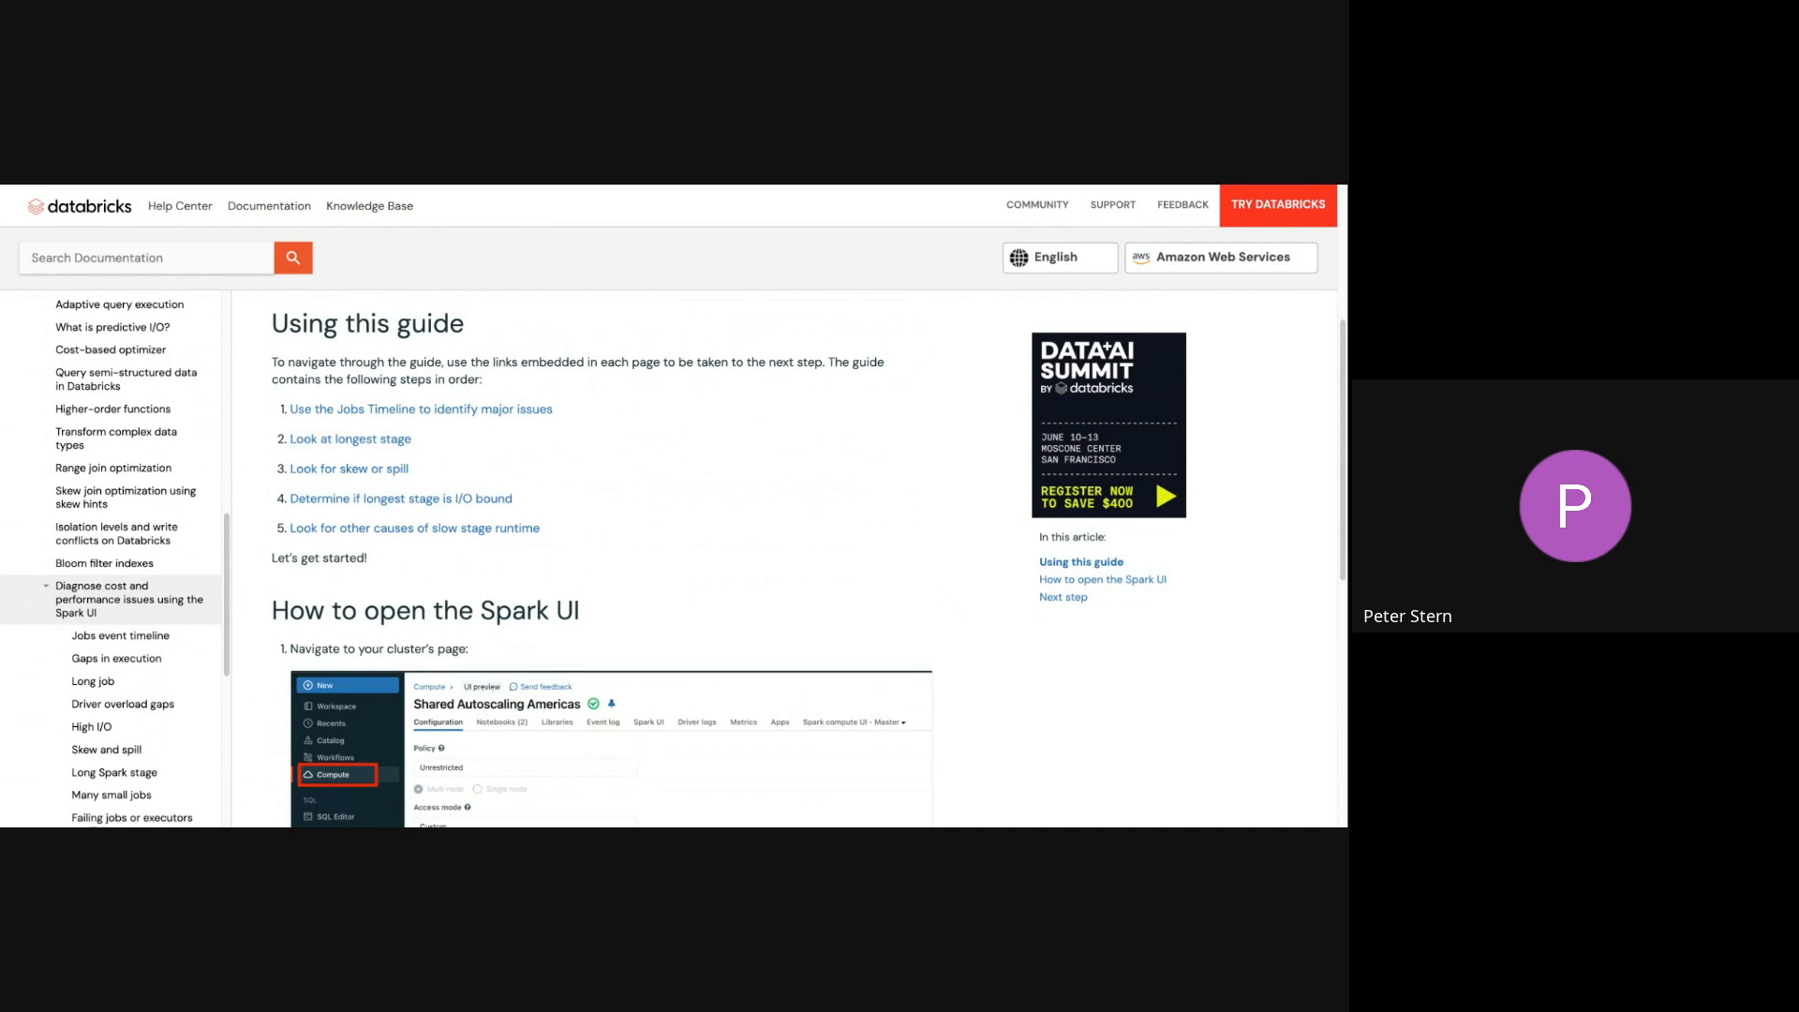
Scroll past the Spark UI screenshots to the Next step section linking to Jobs timeline
scroll("down", 3)
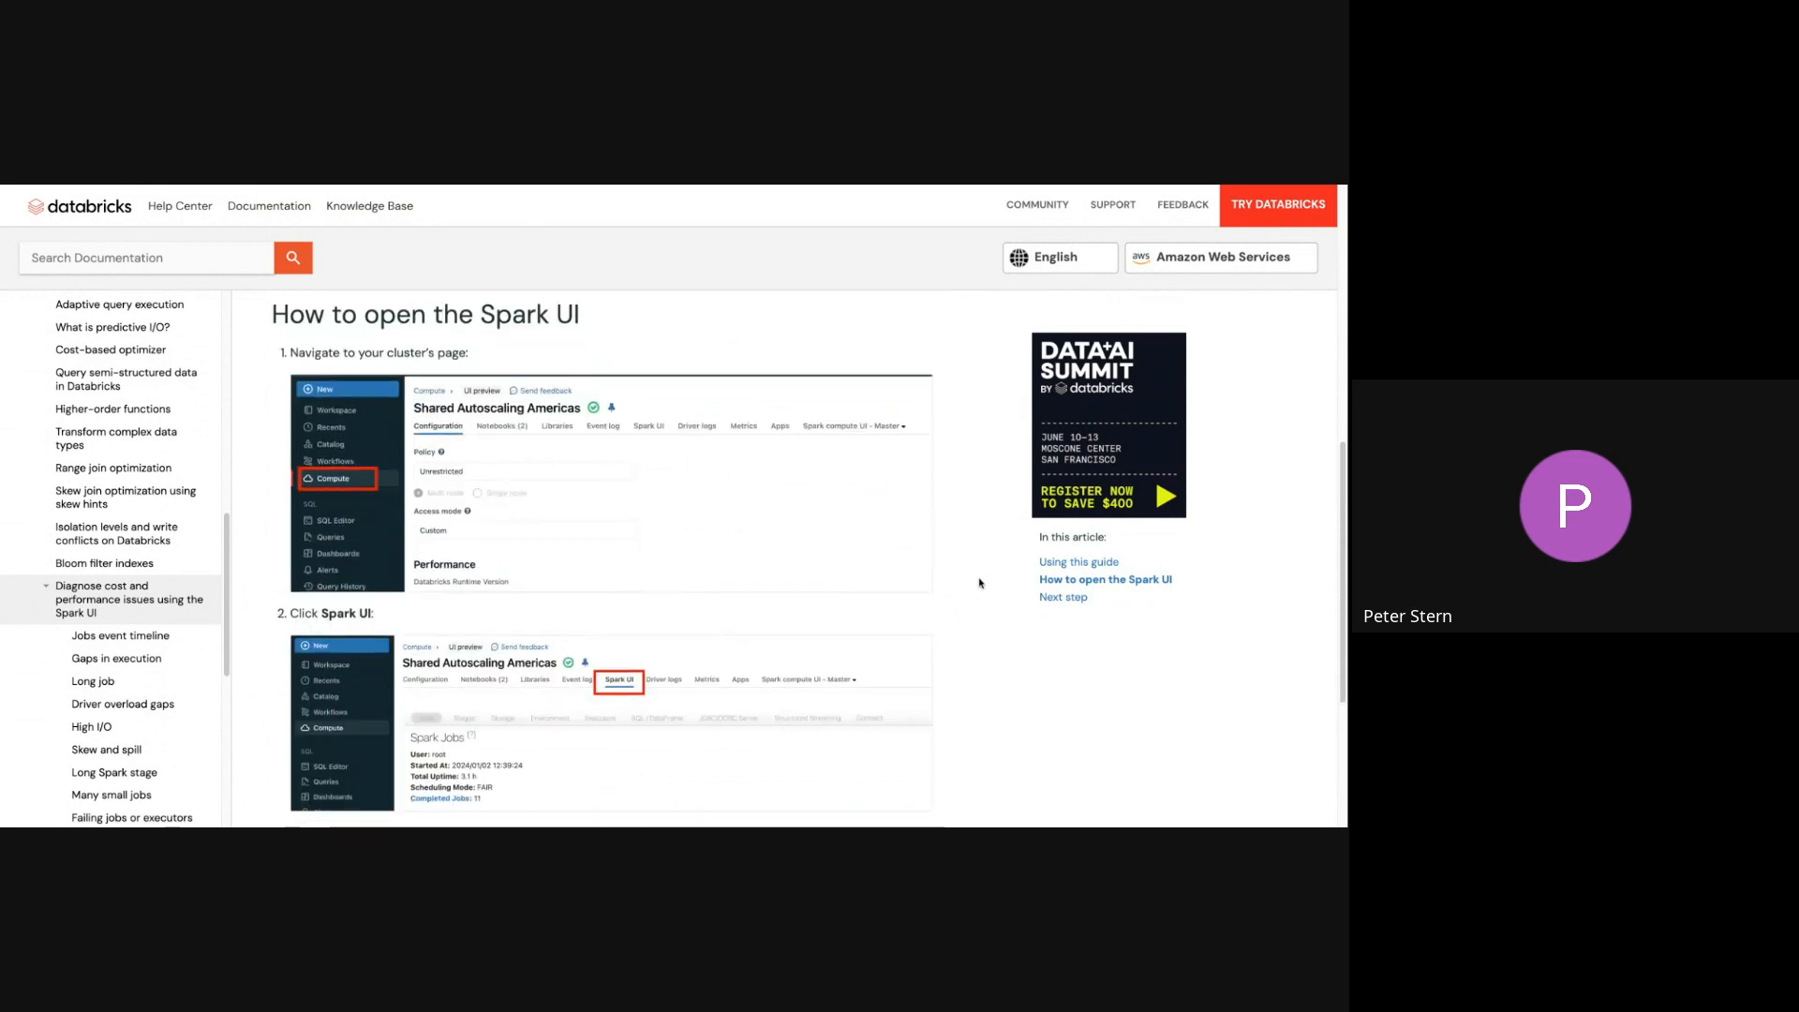
scroll("down", 3)
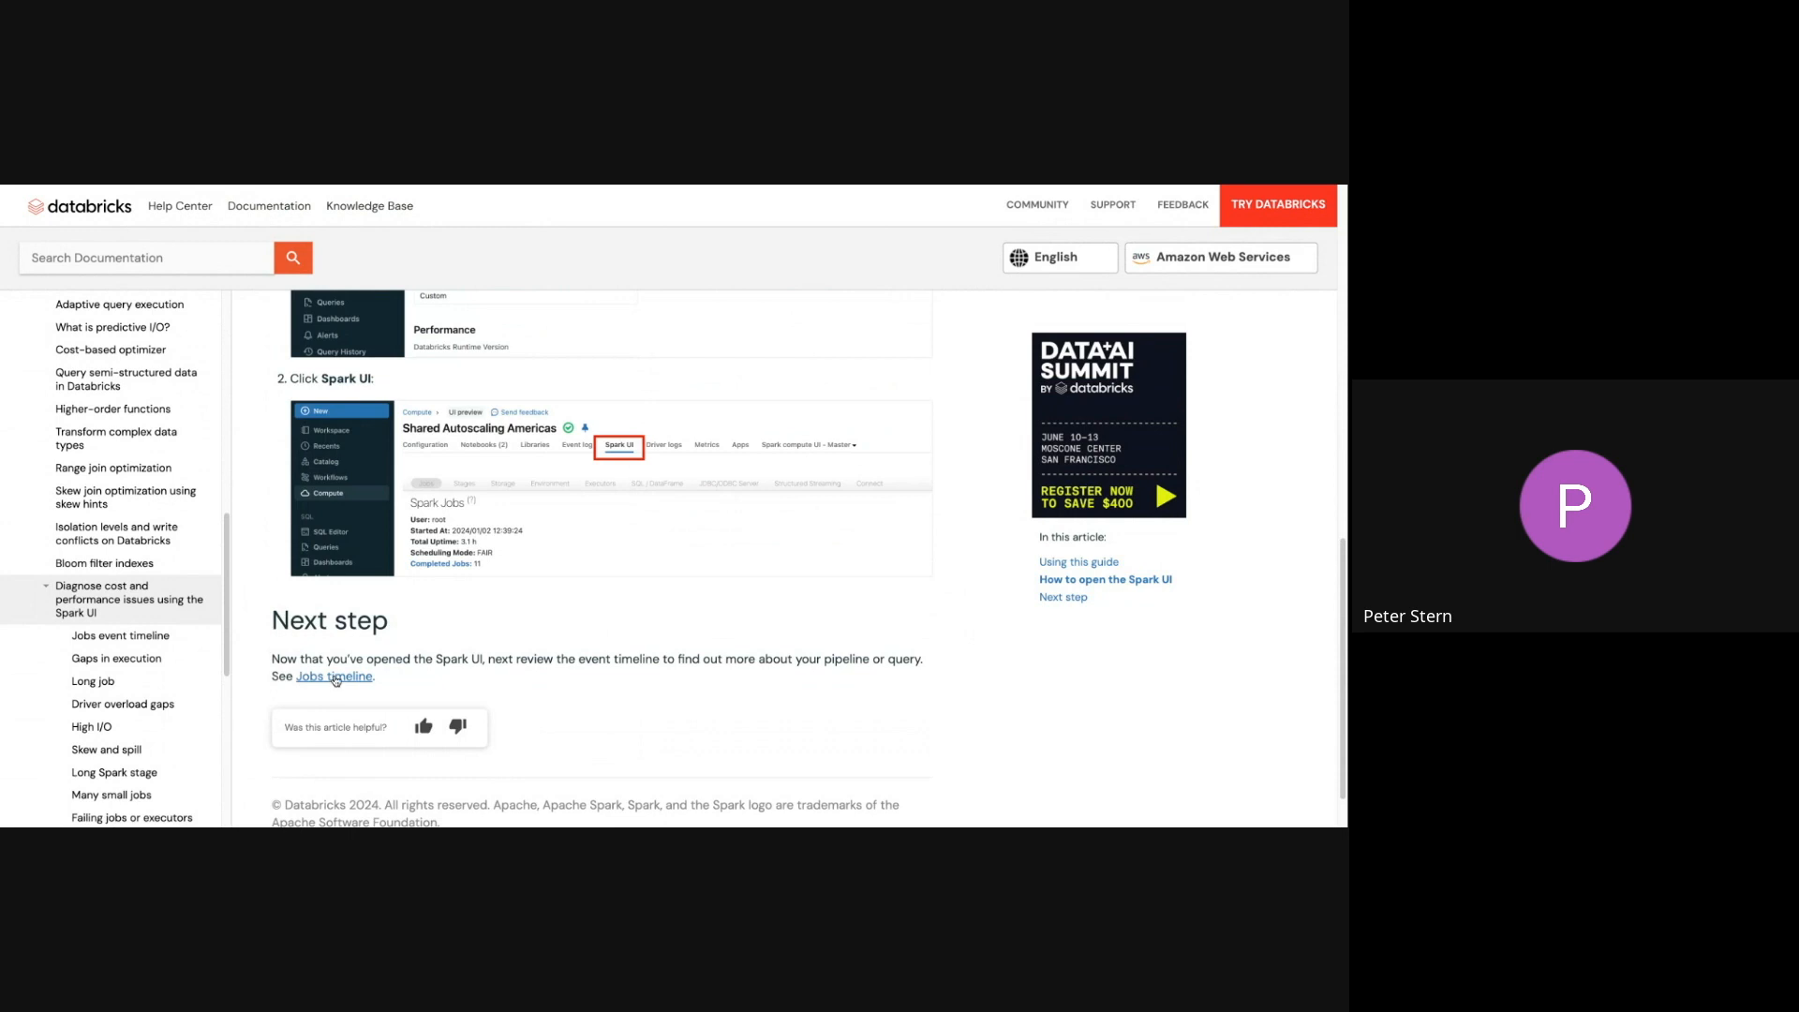
Open the Jobs timeline article and scroll to 'How to open the jobs timeline'
left_click(334, 676)
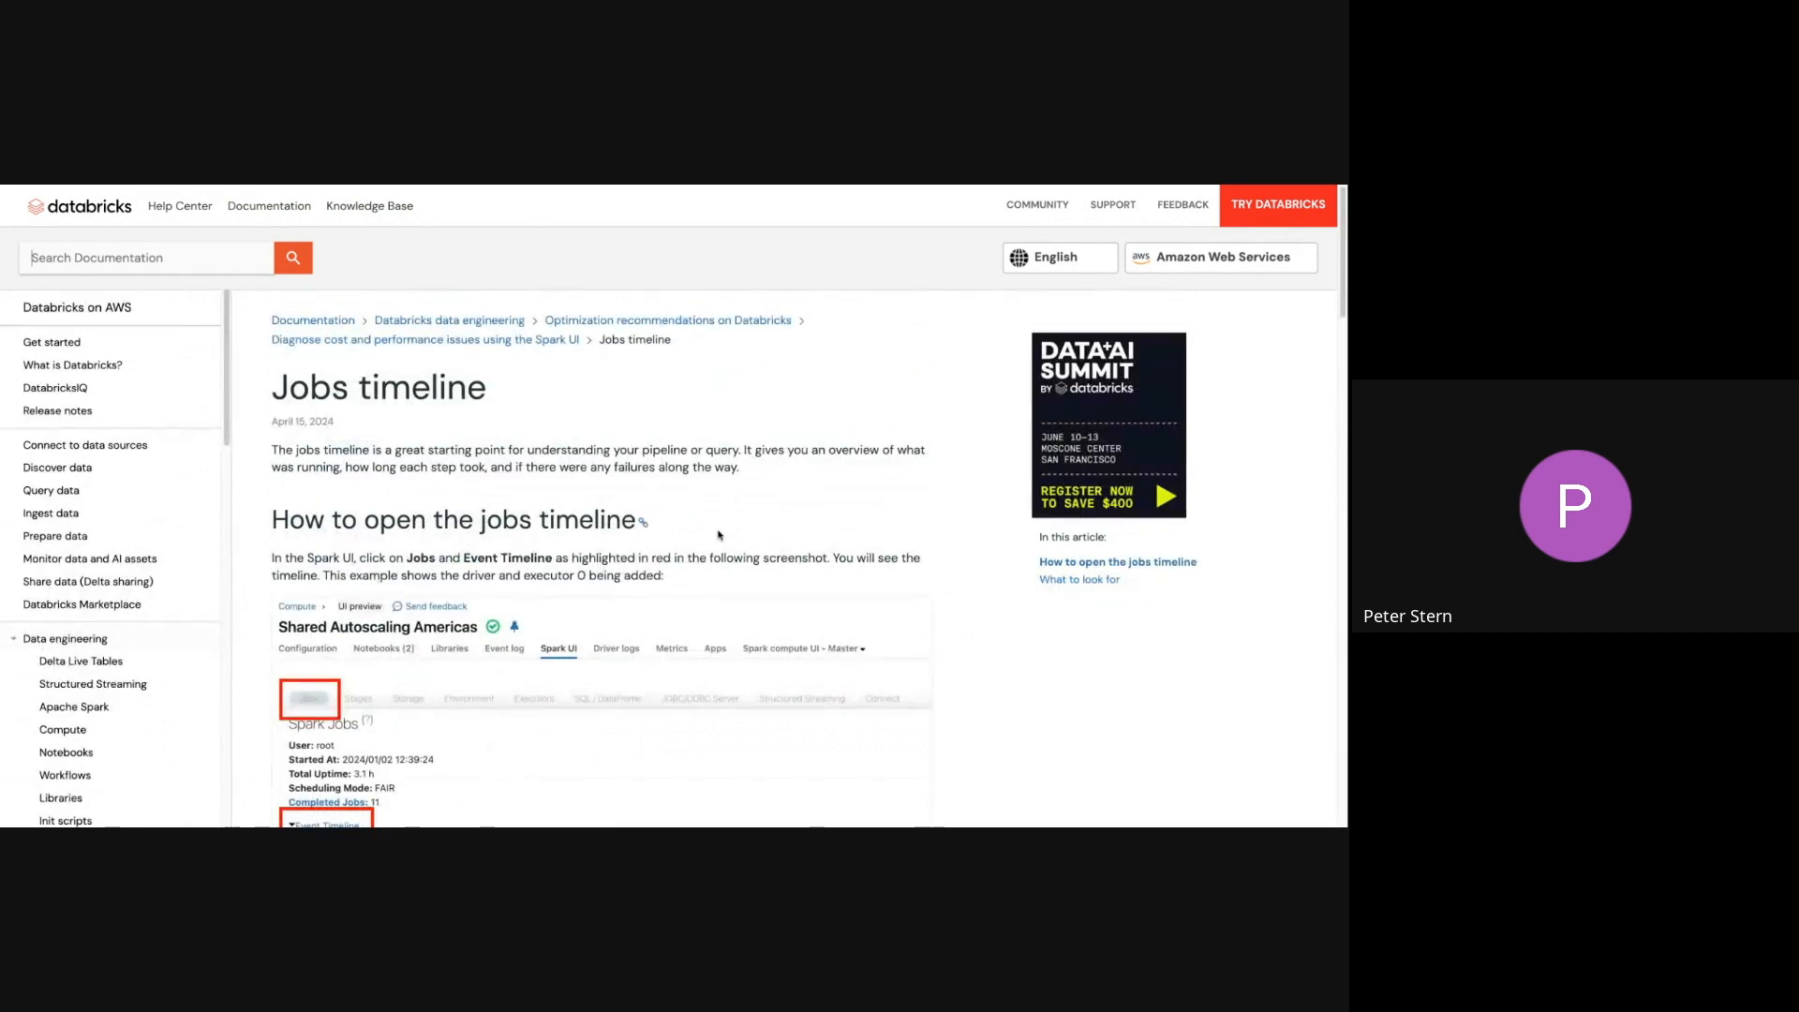
mouse_move(961, 535)
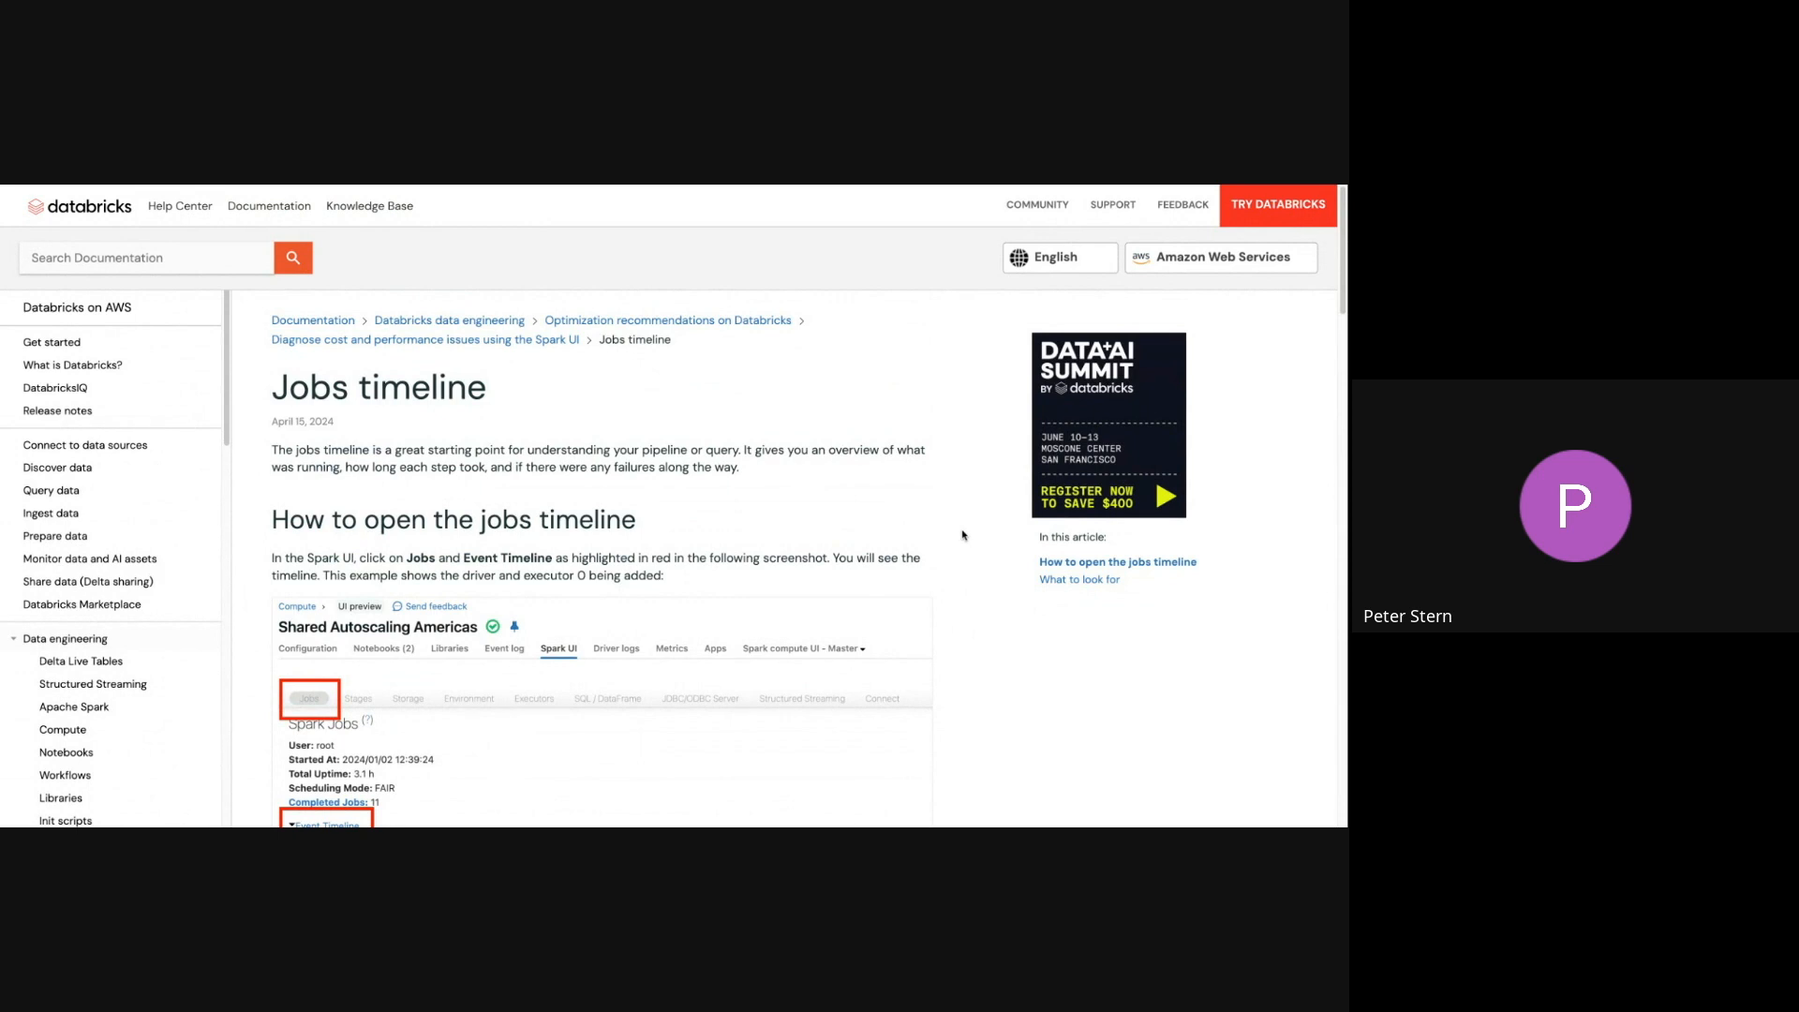
mouse_move(961, 536)
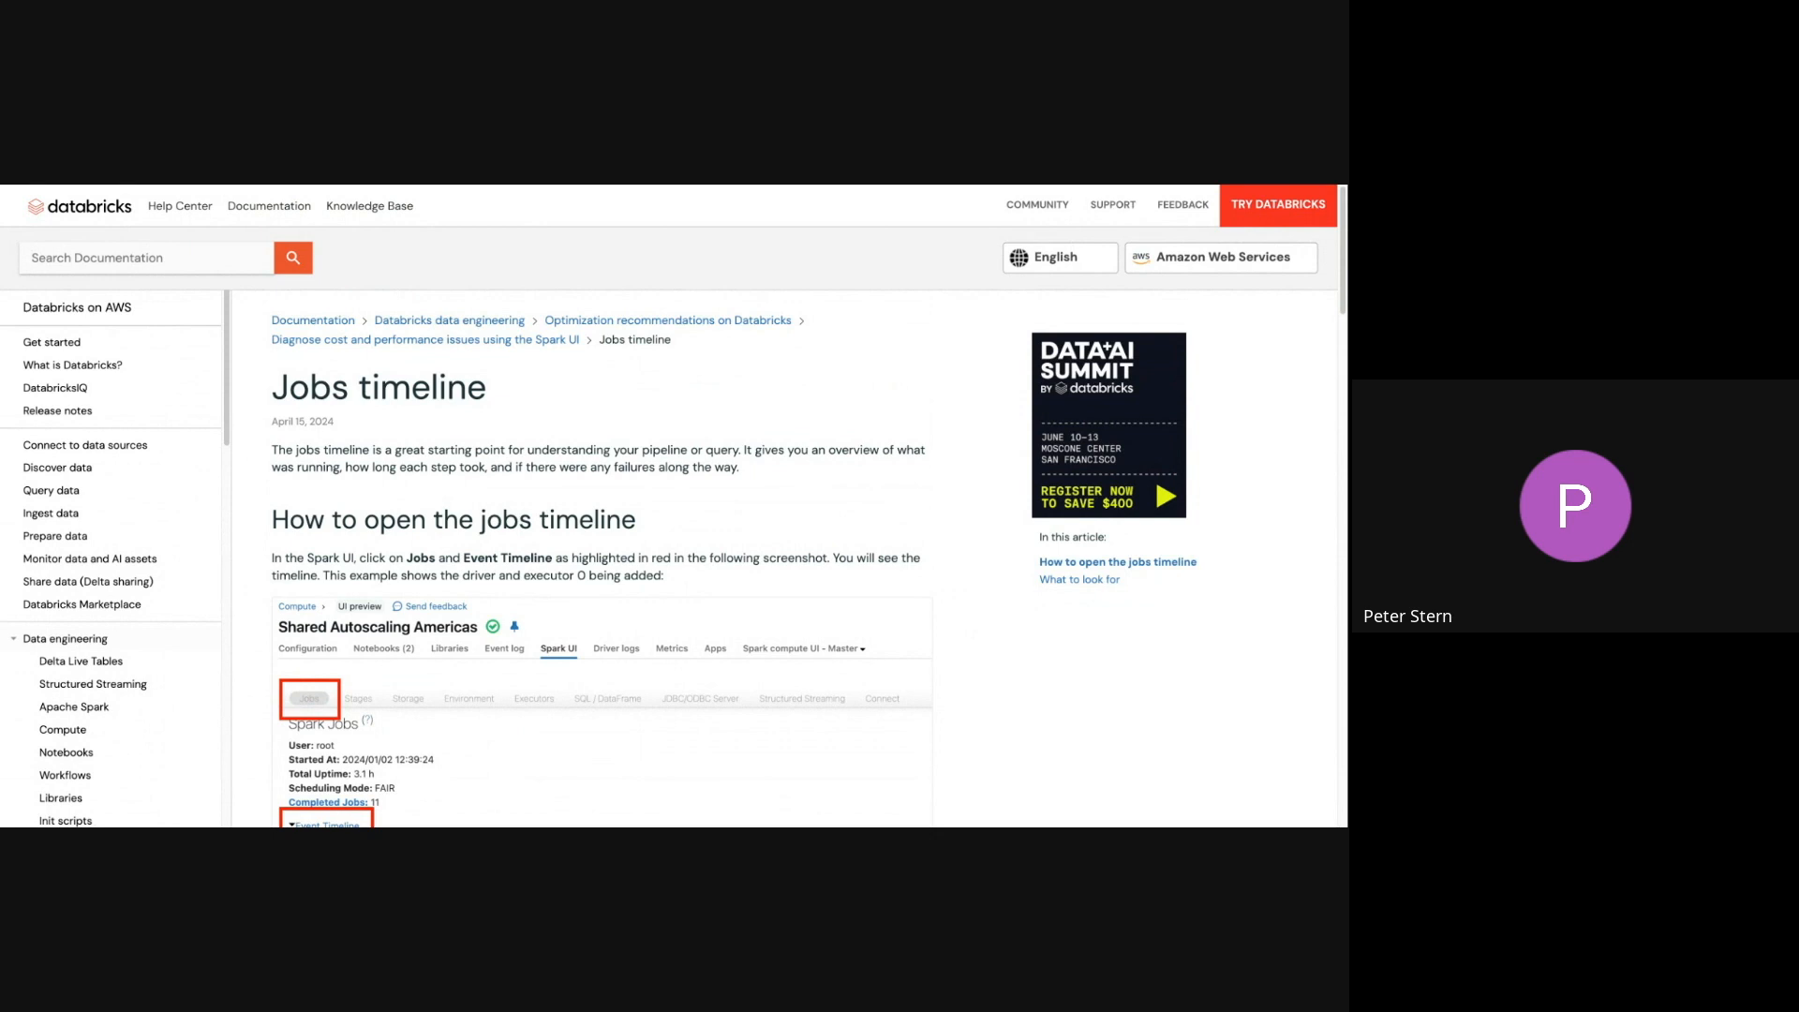
scroll("down", 3)
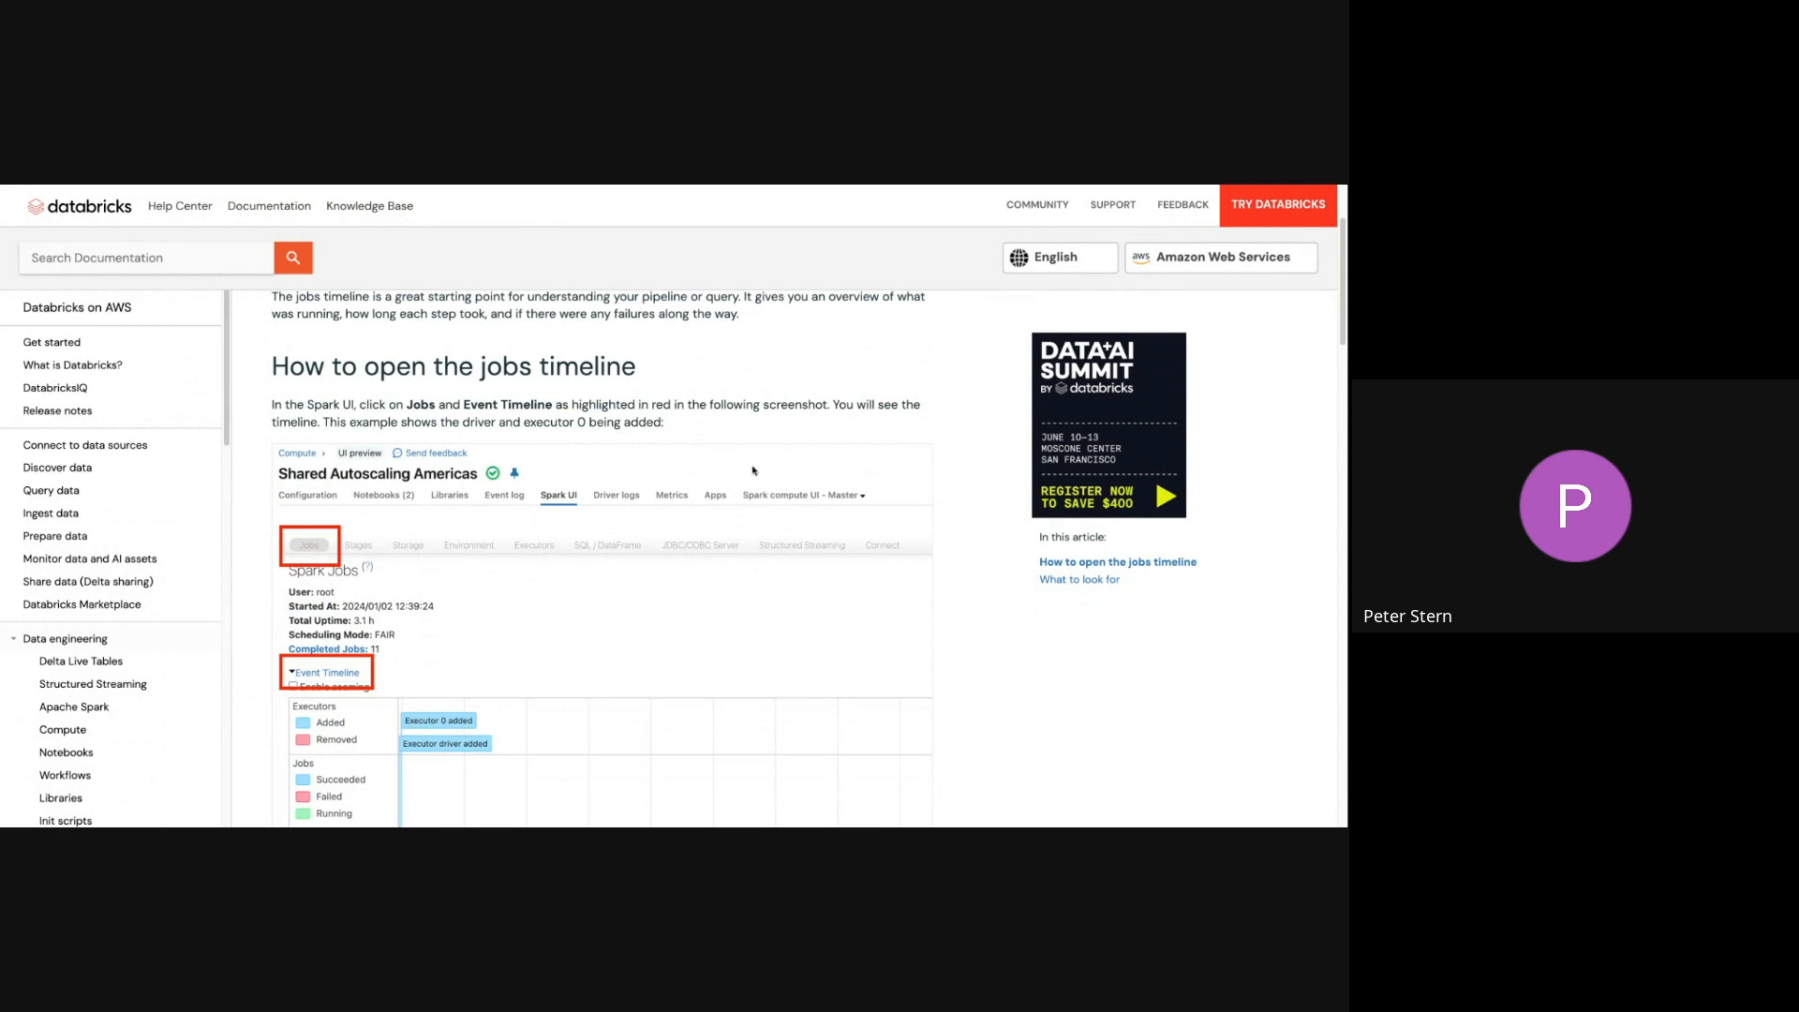
mouse_move(644, 367)
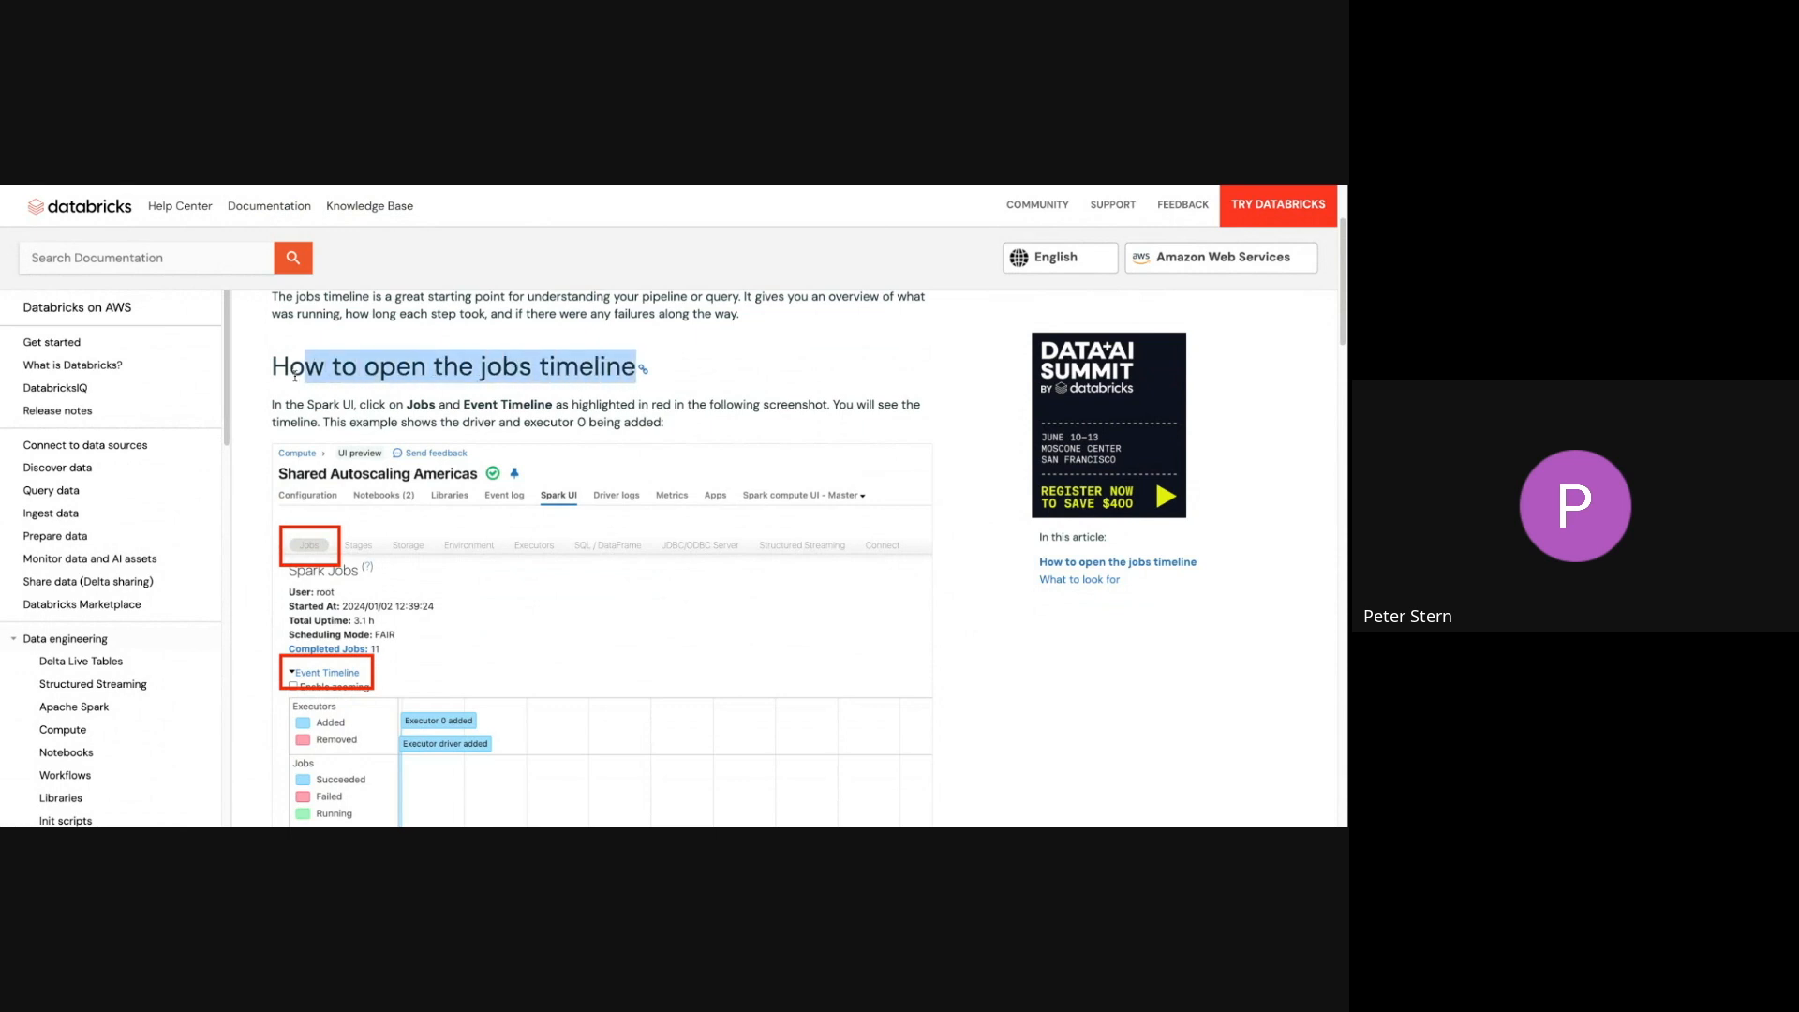
scroll("down", 3)
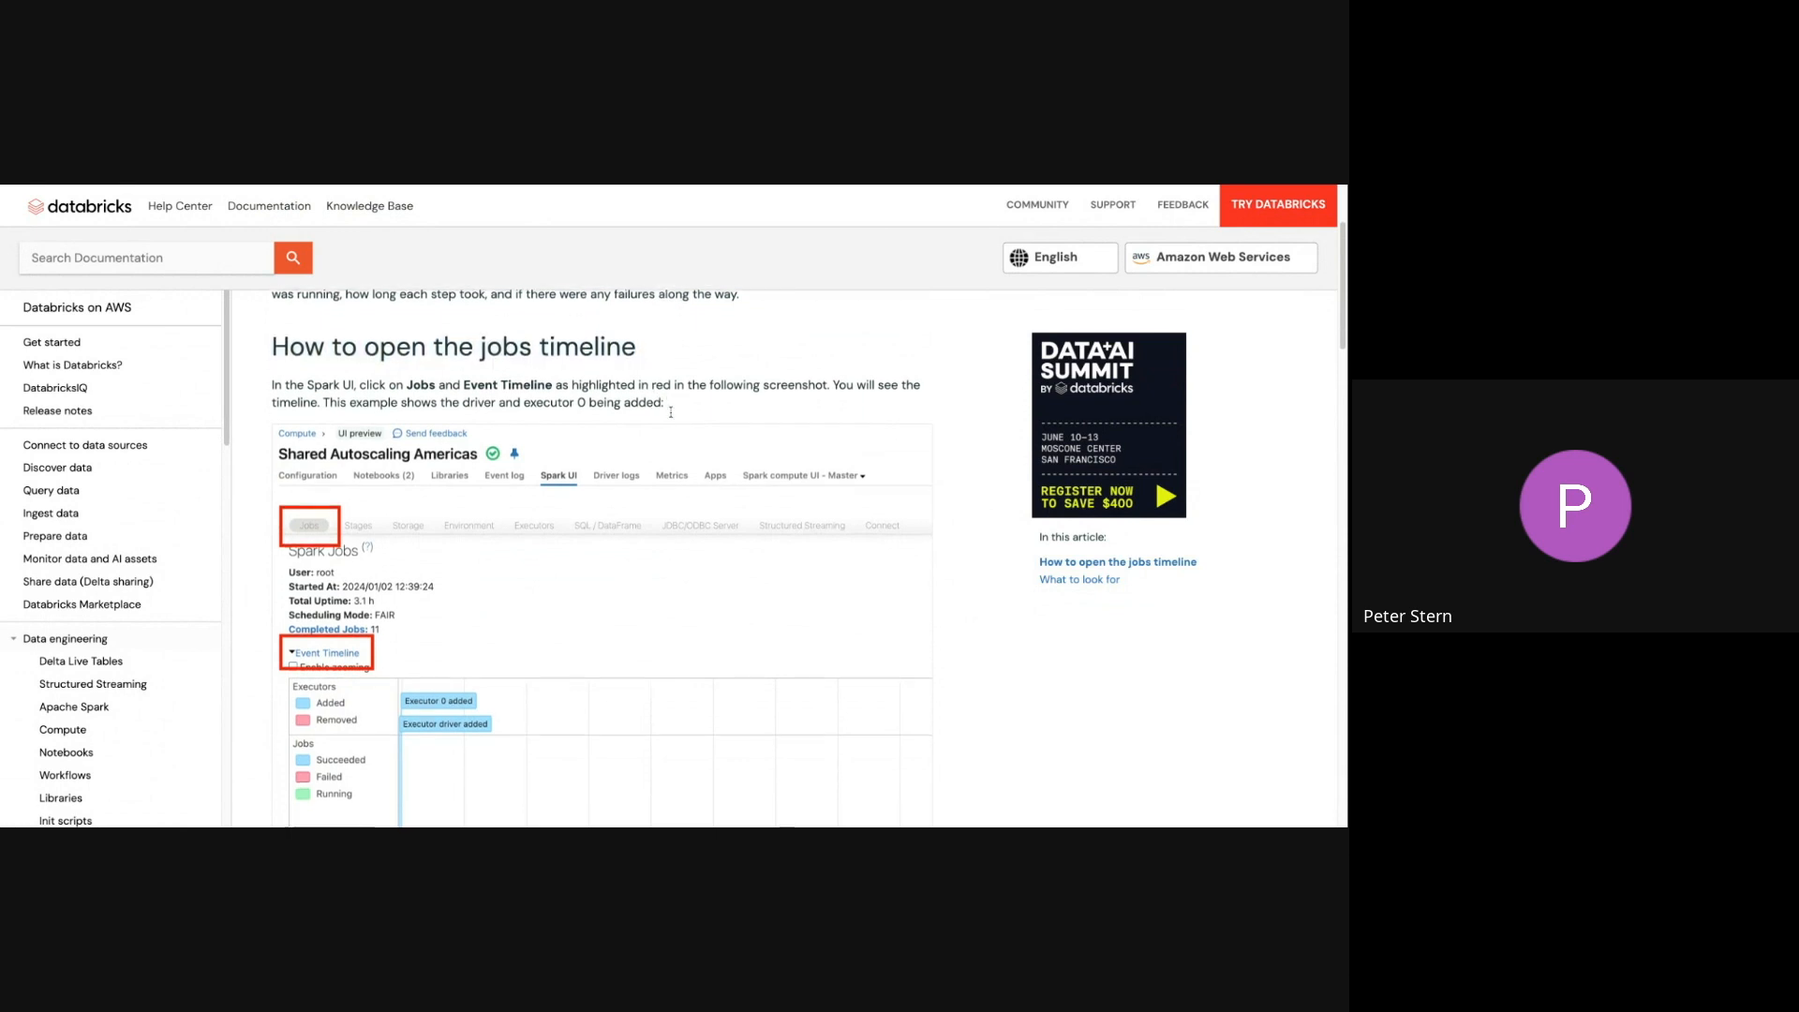
scroll("down", 3)
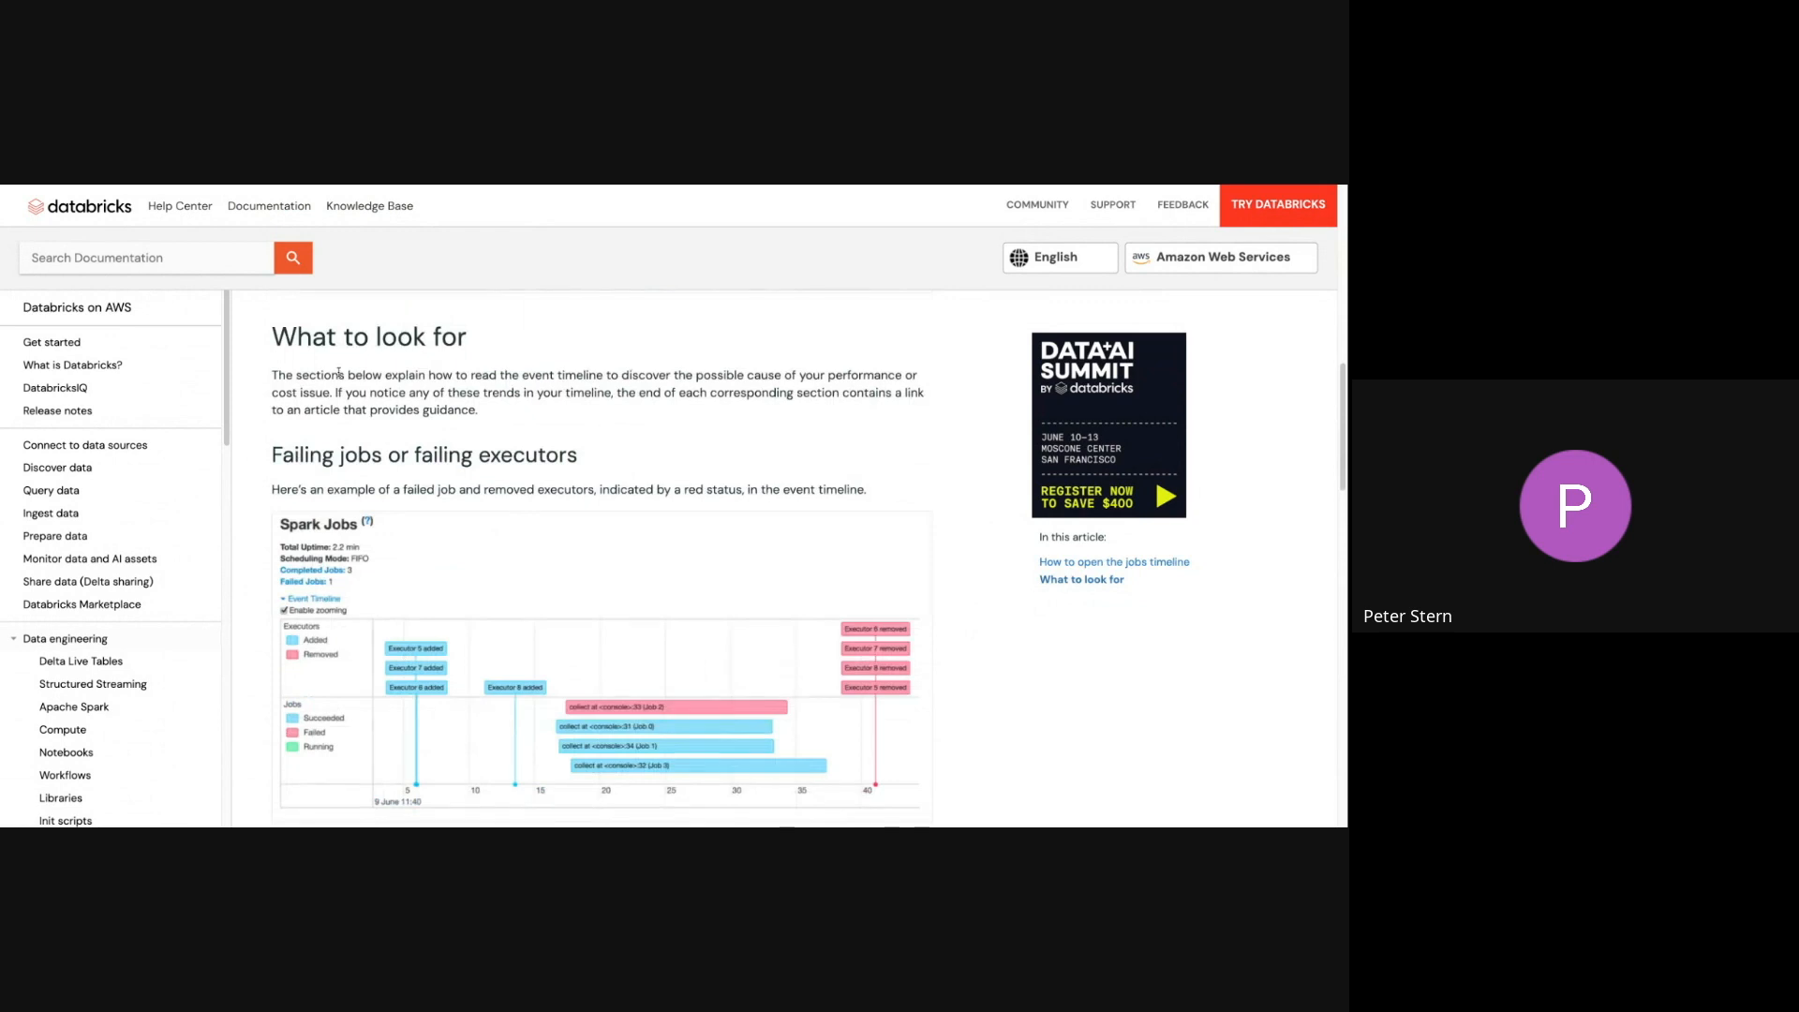
double_click(368, 336)
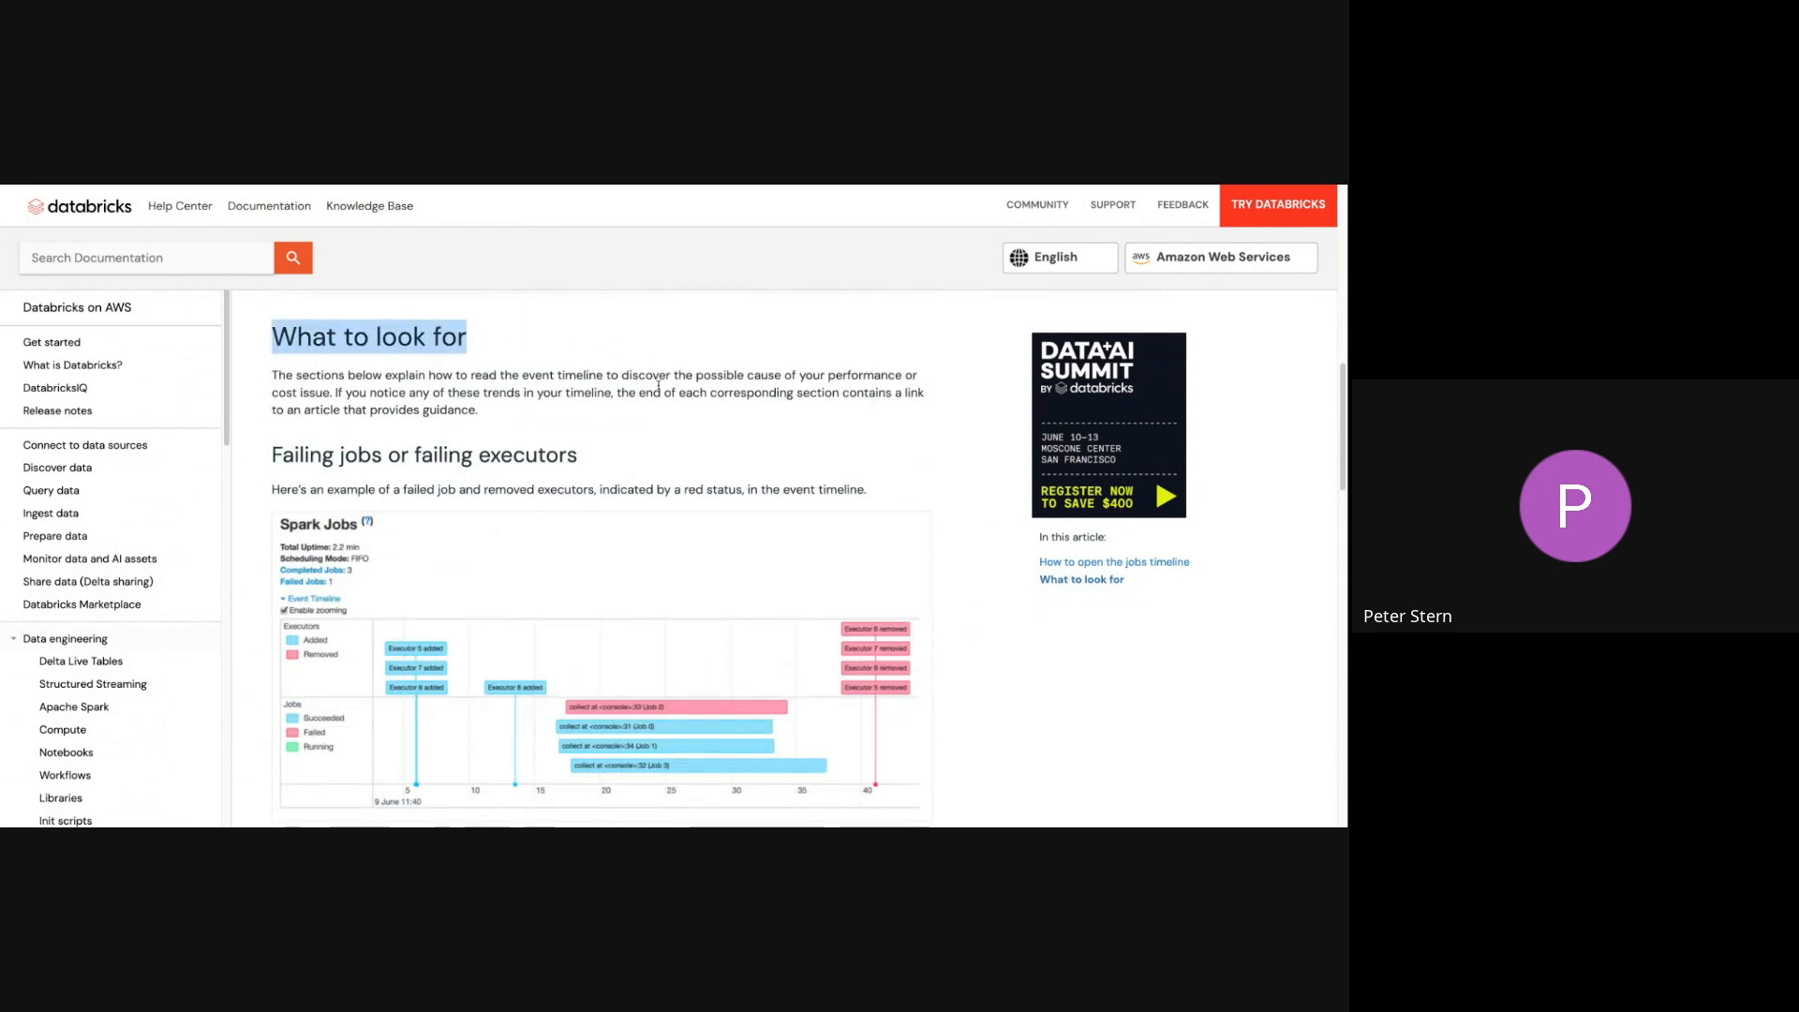
scroll("down", 3)
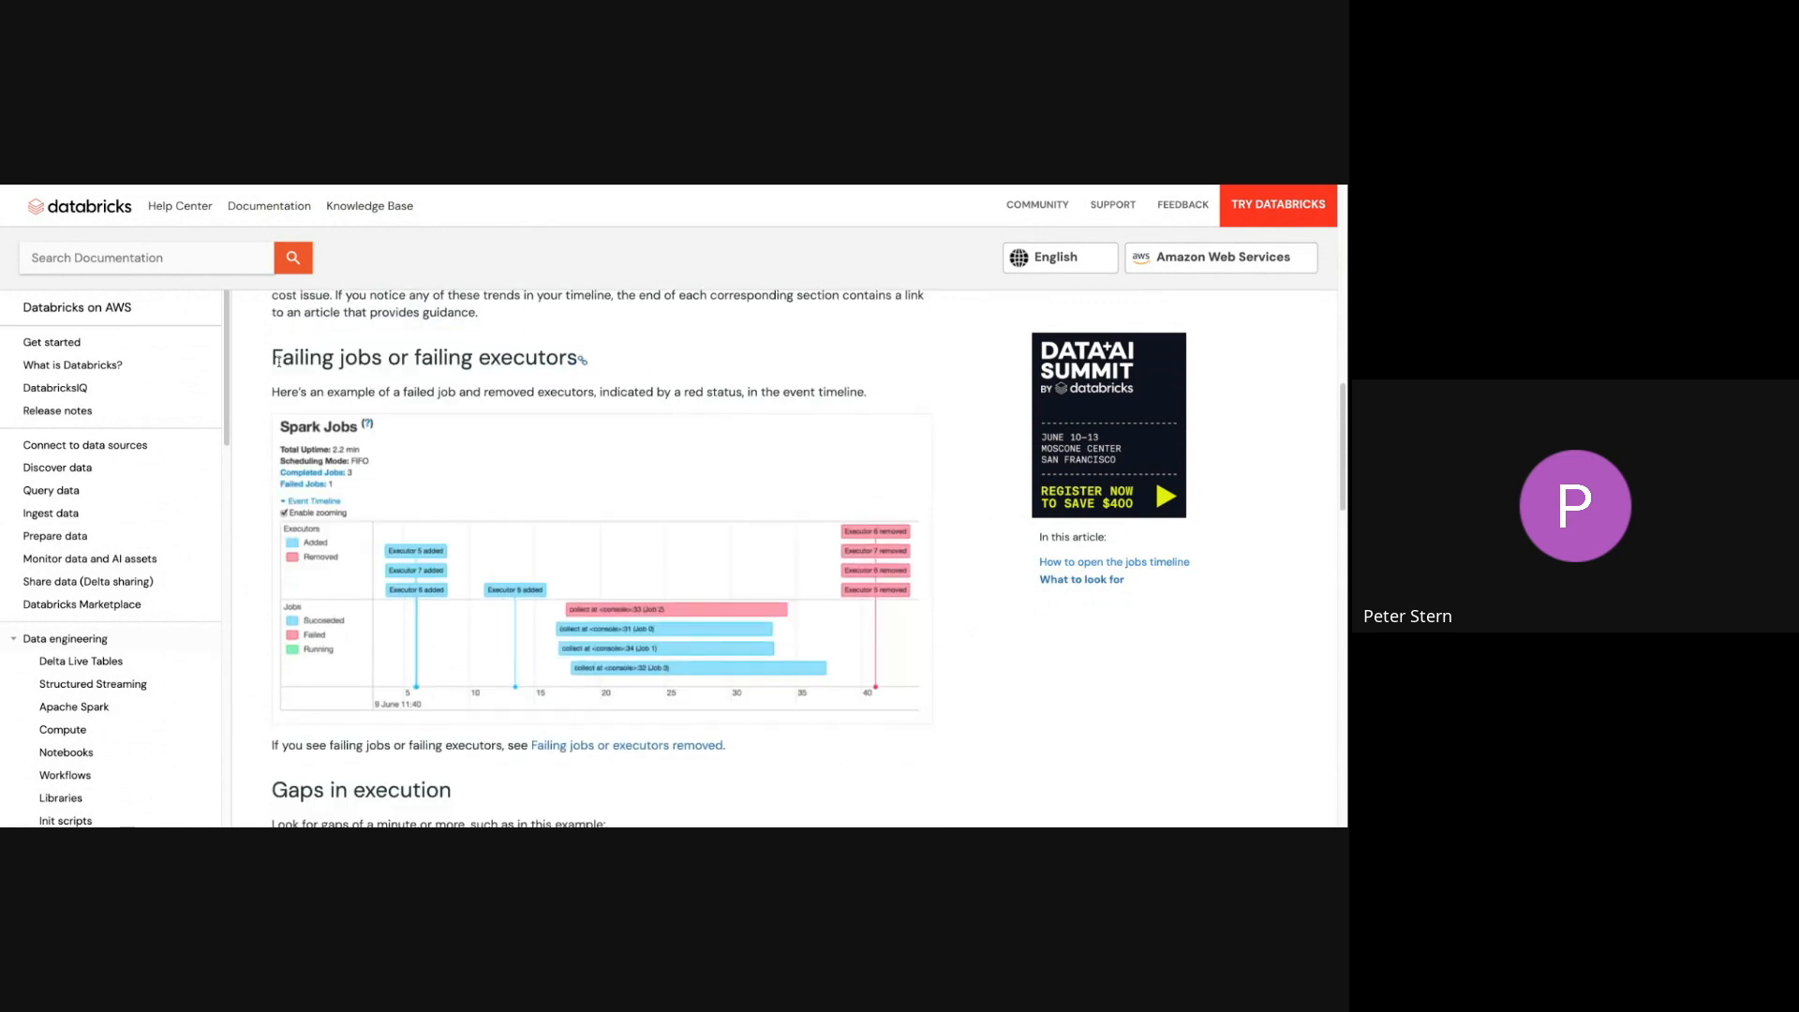
triple_click(428, 357)
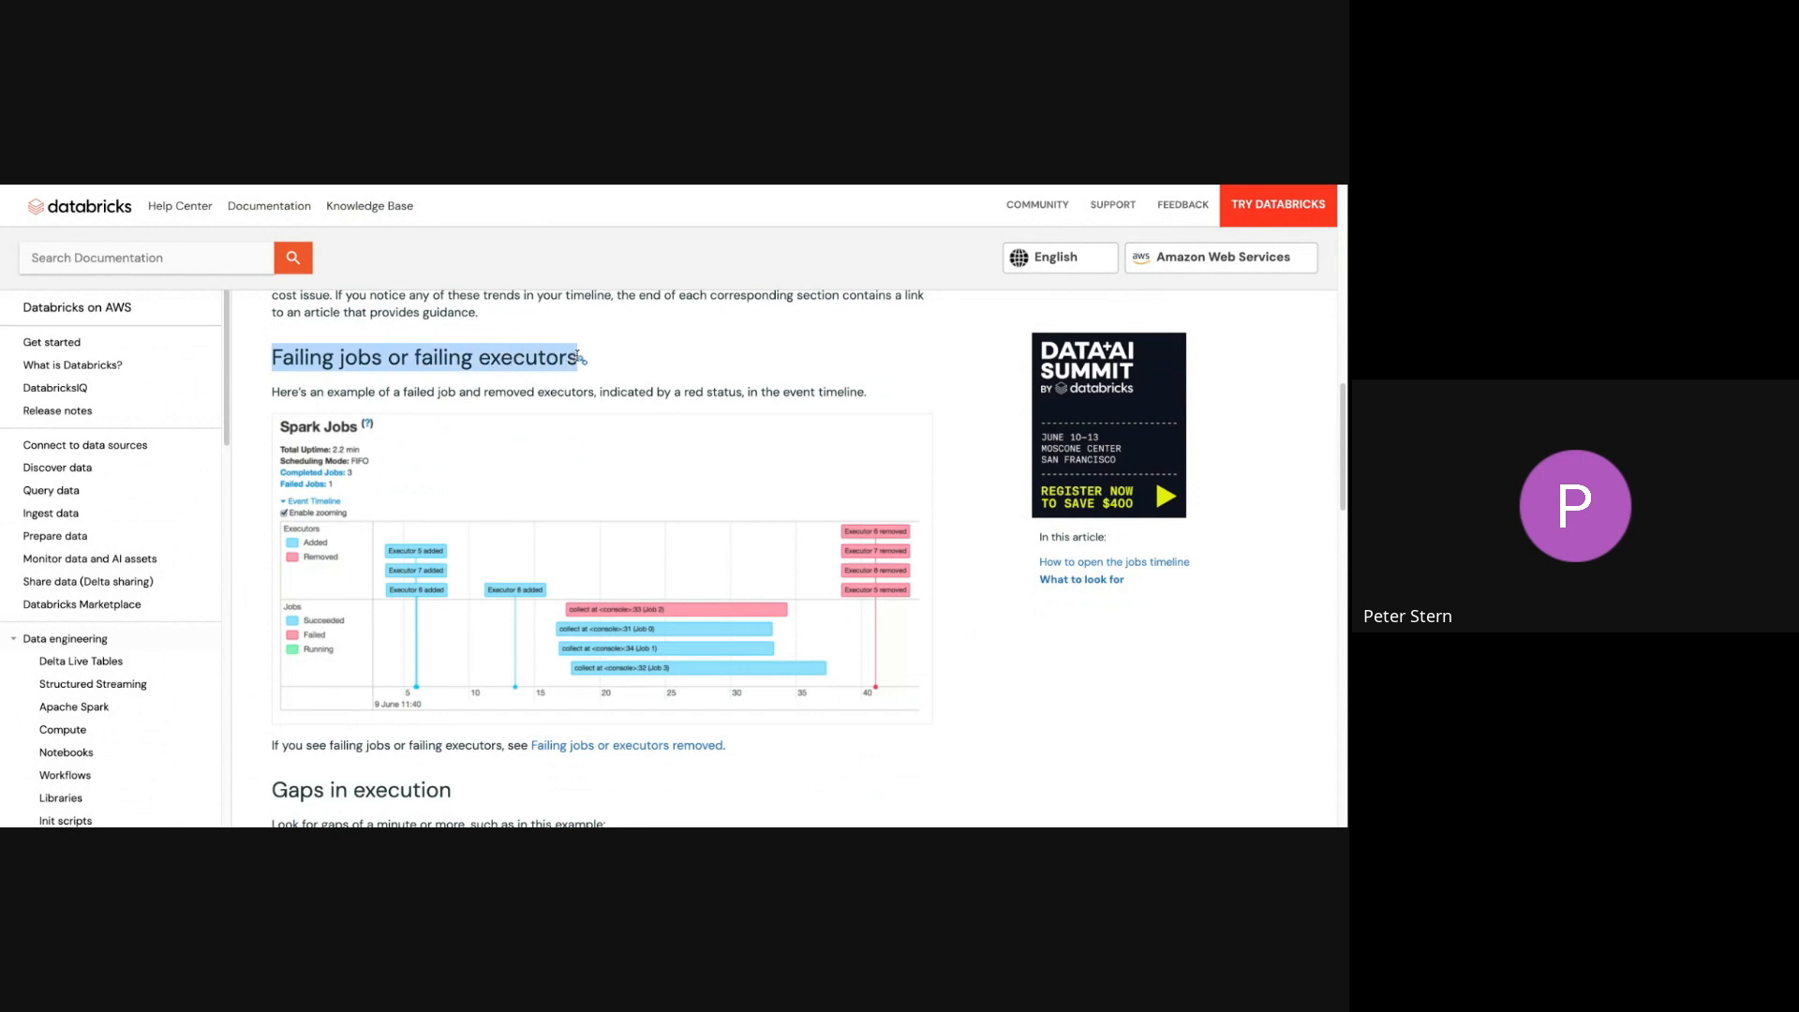
mouse_move(643, 392)
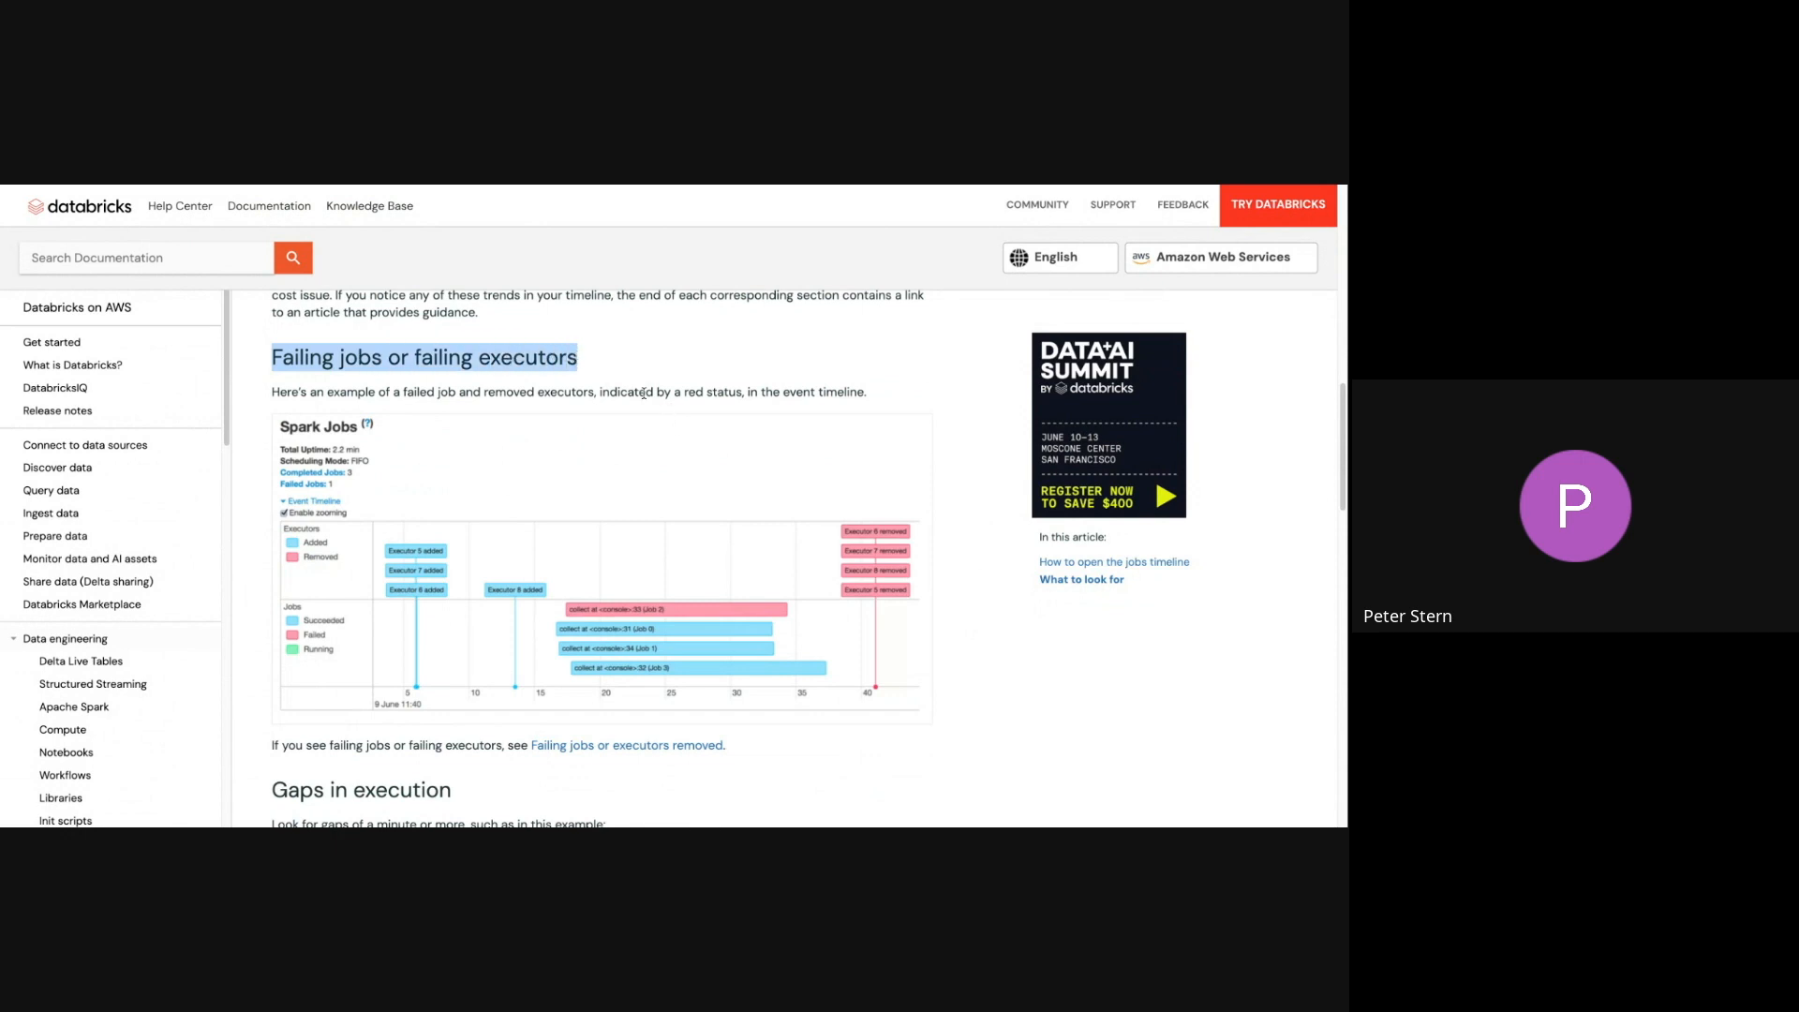
mouse_move(554, 484)
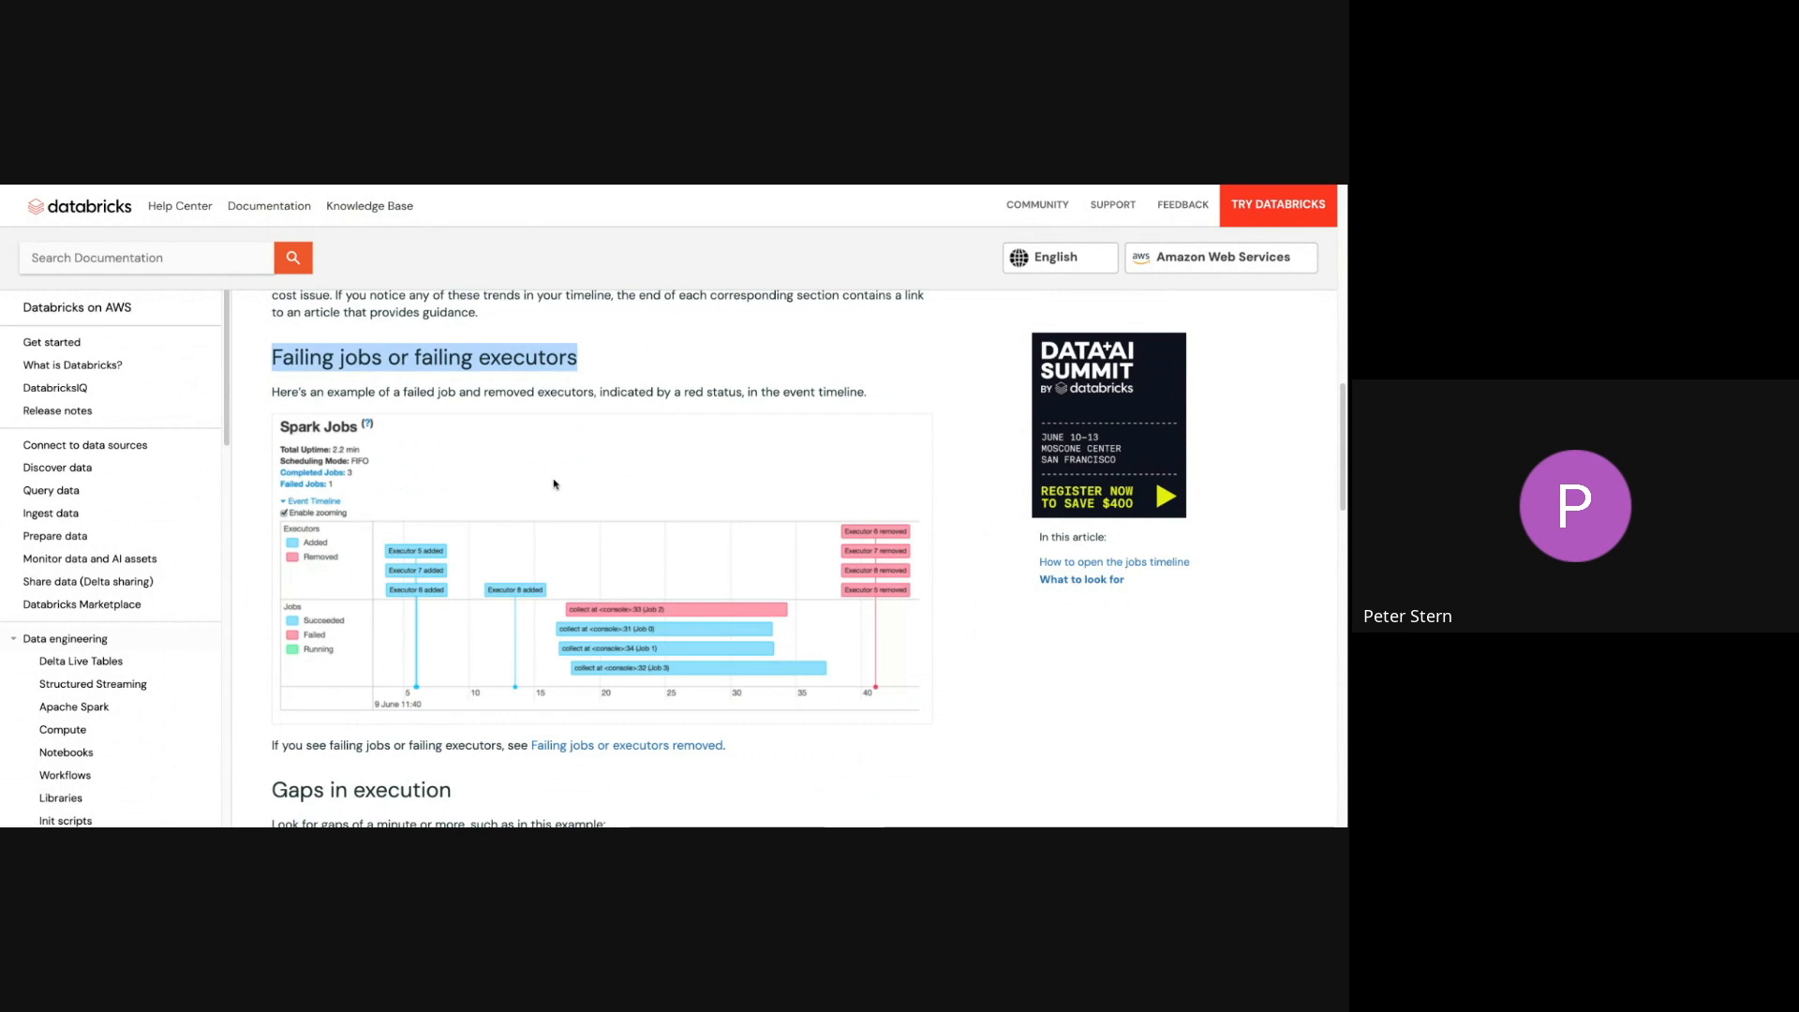
mouse_move(732, 497)
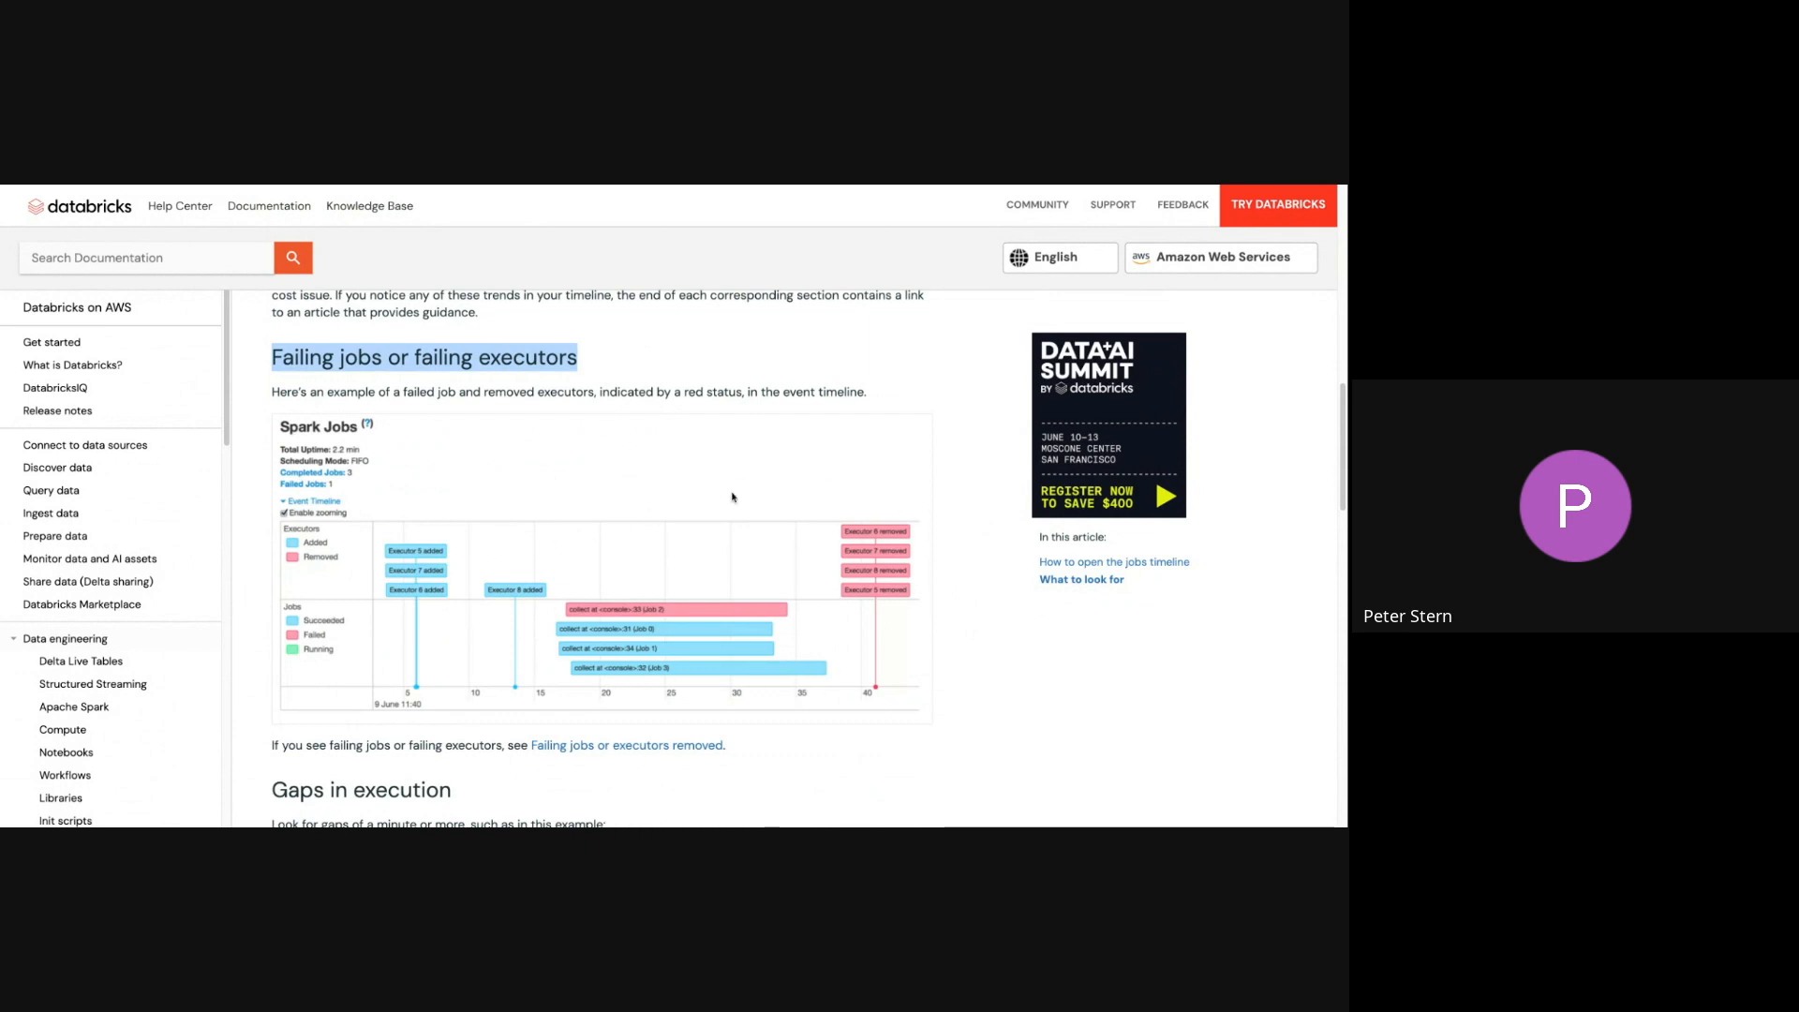
mouse_move(924, 532)
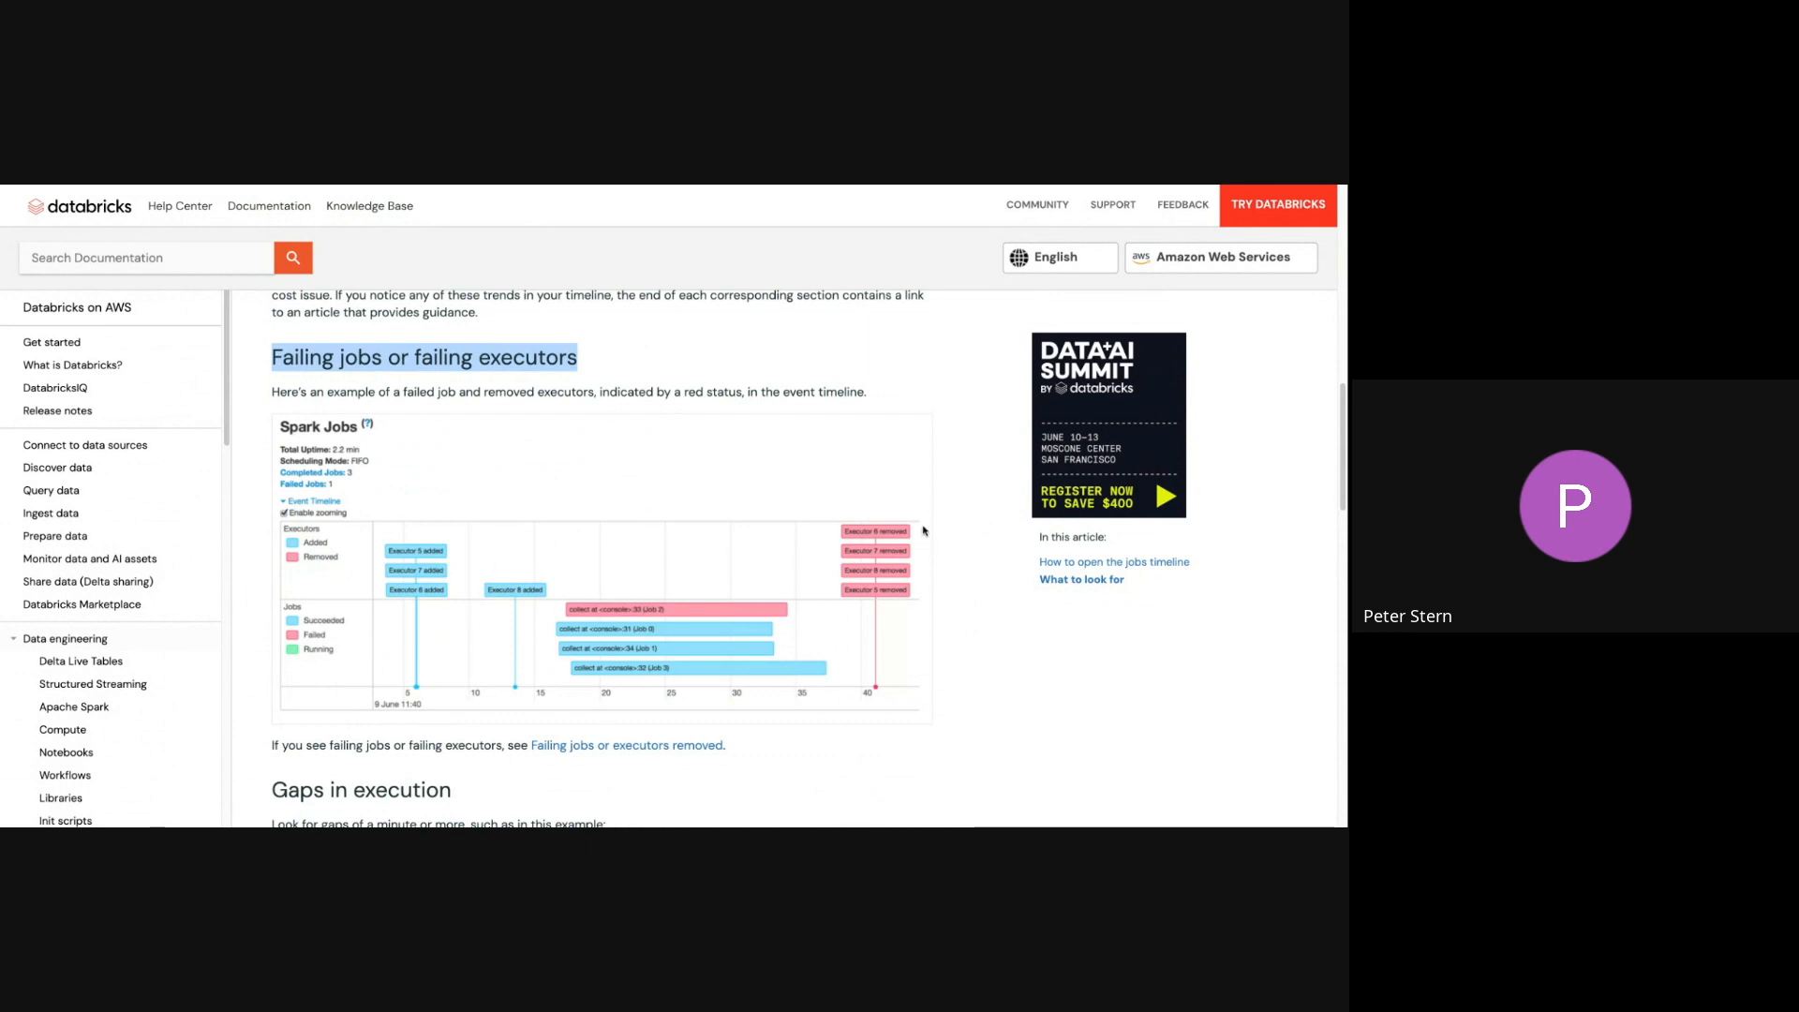
mouse_move(927, 517)
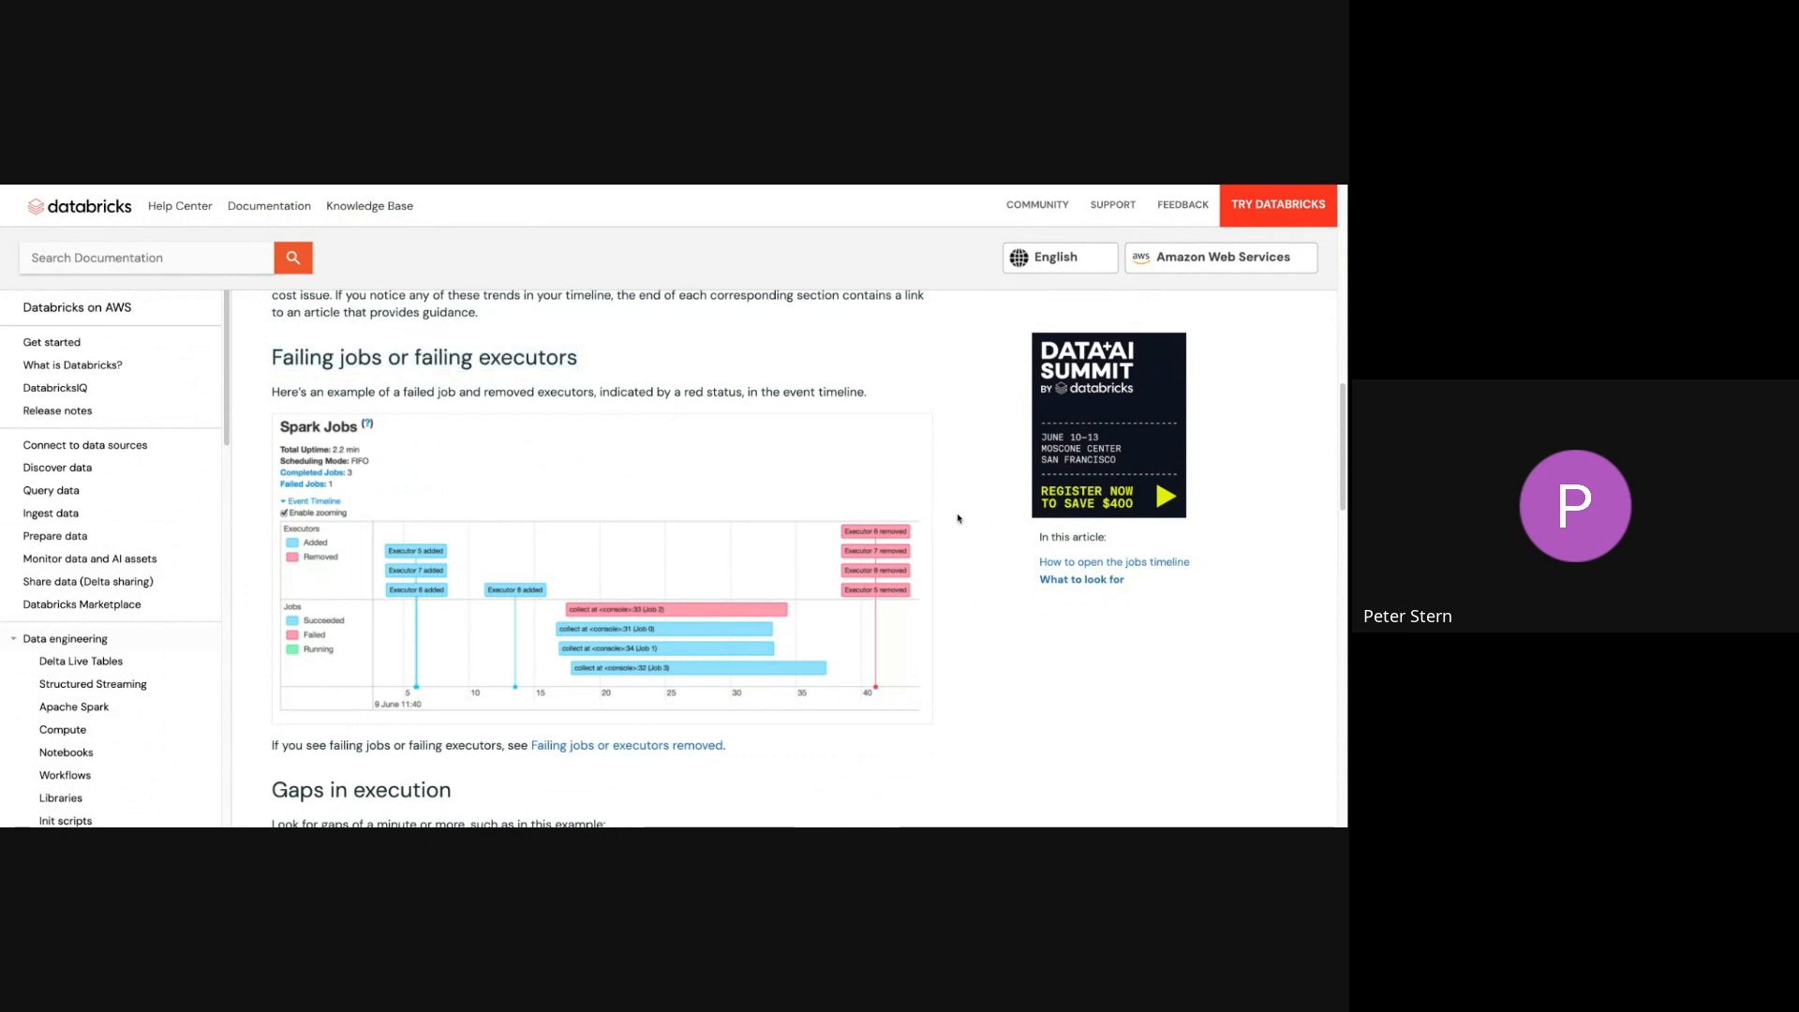
scroll("down", 3)
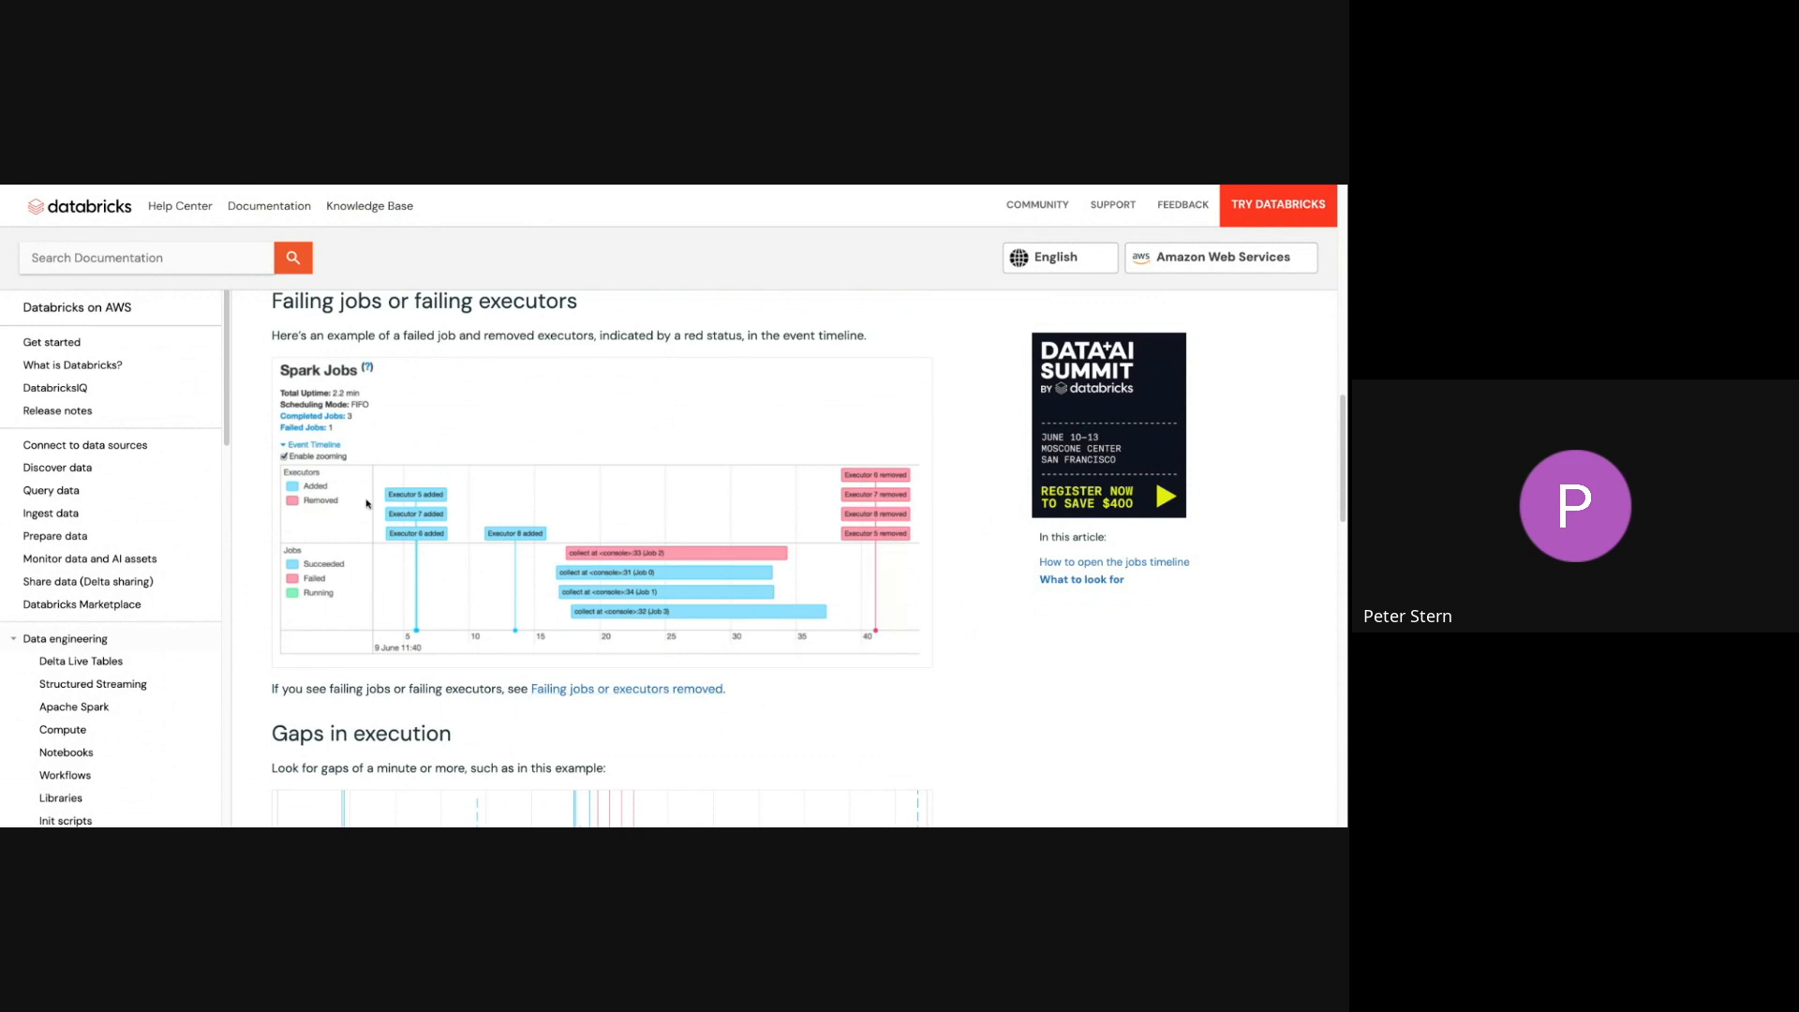
mouse_move(609, 689)
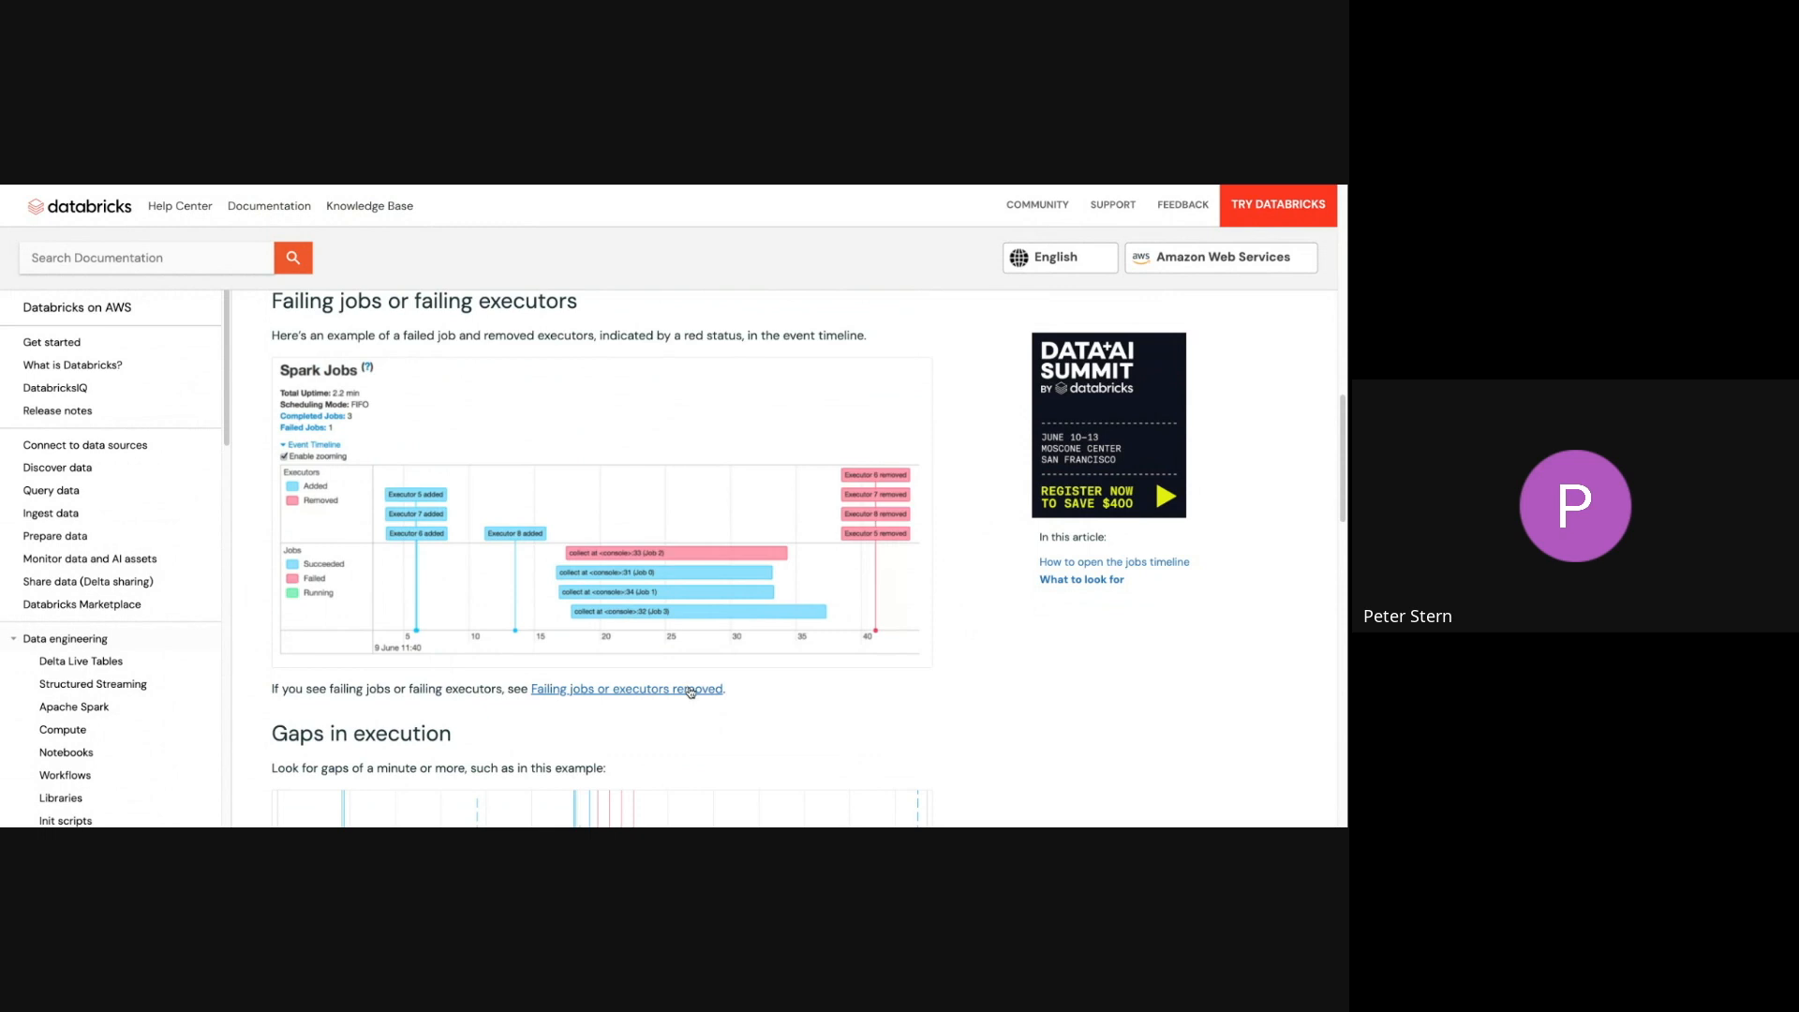
mouse_move(921, 700)
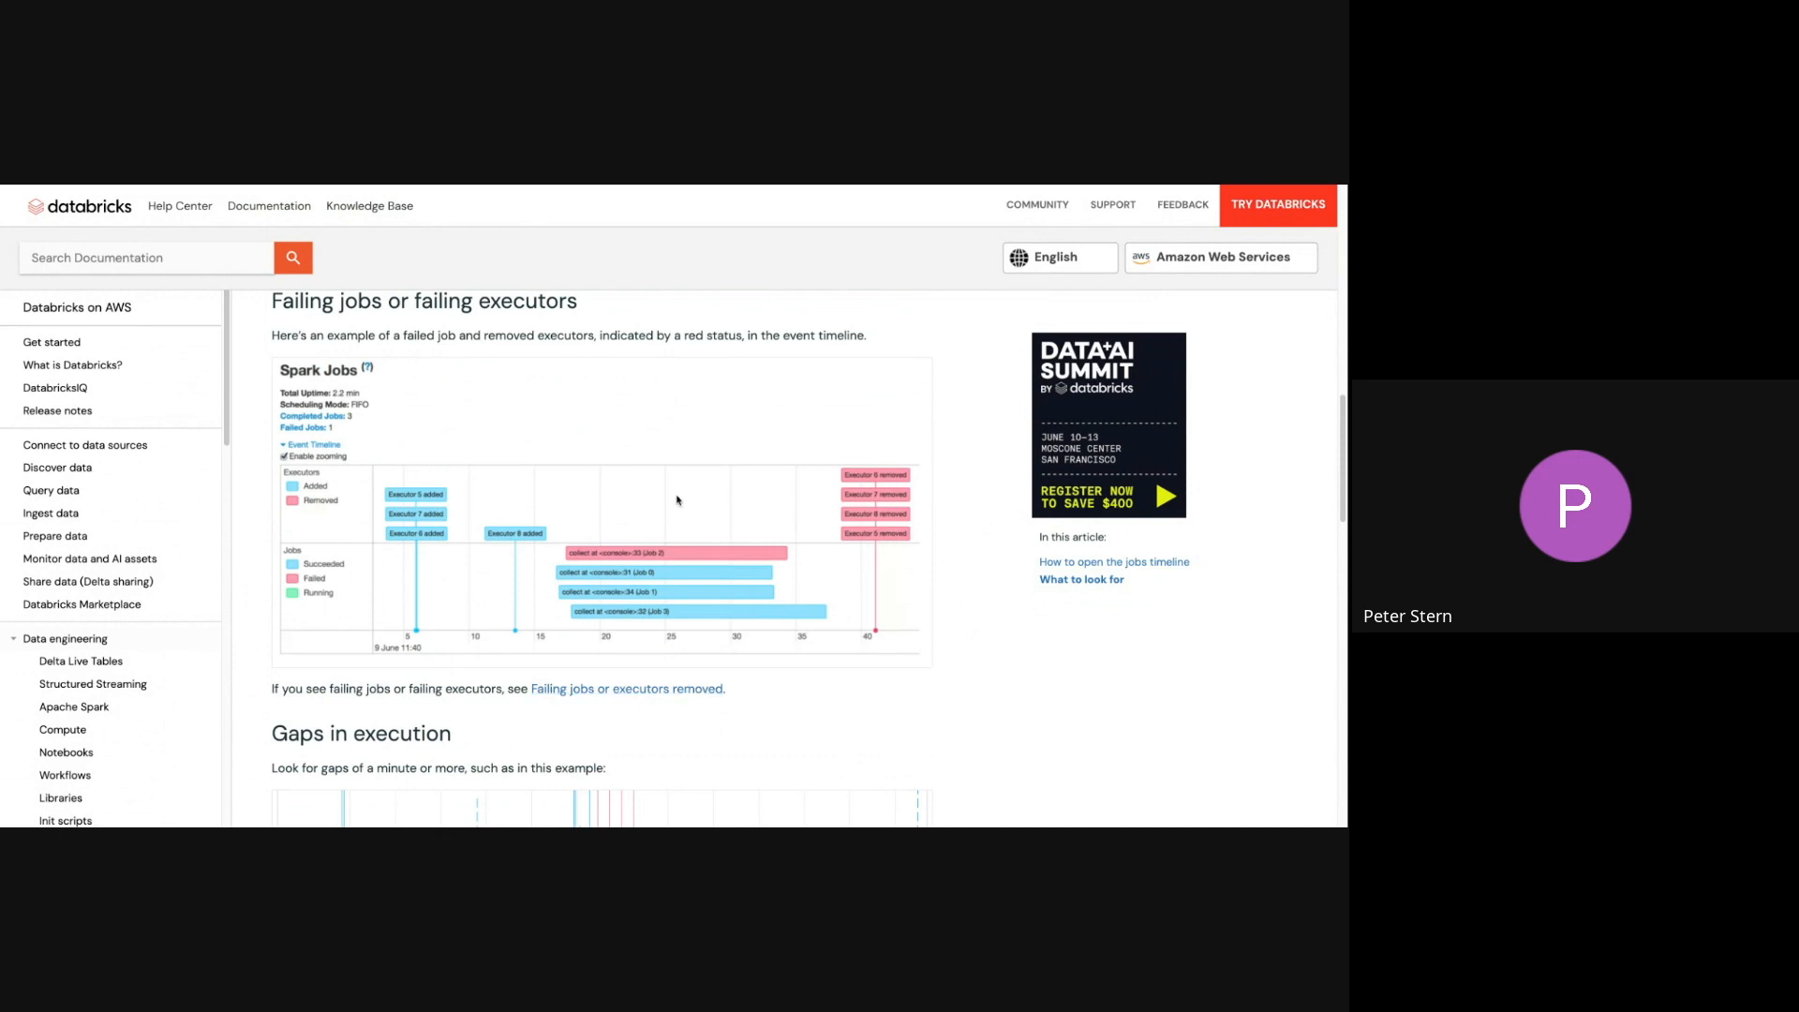
scroll("down", 3)
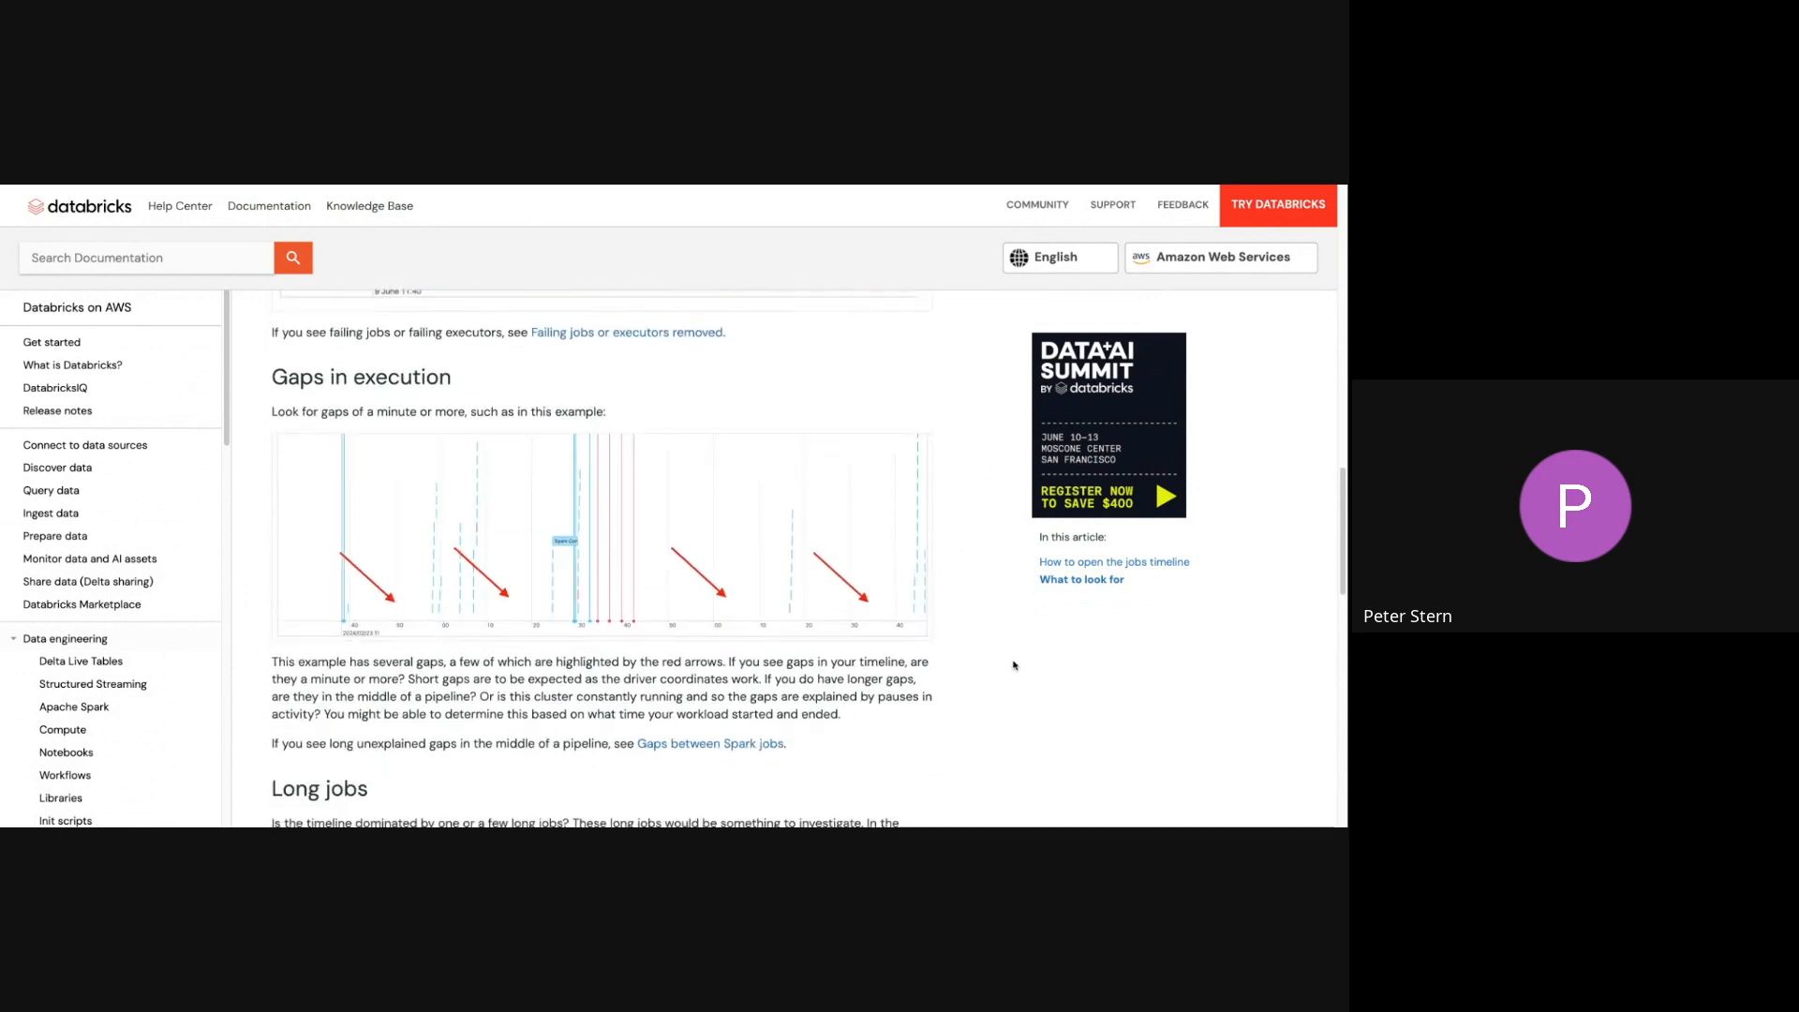
mouse_move(343, 459)
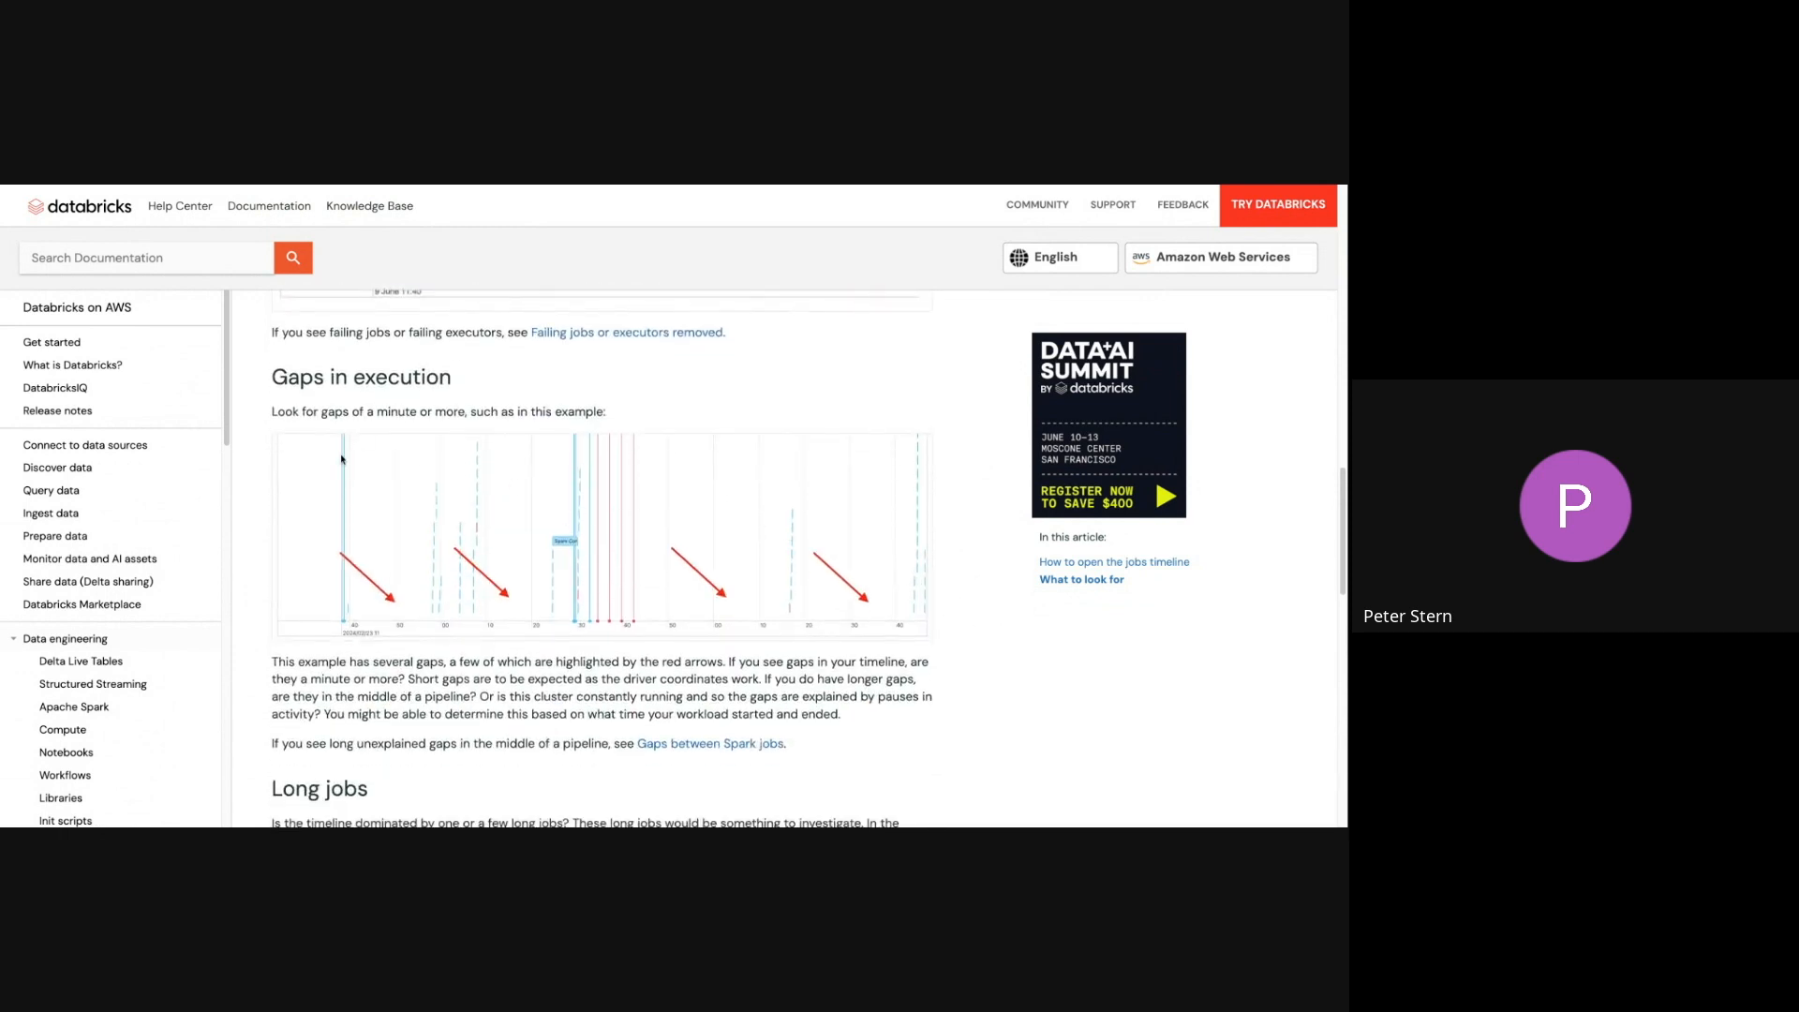
scroll("down", 3)
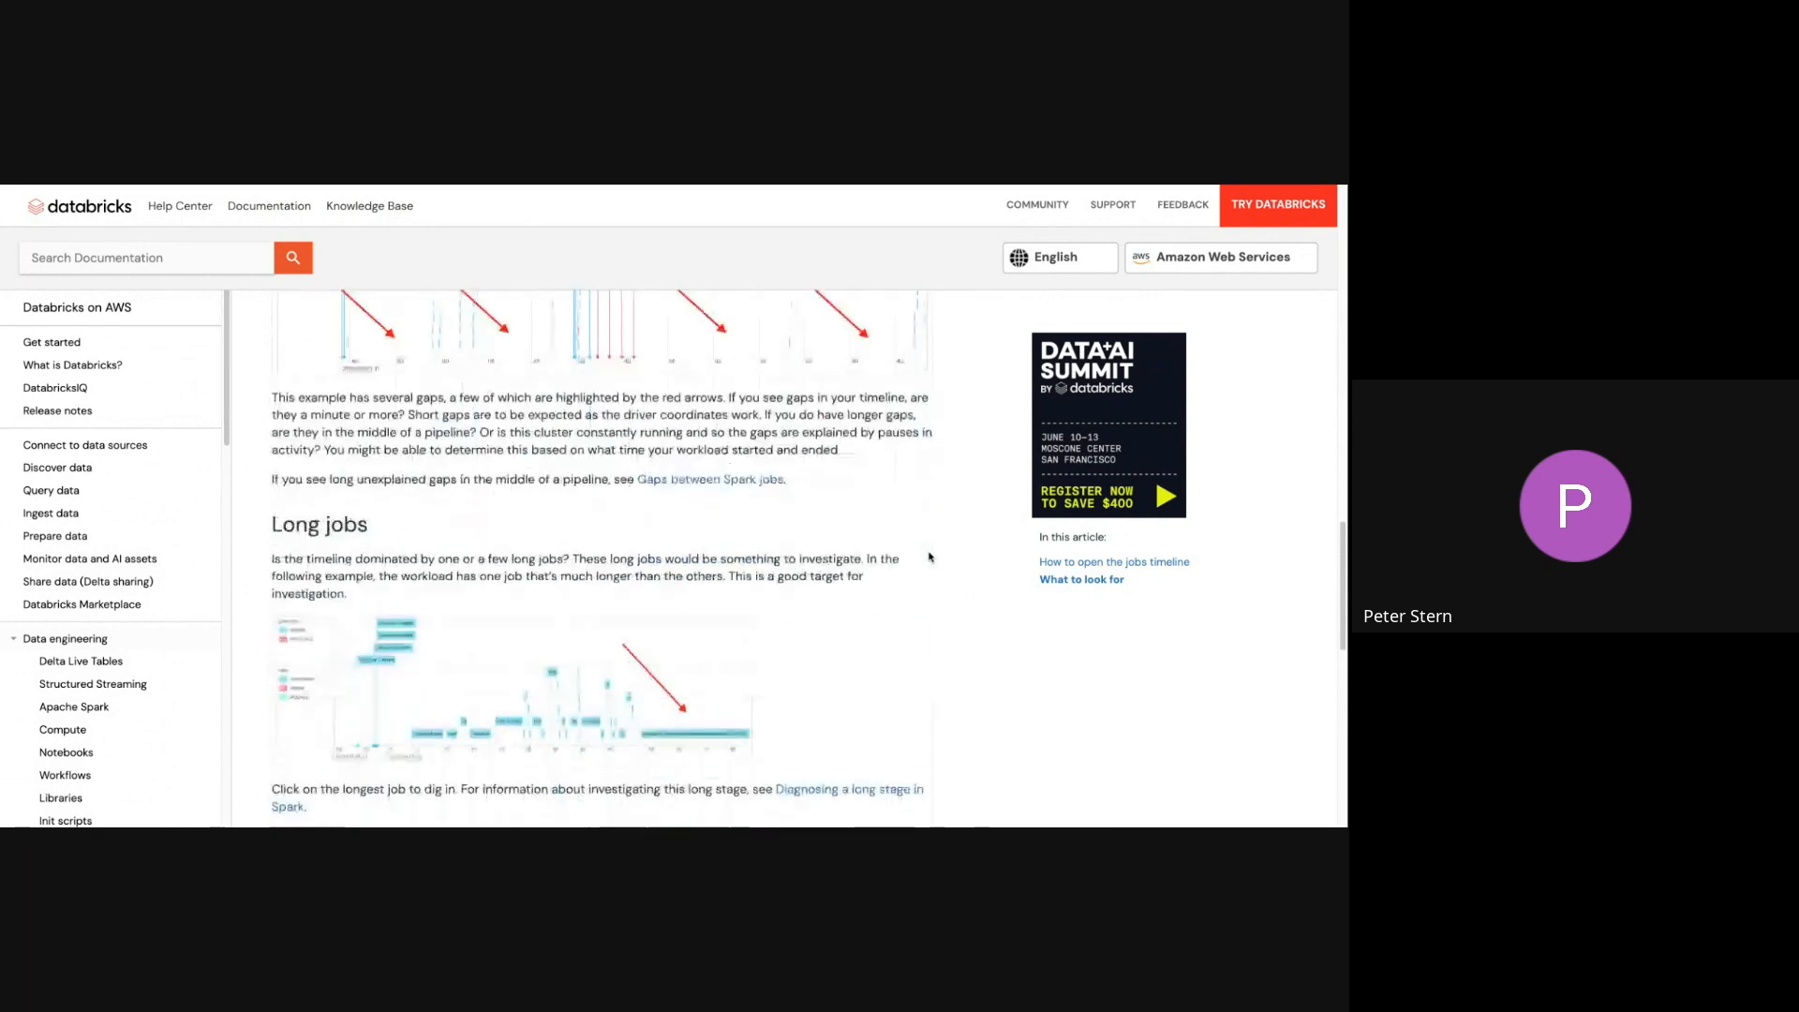
scroll("down", 3)
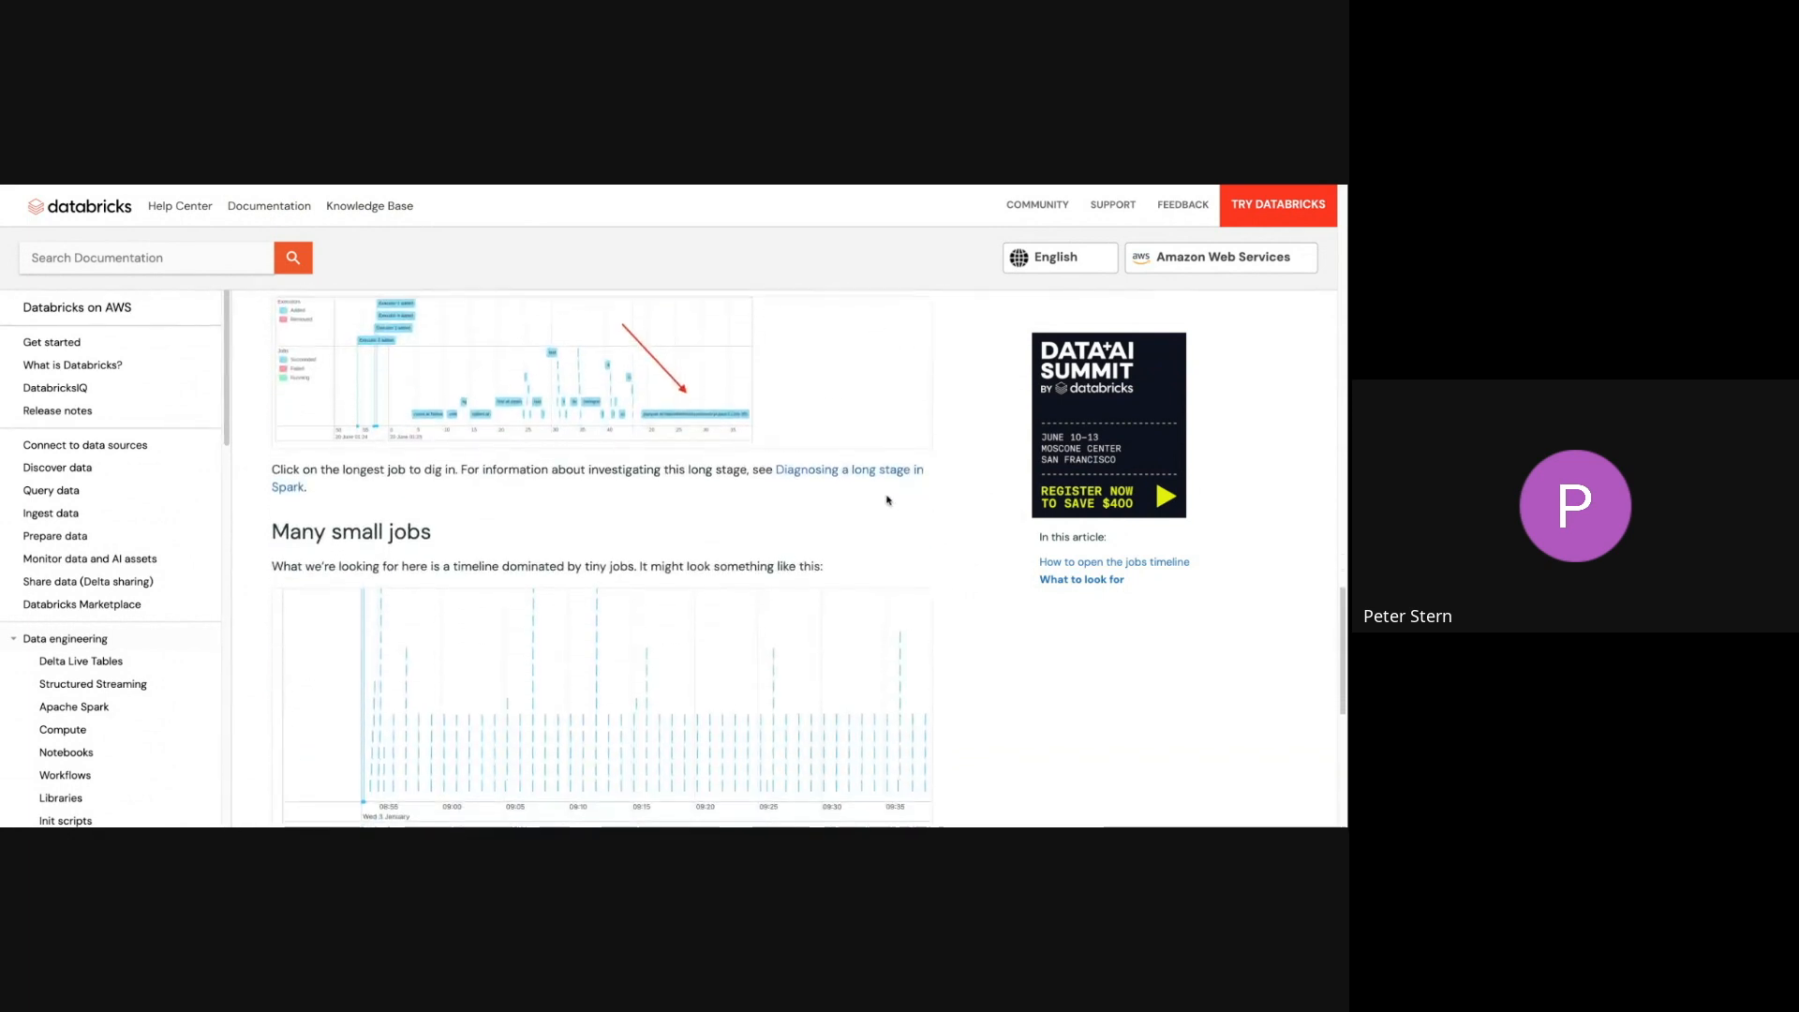
scroll("down", 3)
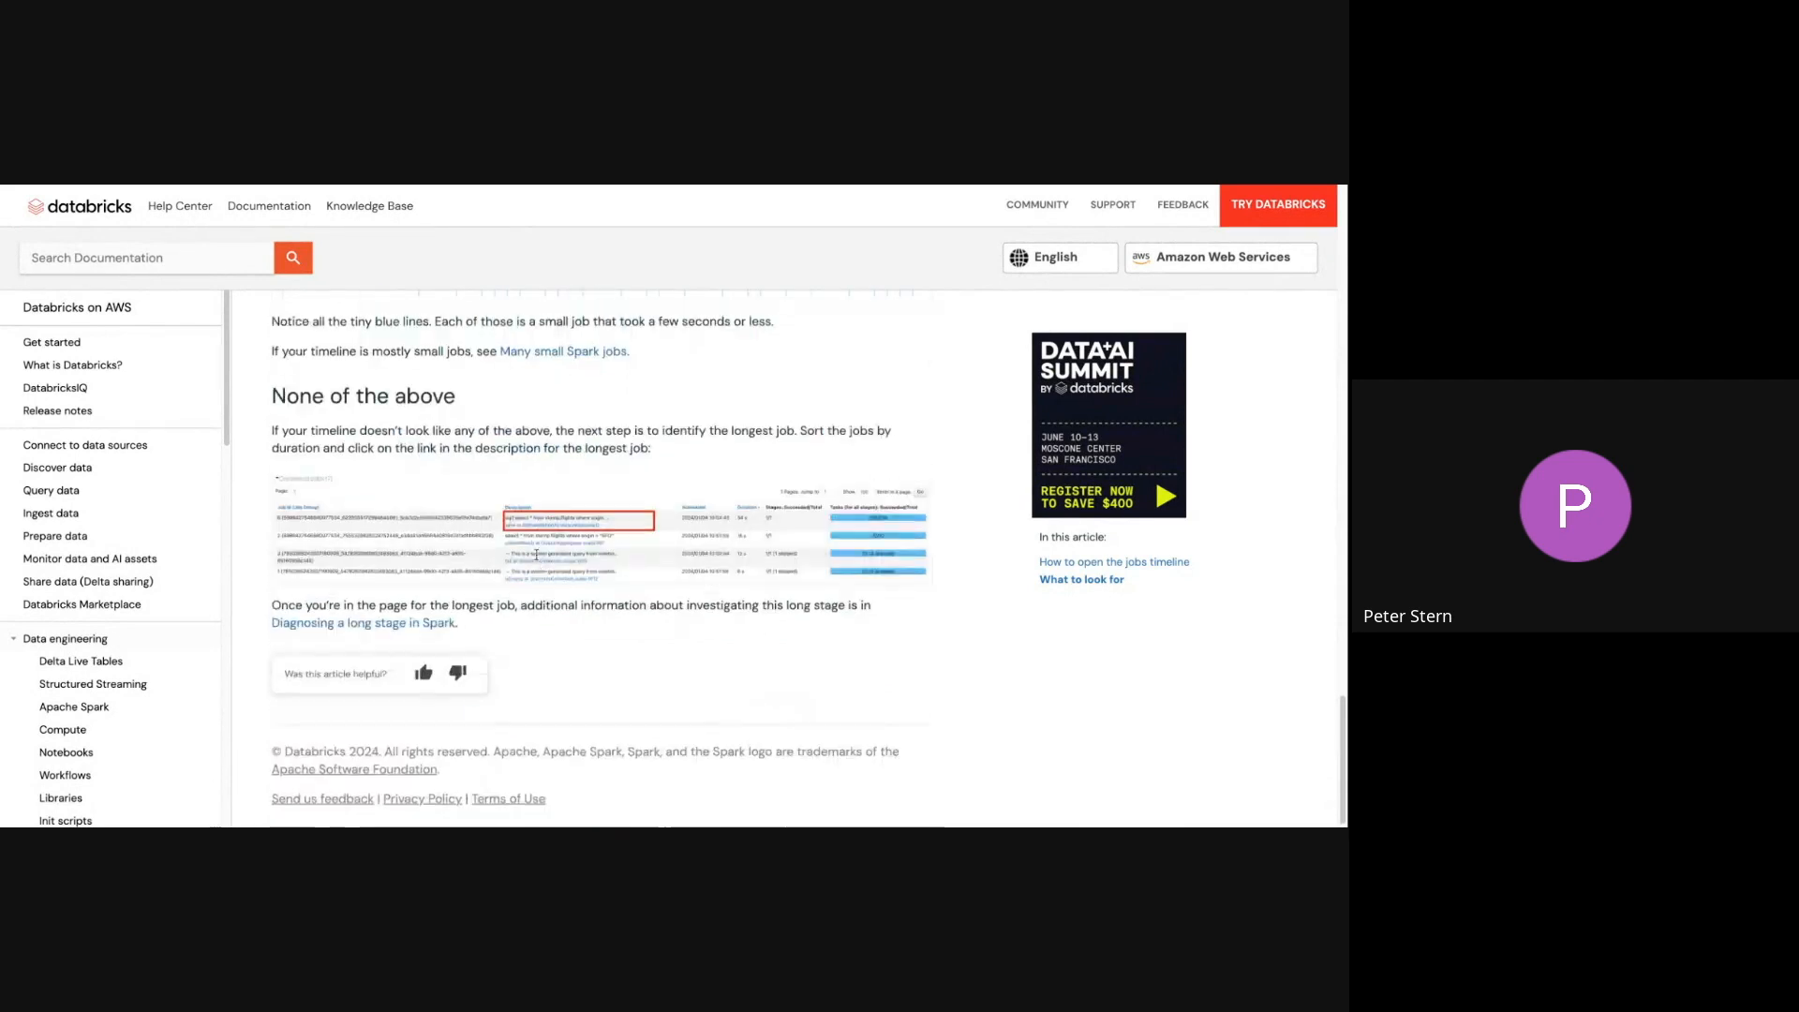
scroll("up", 3)
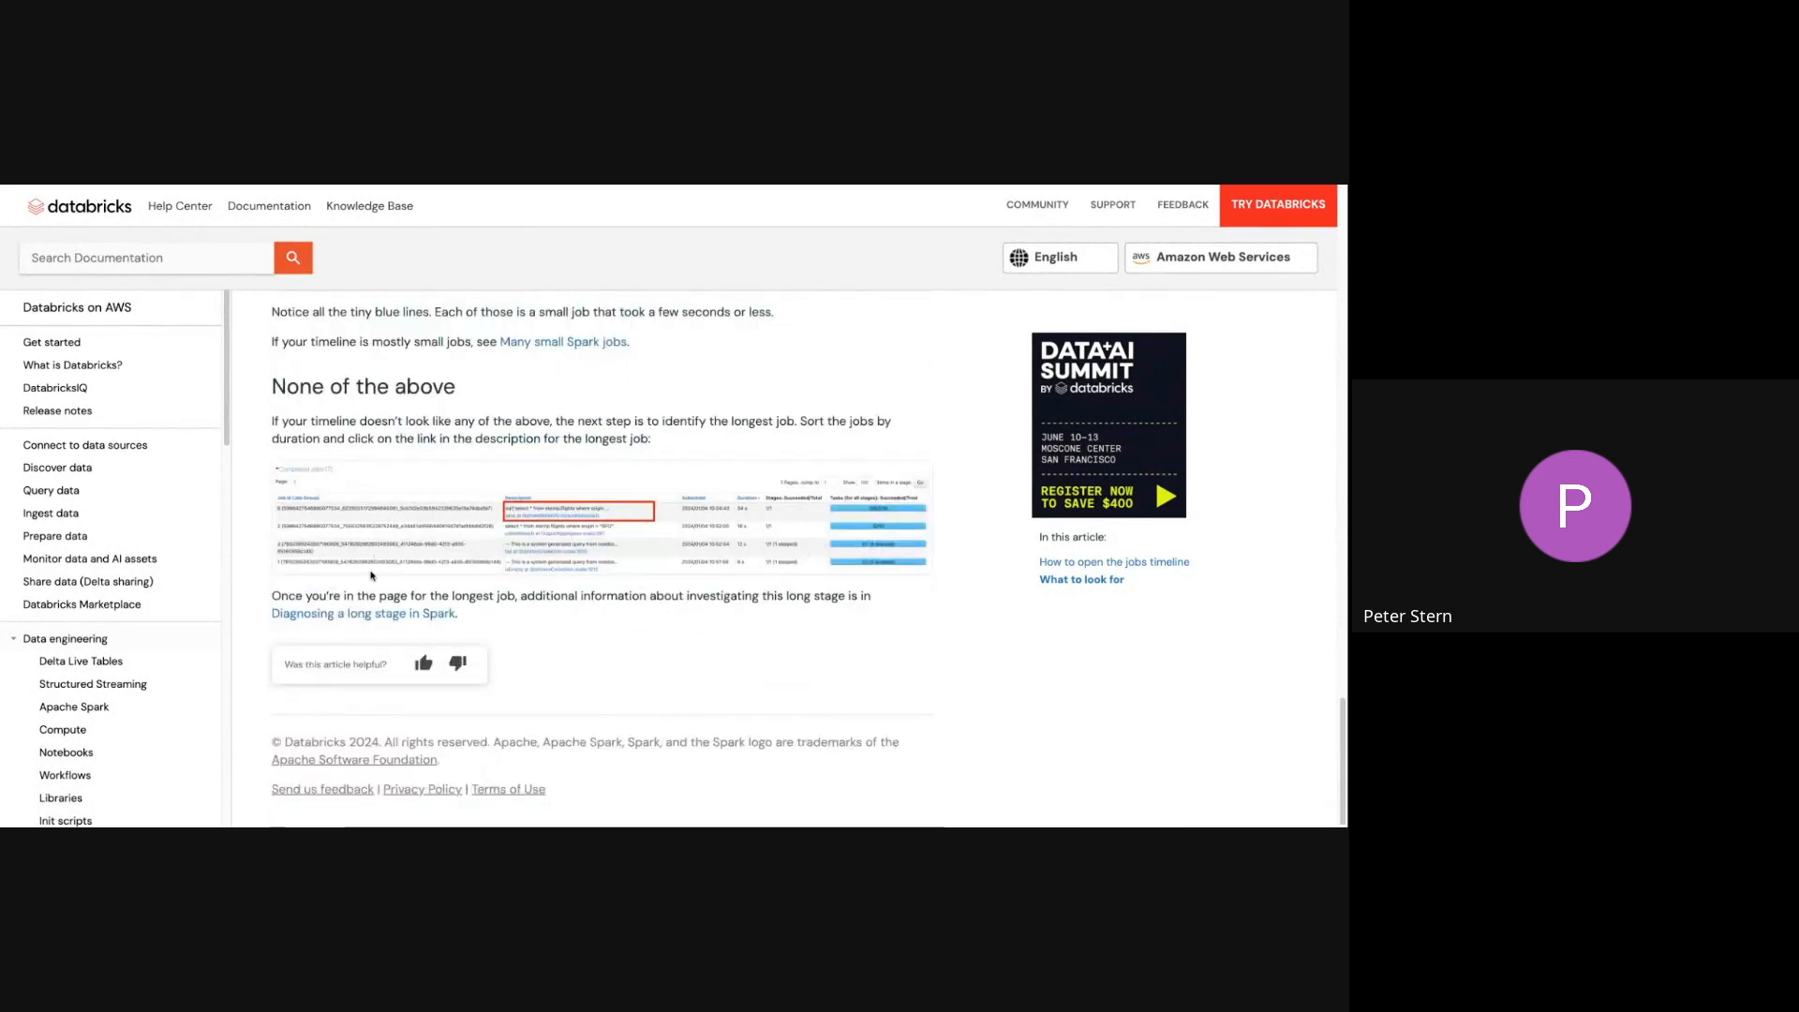
scroll("up", 3)
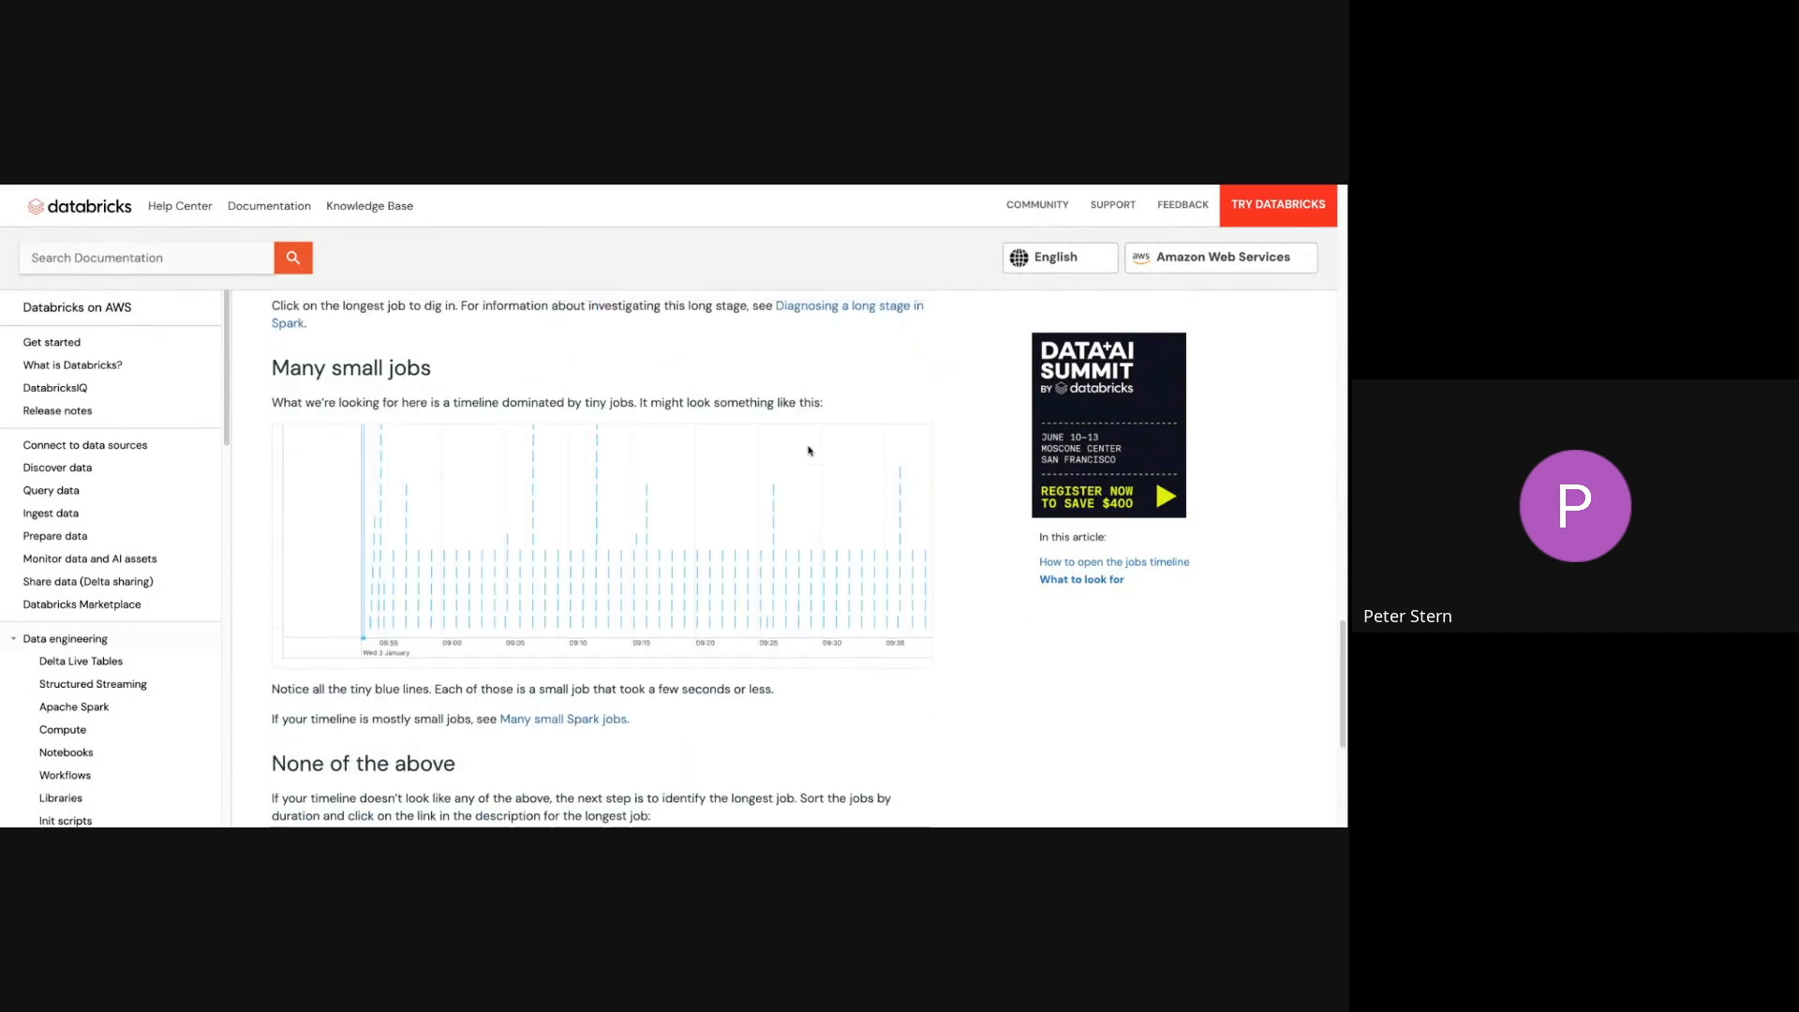
scroll("up", 3)
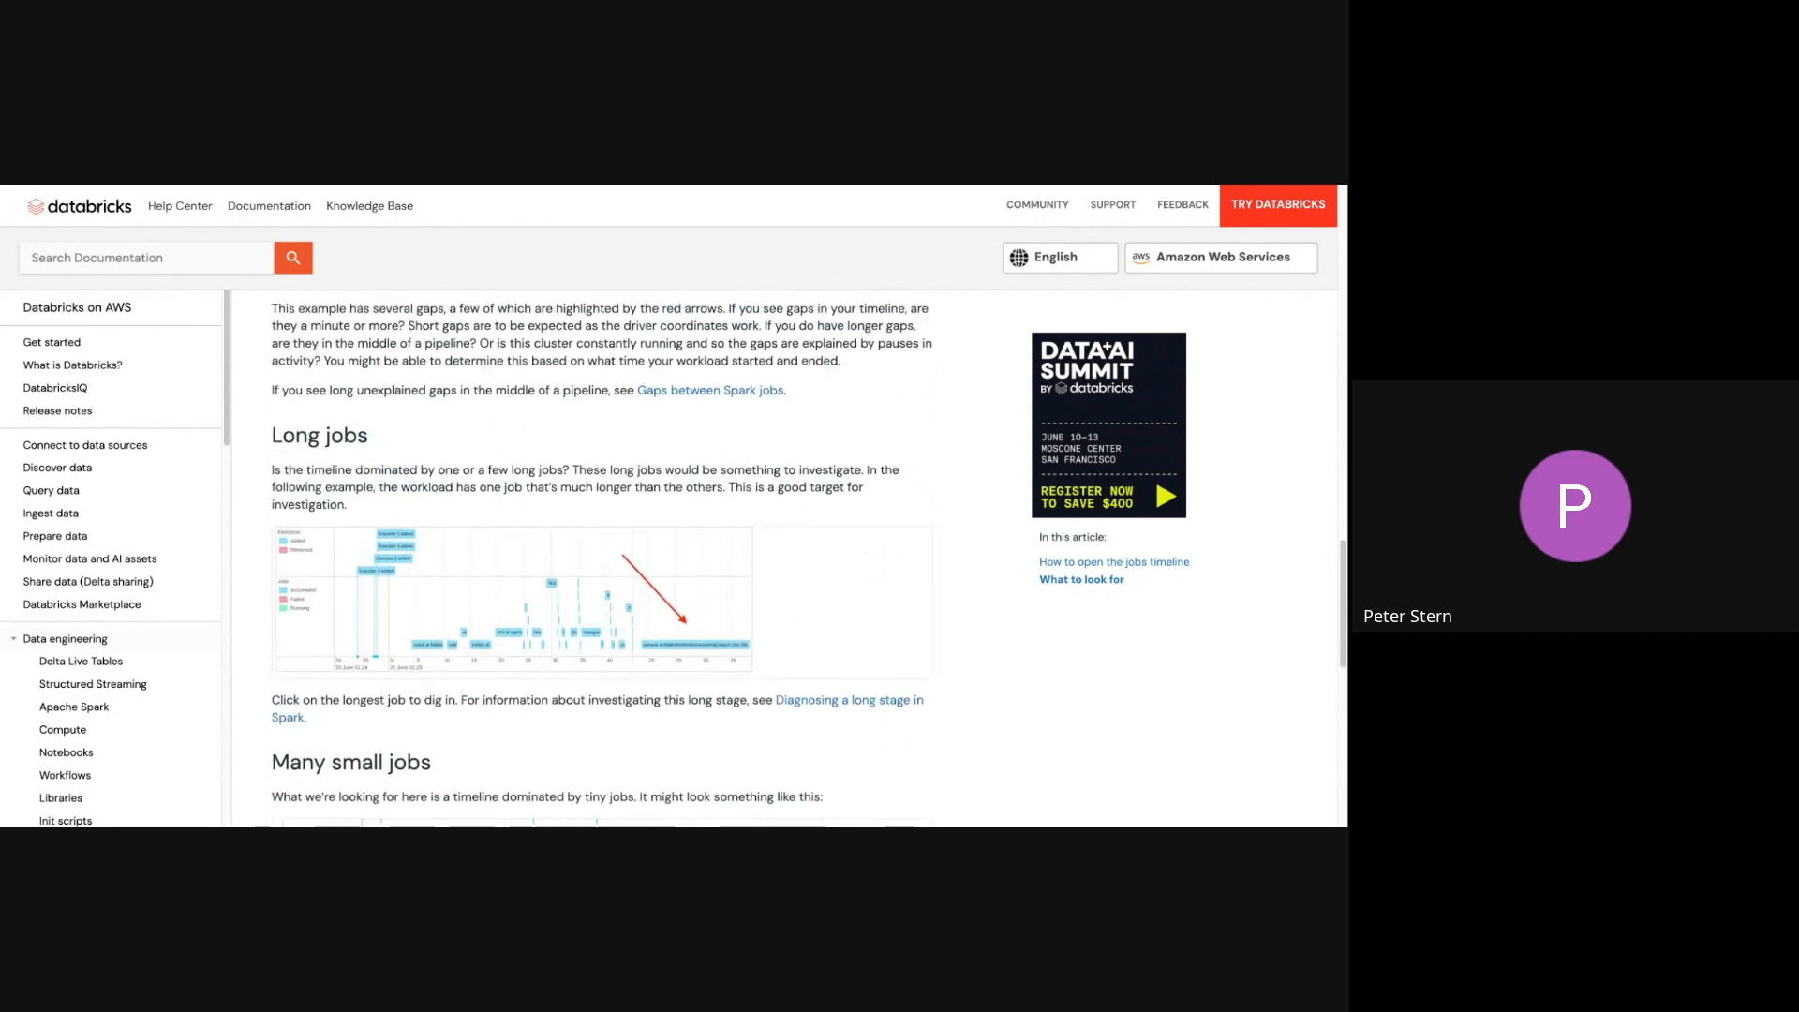
mouse_move(885, 705)
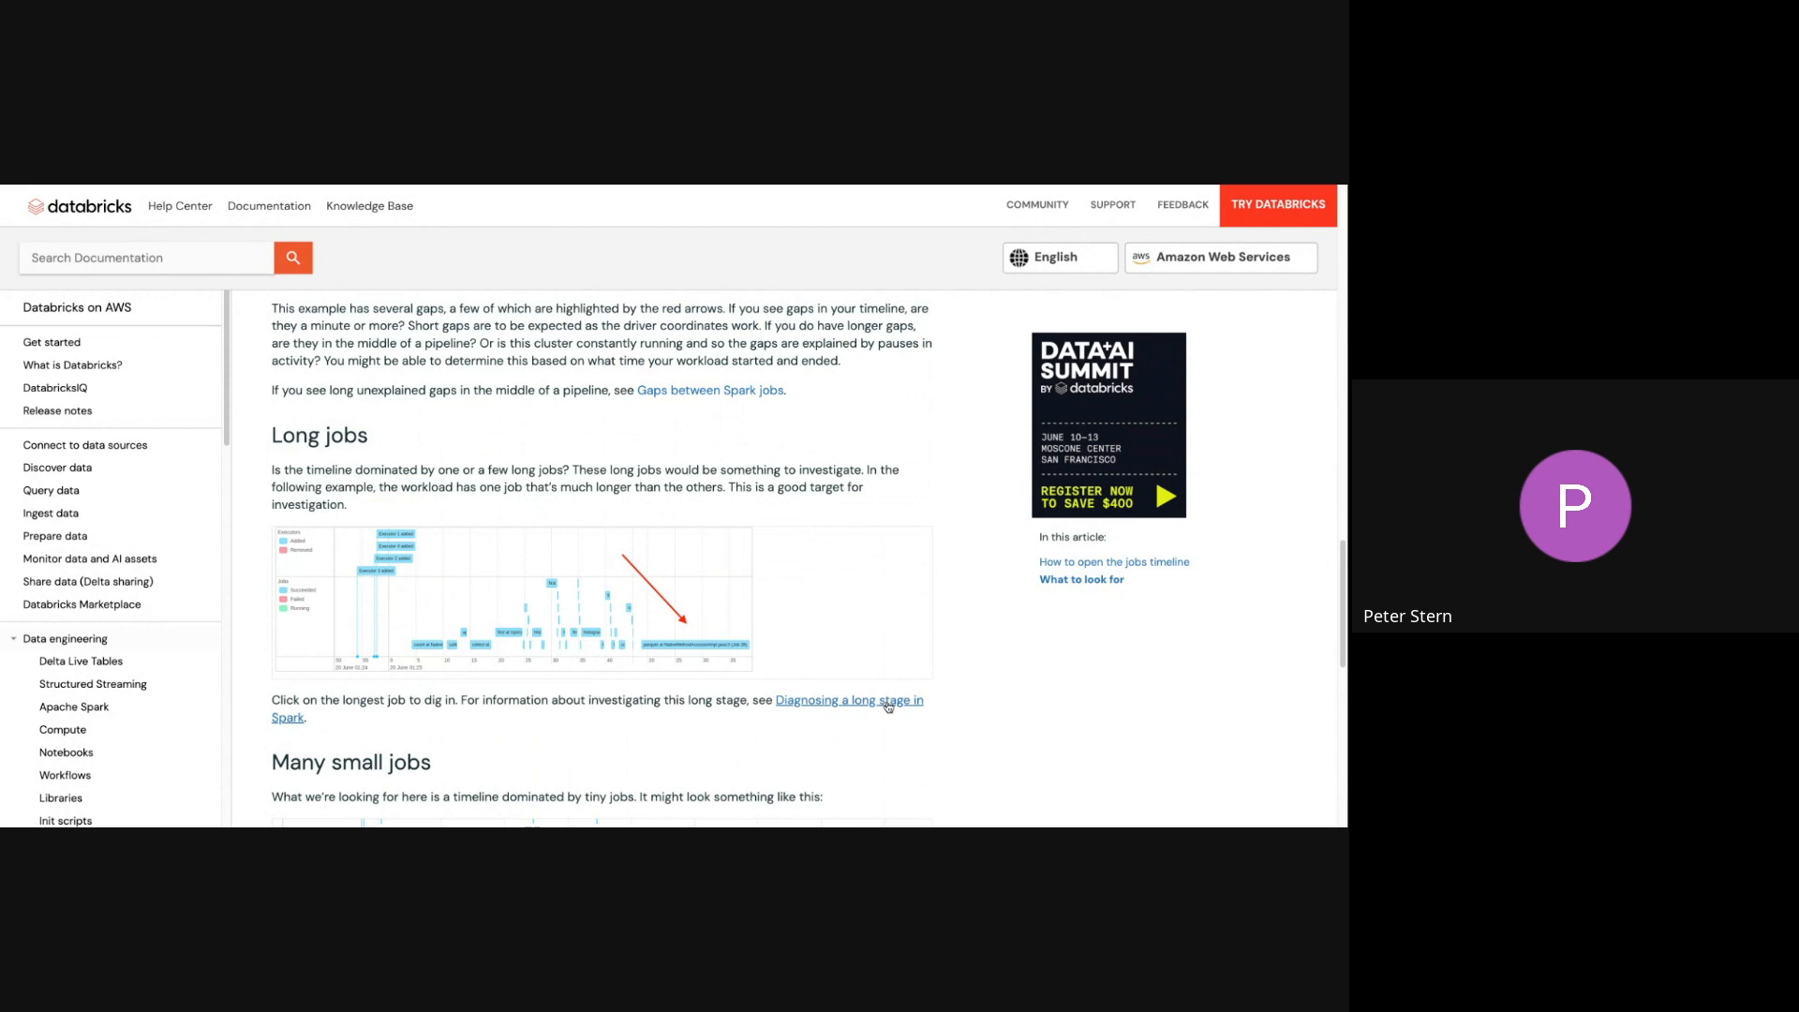
Open 'Diagnosing a long stage in Spark' and scroll to 'View more stage details'
left_click(848, 700)
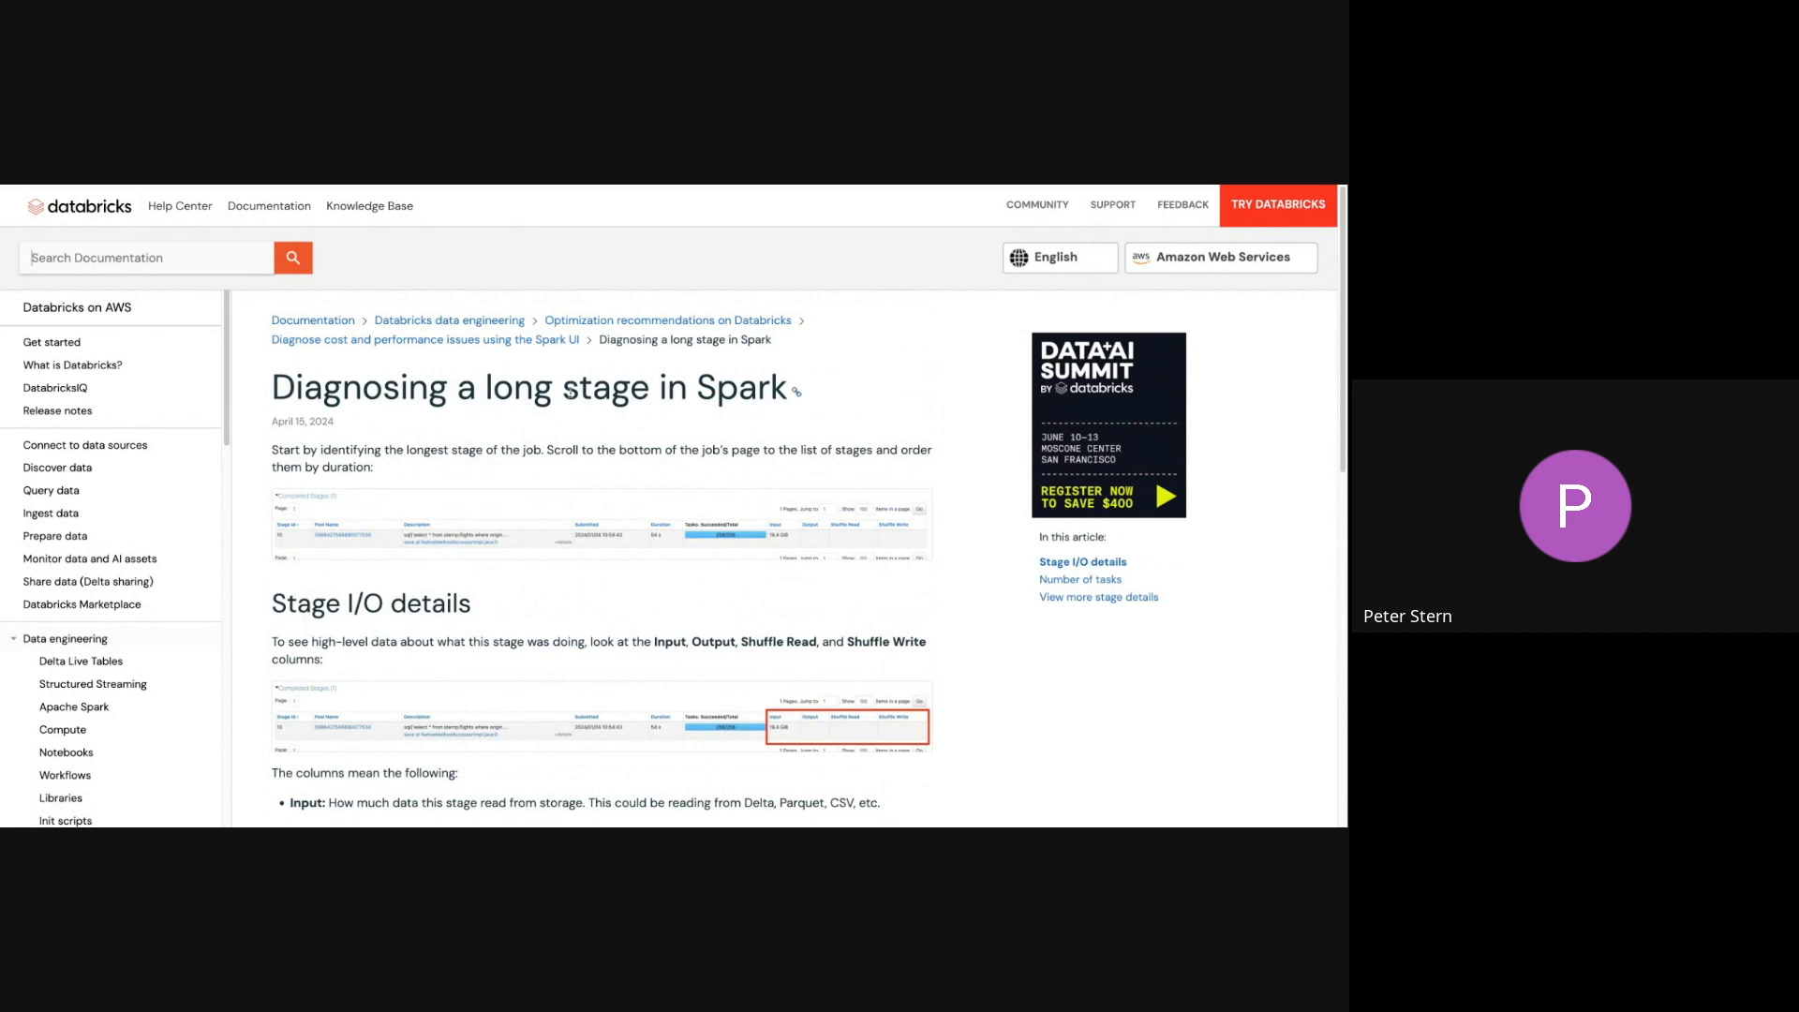
scroll("down", 3)
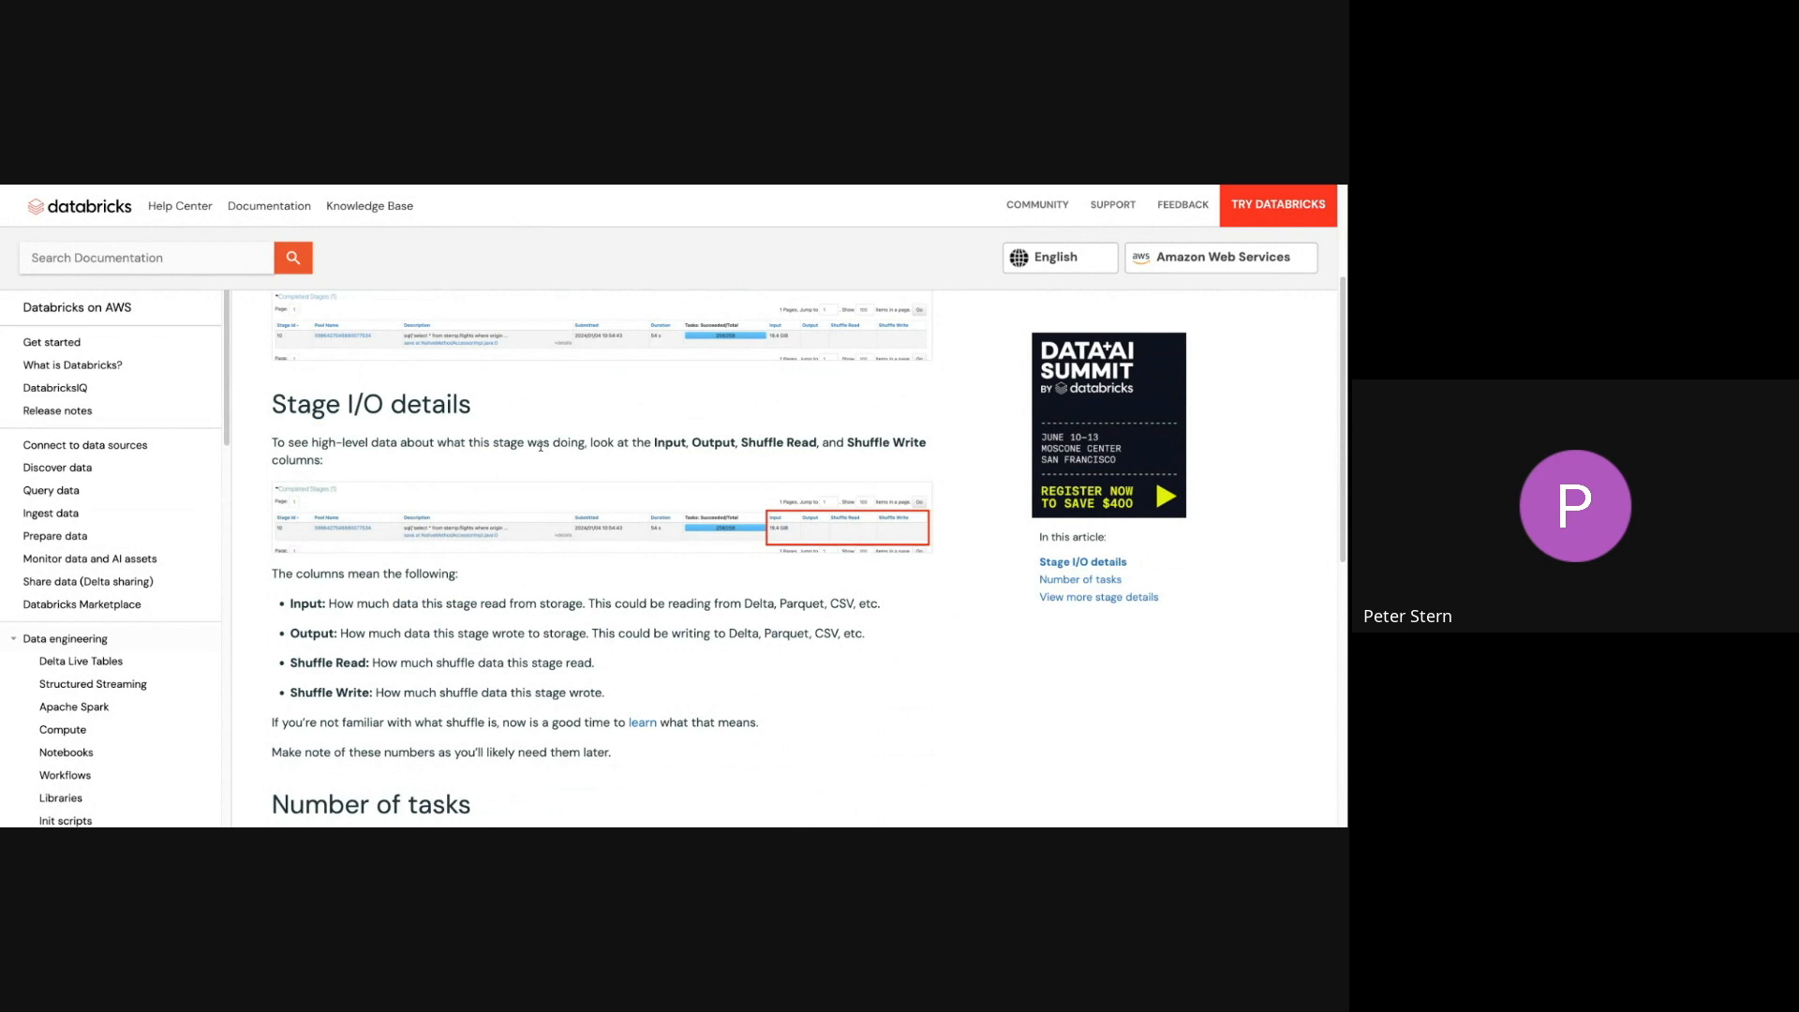
mouse_move(818, 554)
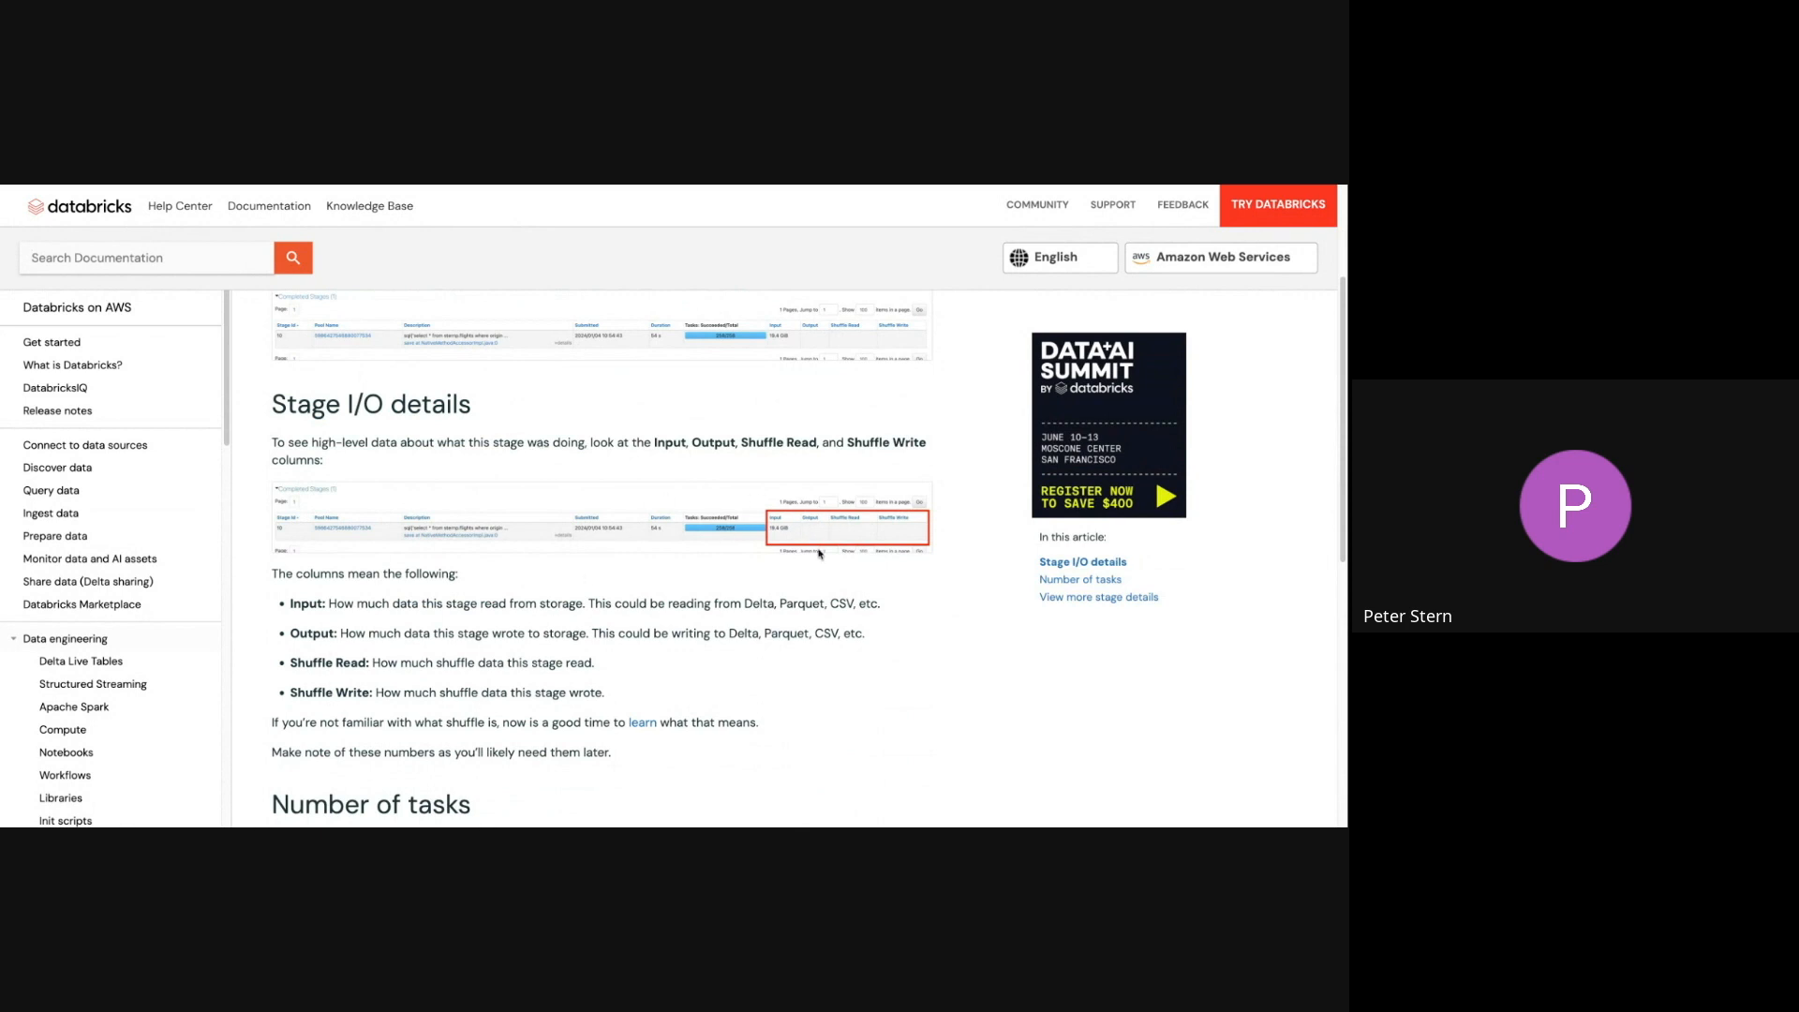
mouse_move(937, 538)
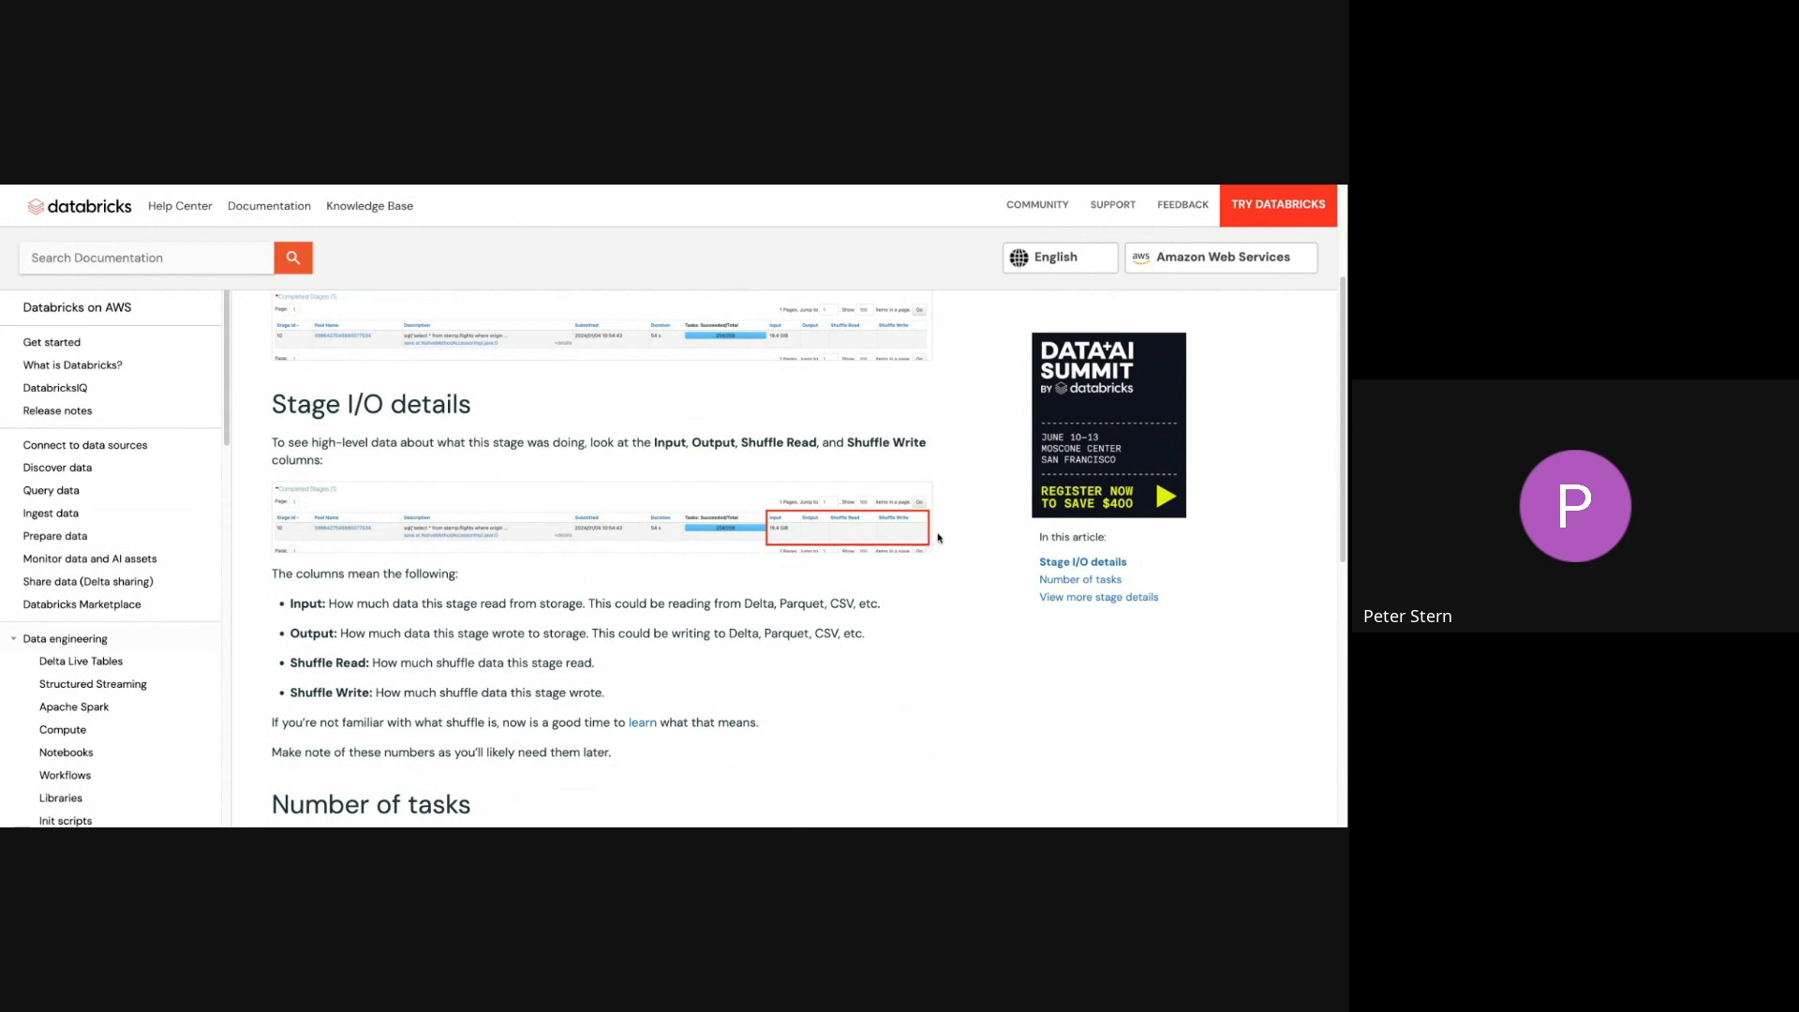
scroll("down", 3)
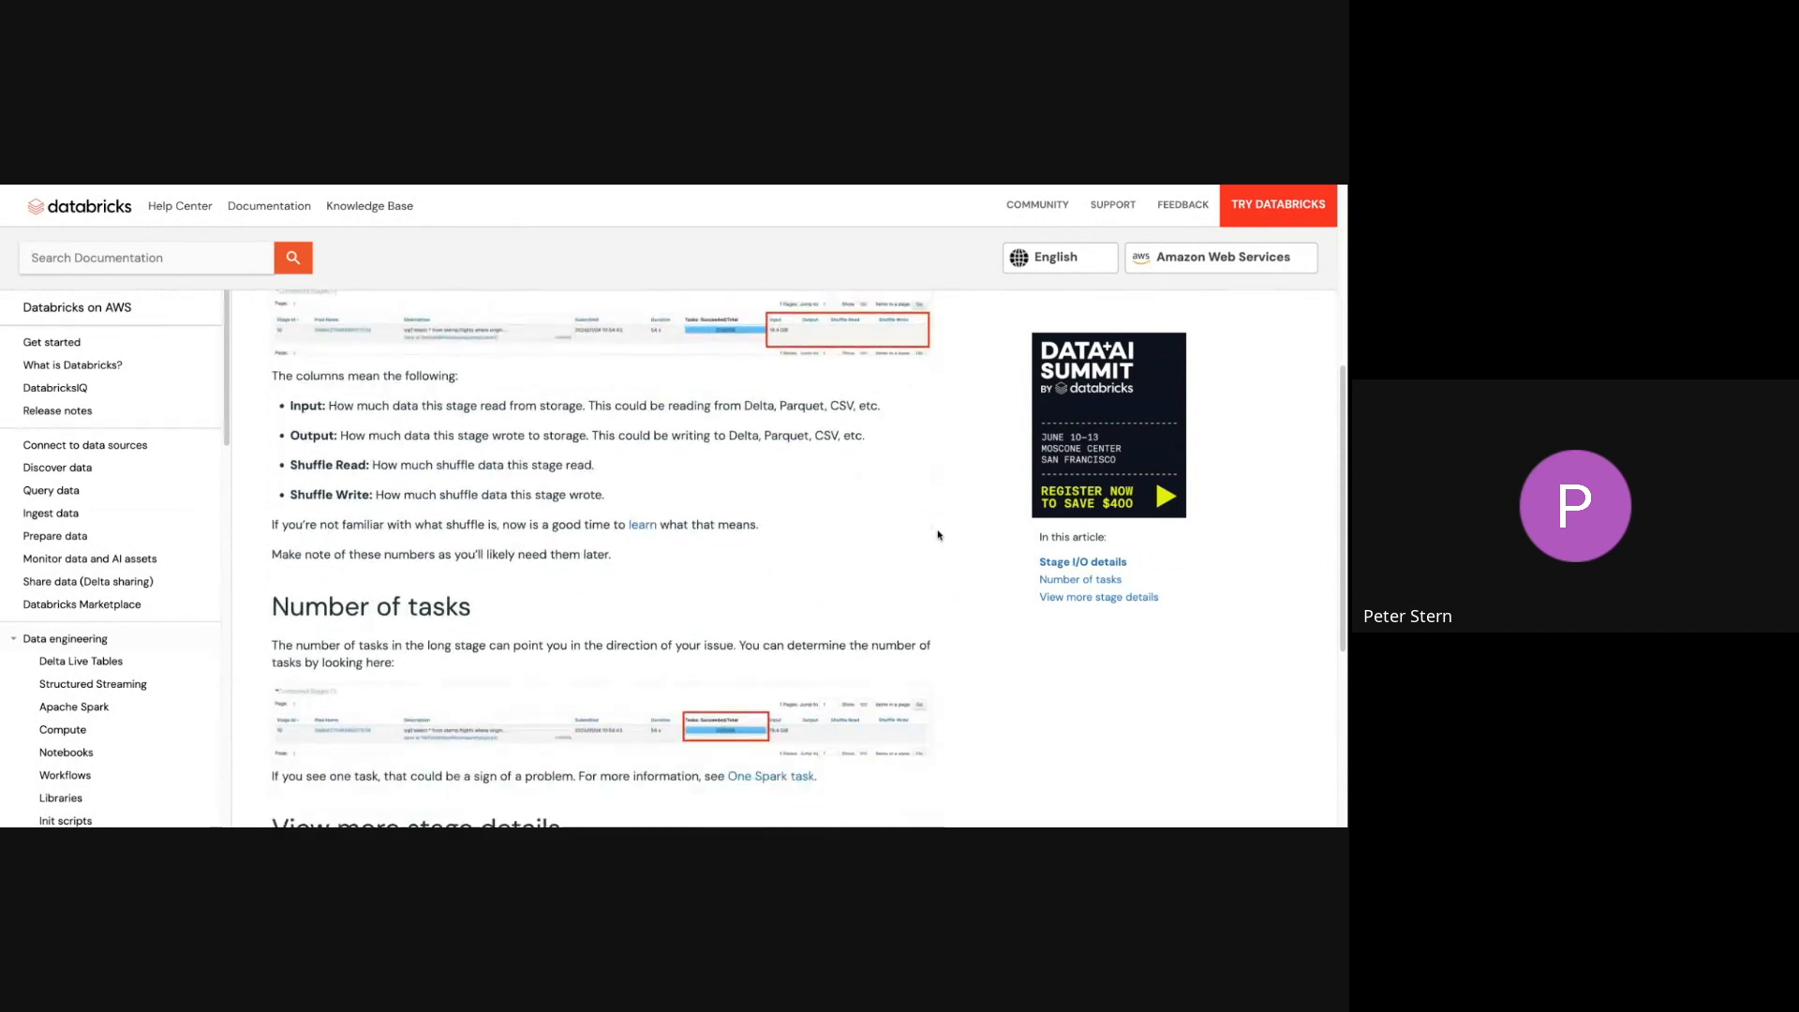
scroll("down", 3)
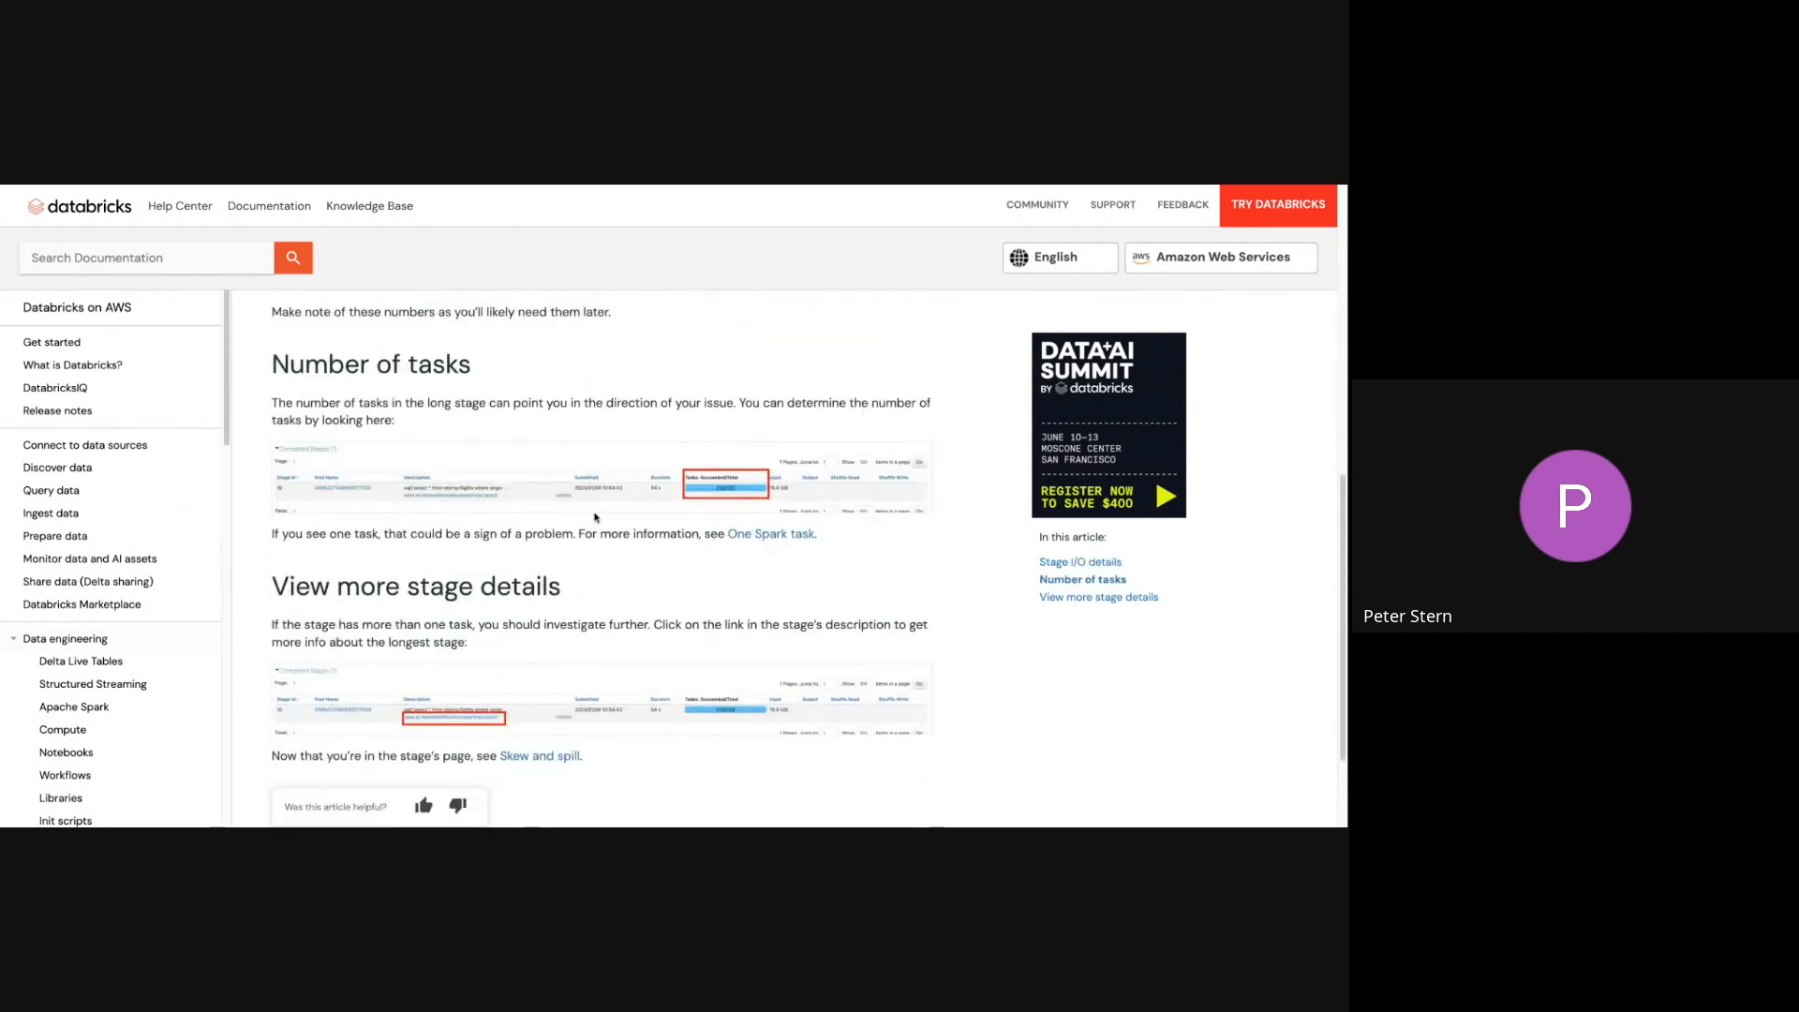
mouse_move(770, 533)
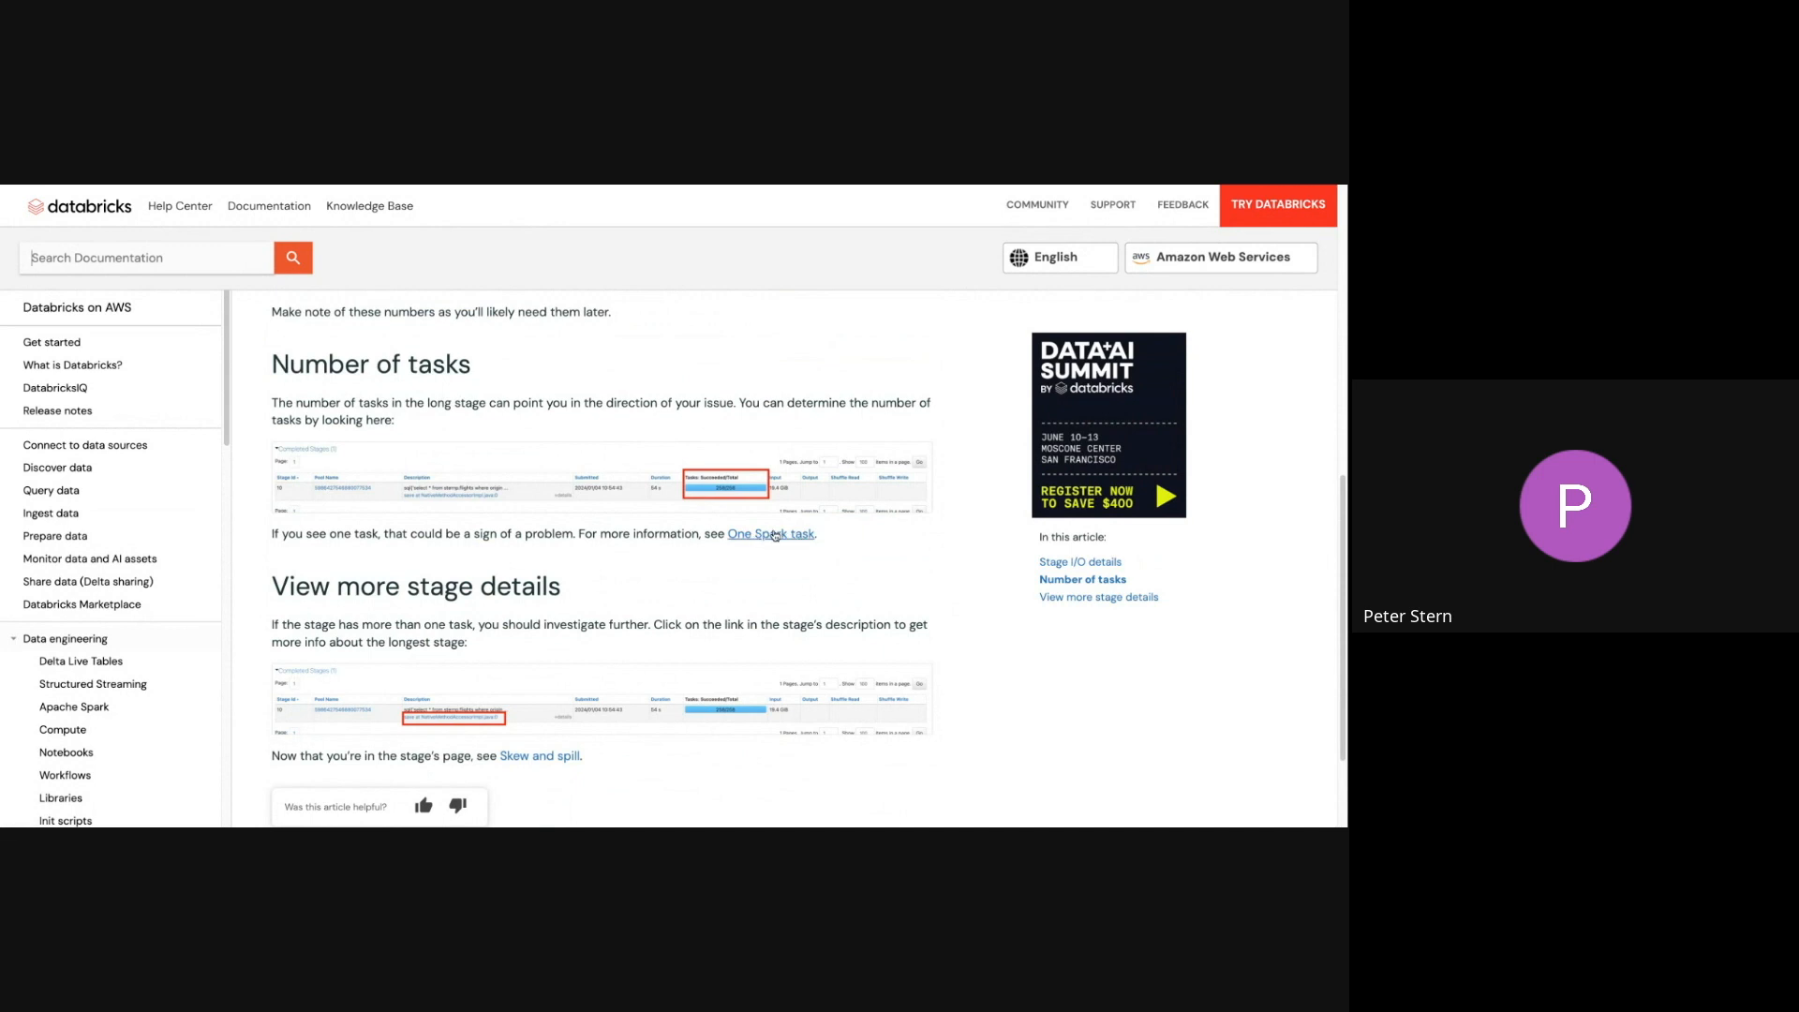
scroll("down", 3)
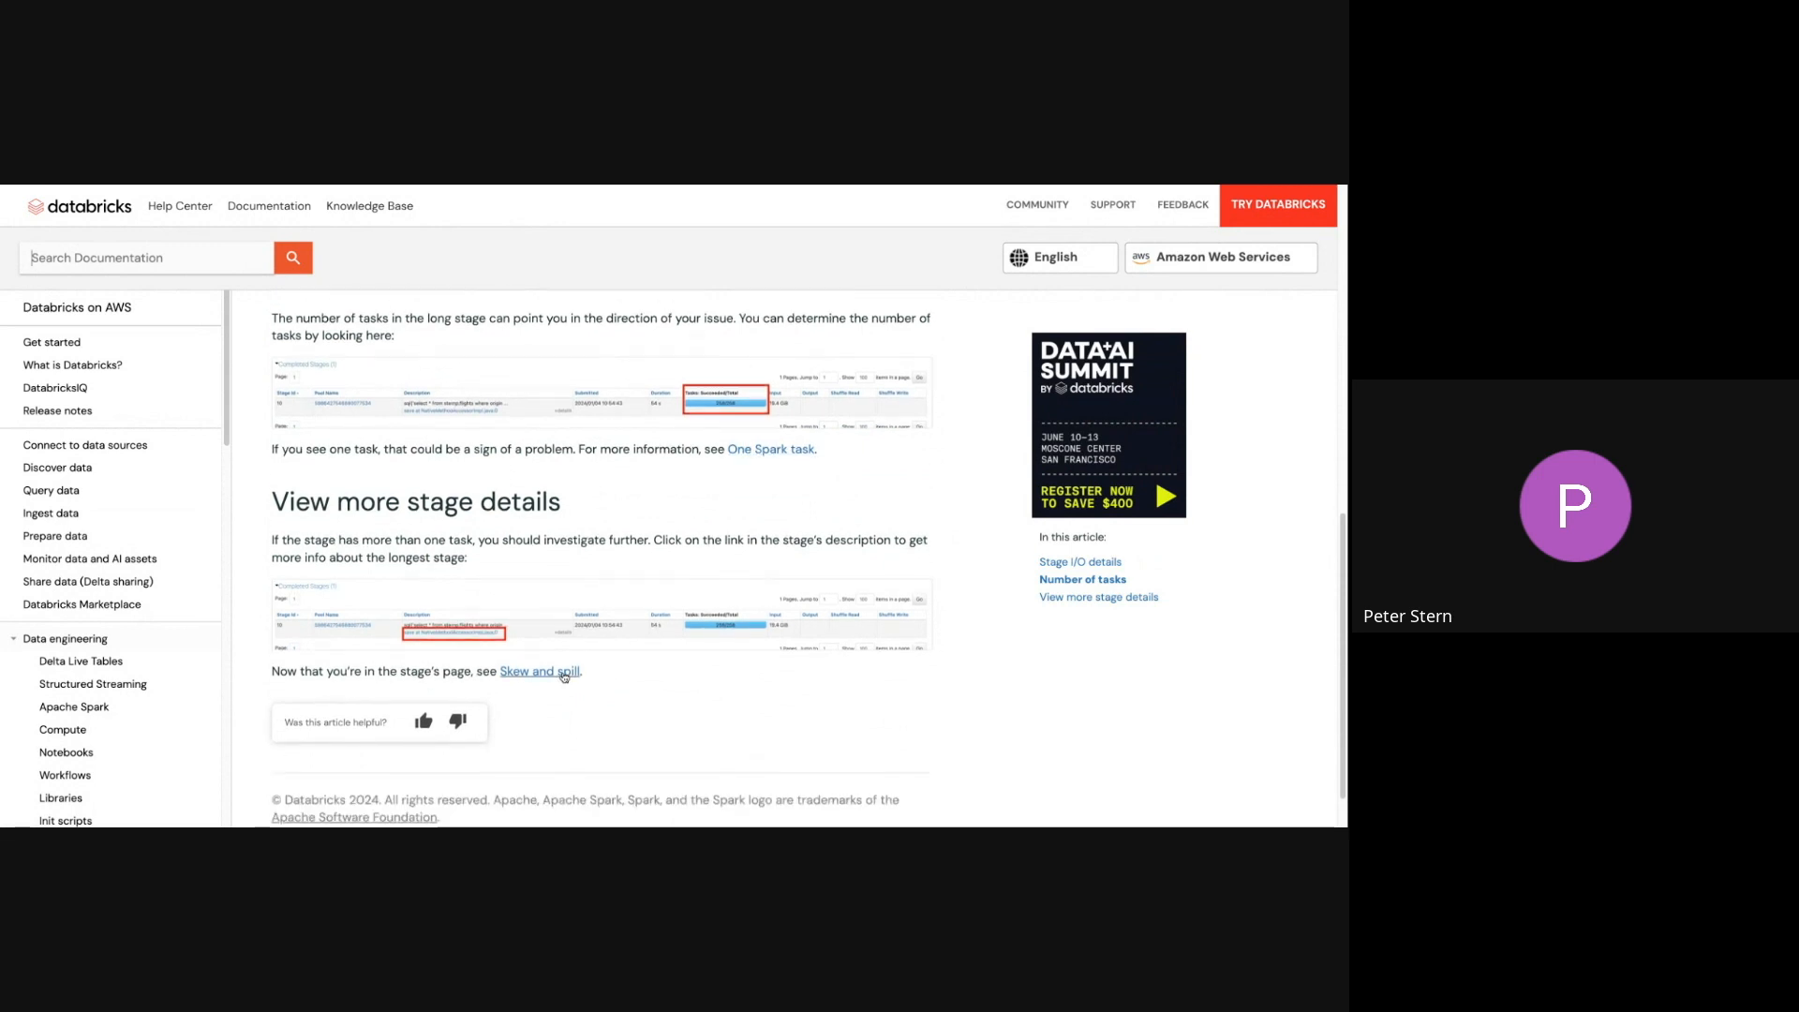
Open the Skew and spill article and scroll past Spill and Skew to 'No skew or spill'
left_click(540, 671)
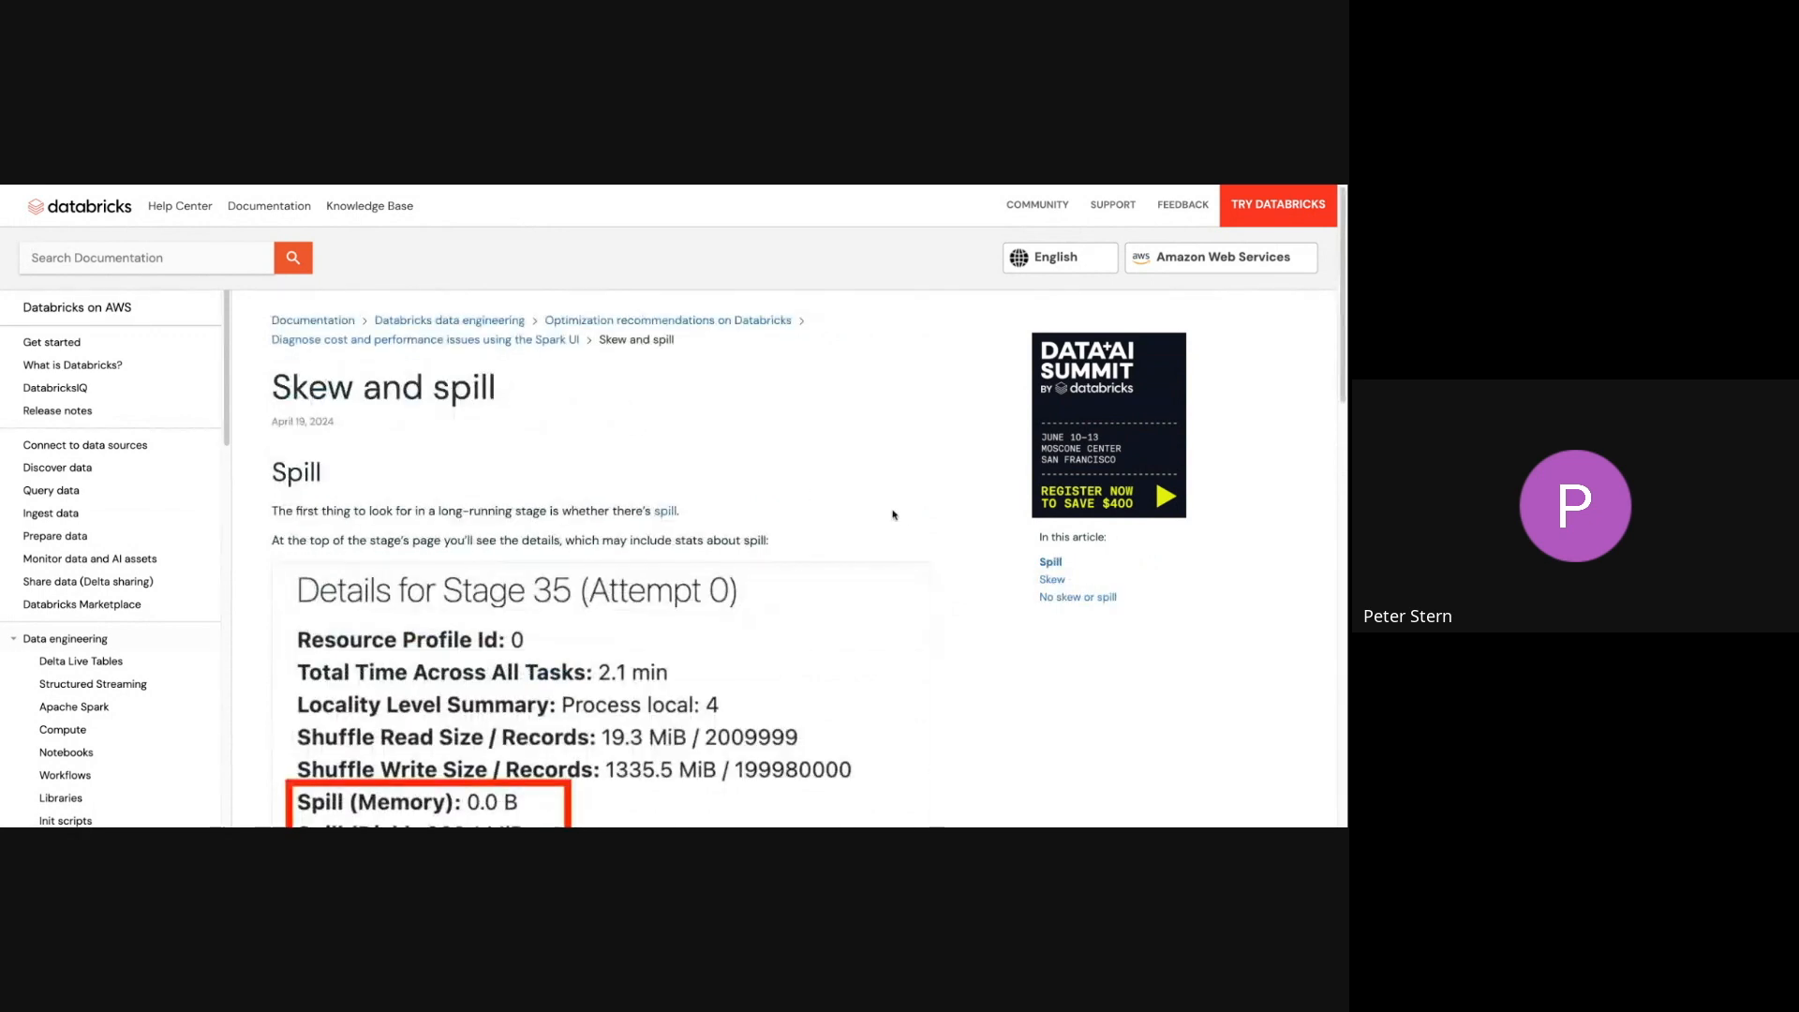
scroll("down", 3)
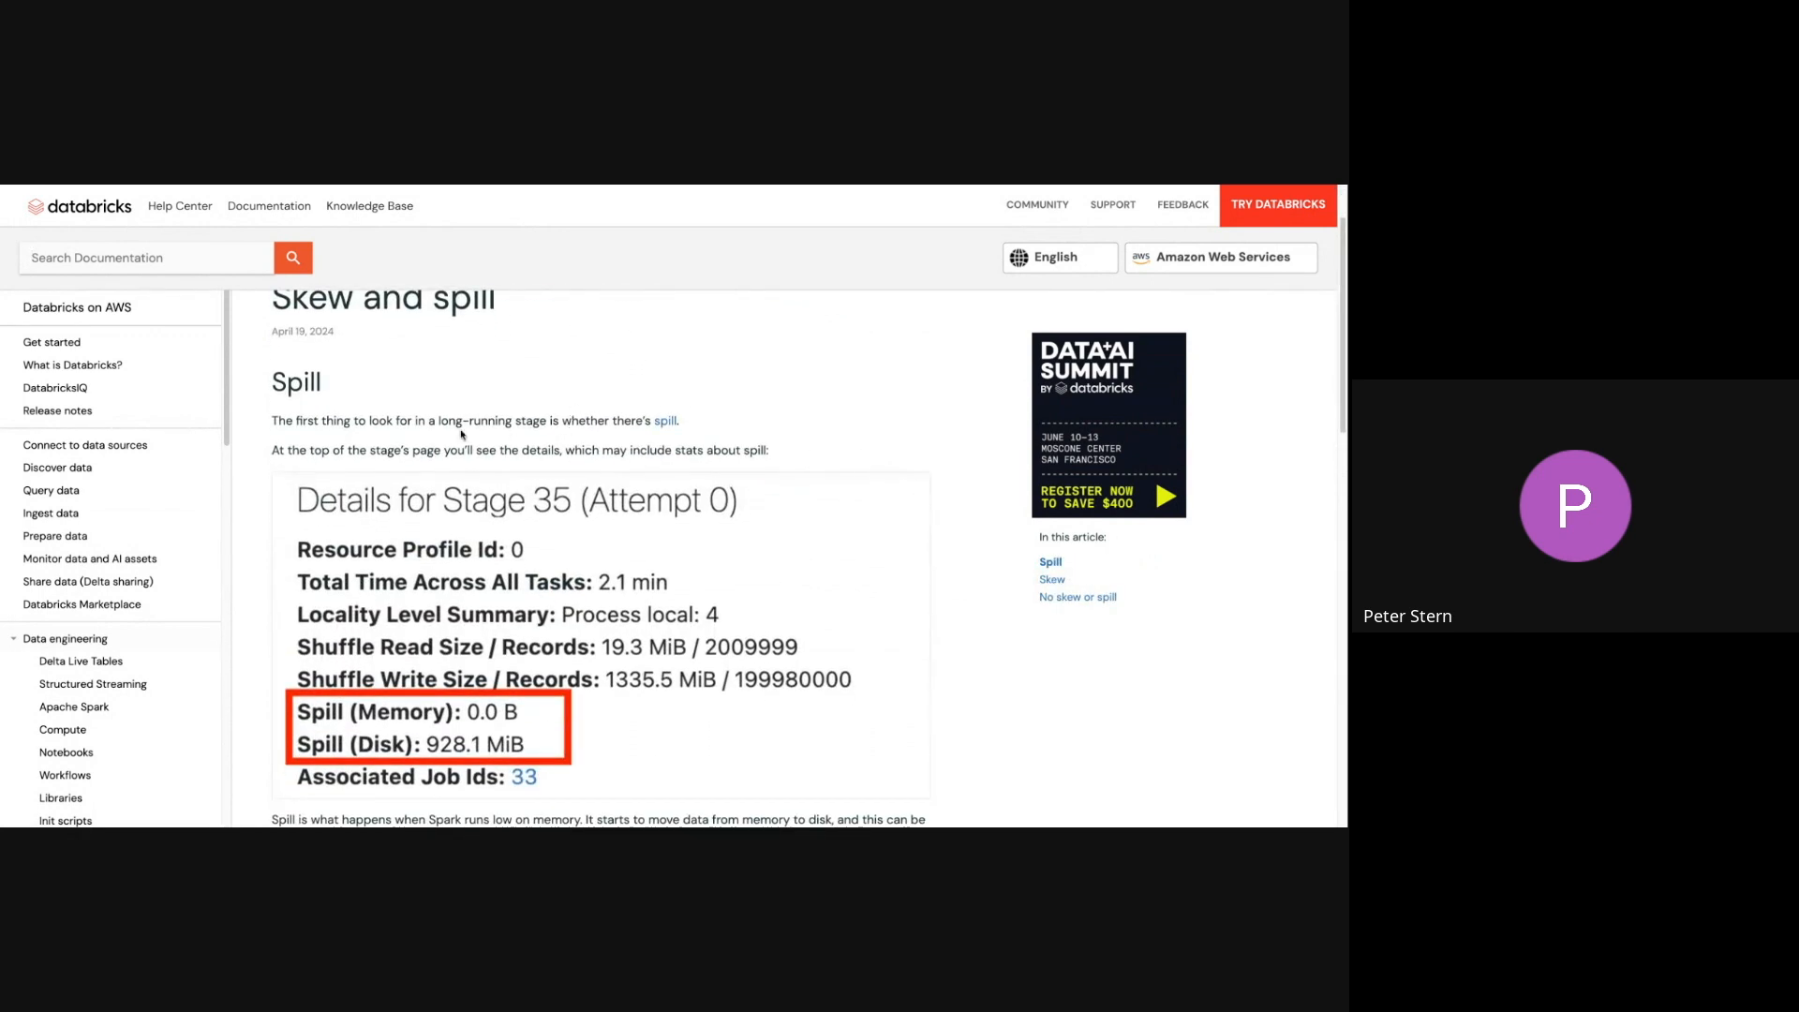
mouse_move(747, 404)
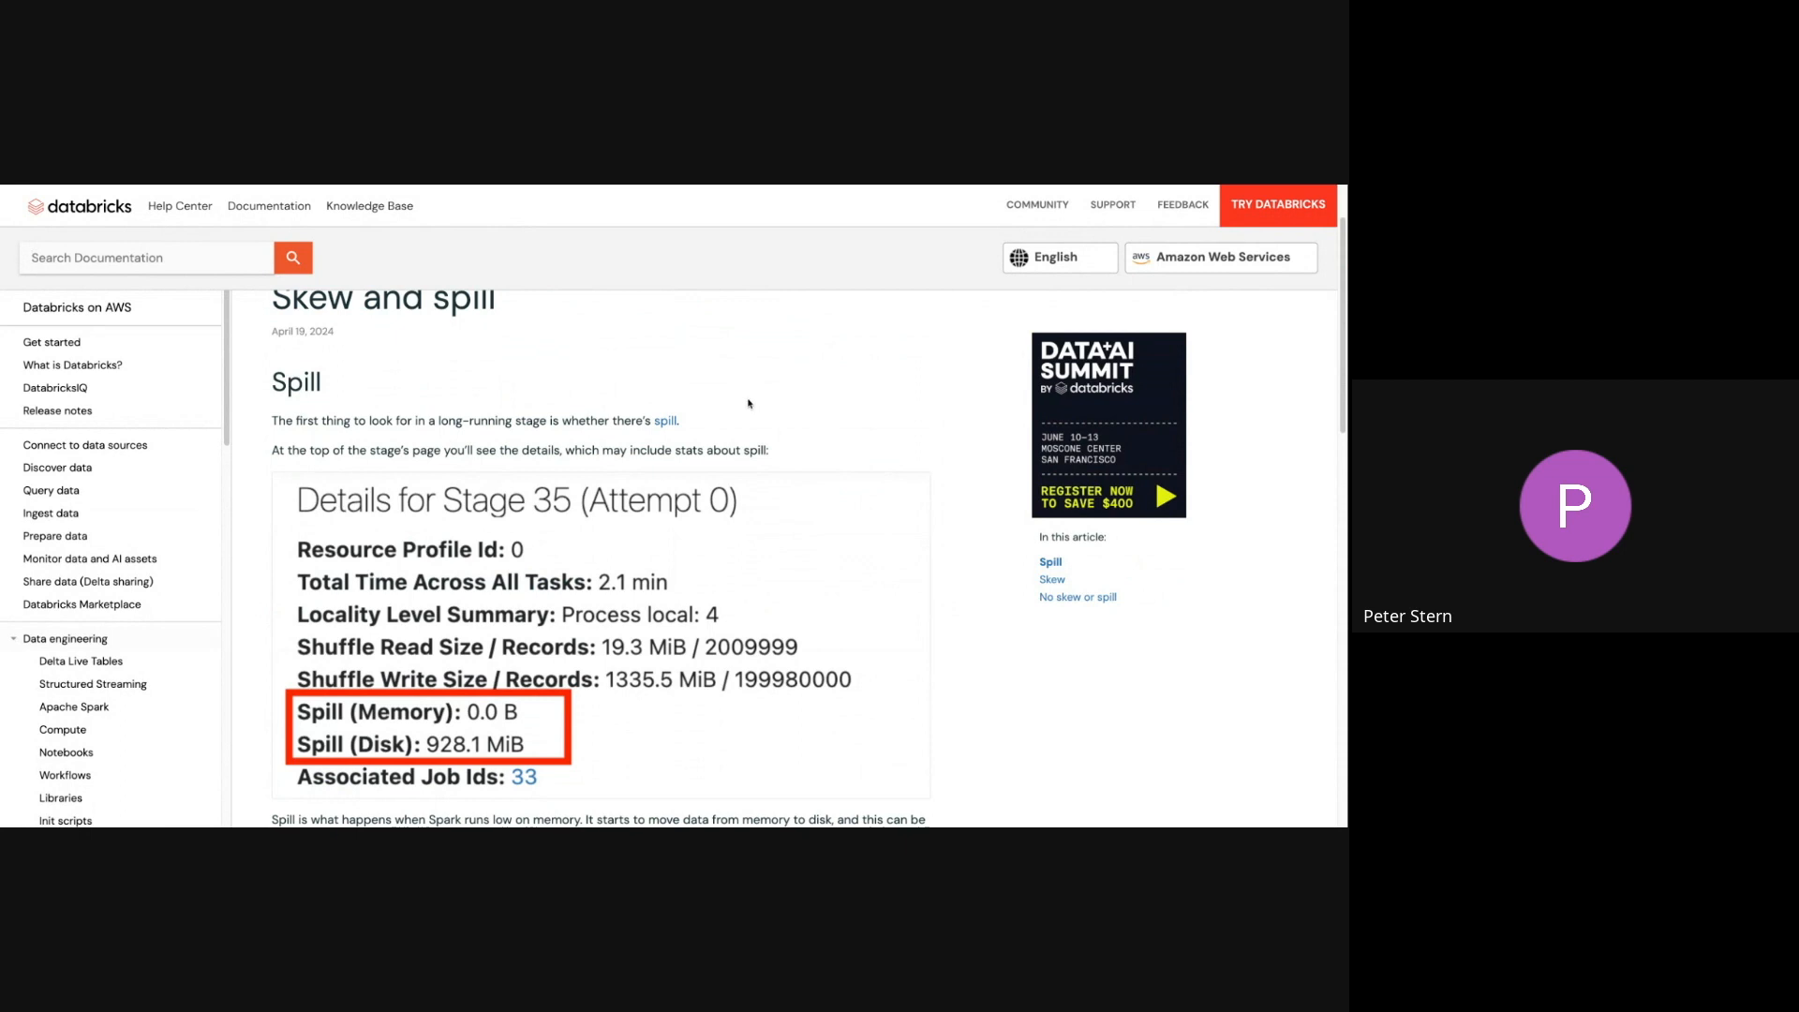
mouse_move(664, 424)
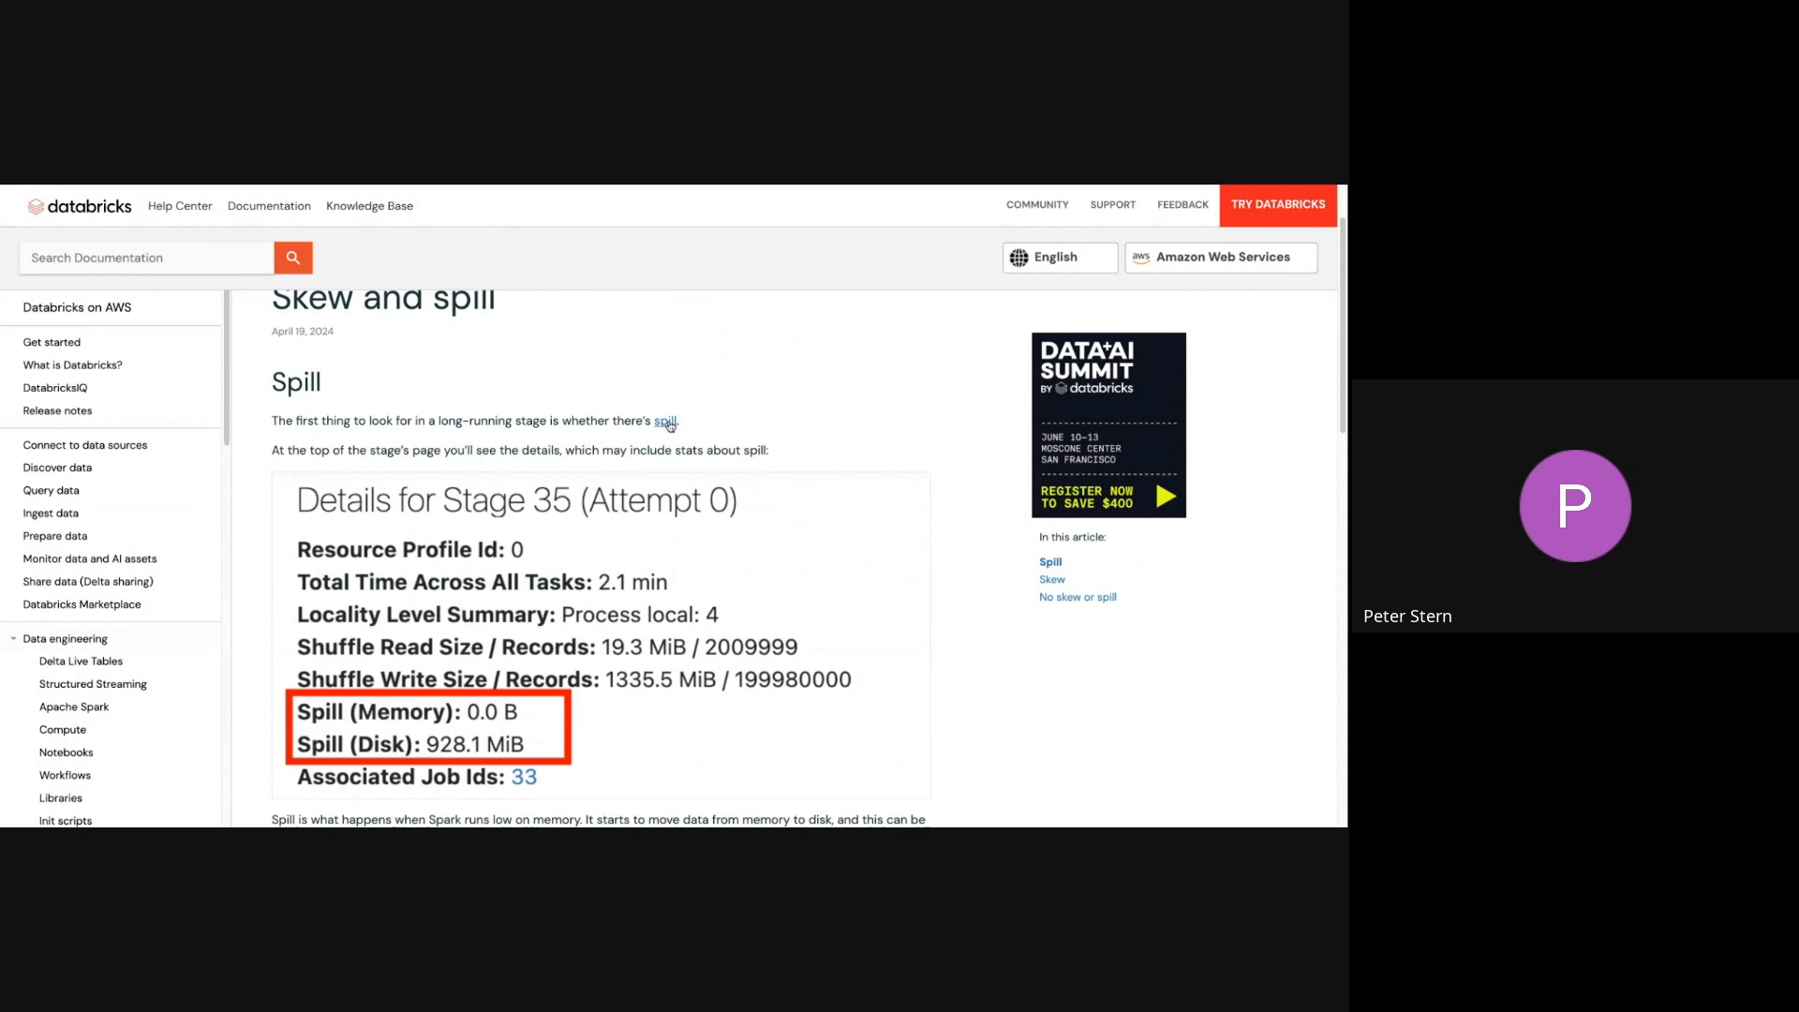
mouse_move(677, 424)
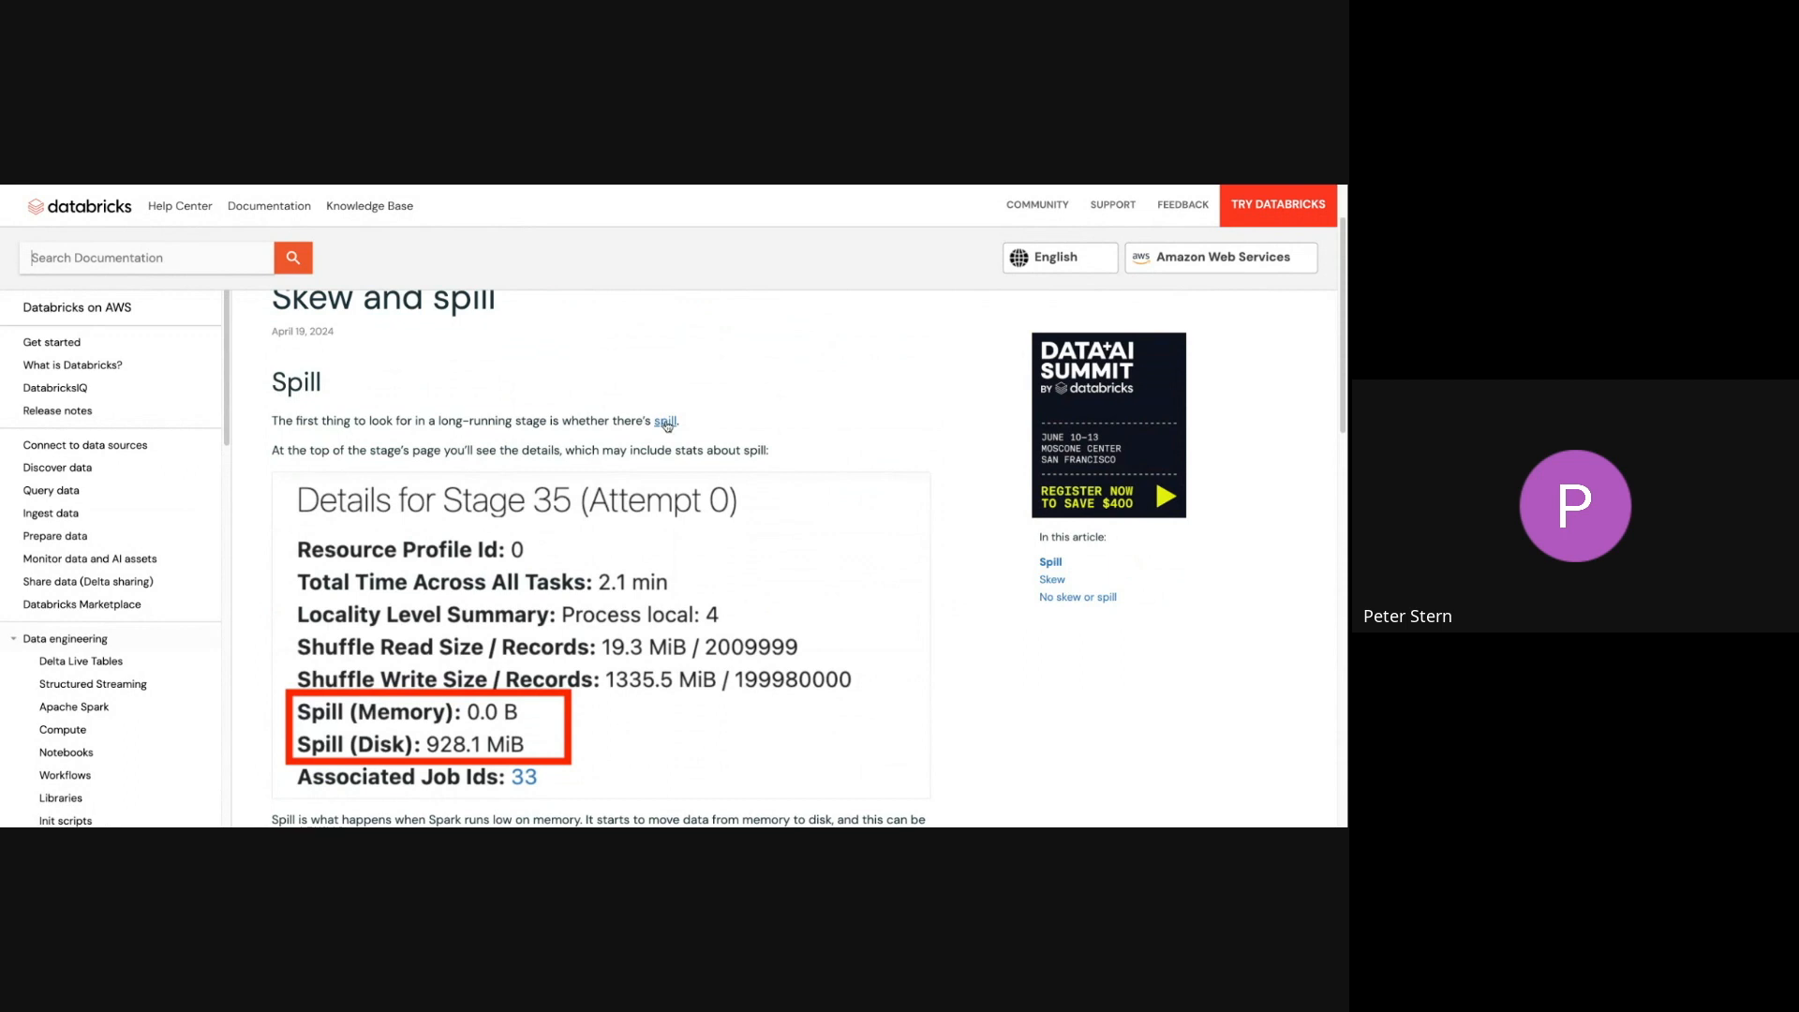
mouse_move(663, 431)
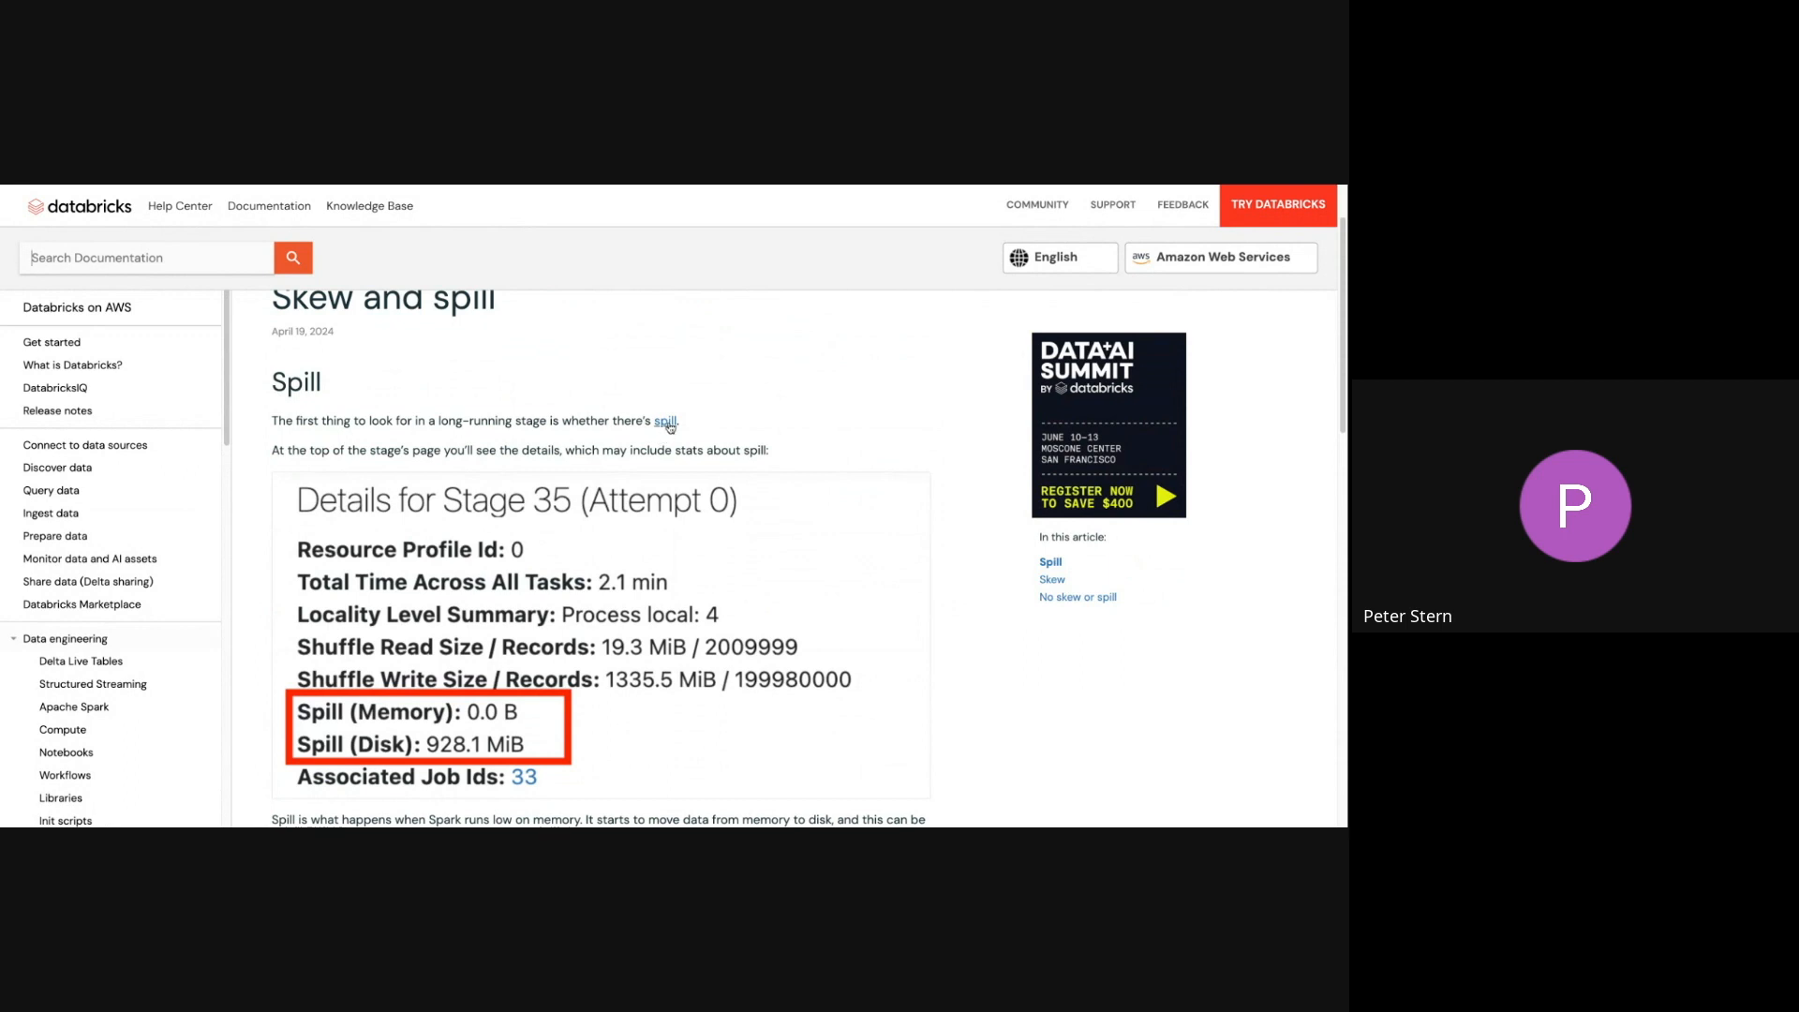
mouse_move(666, 428)
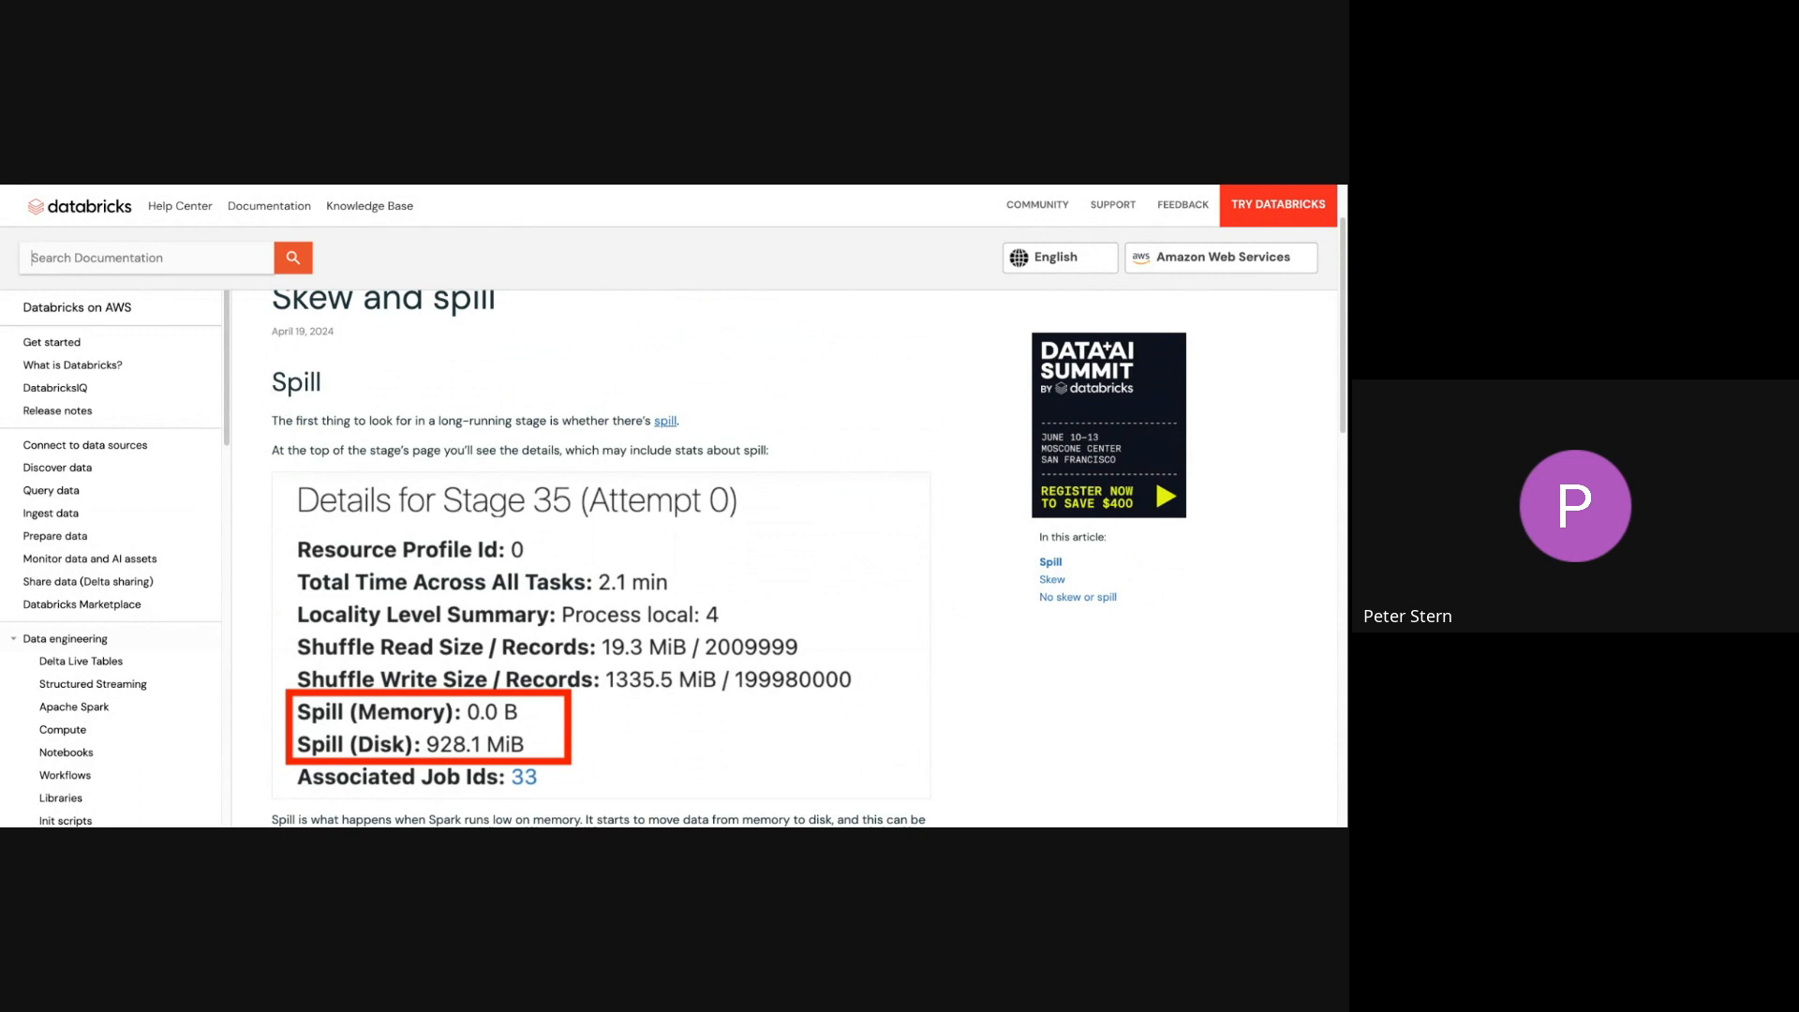
scroll("down", 3)
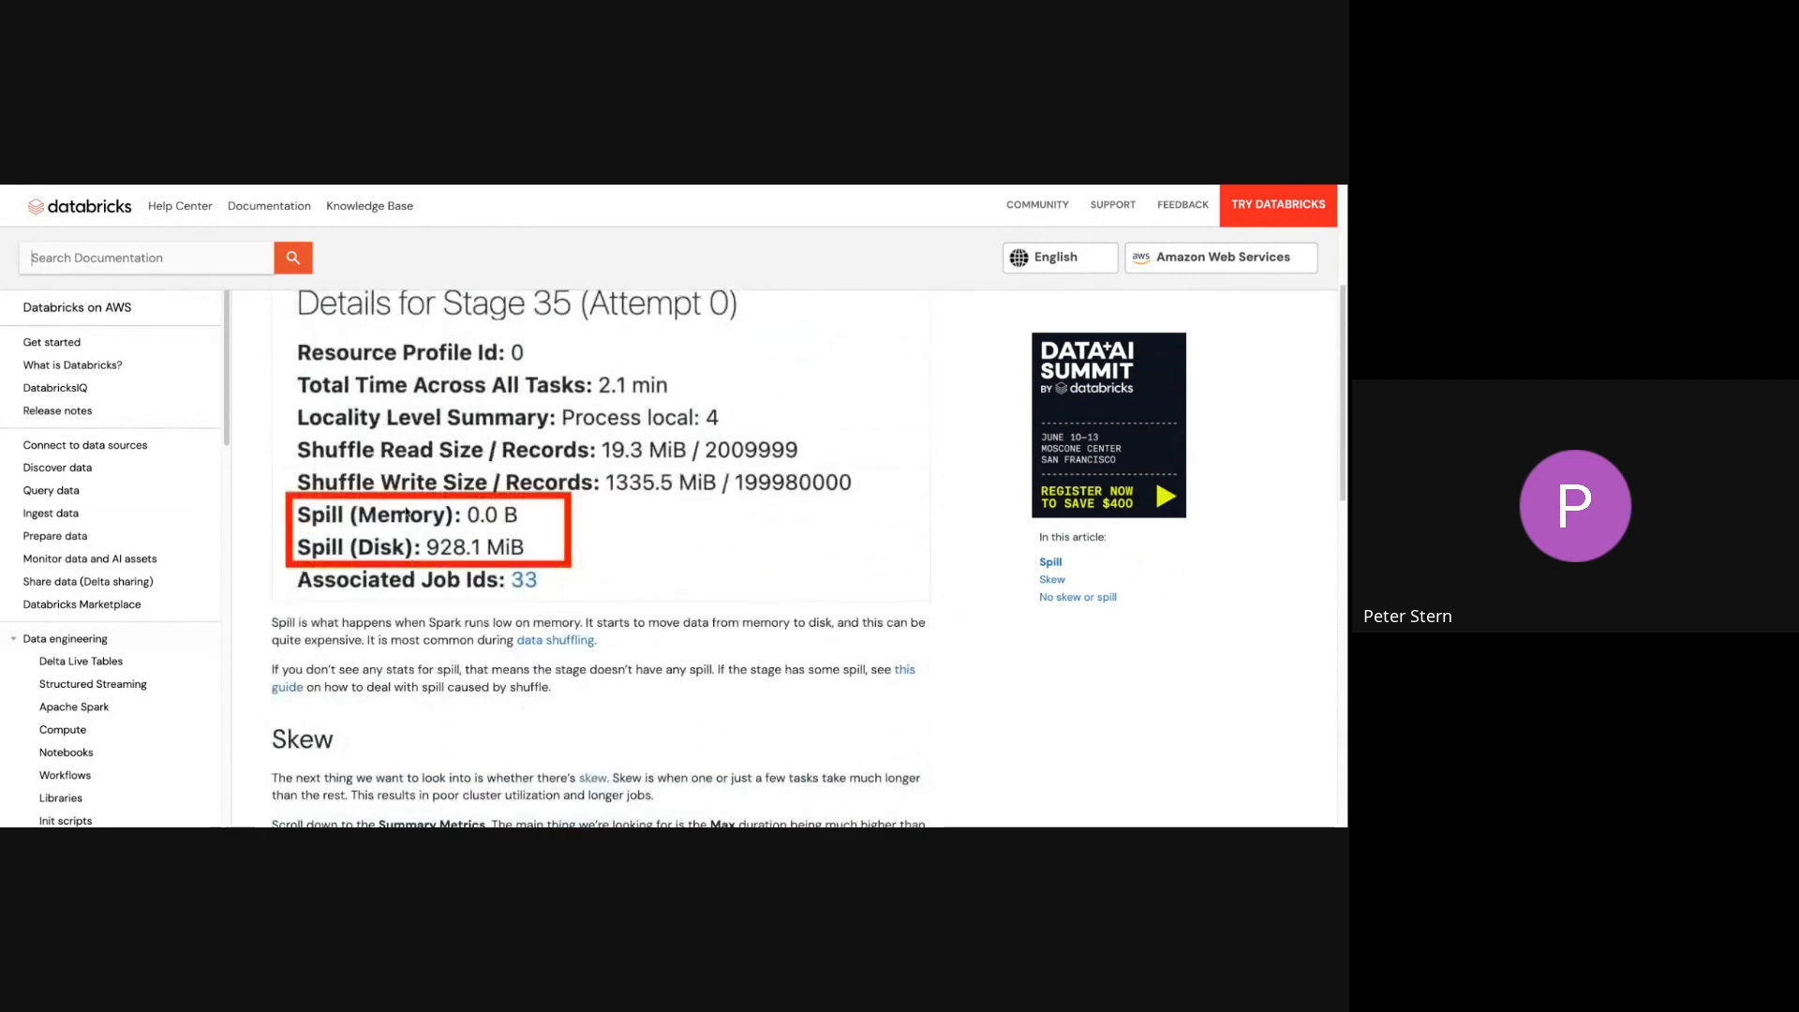
scroll("down", 3)
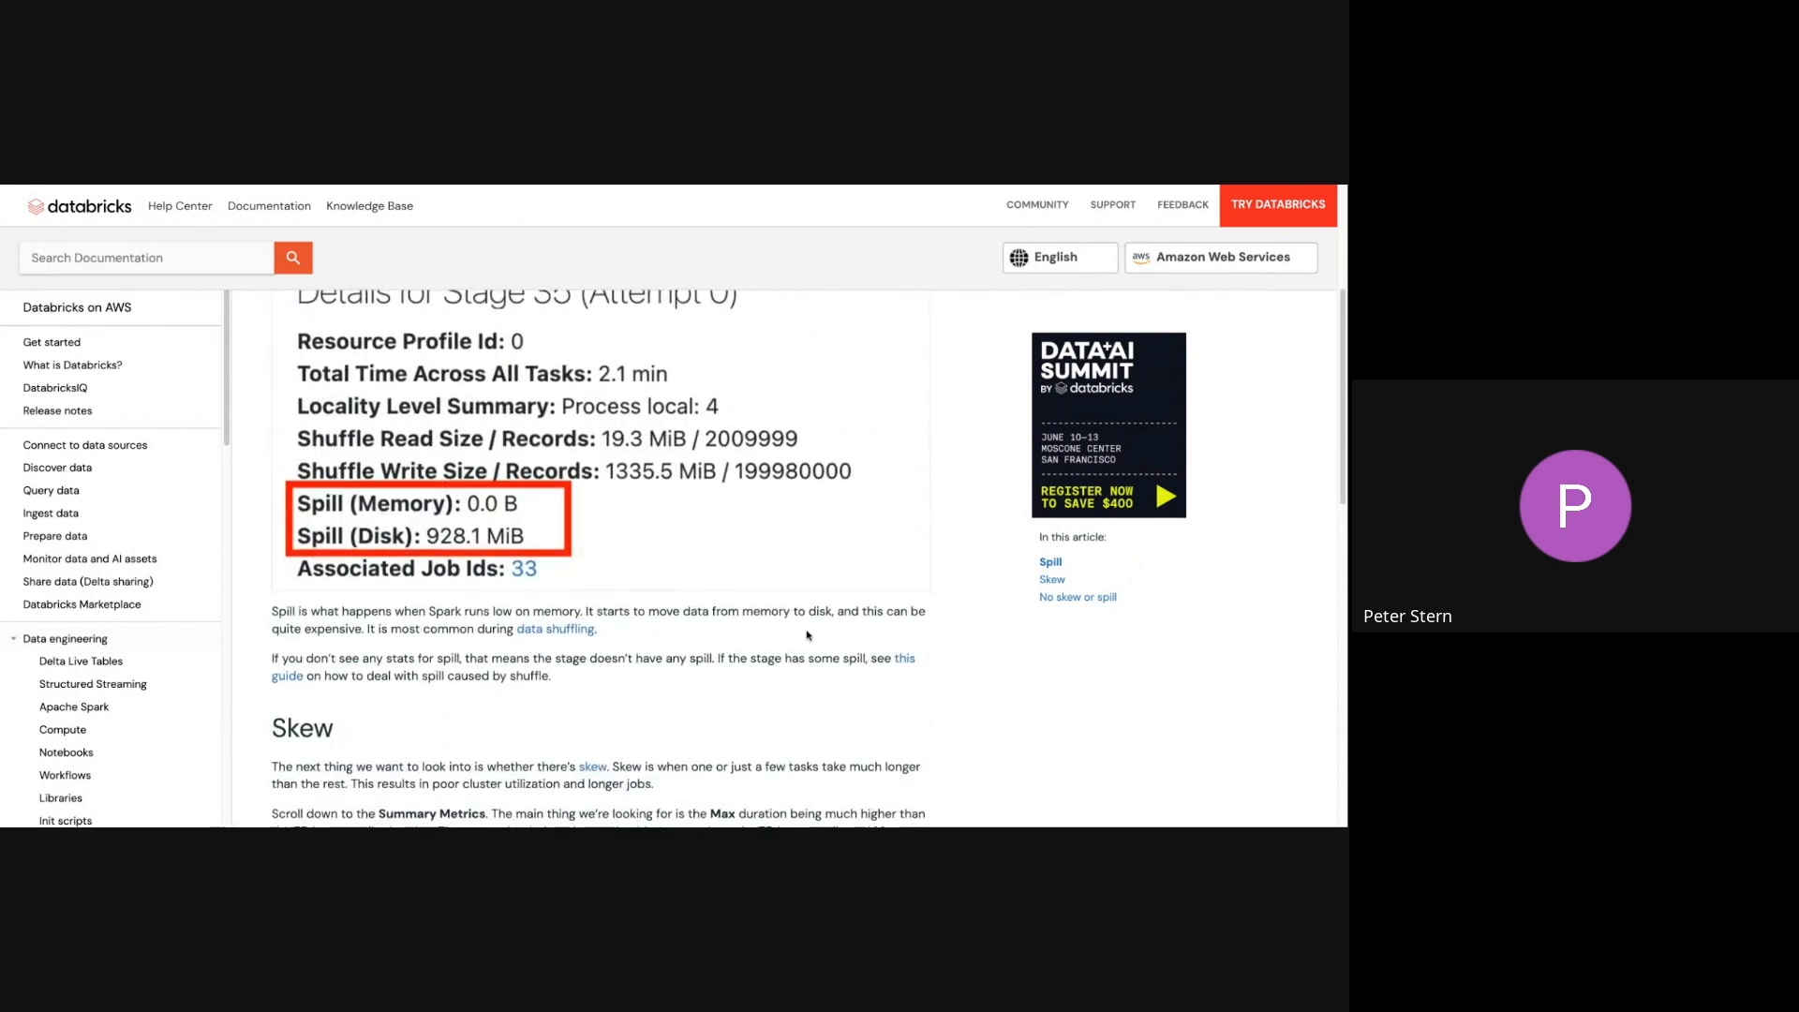
scroll("down", 3)
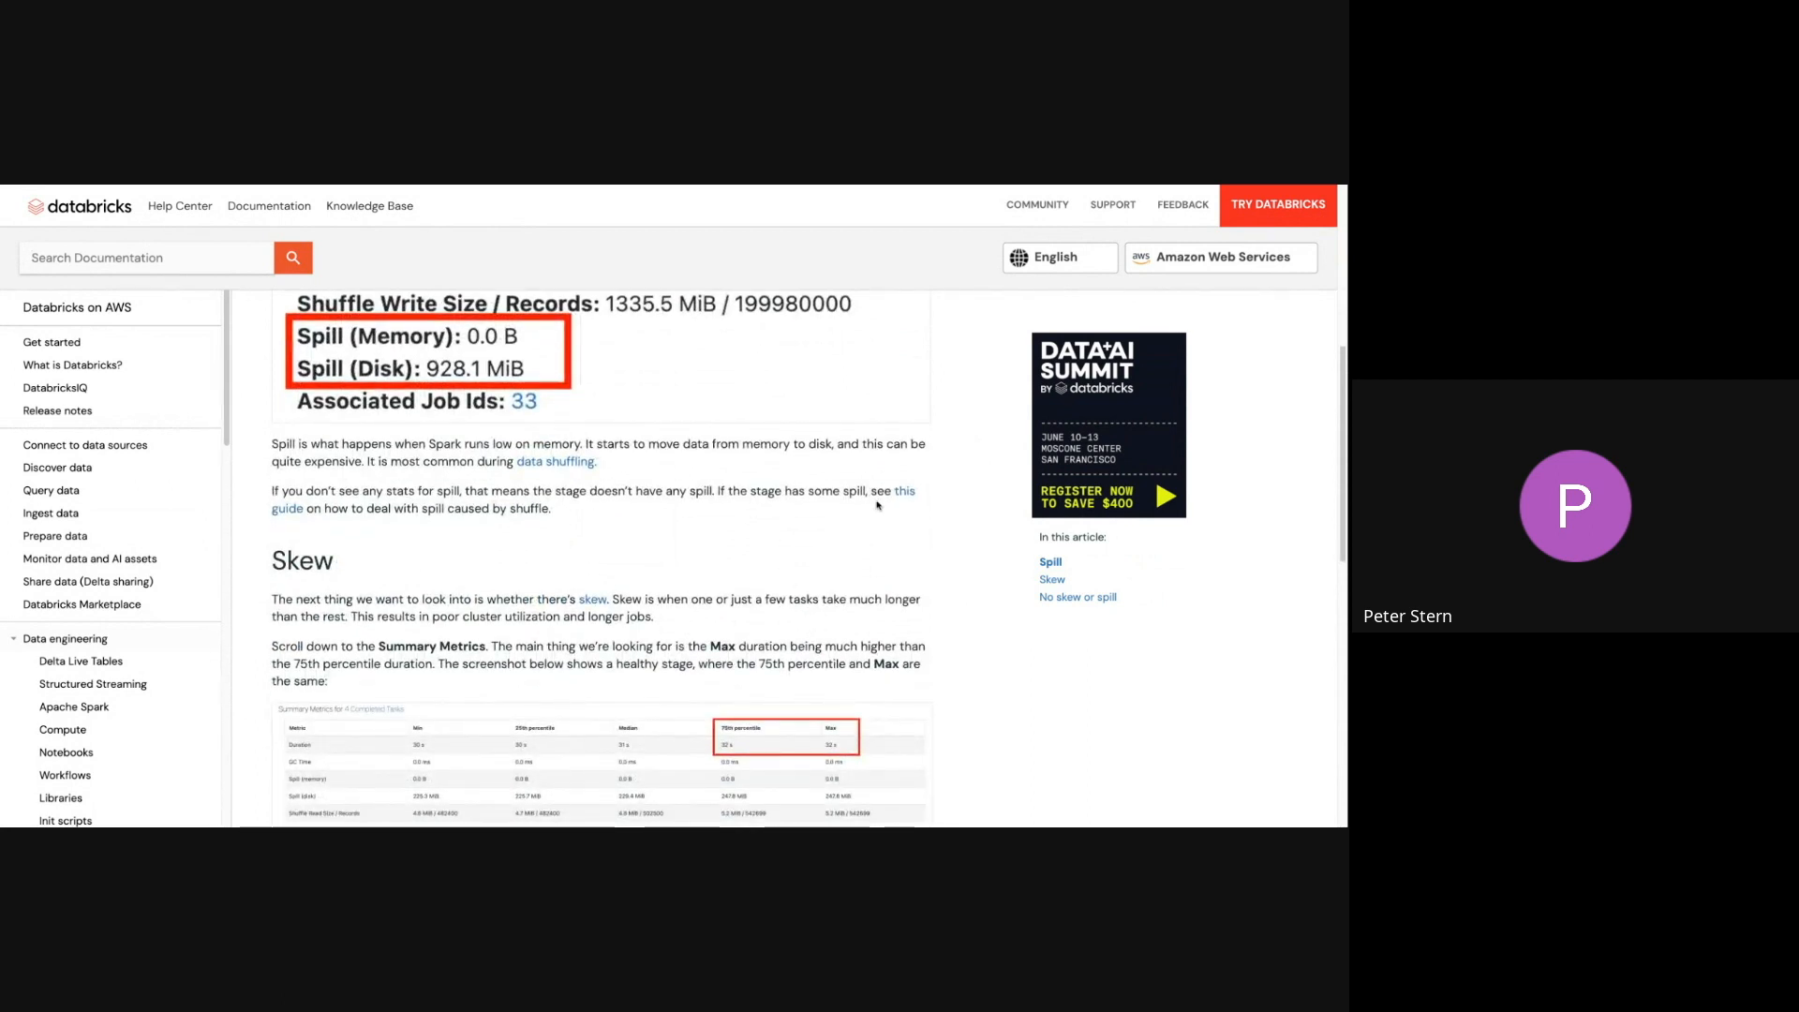
scroll("down", 3)
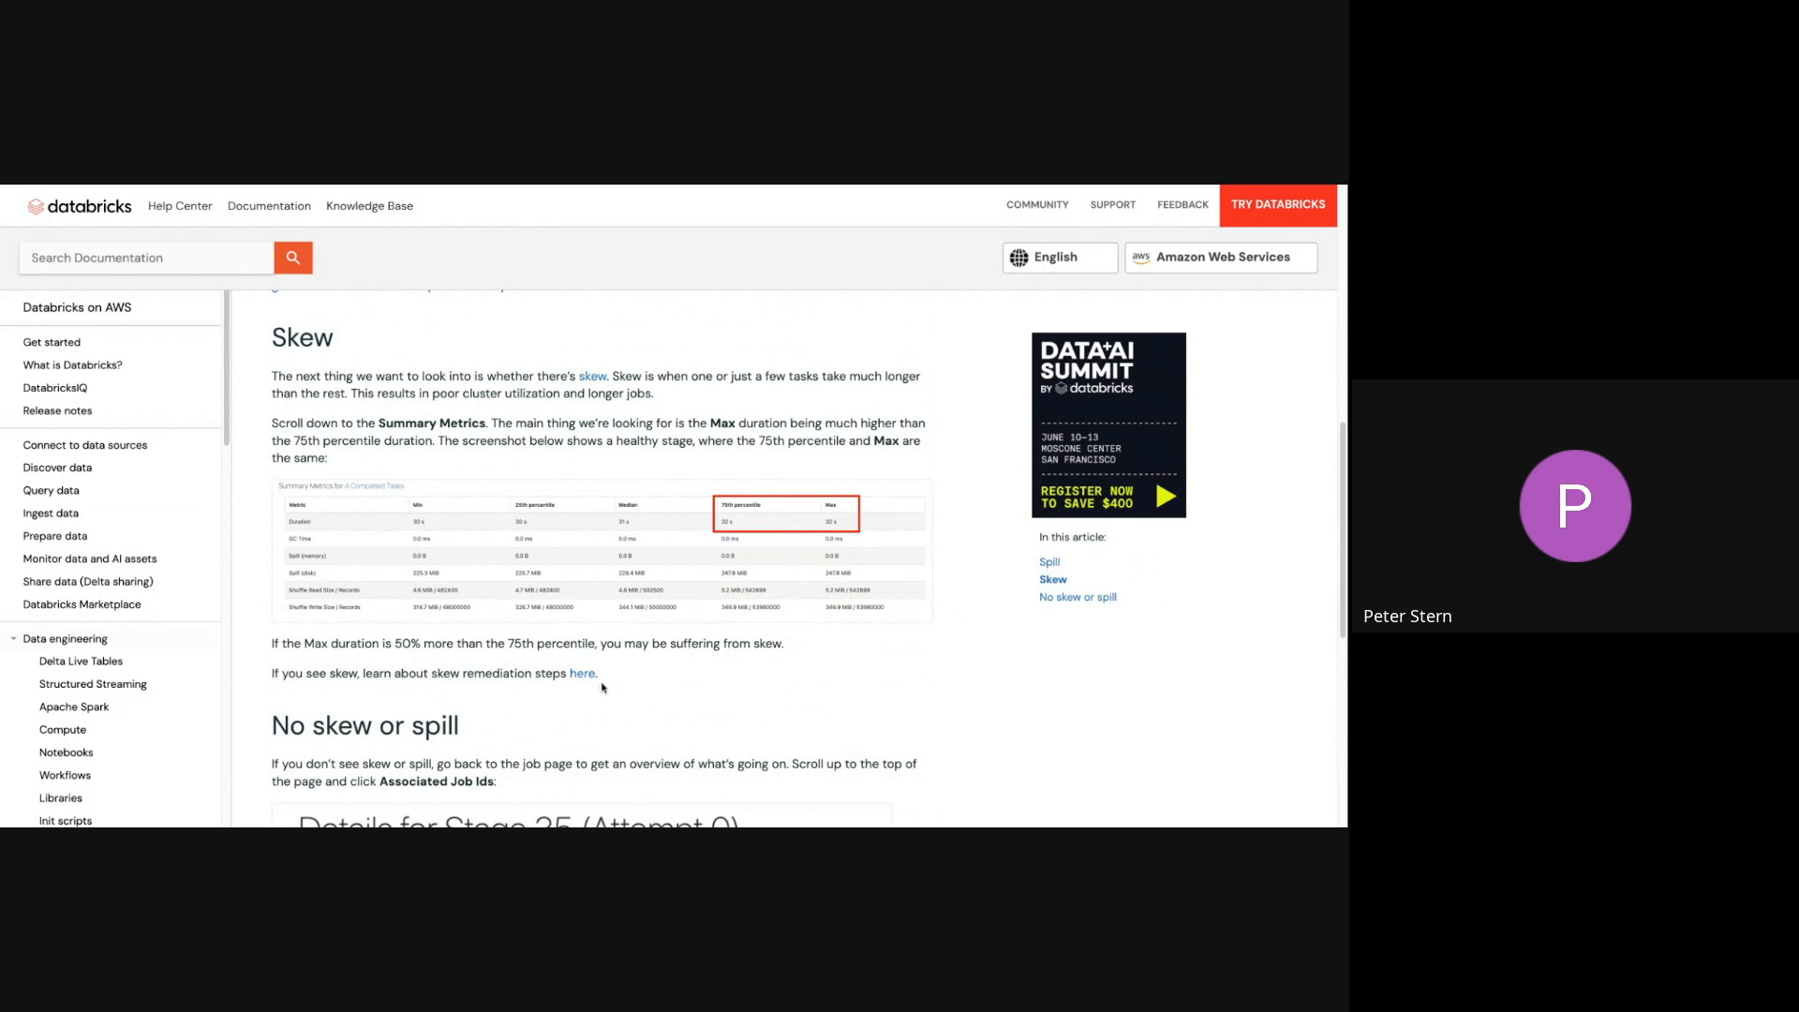
scroll("down", 3)
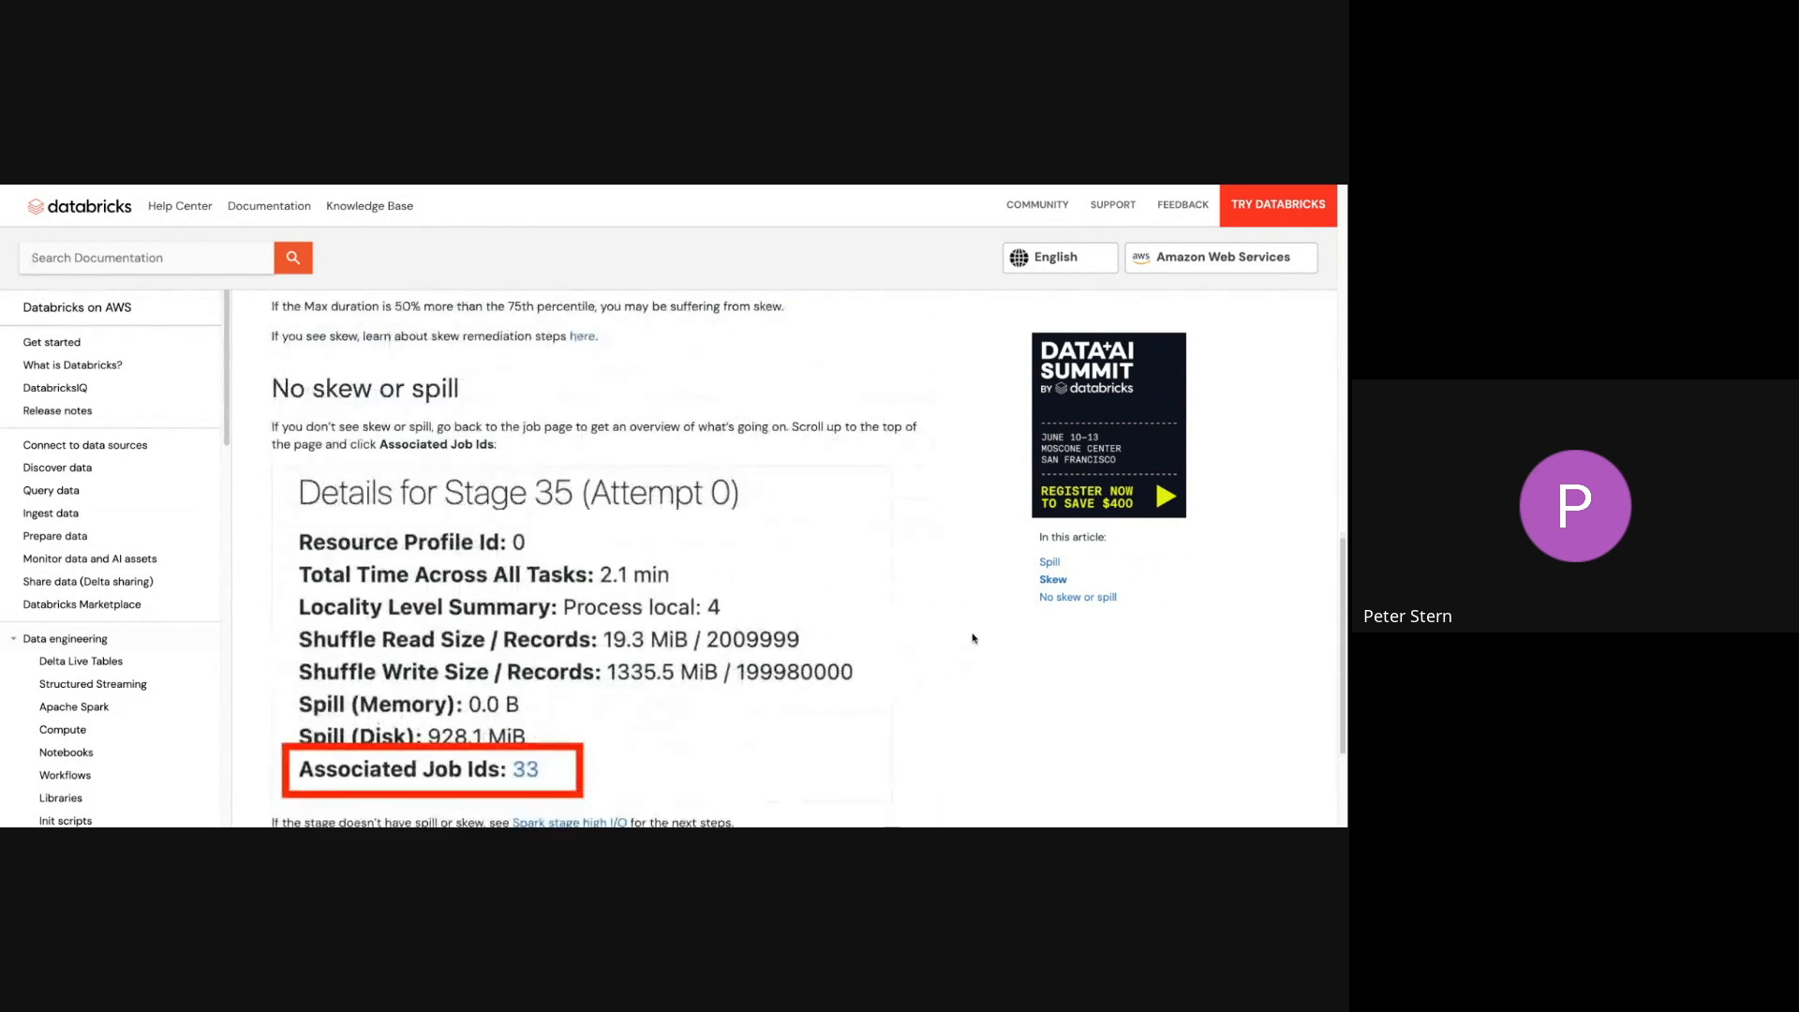
Open 'Spark stage high I/O' and scroll to the High input remedies list
left_click(569, 823)
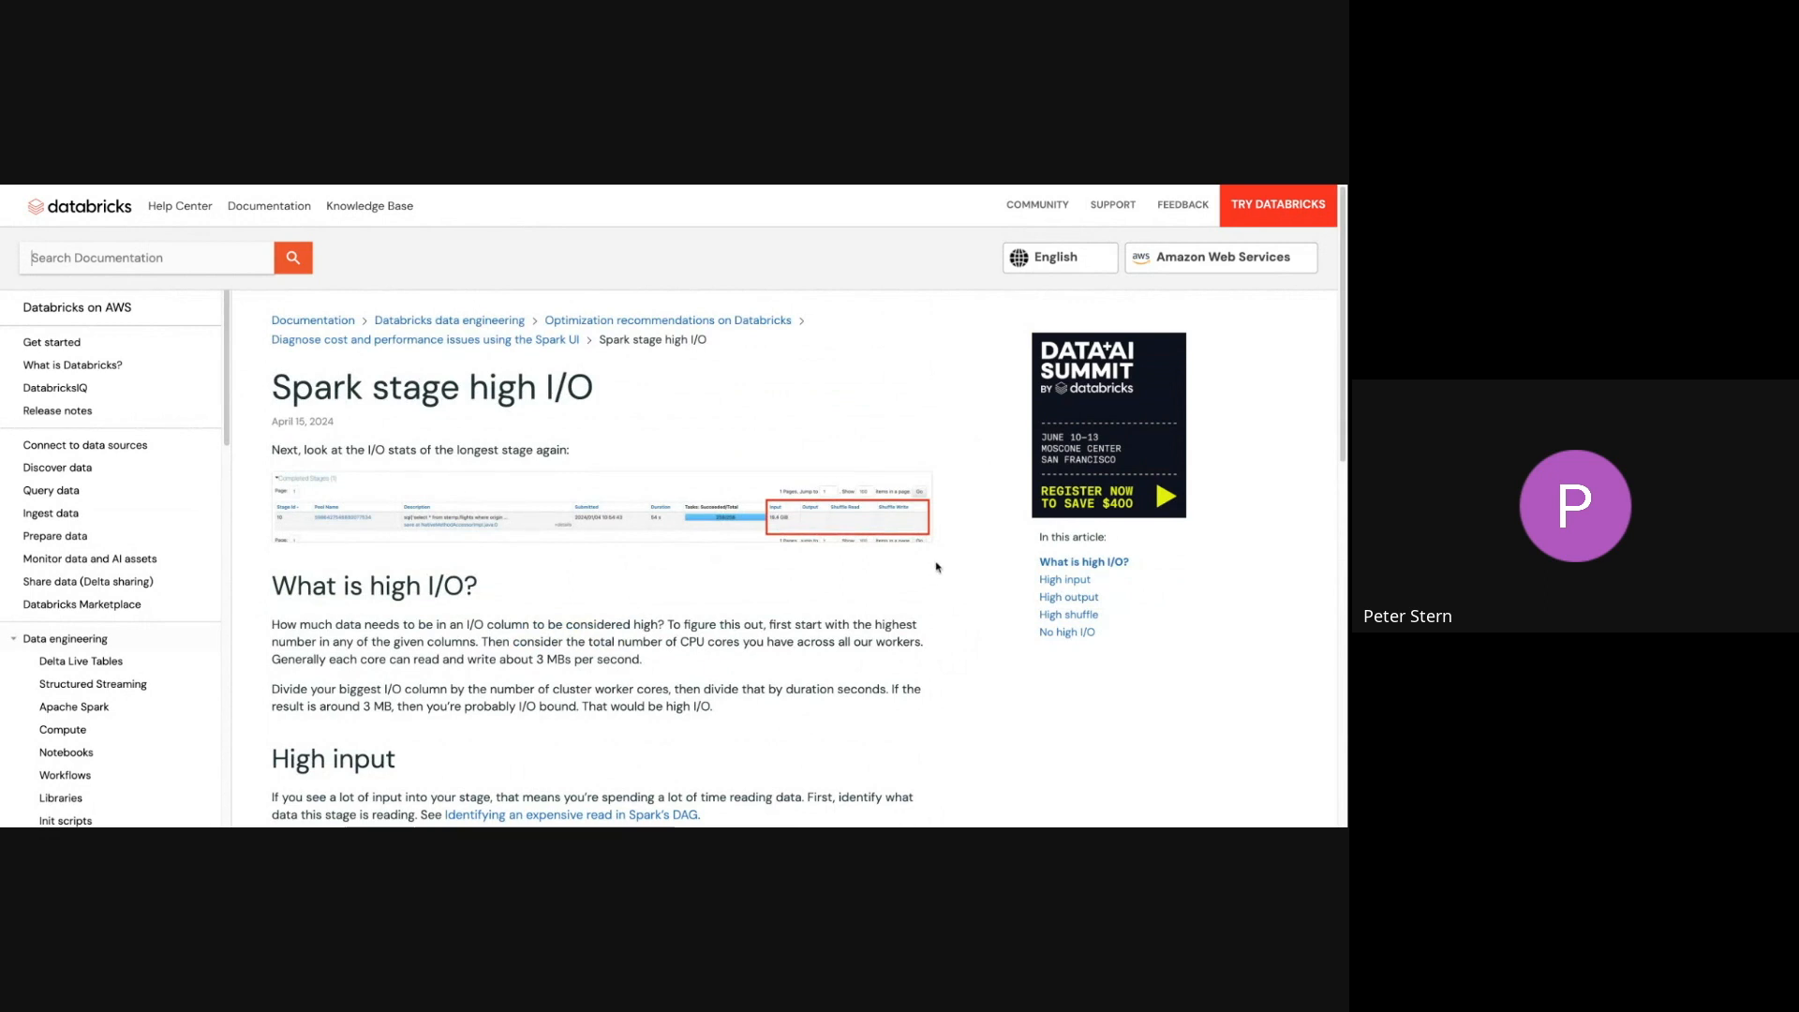
scroll("down", 3)
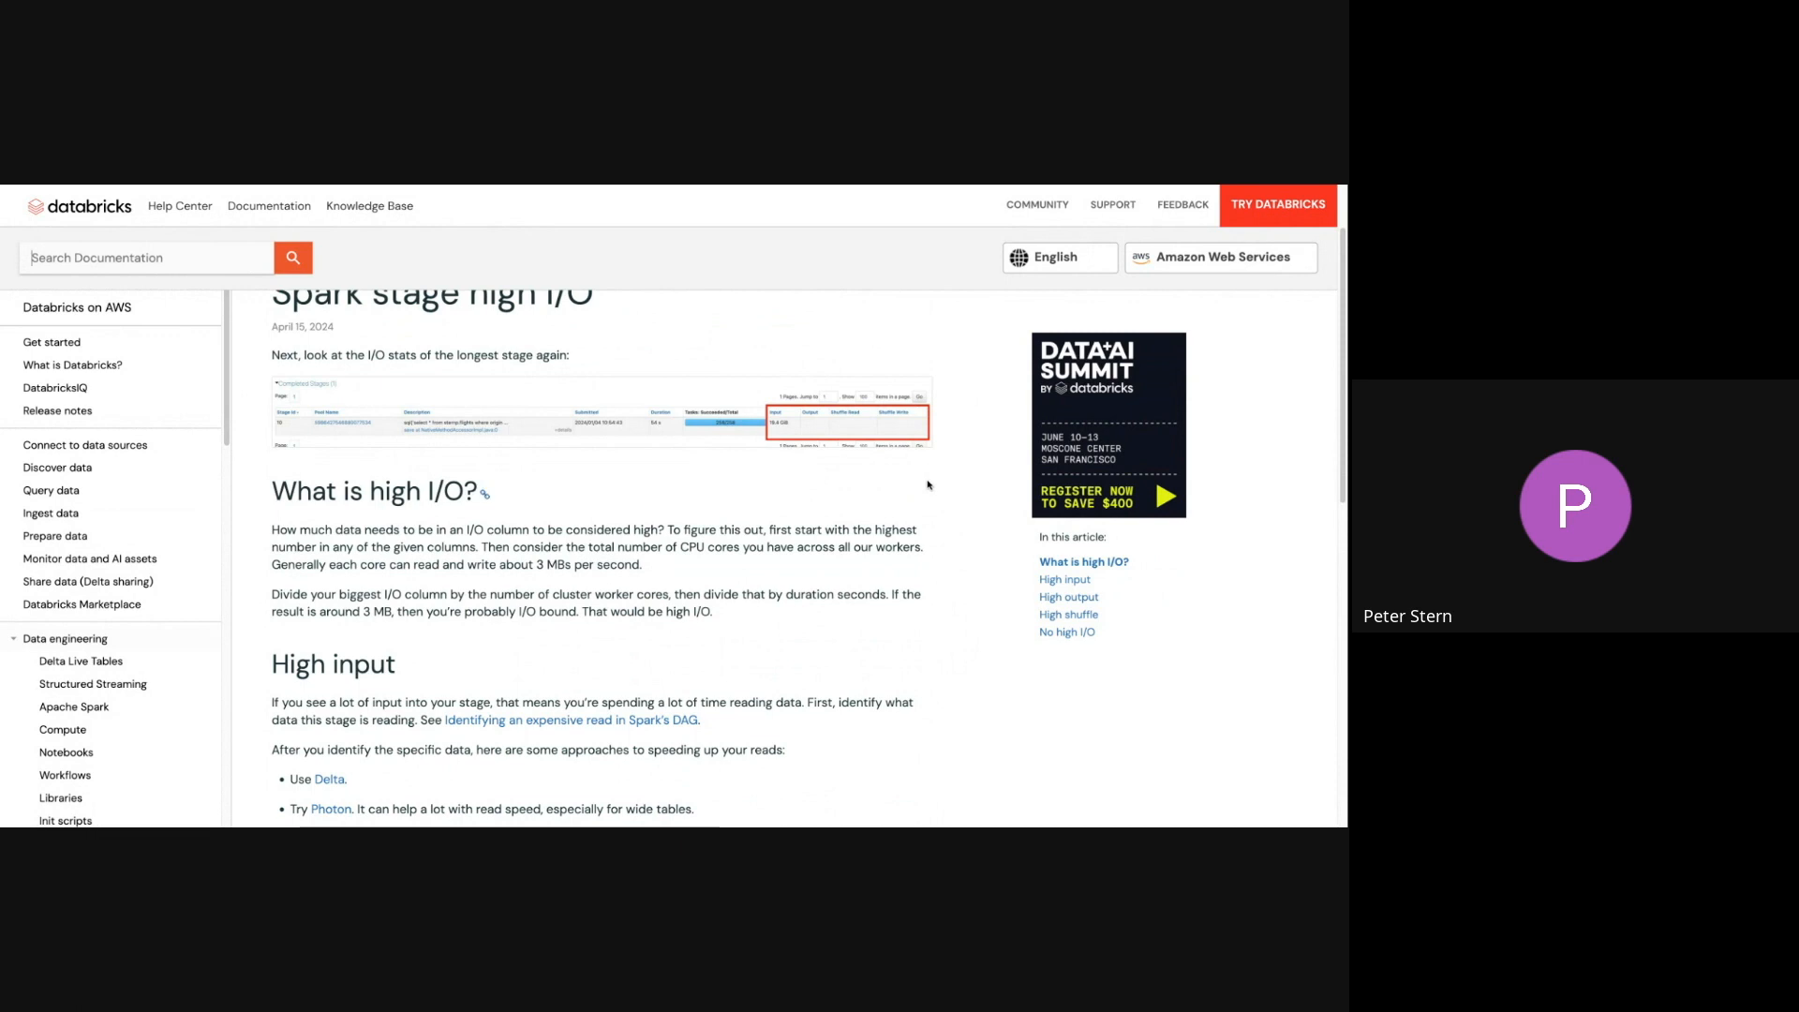
scroll("down", 3)
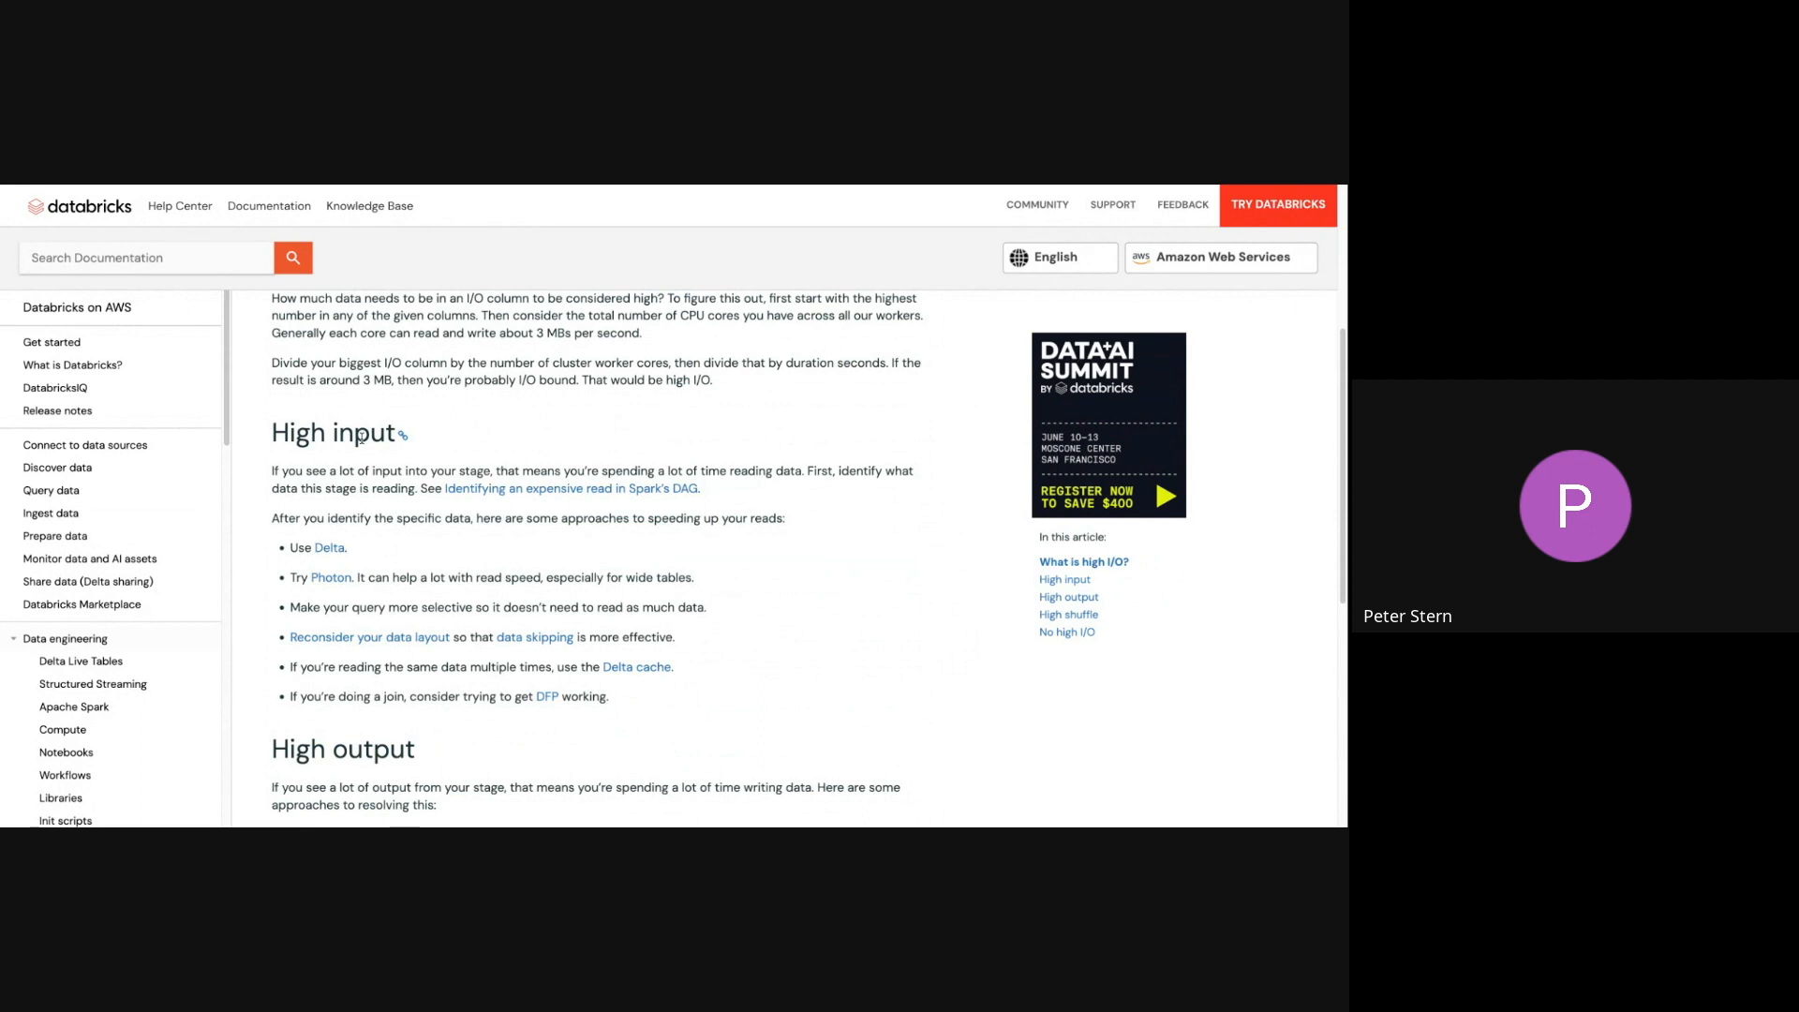
scroll("up", 3)
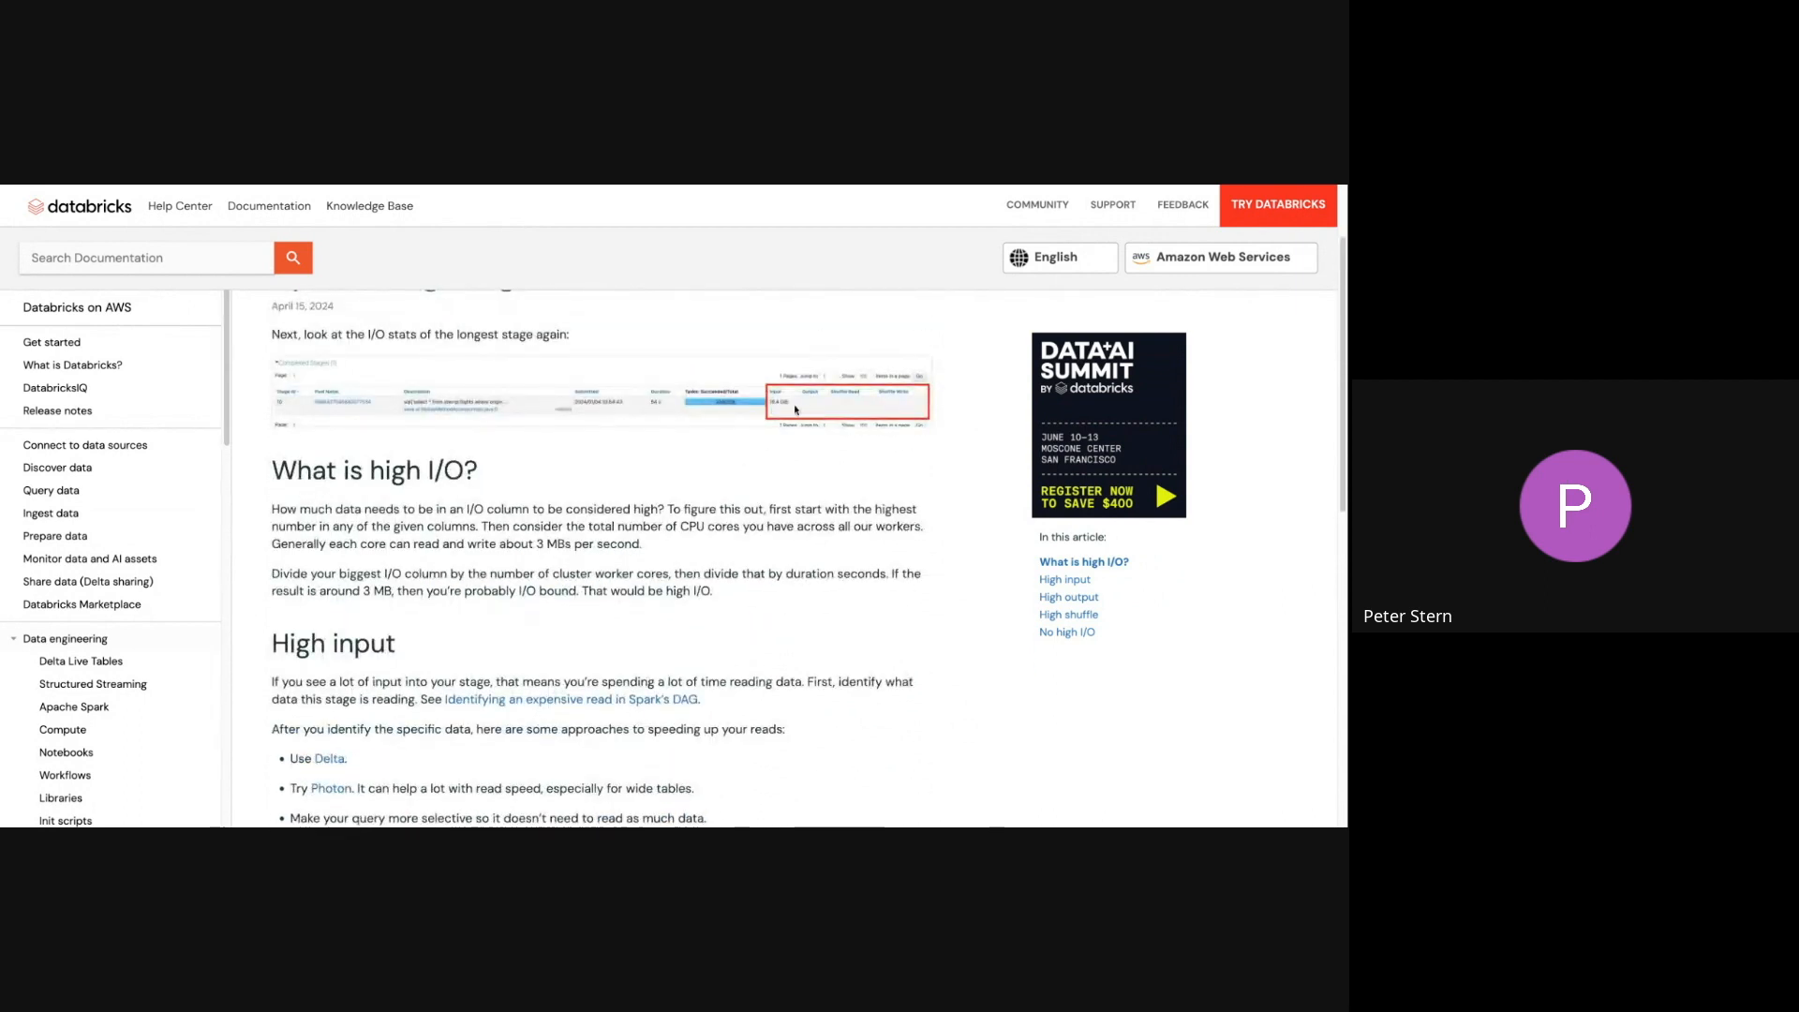
mouse_move(763, 395)
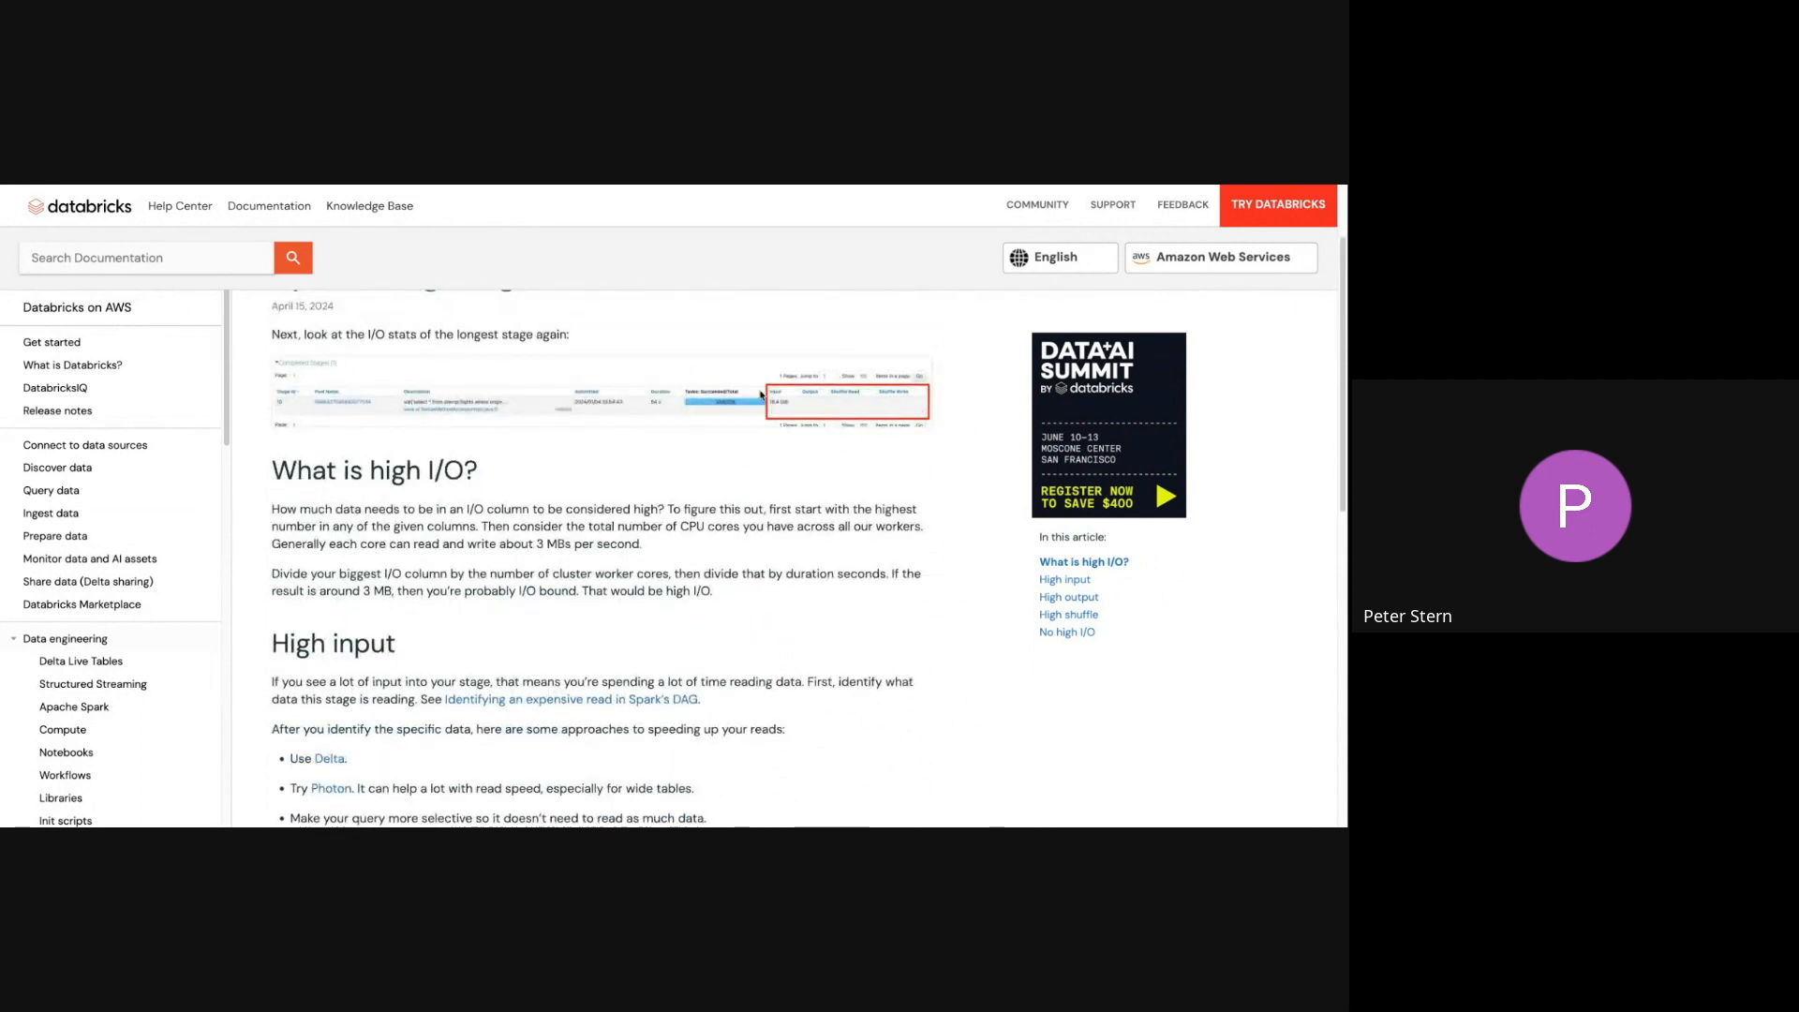
scroll("down", 3)
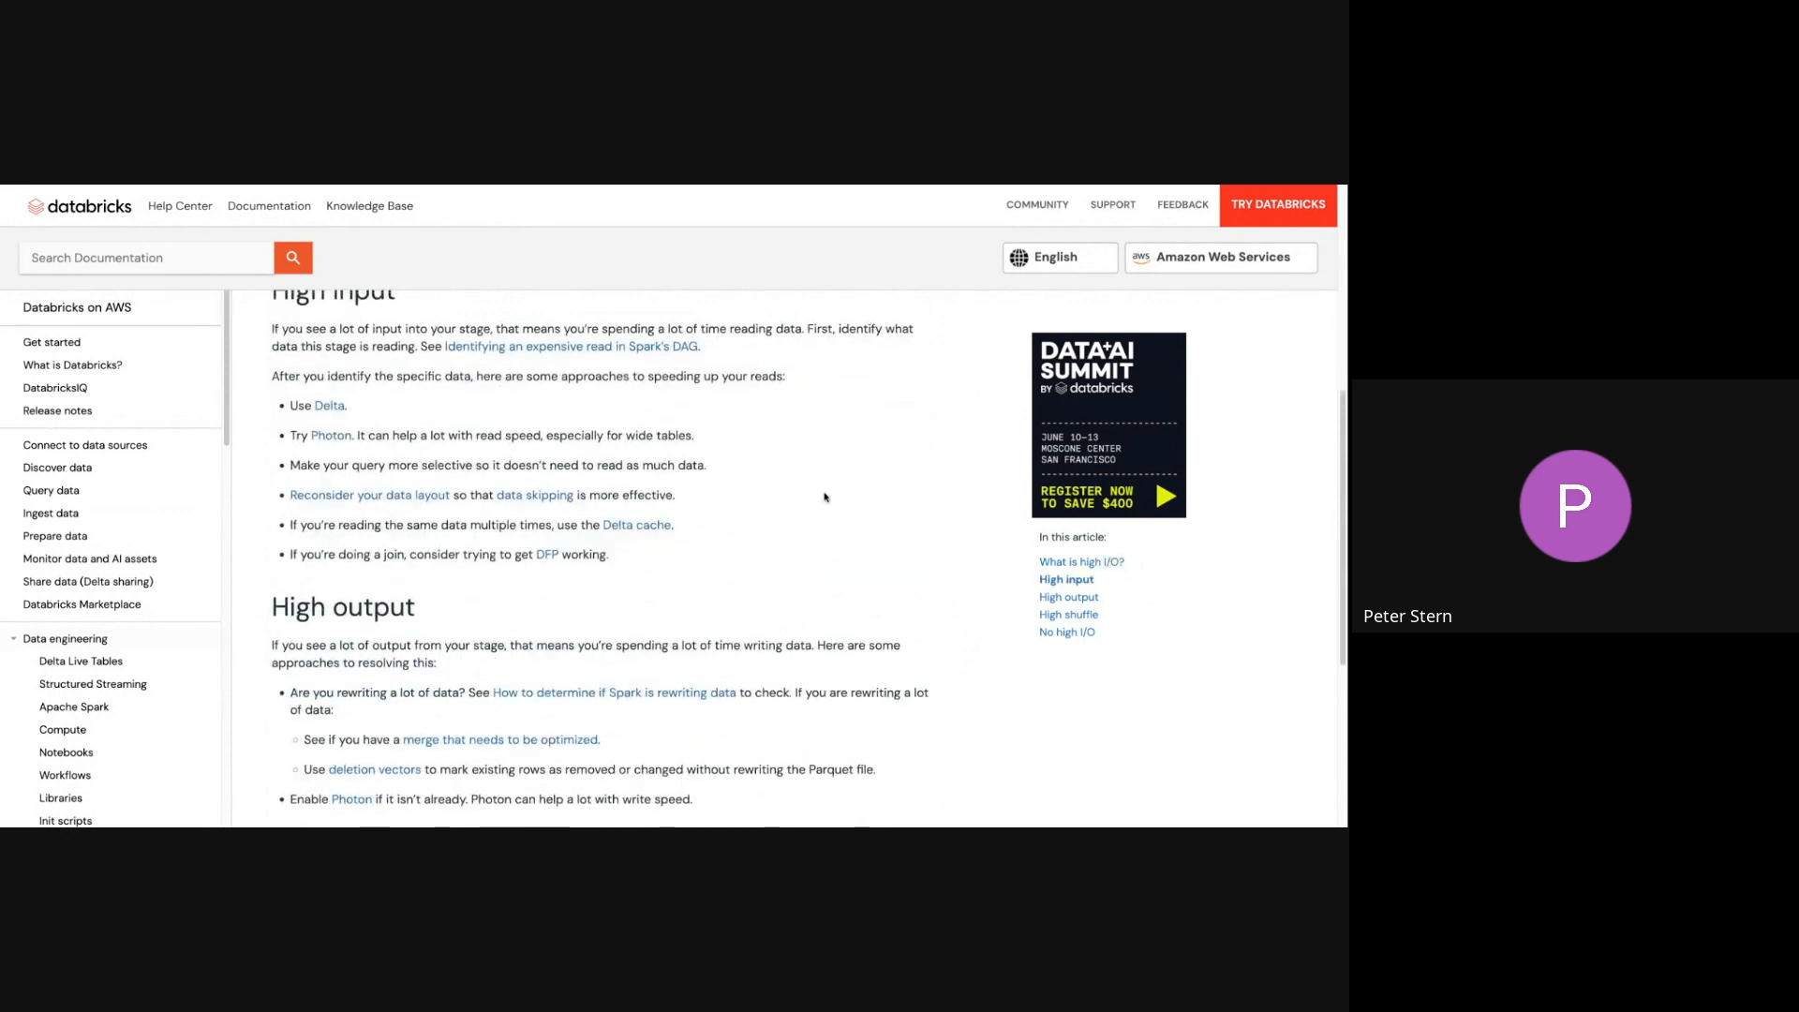
scroll("up", 3)
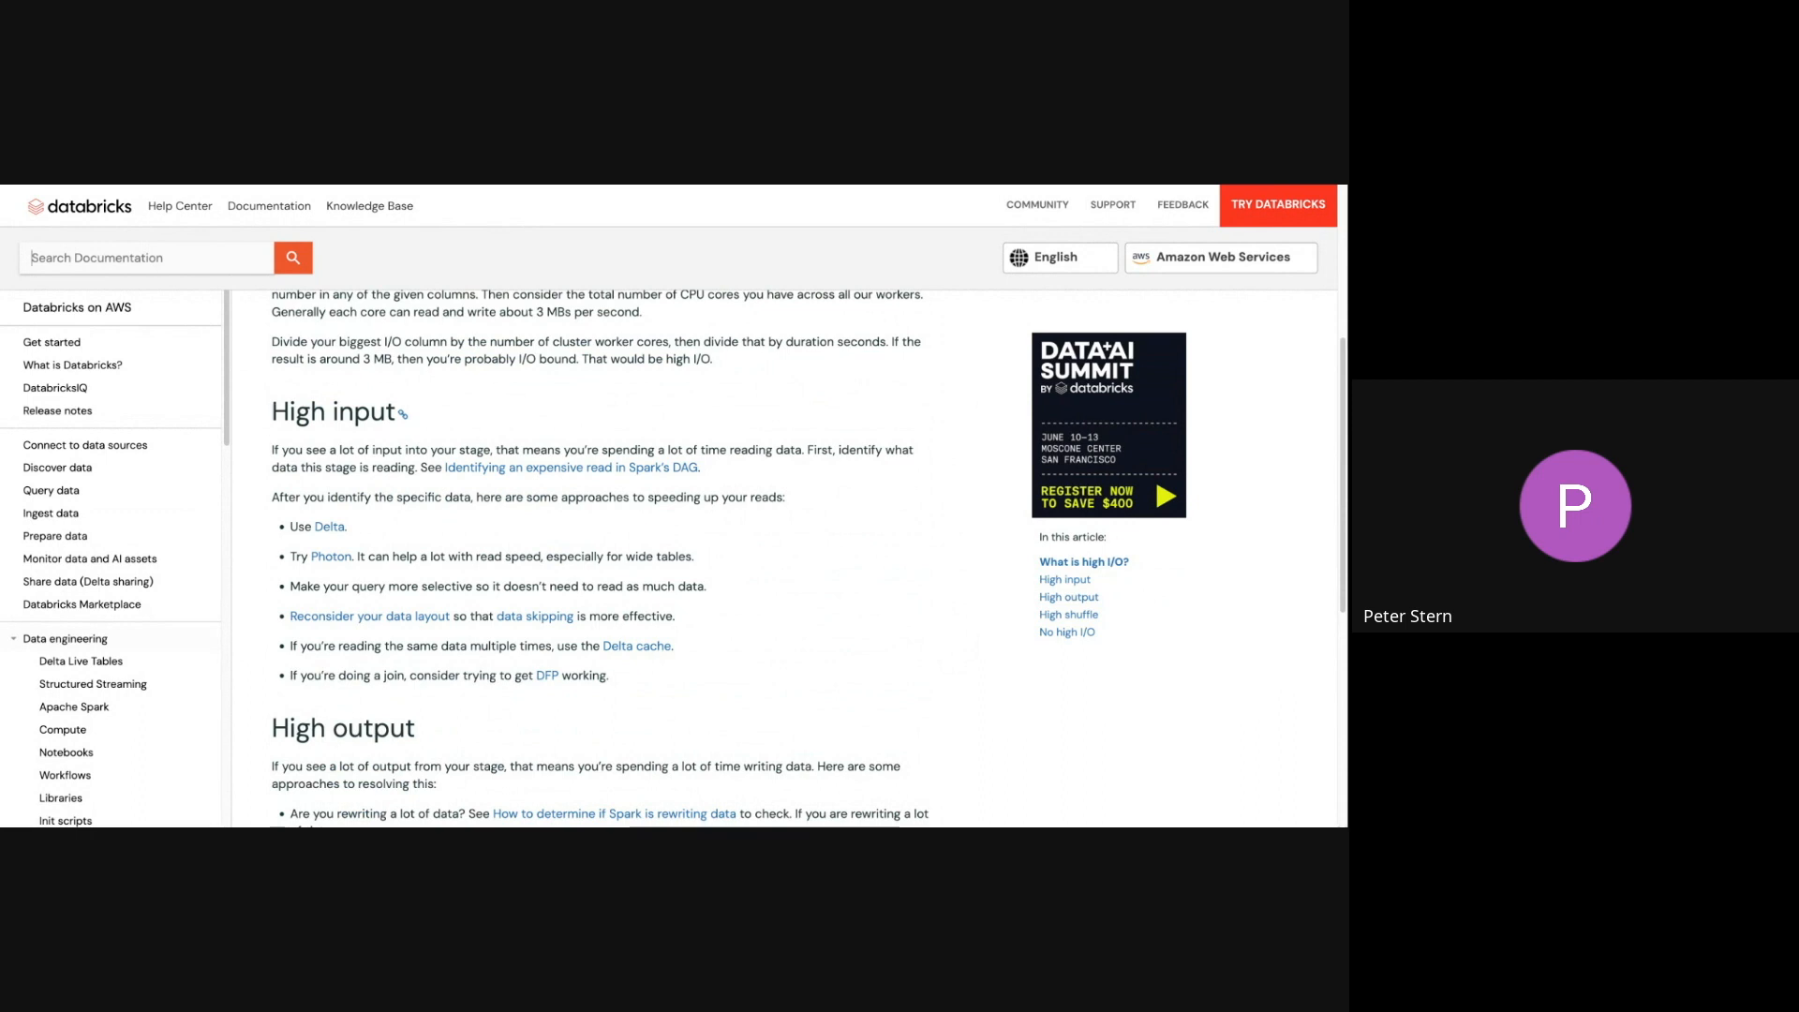
mouse_move(272, 425)
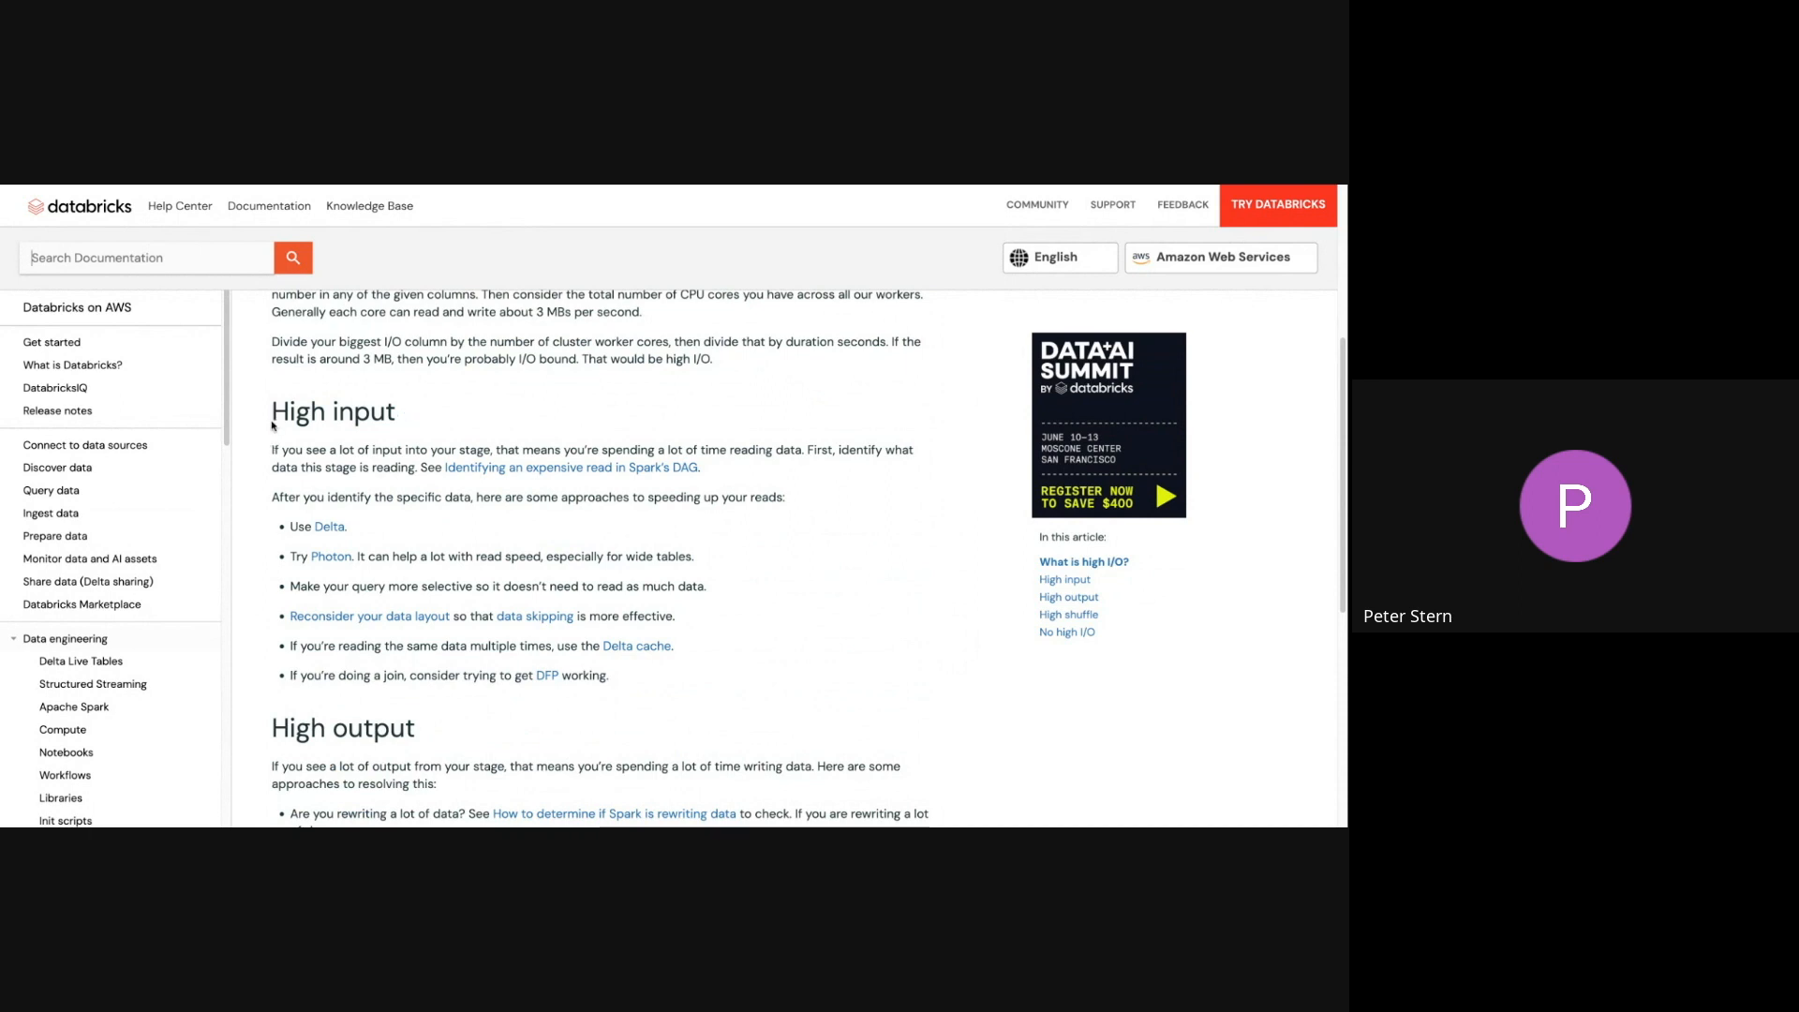
mouse_move(413, 505)
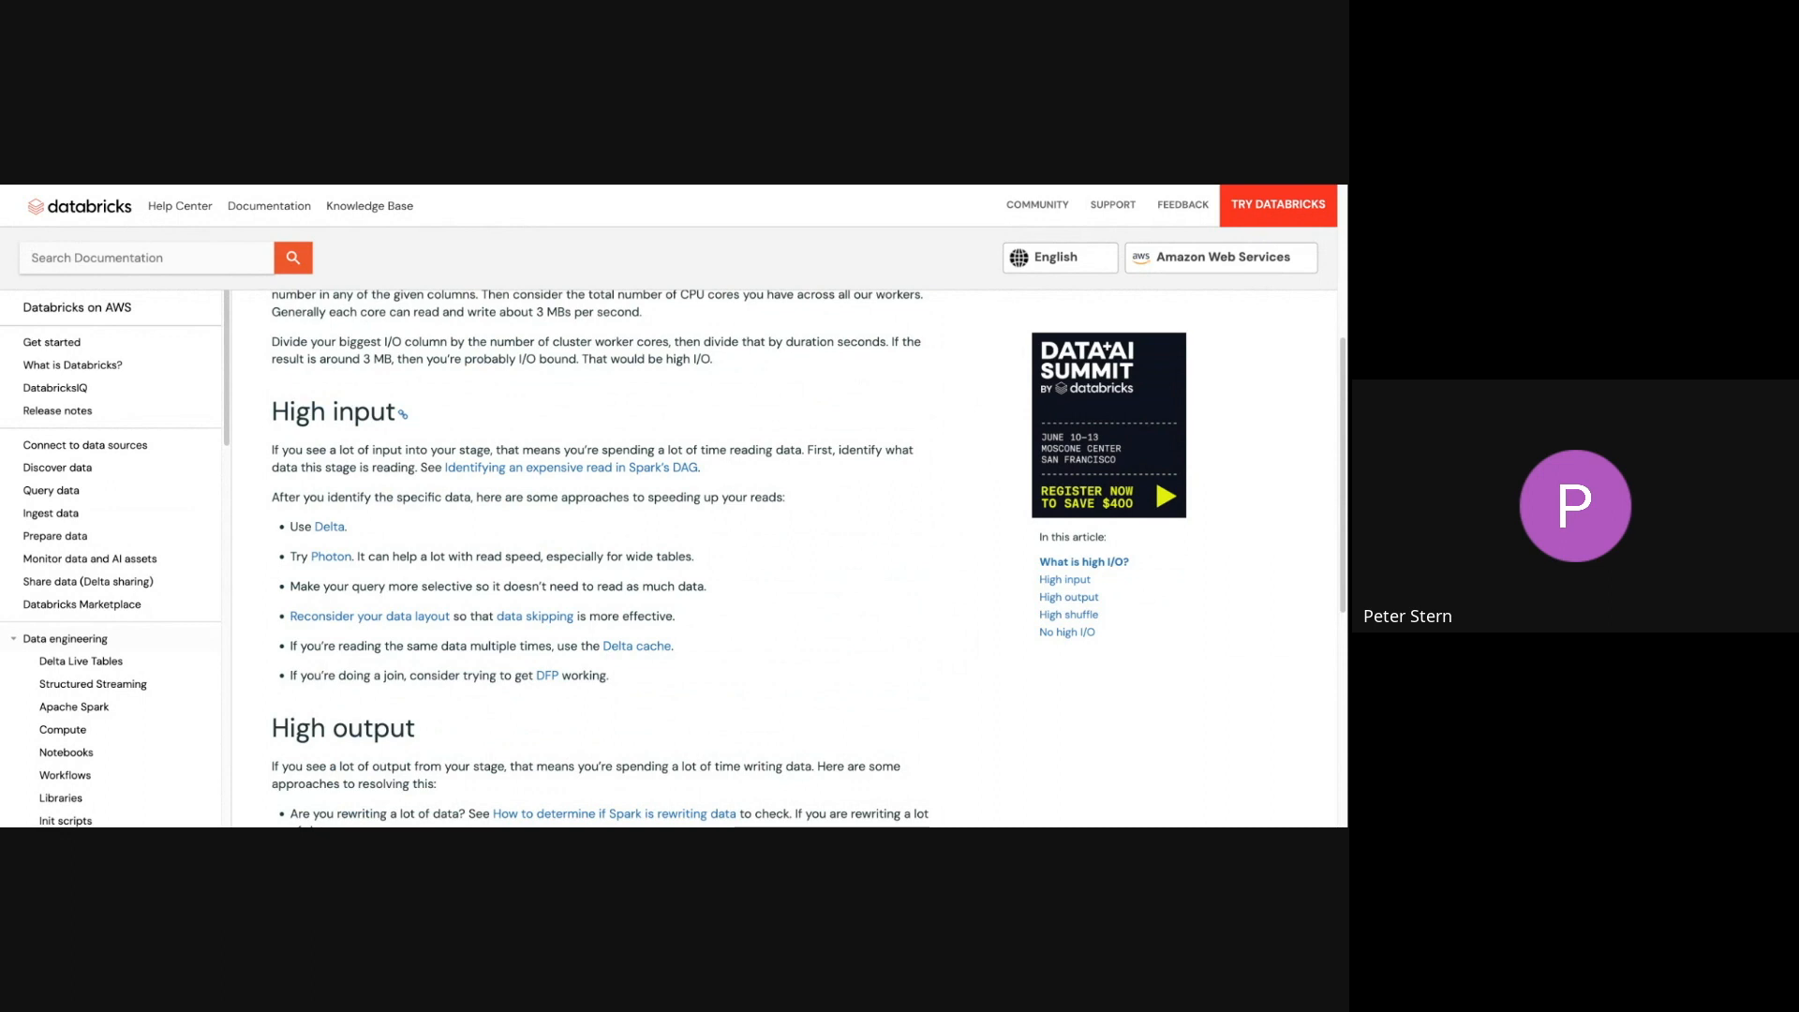
mouse_move(532, 538)
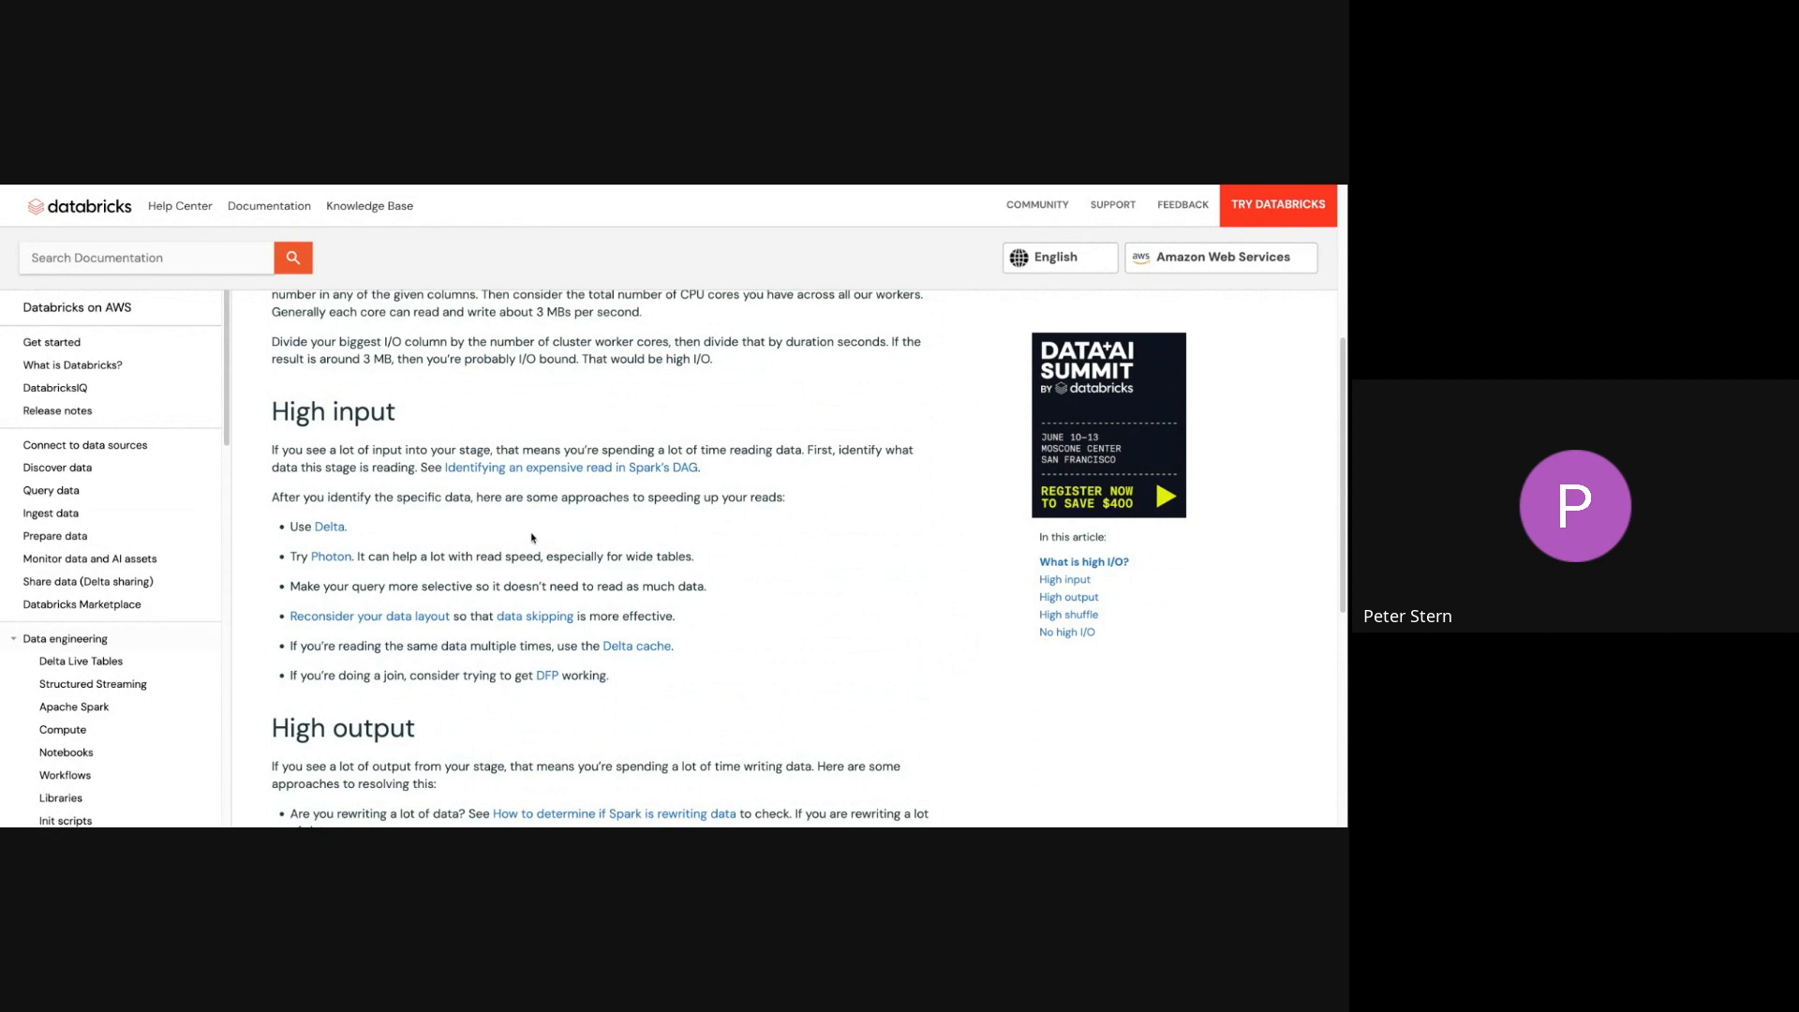
mouse_move(290, 520)
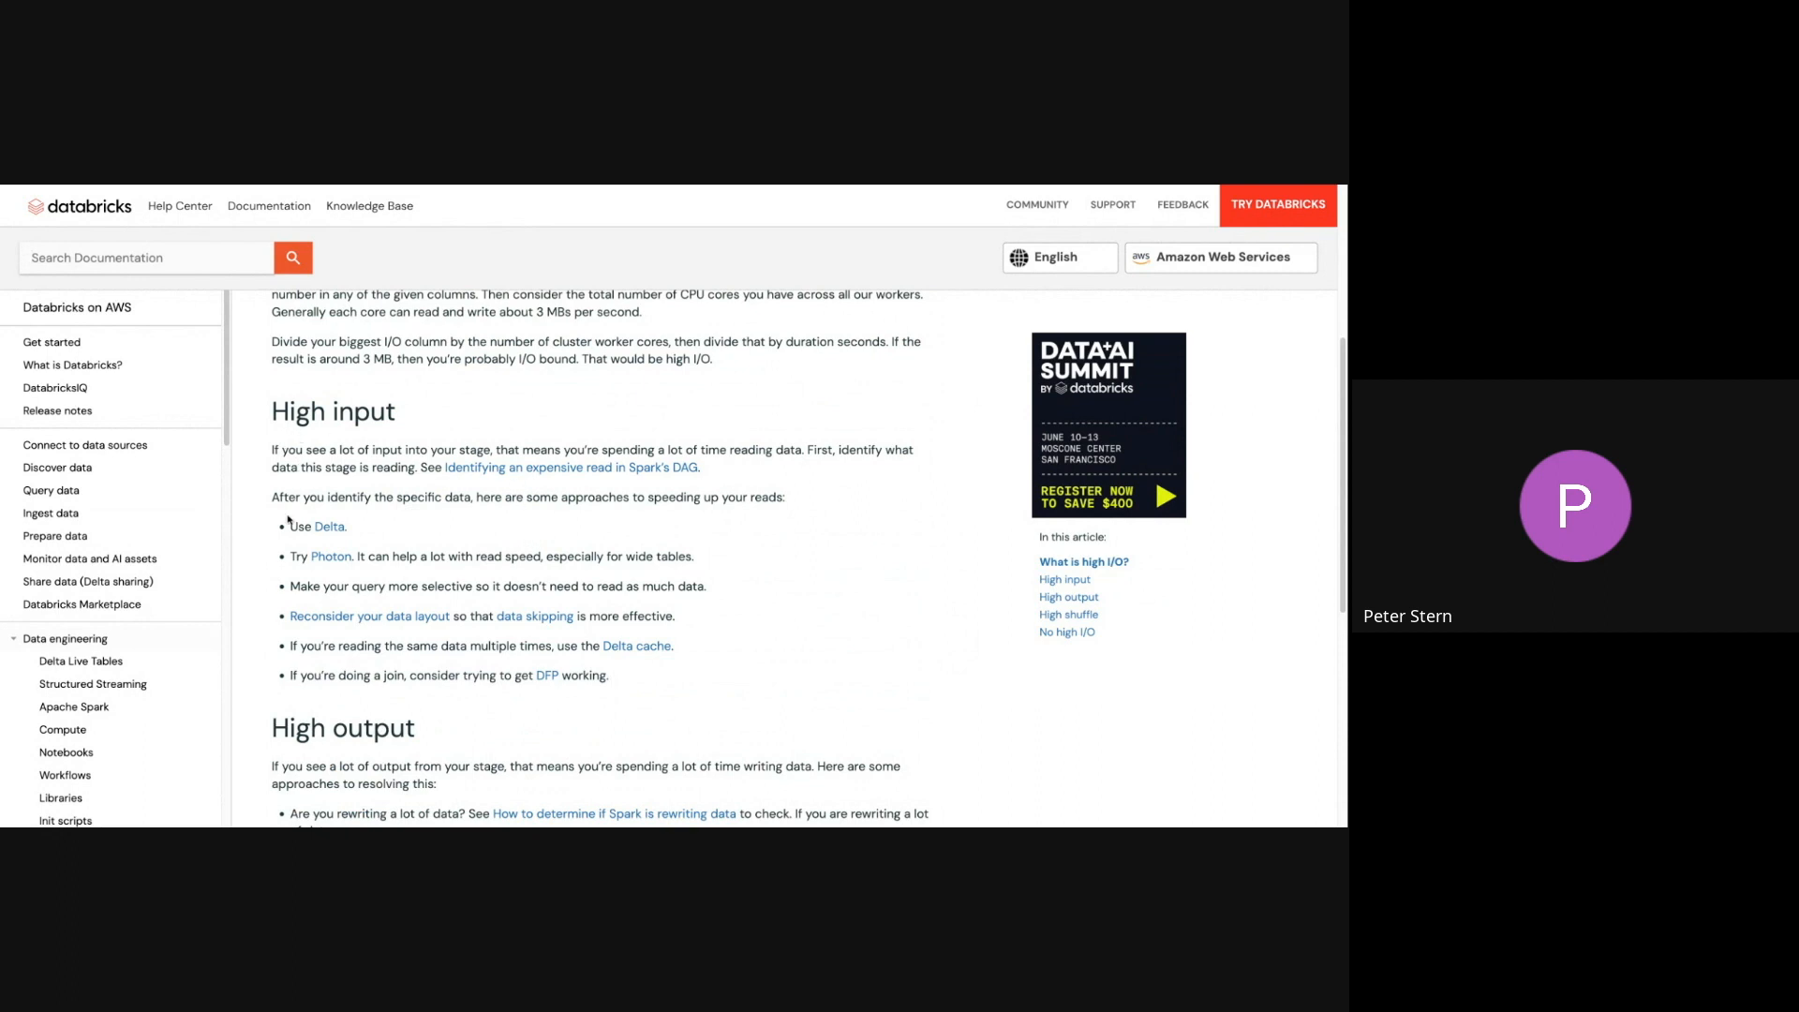
mouse_move(333, 563)
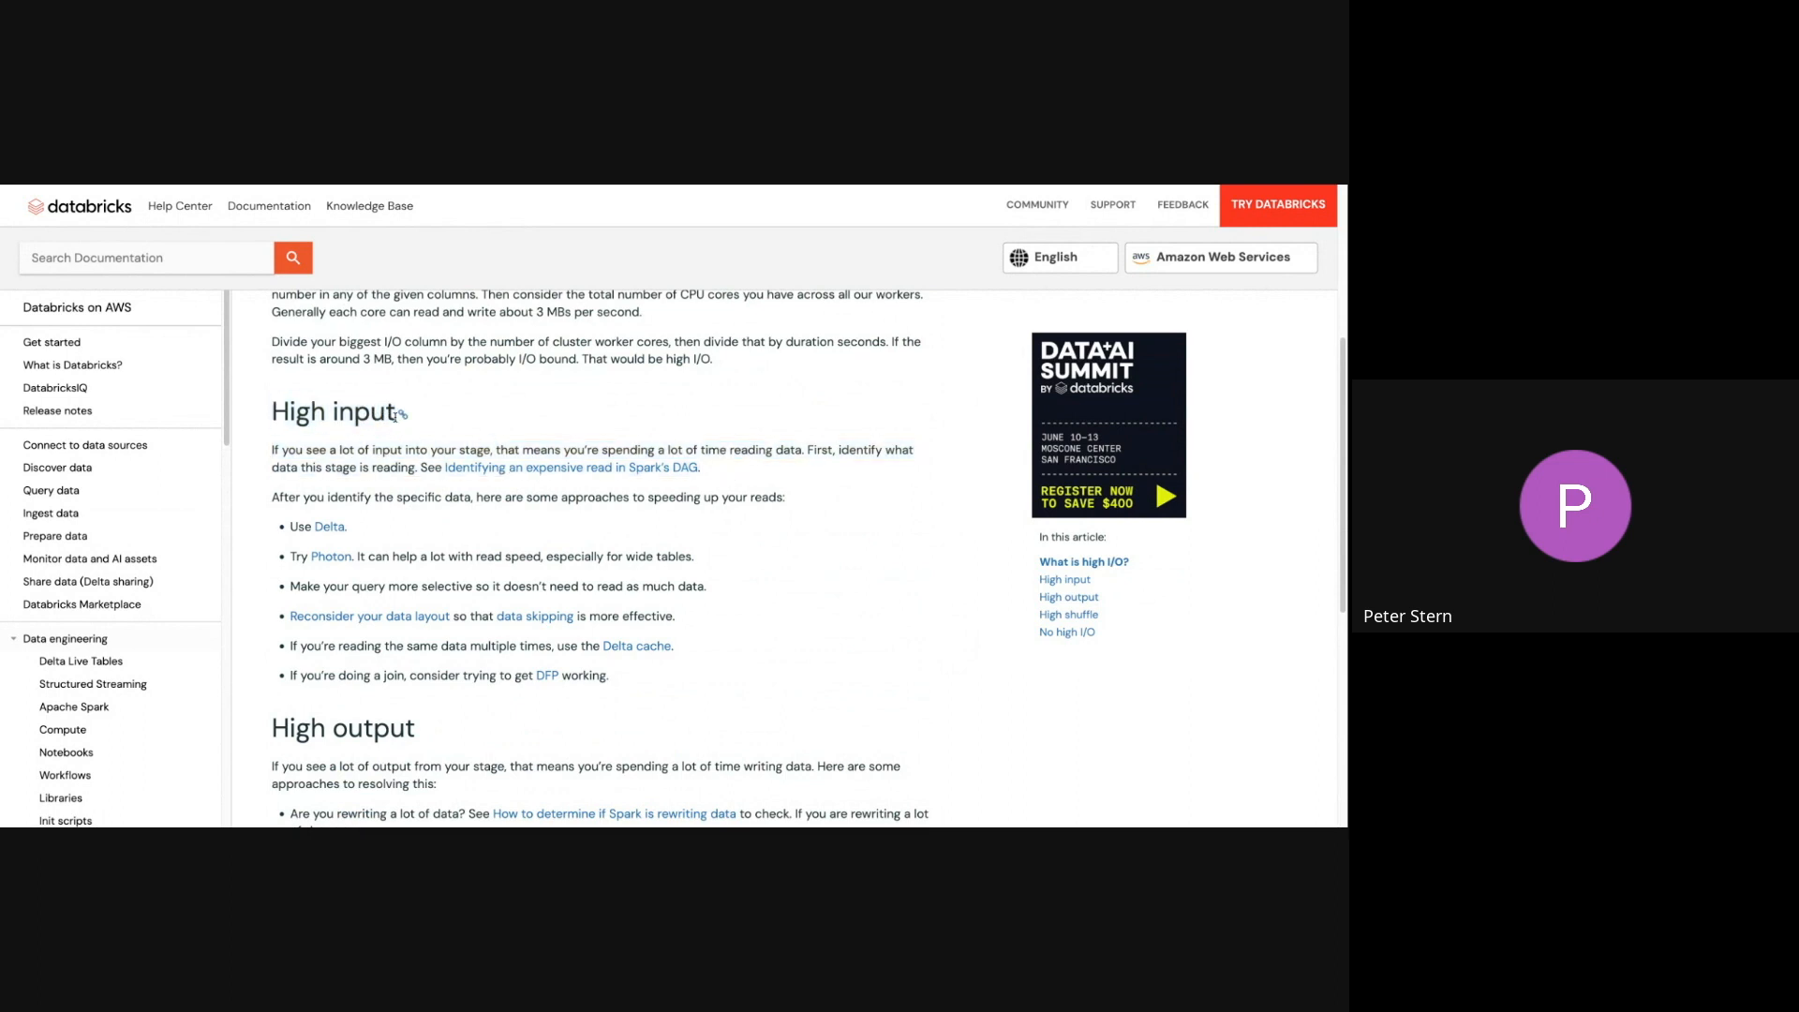
mouse_move(375, 520)
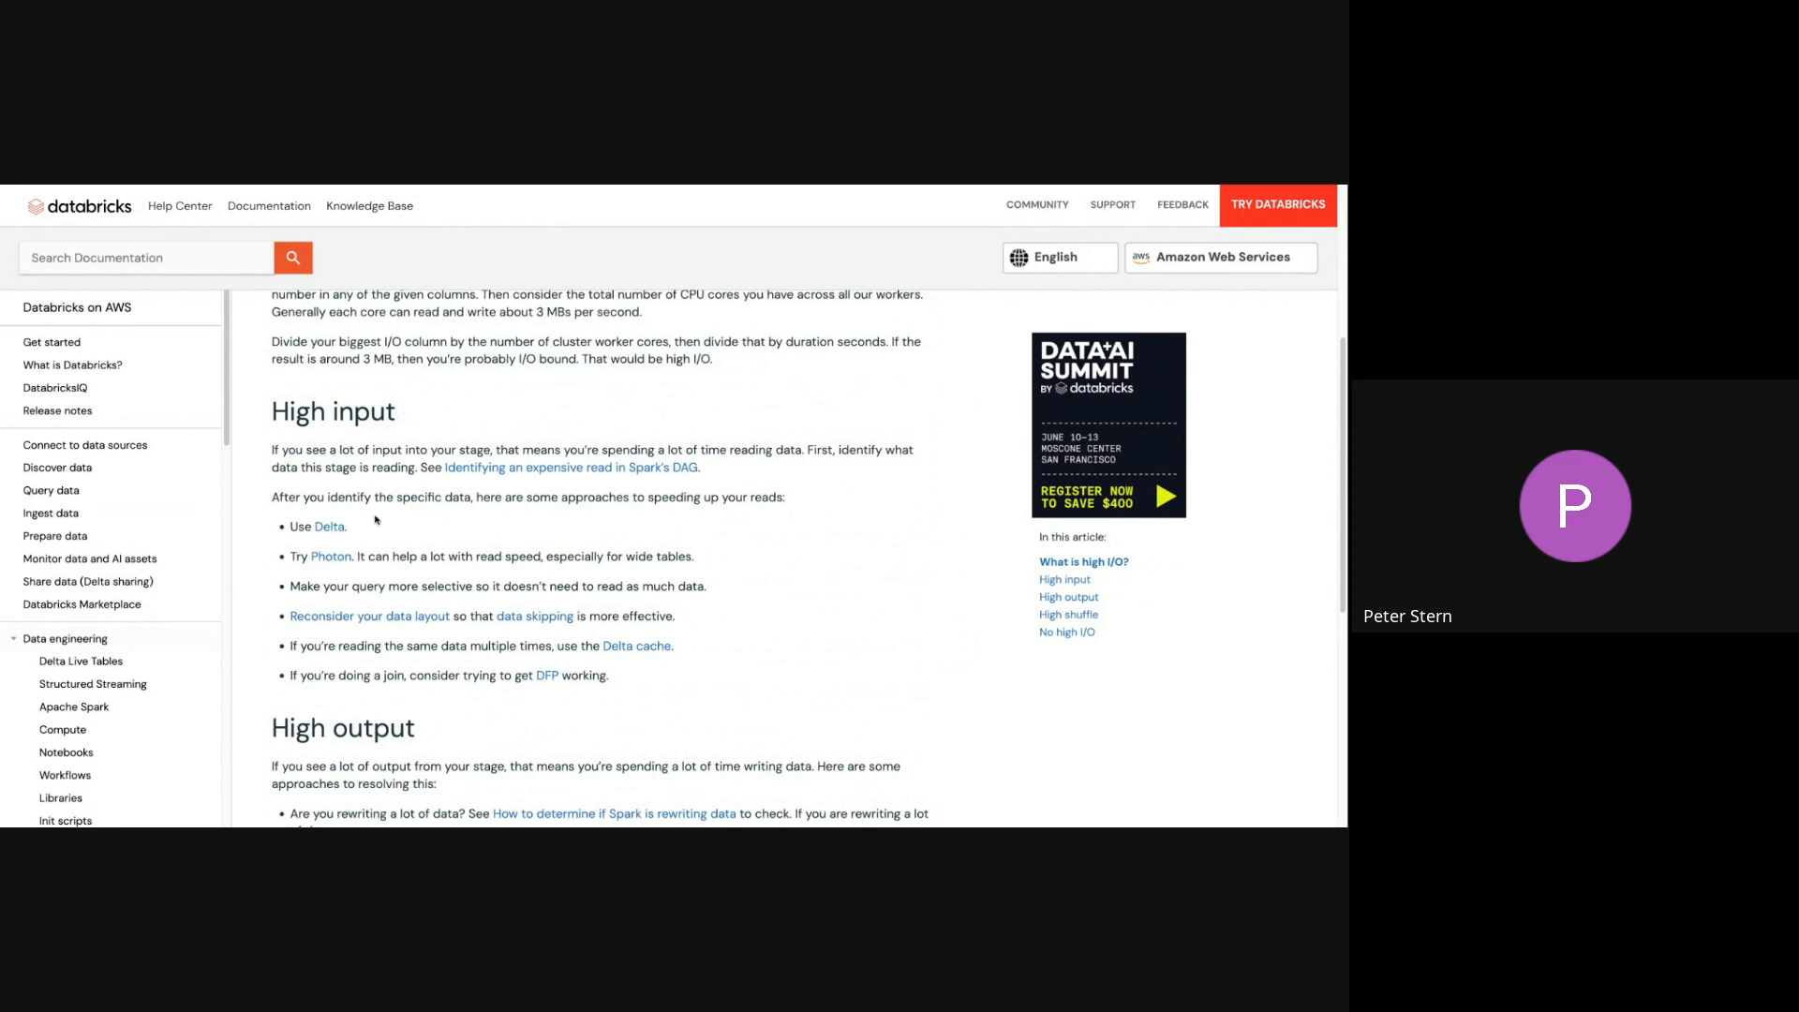
mouse_move(316, 584)
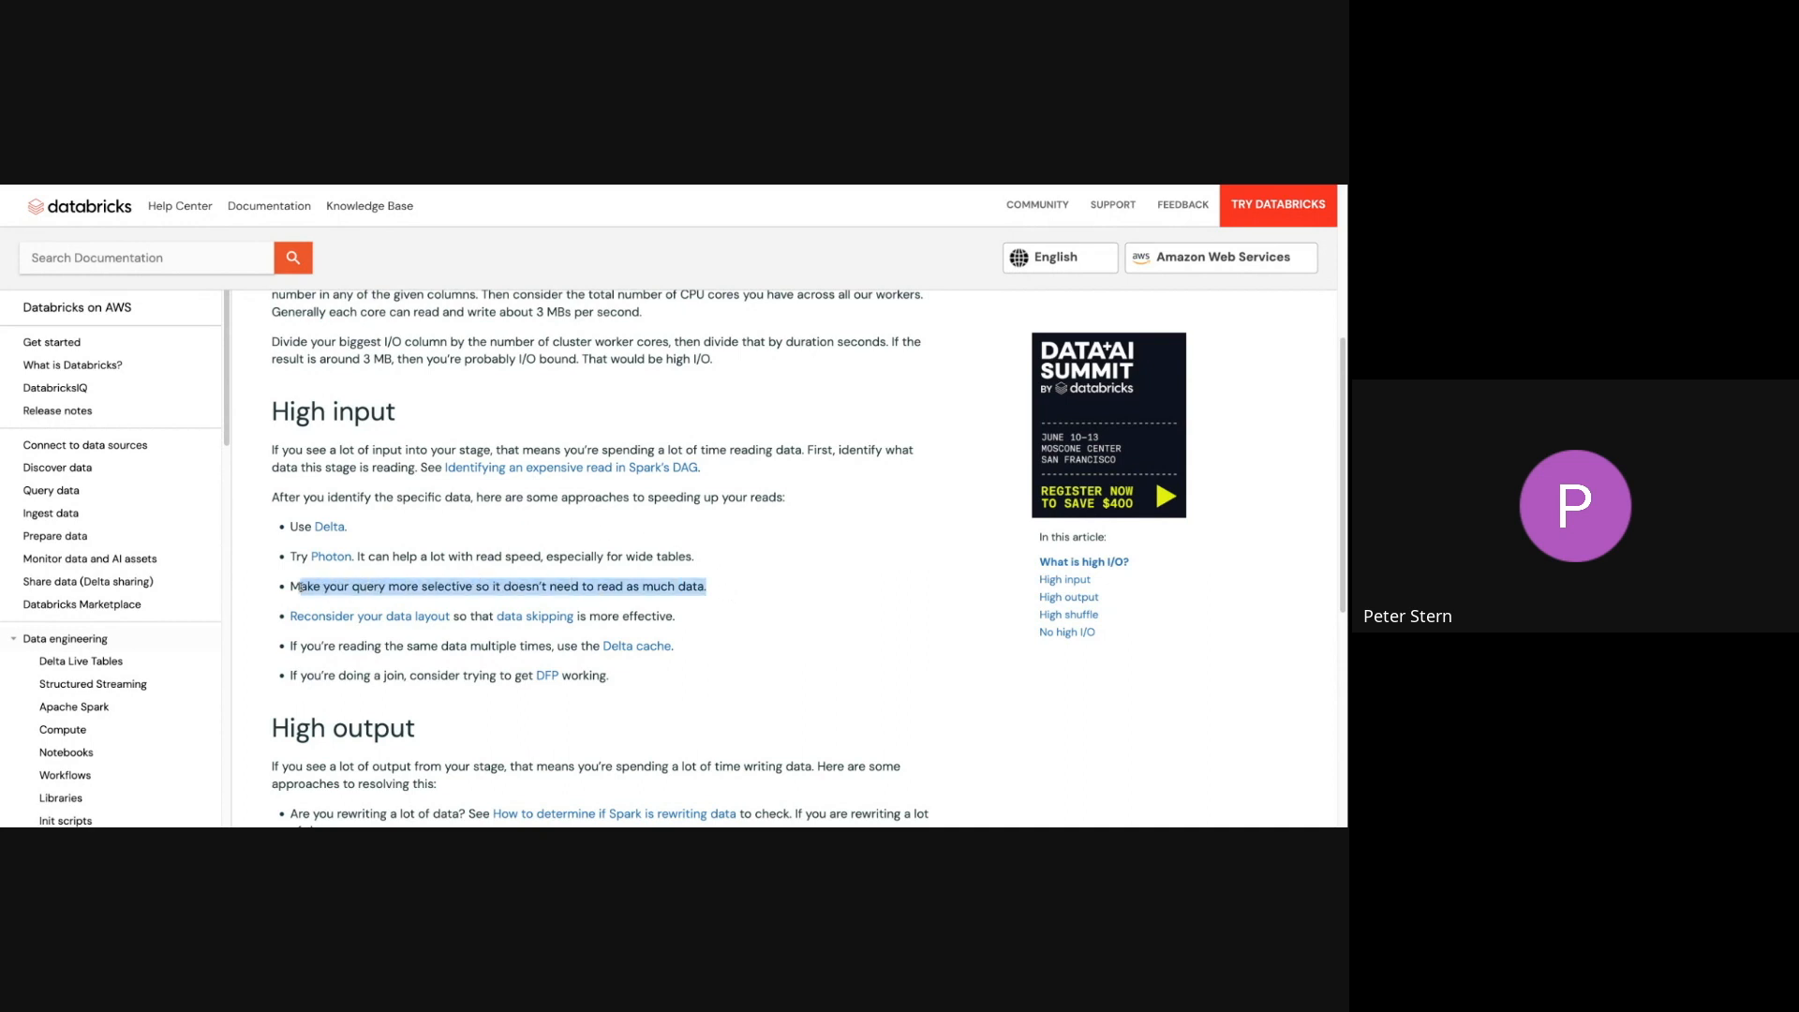
left_click(339, 587)
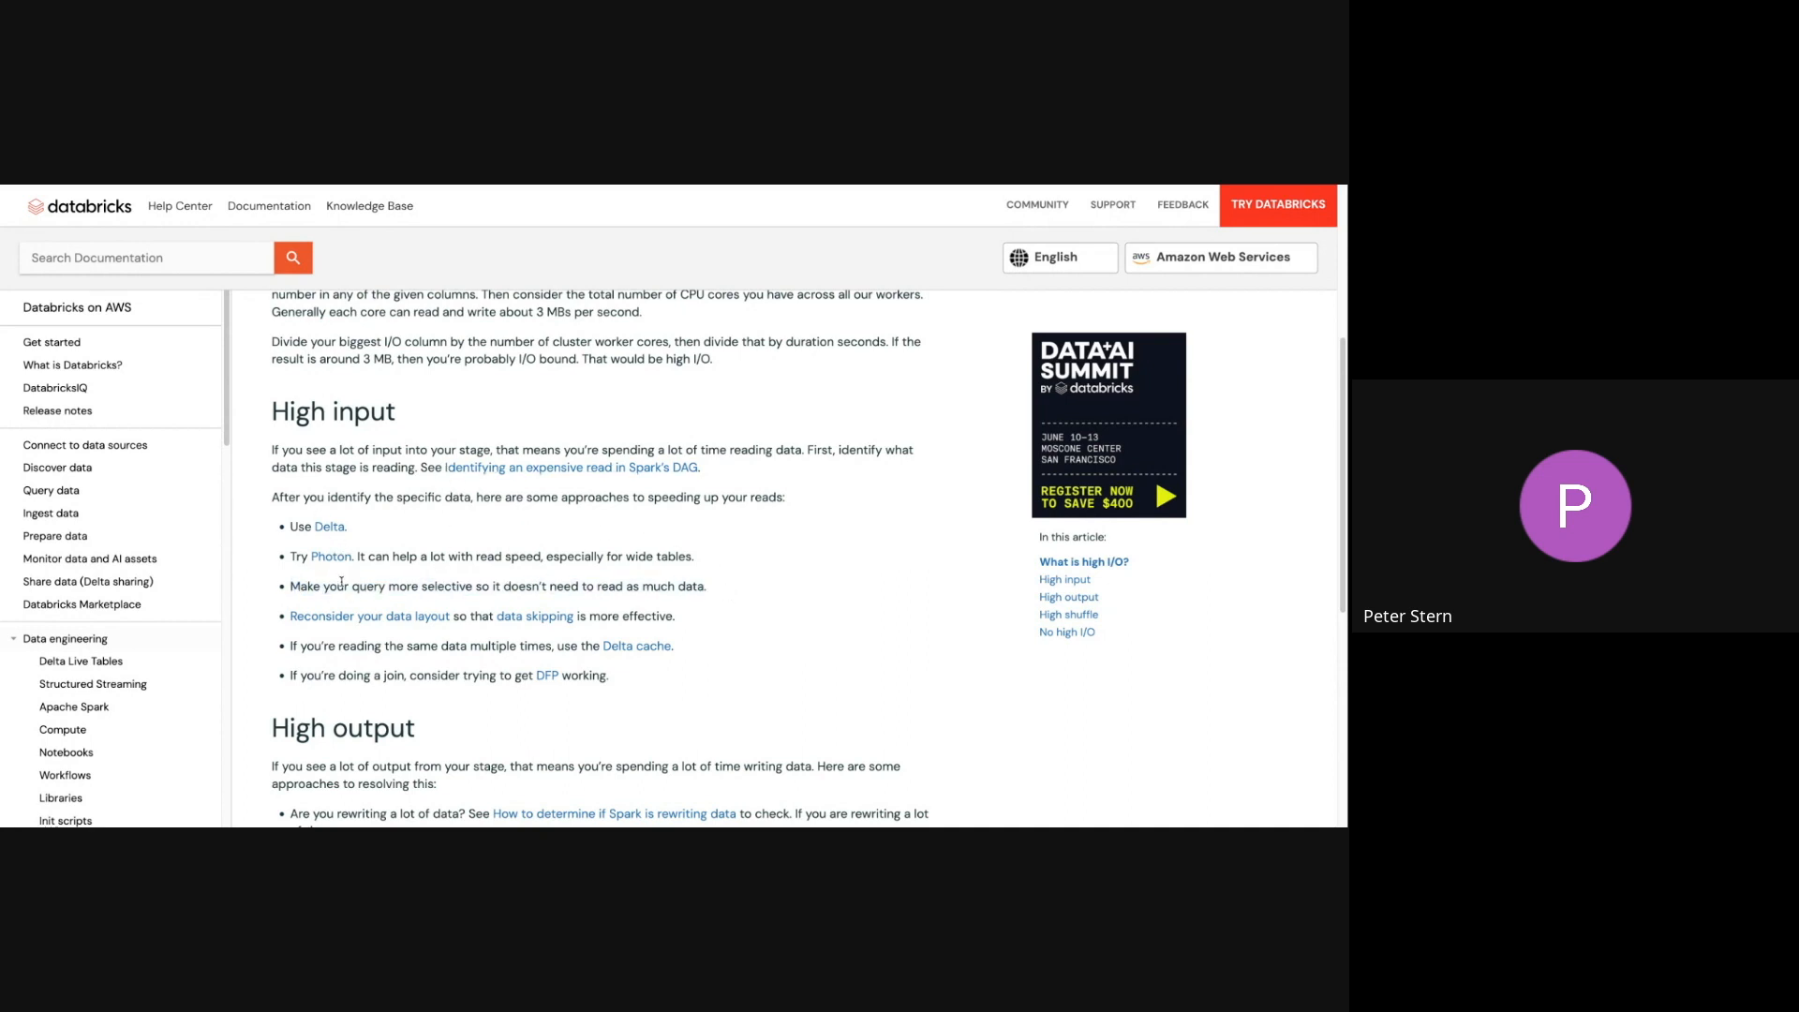
mouse_move(368, 616)
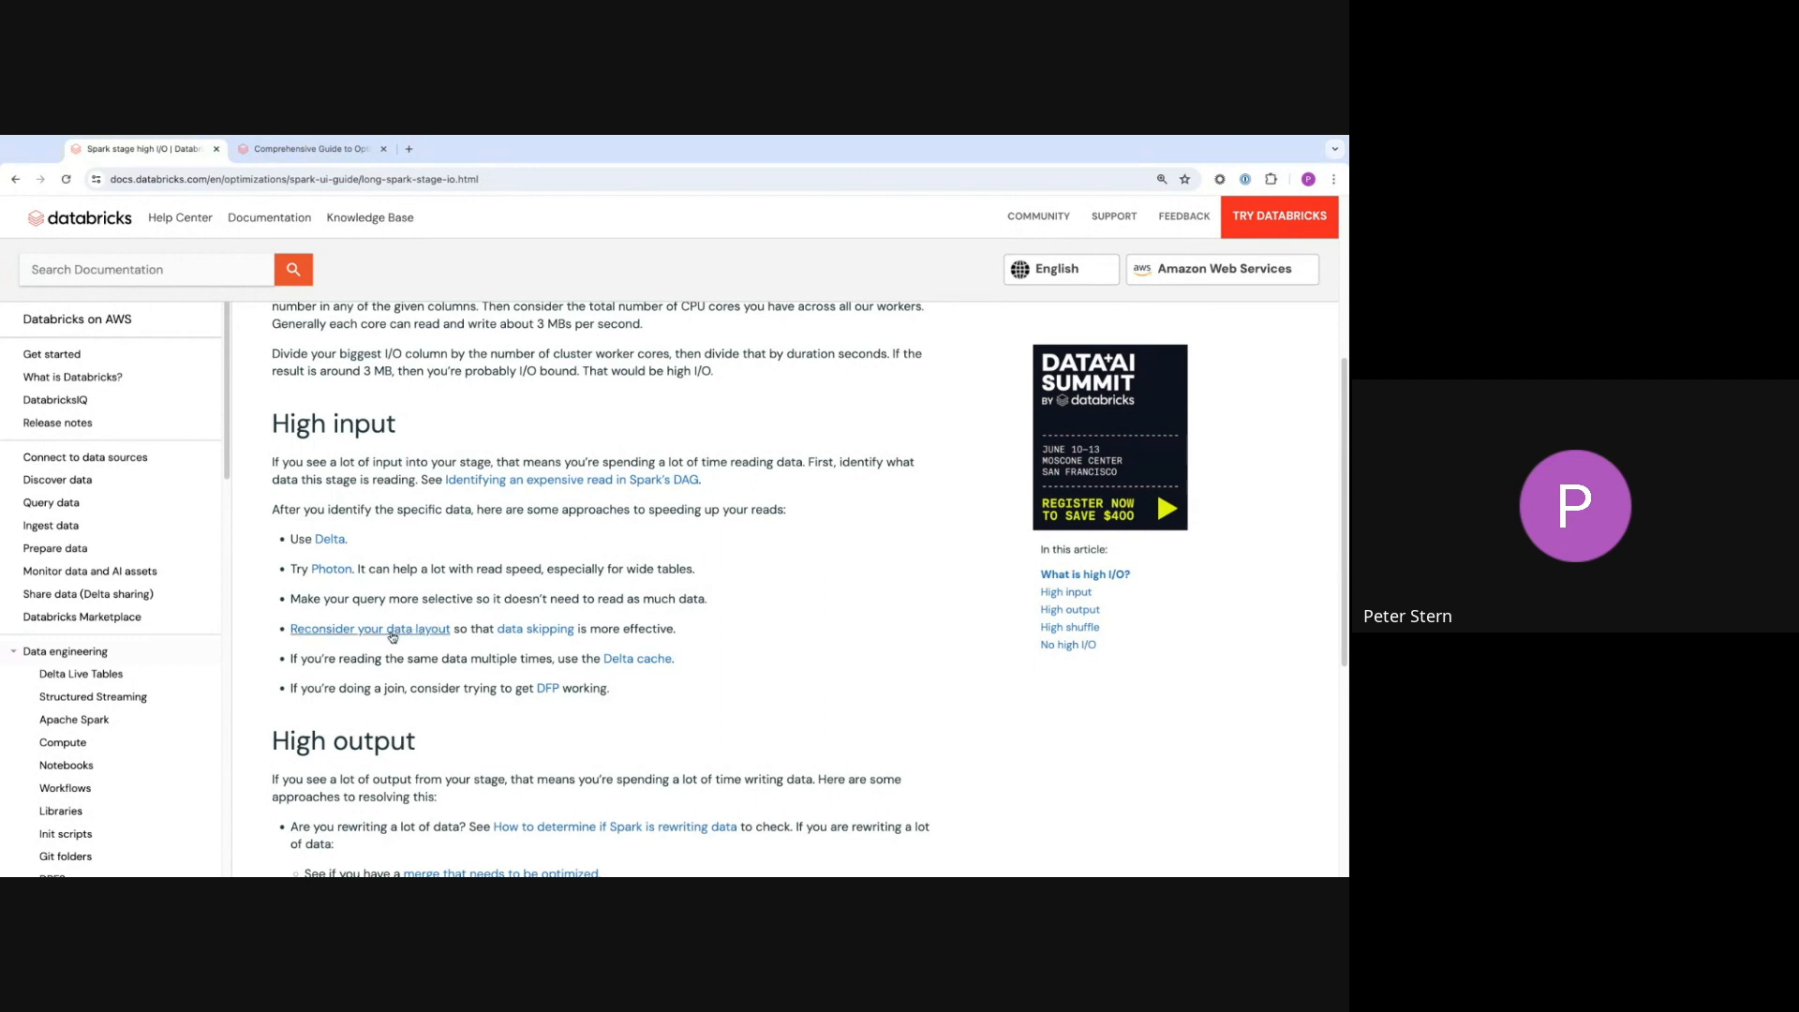
left_click(370, 627)
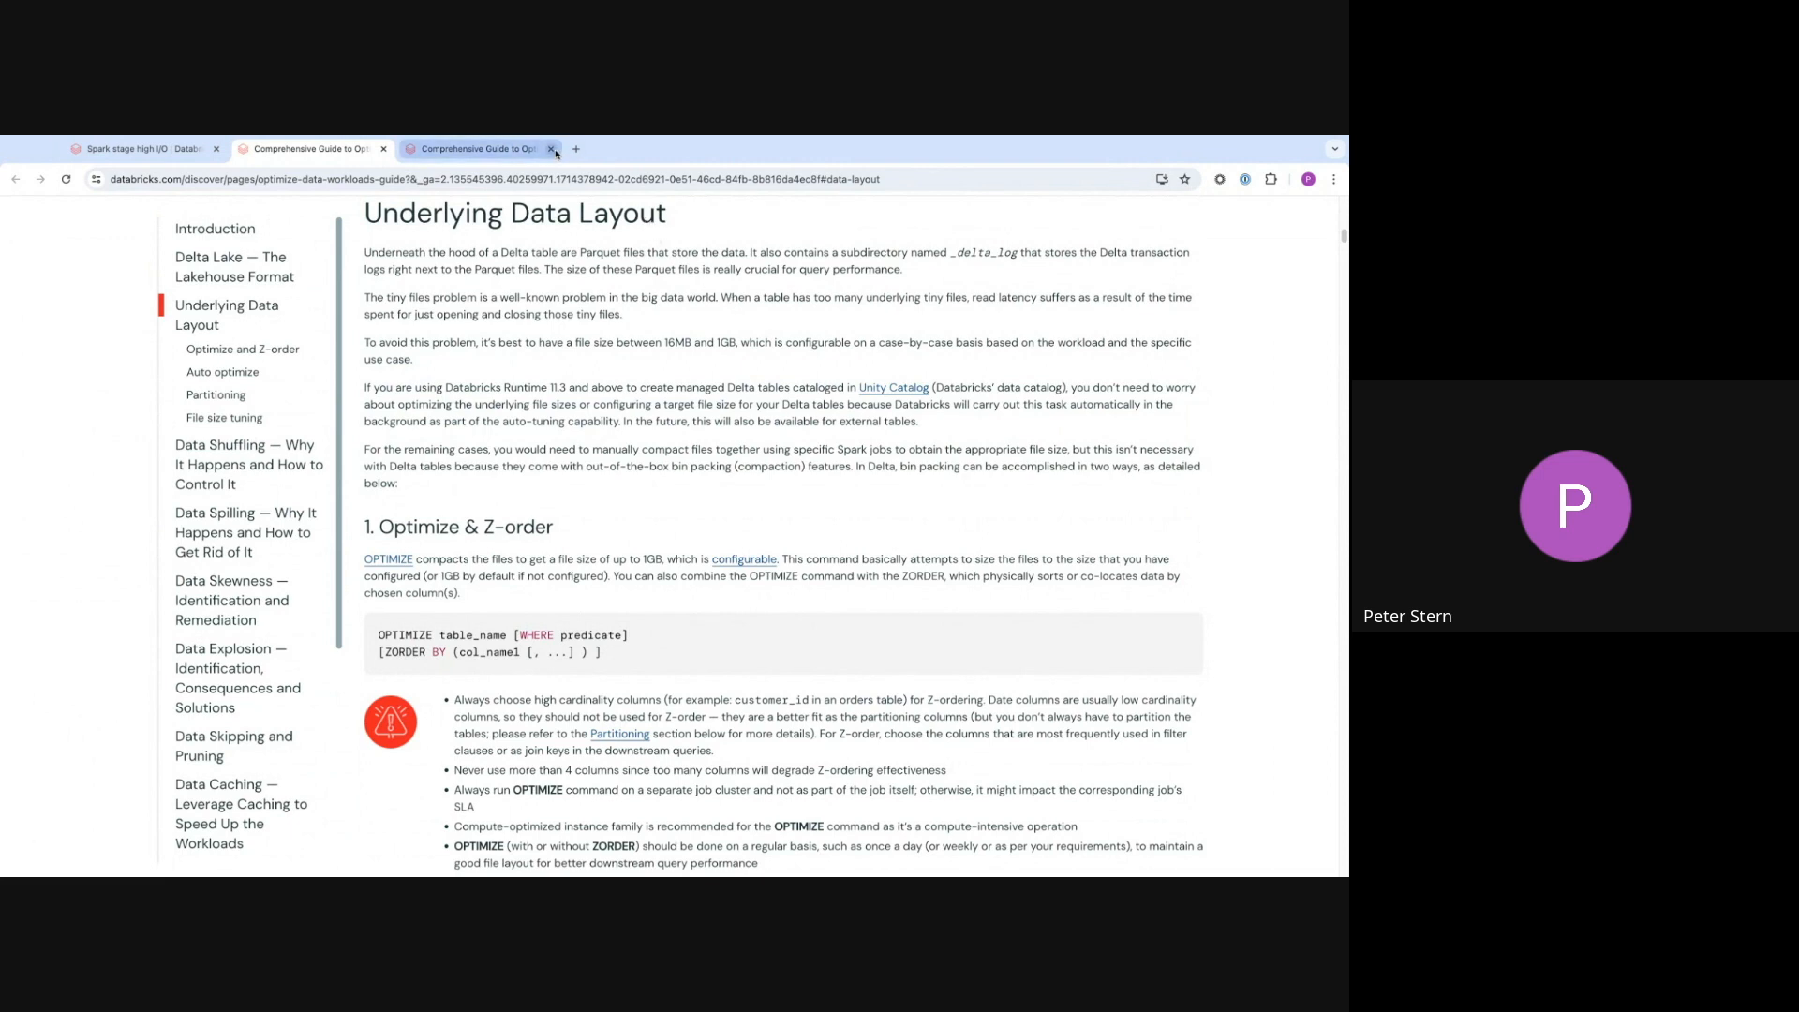
left_click(552, 148)
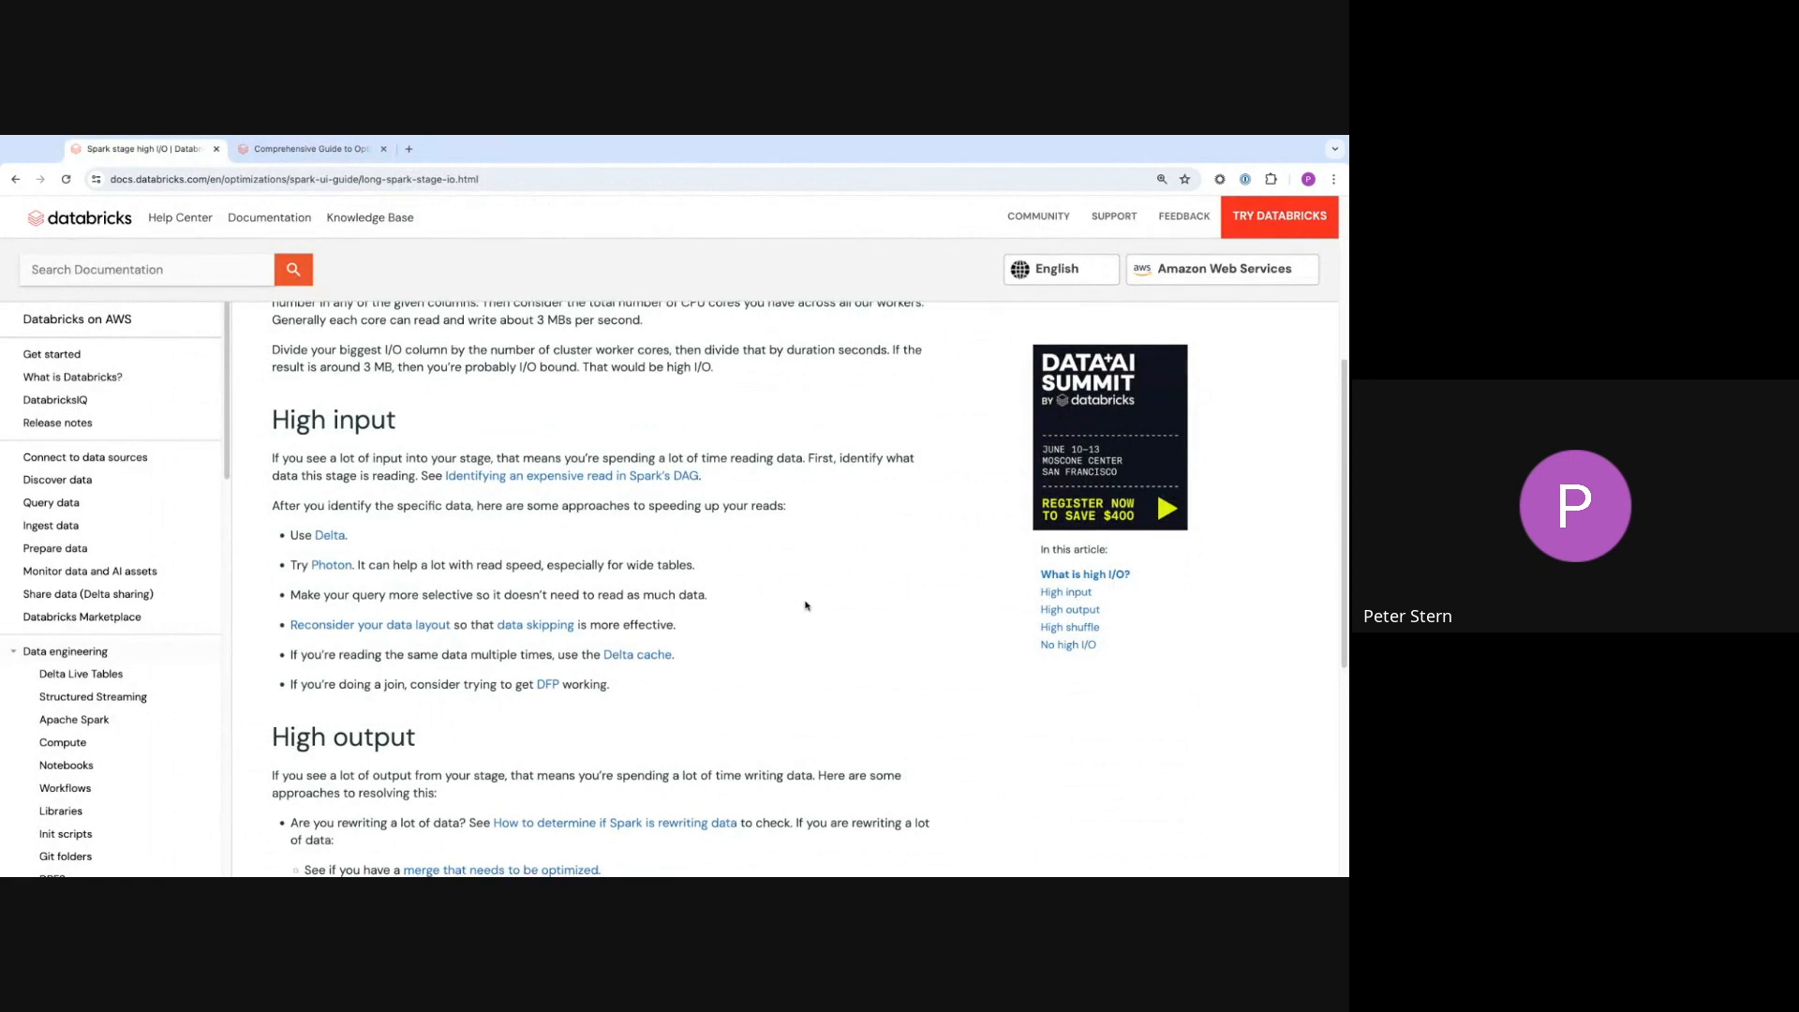
scroll("up", 3)
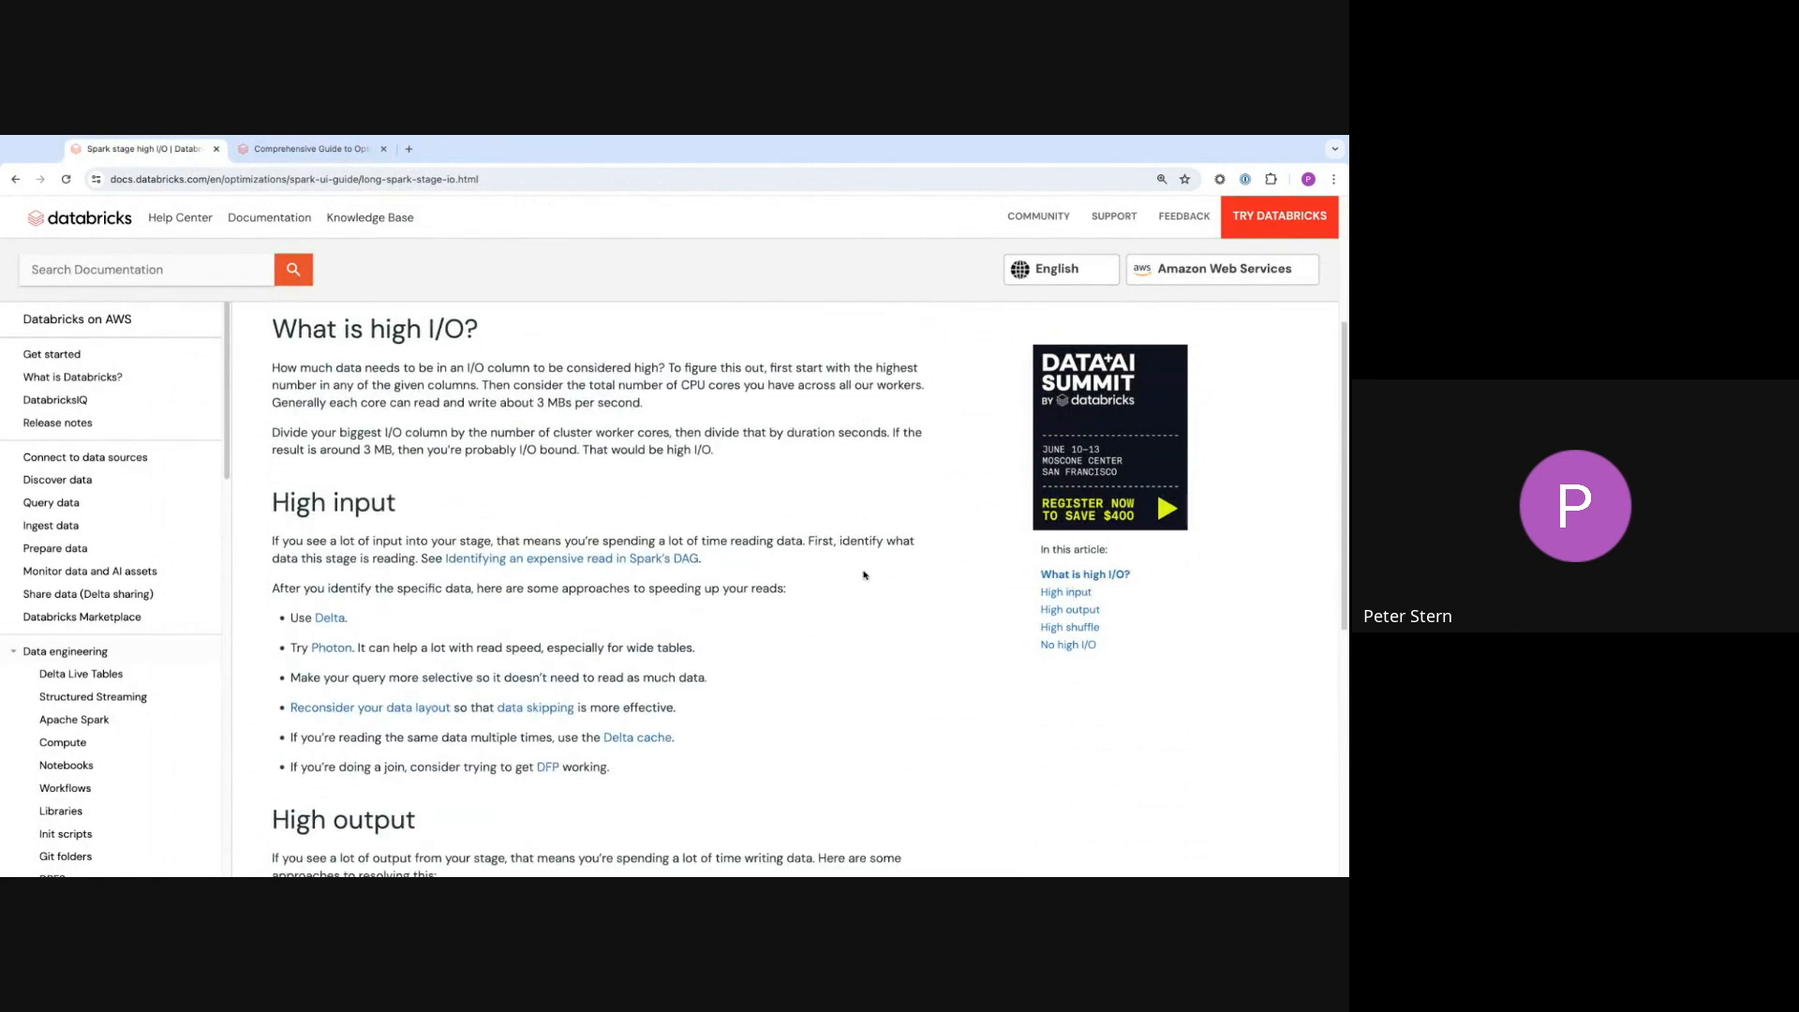
scroll("down", 3)
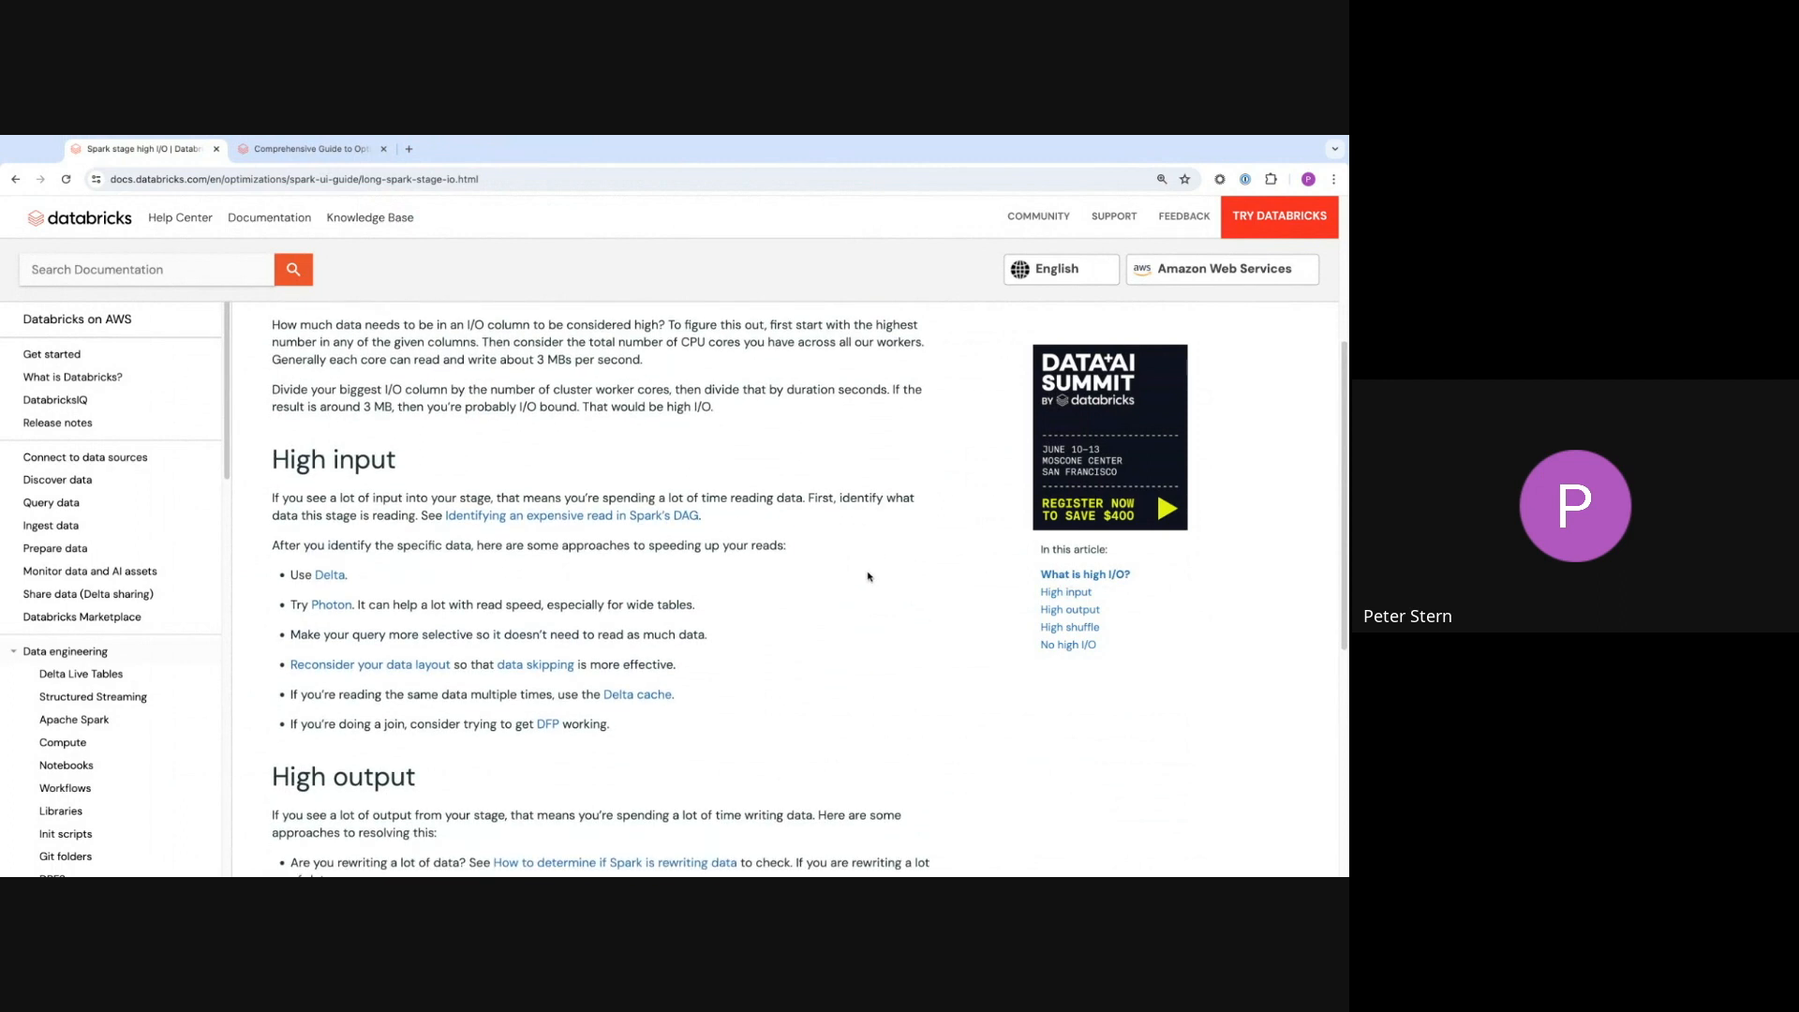
mouse_move(868, 577)
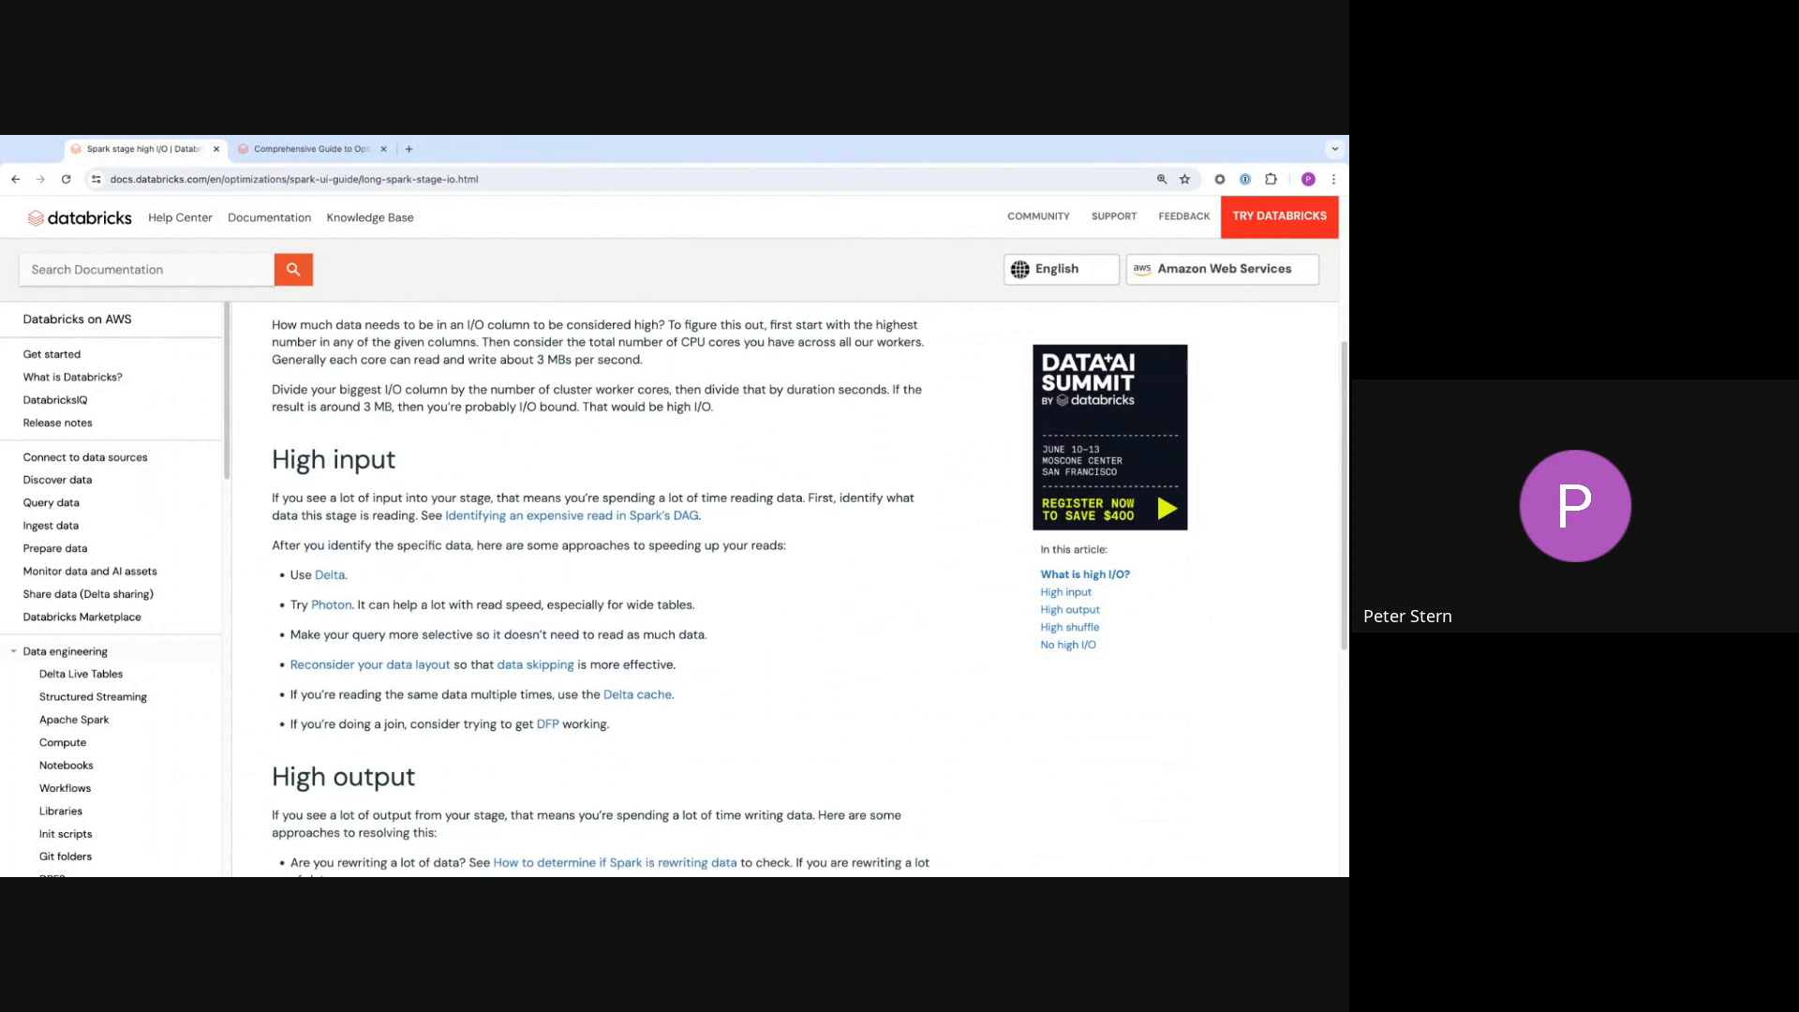